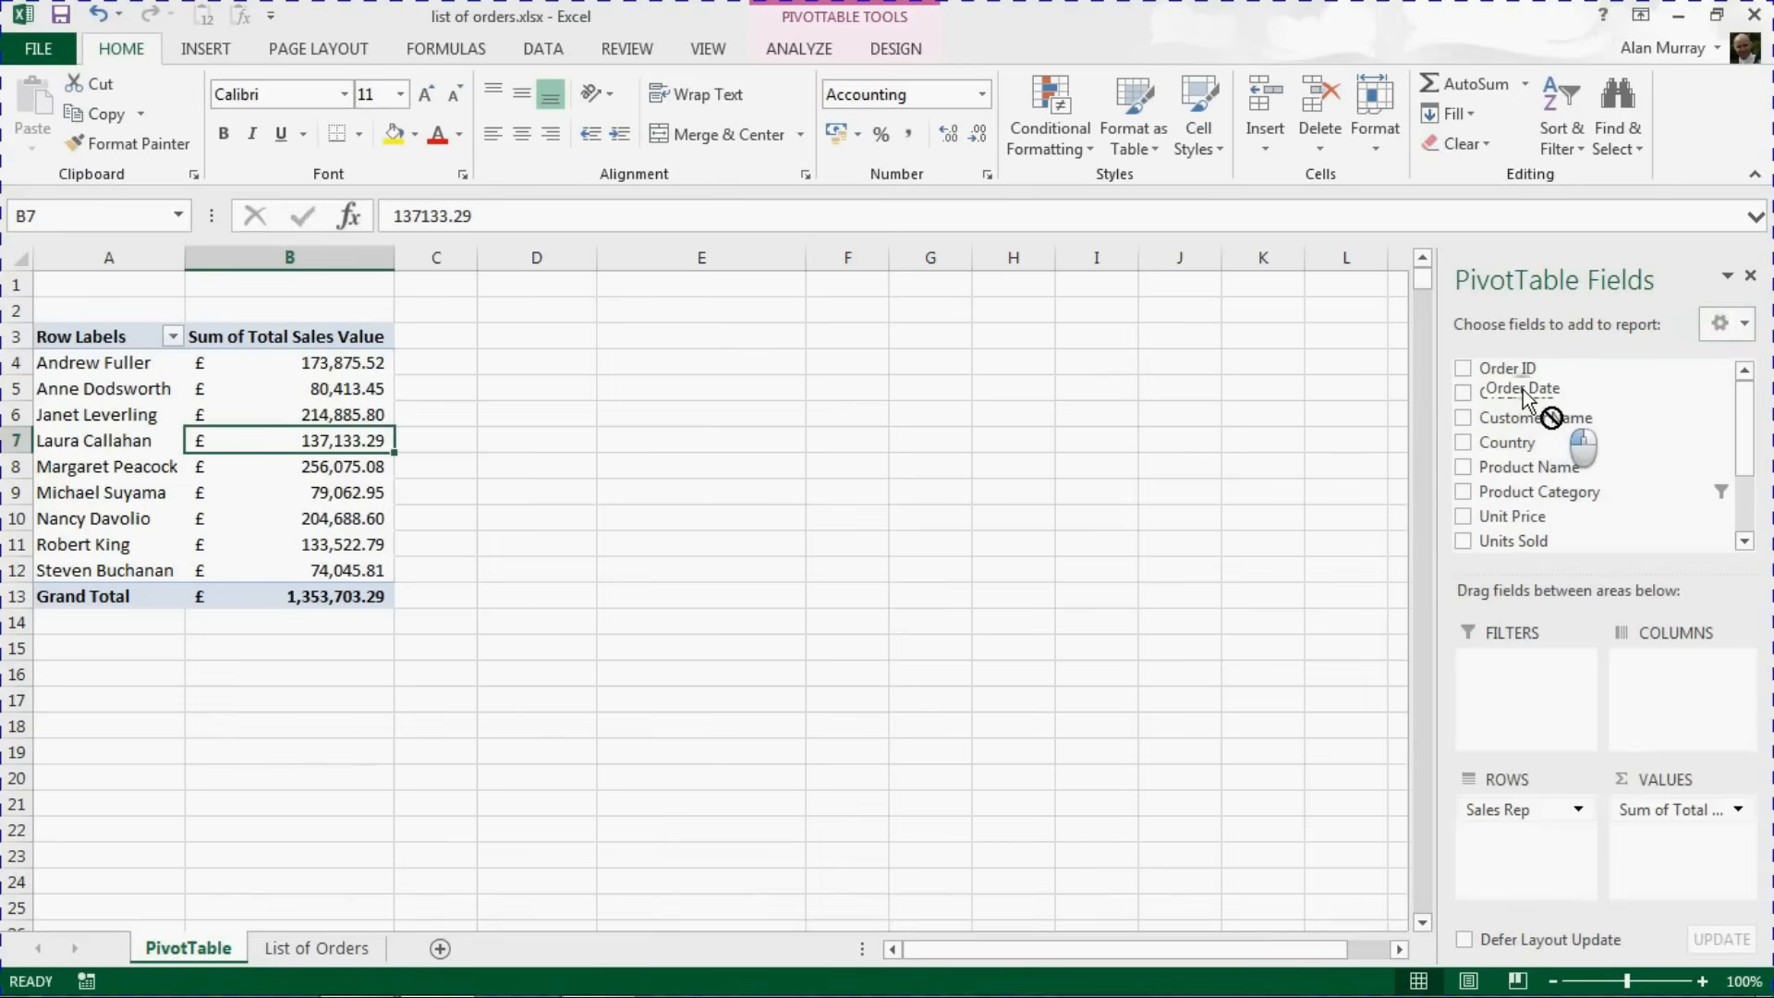
# Add Order Date as a row field above Sales Rep and select a date label
pyautogui.moveTo(1521, 390); pyautogui.dragTo(1504, 804)
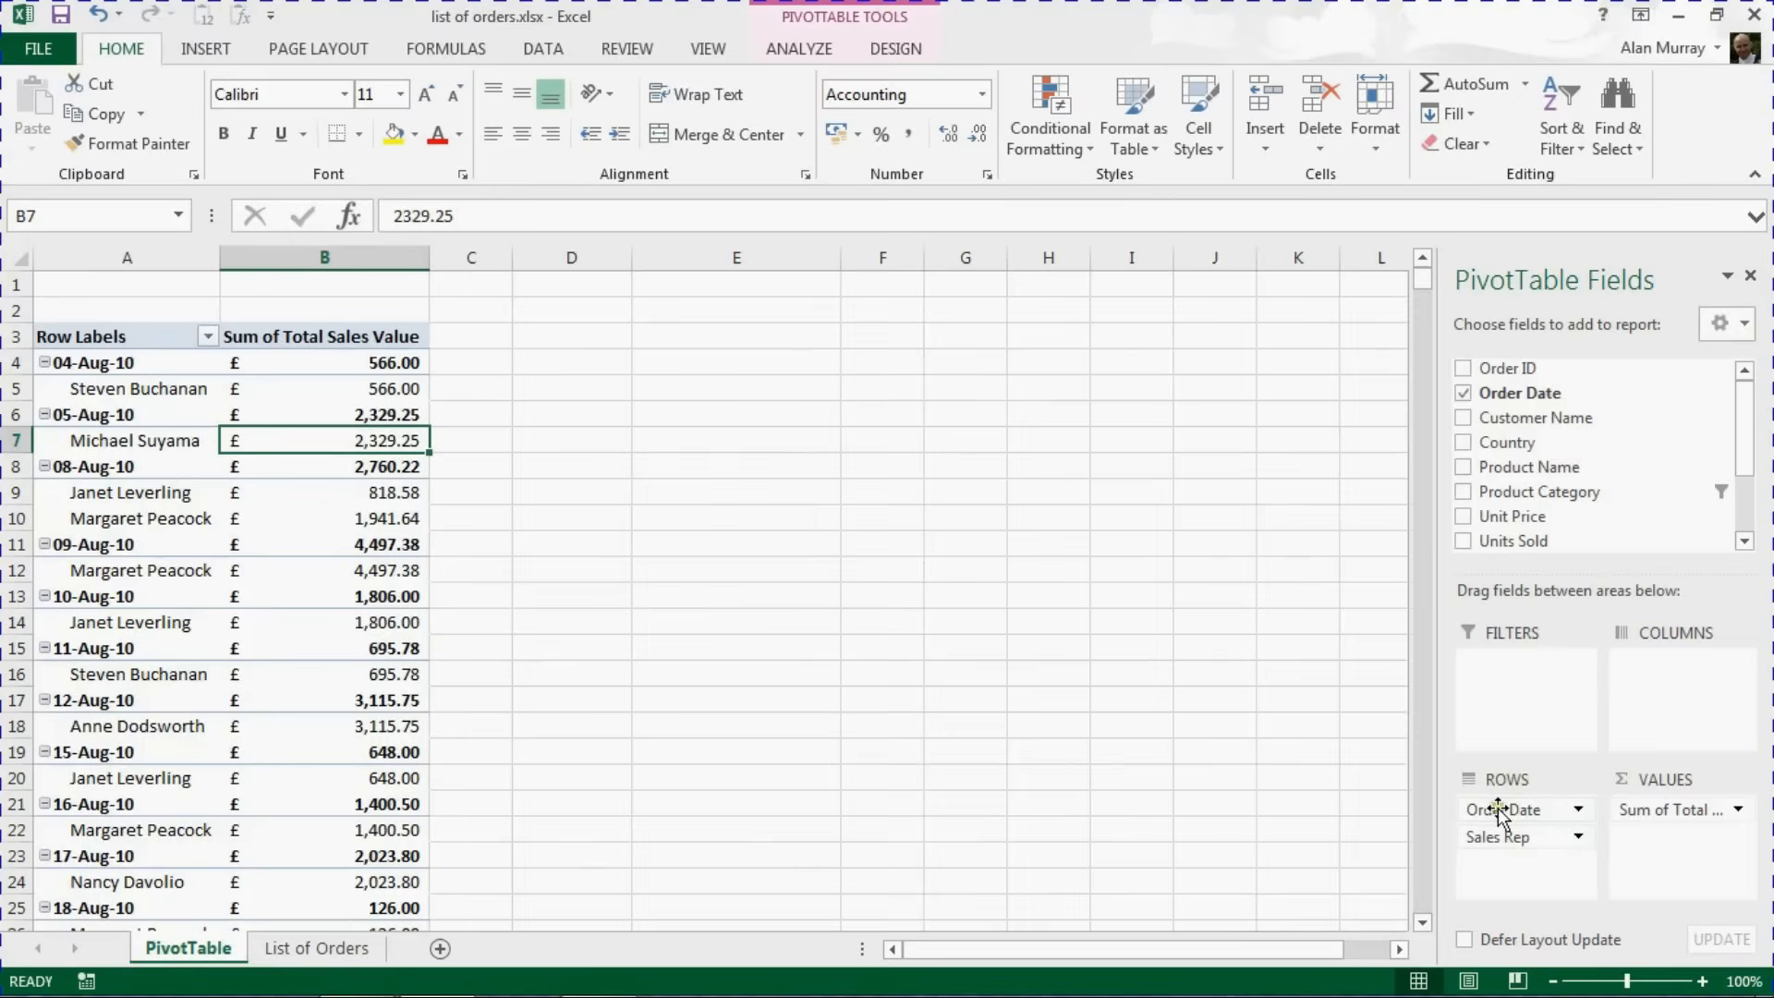
pyautogui.click(93, 466)
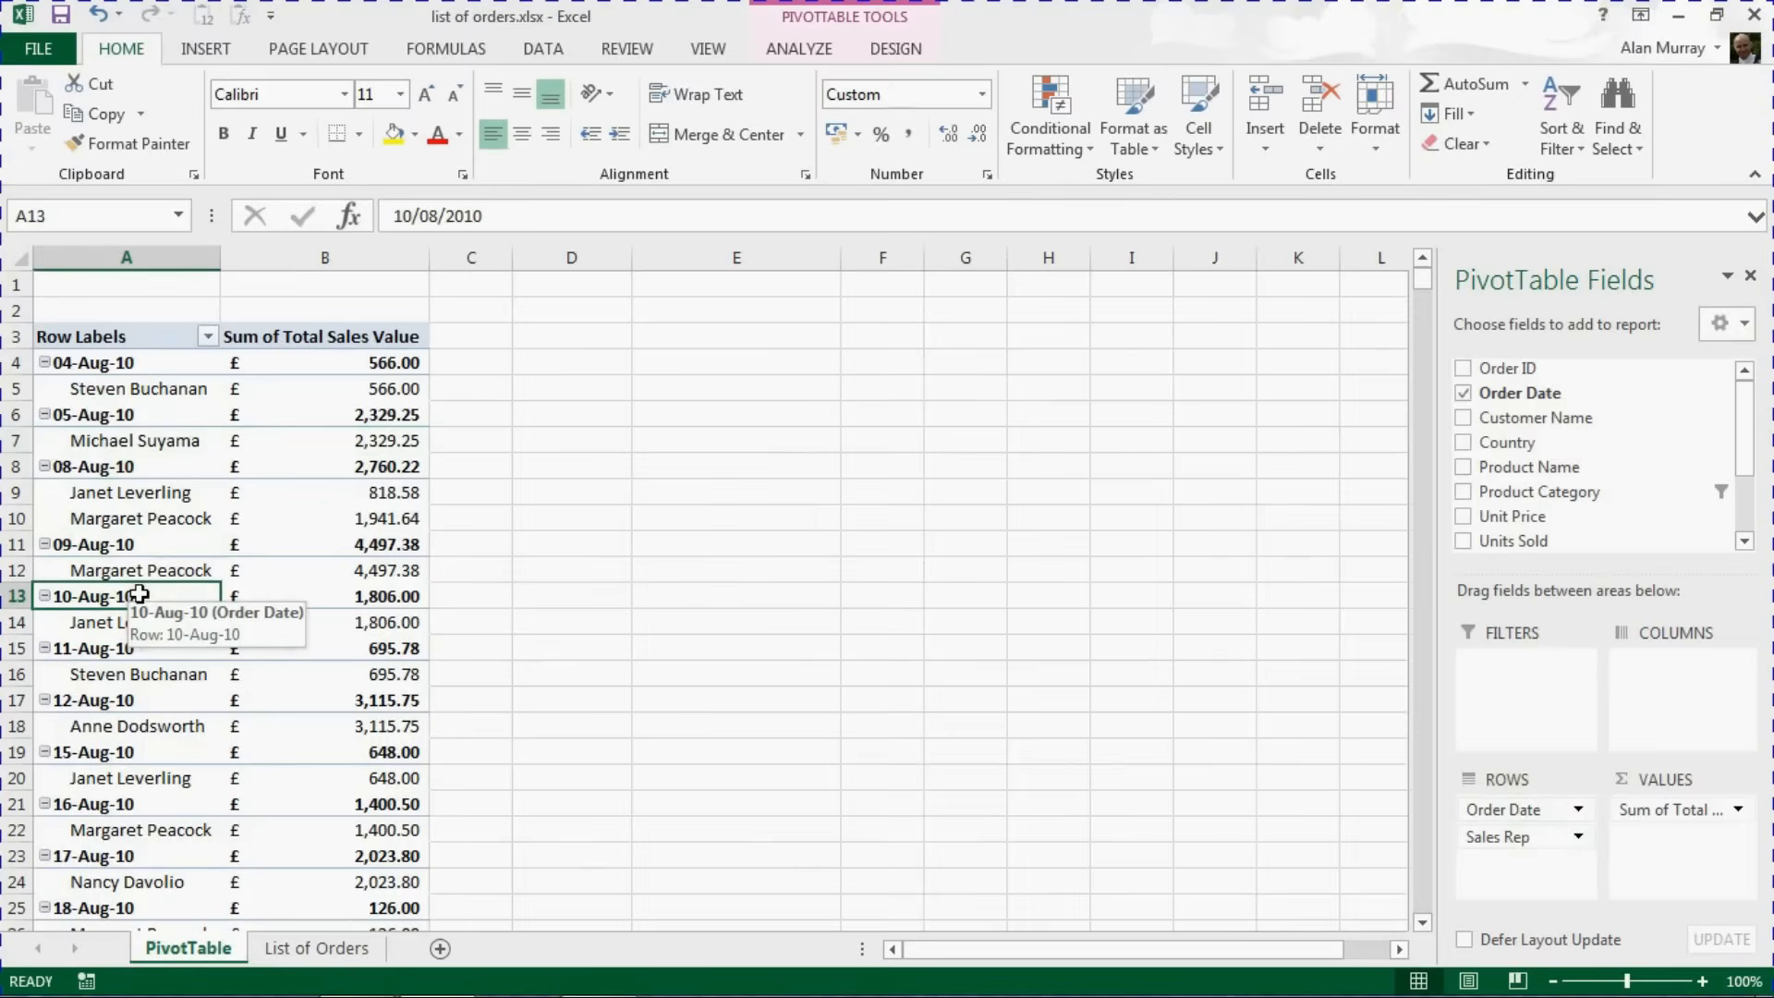
pyautogui.moveTo(92, 466)
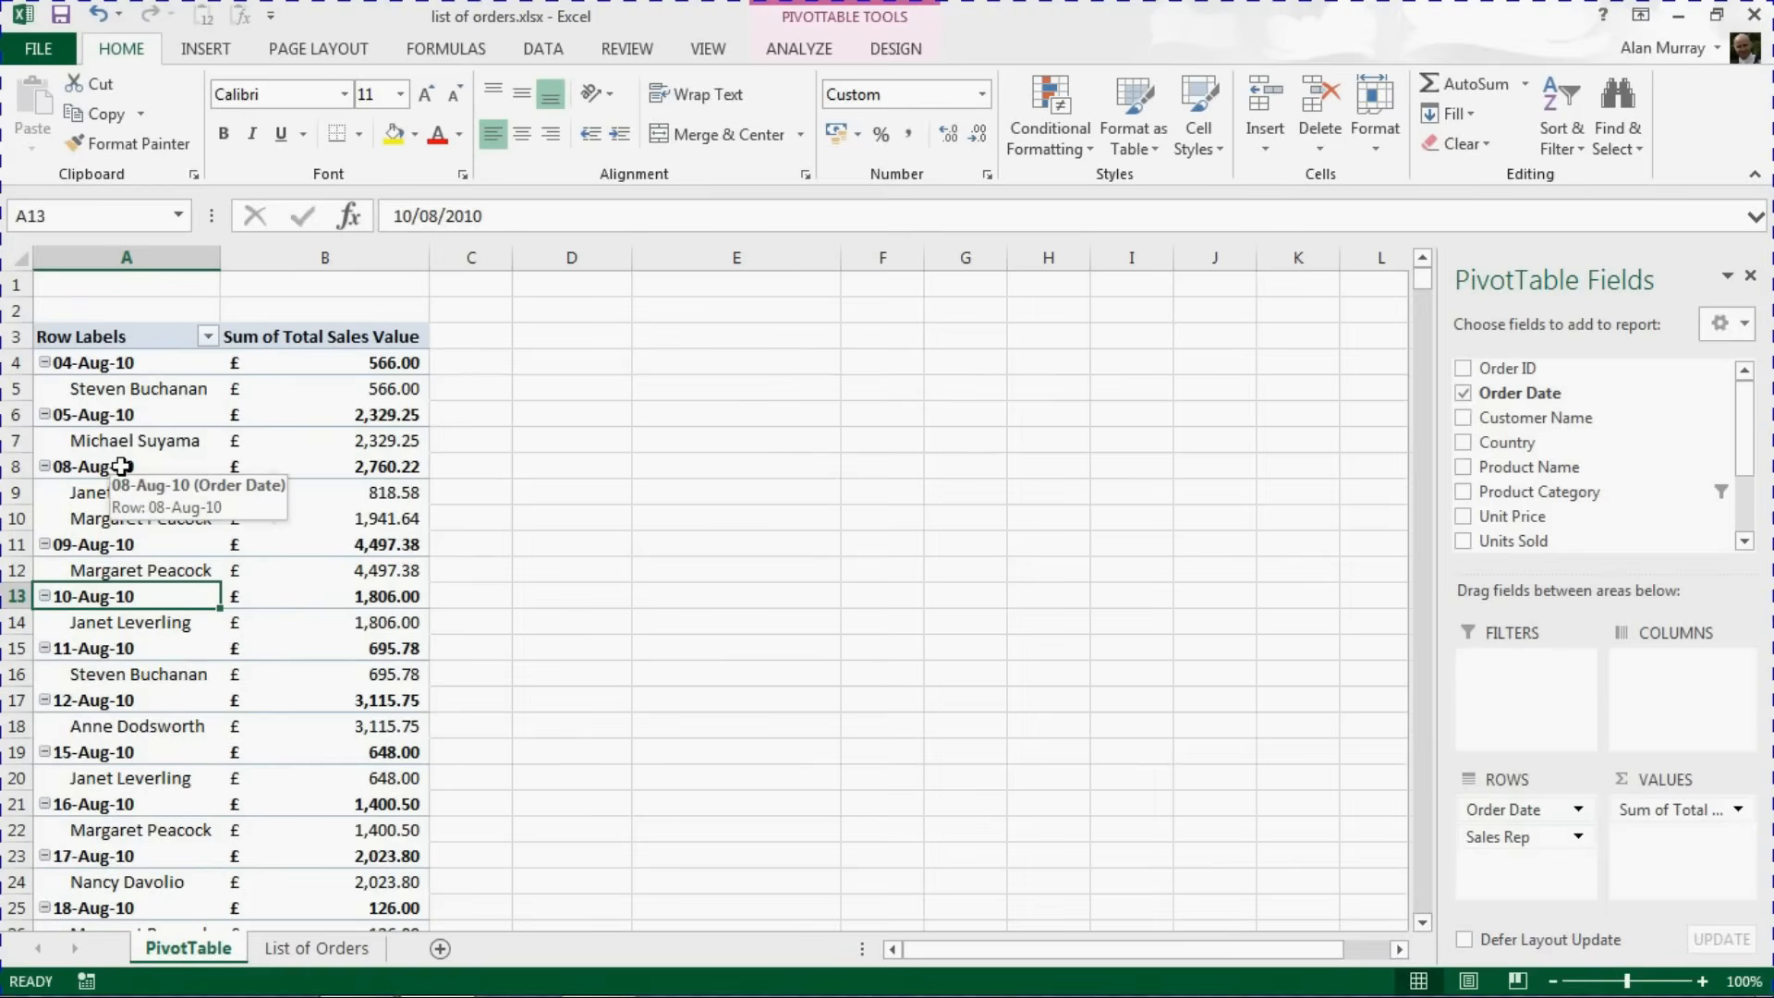
# Group the order date labels by Months and Years via the Grouping dialog
pyautogui.rightClick(96, 465)
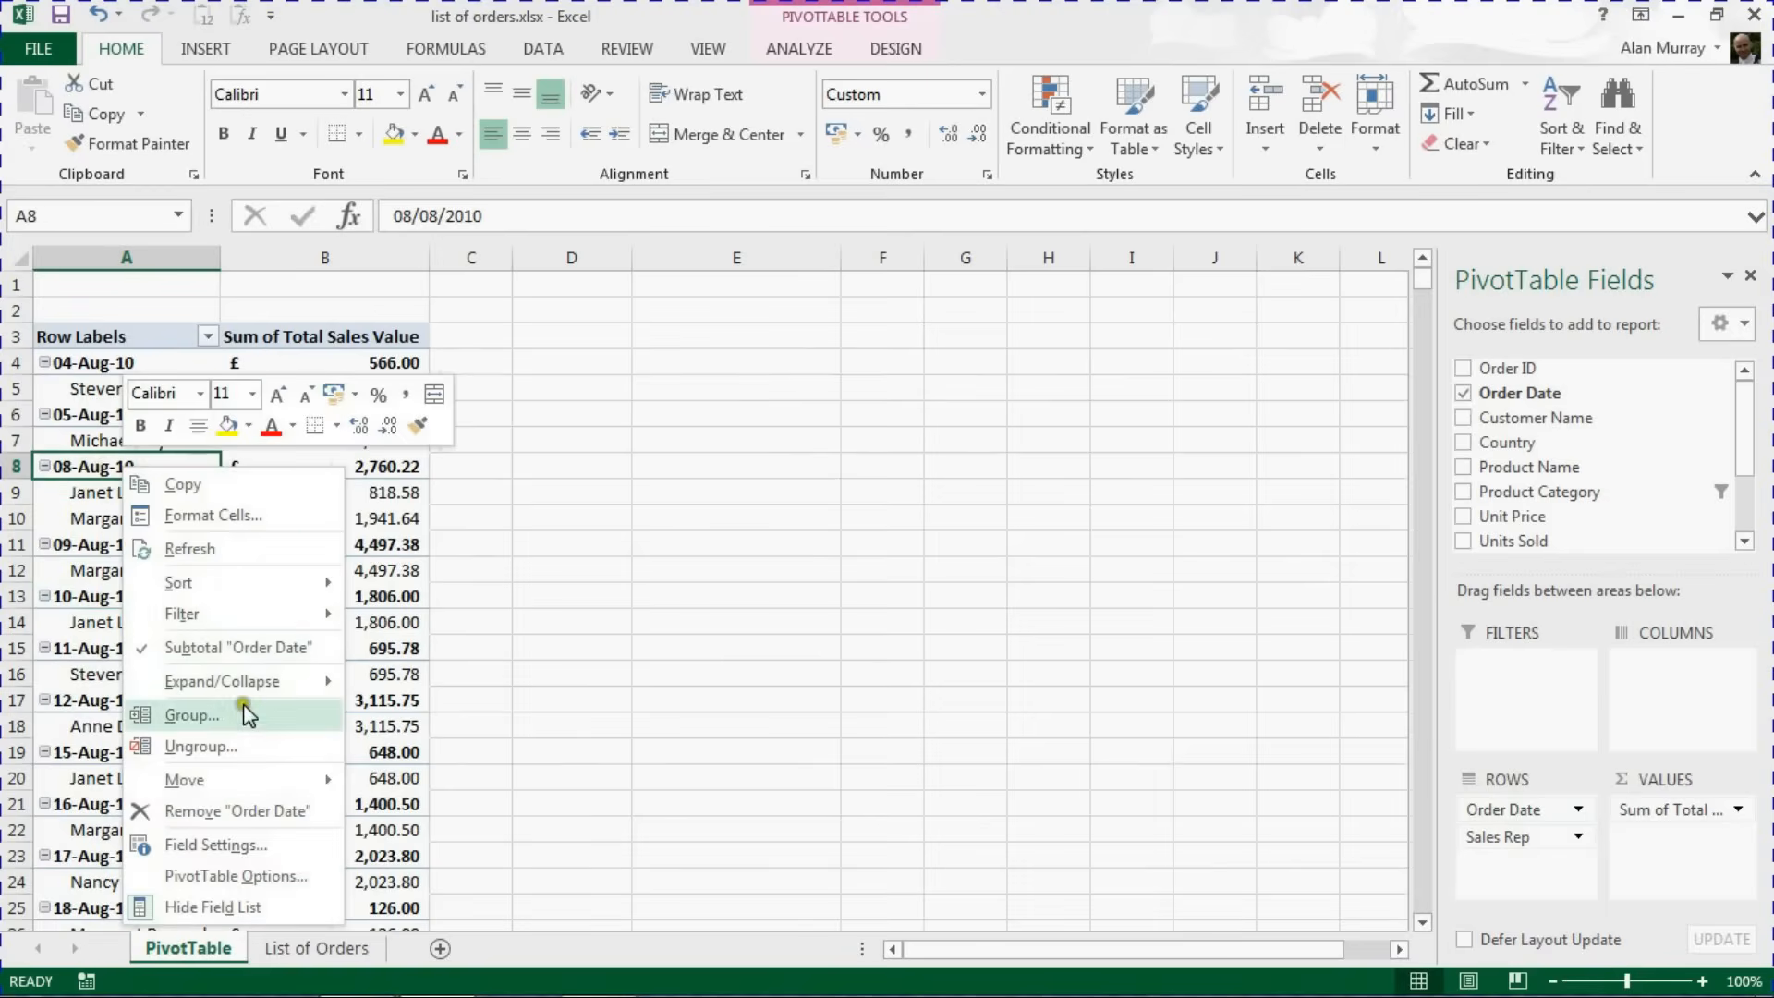
pyautogui.click(192, 713)
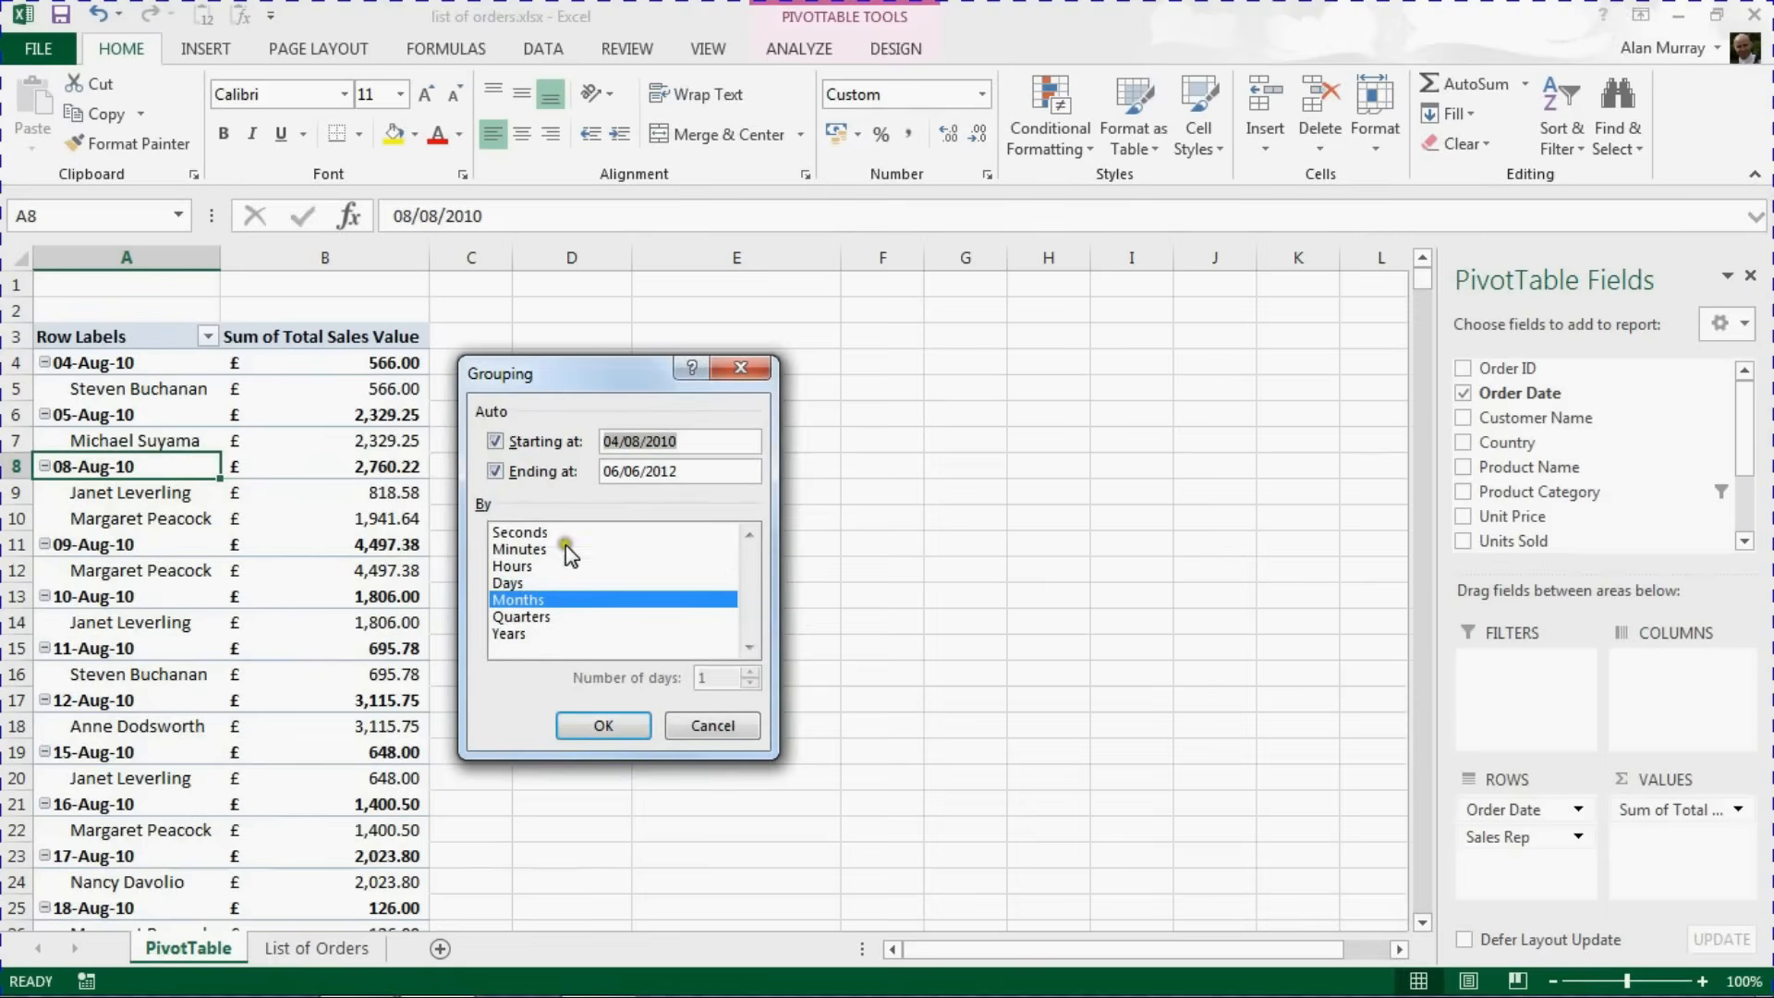
pyautogui.moveTo(538, 571)
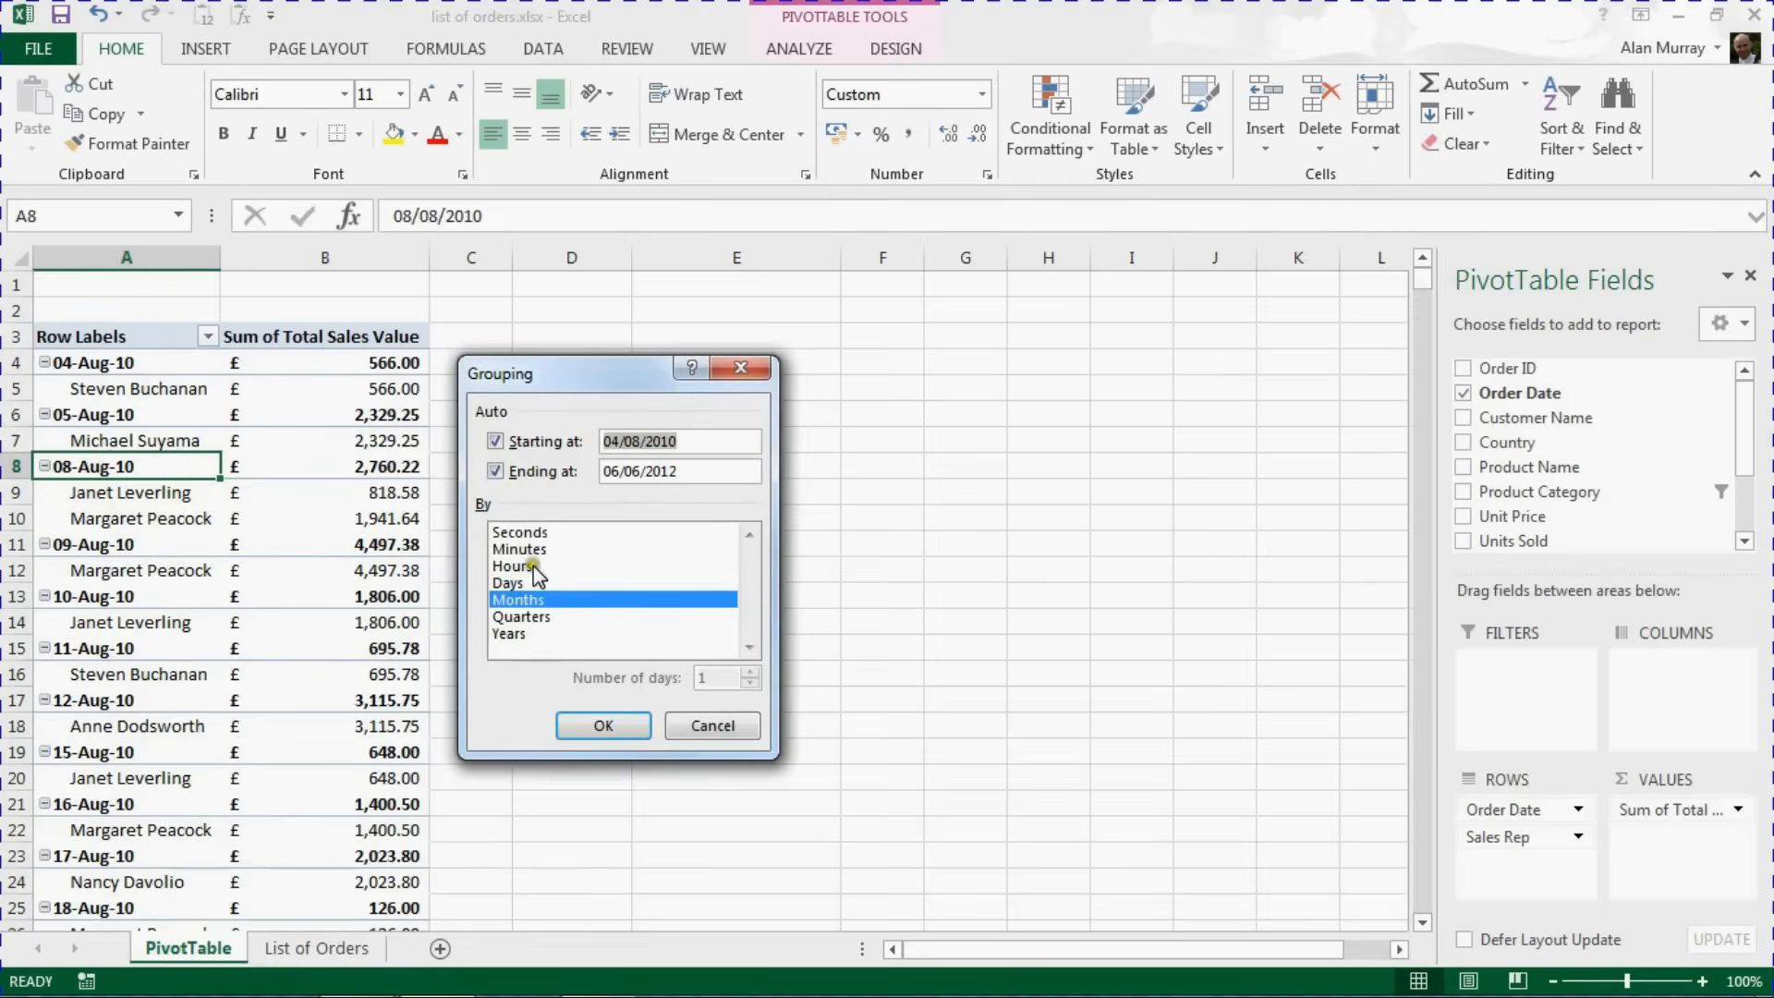
pyautogui.moveTo(527, 554)
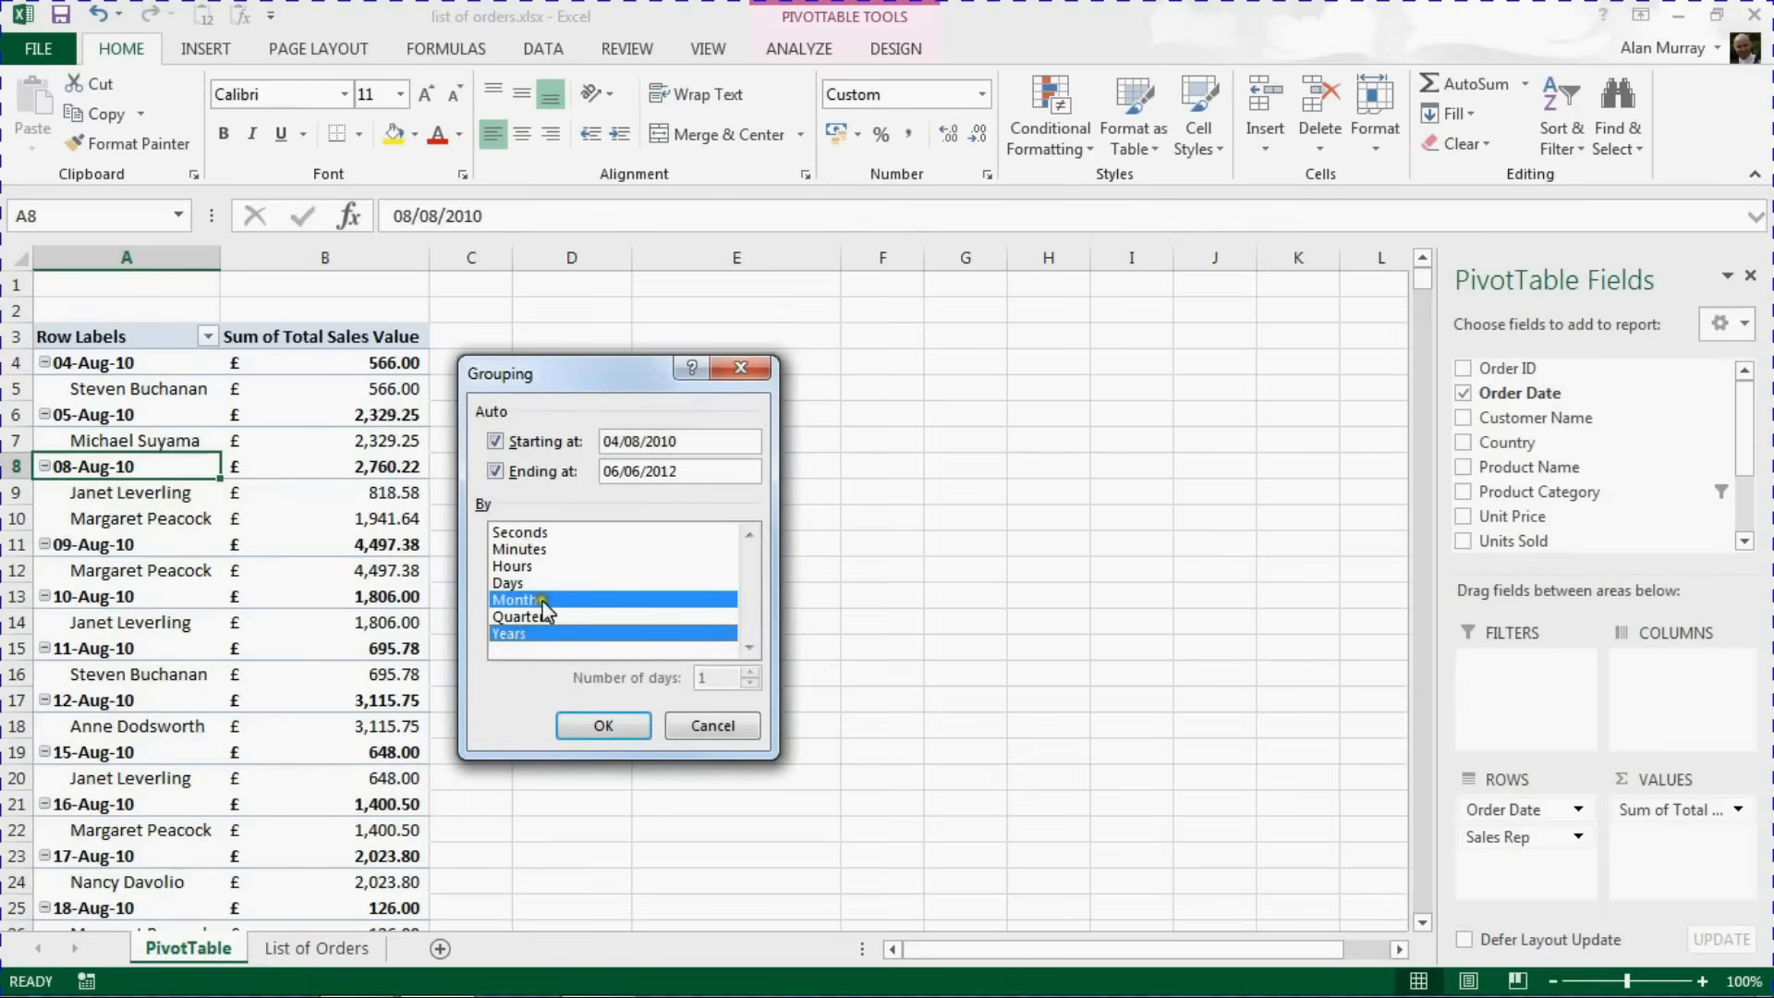
pyautogui.click(510, 632)
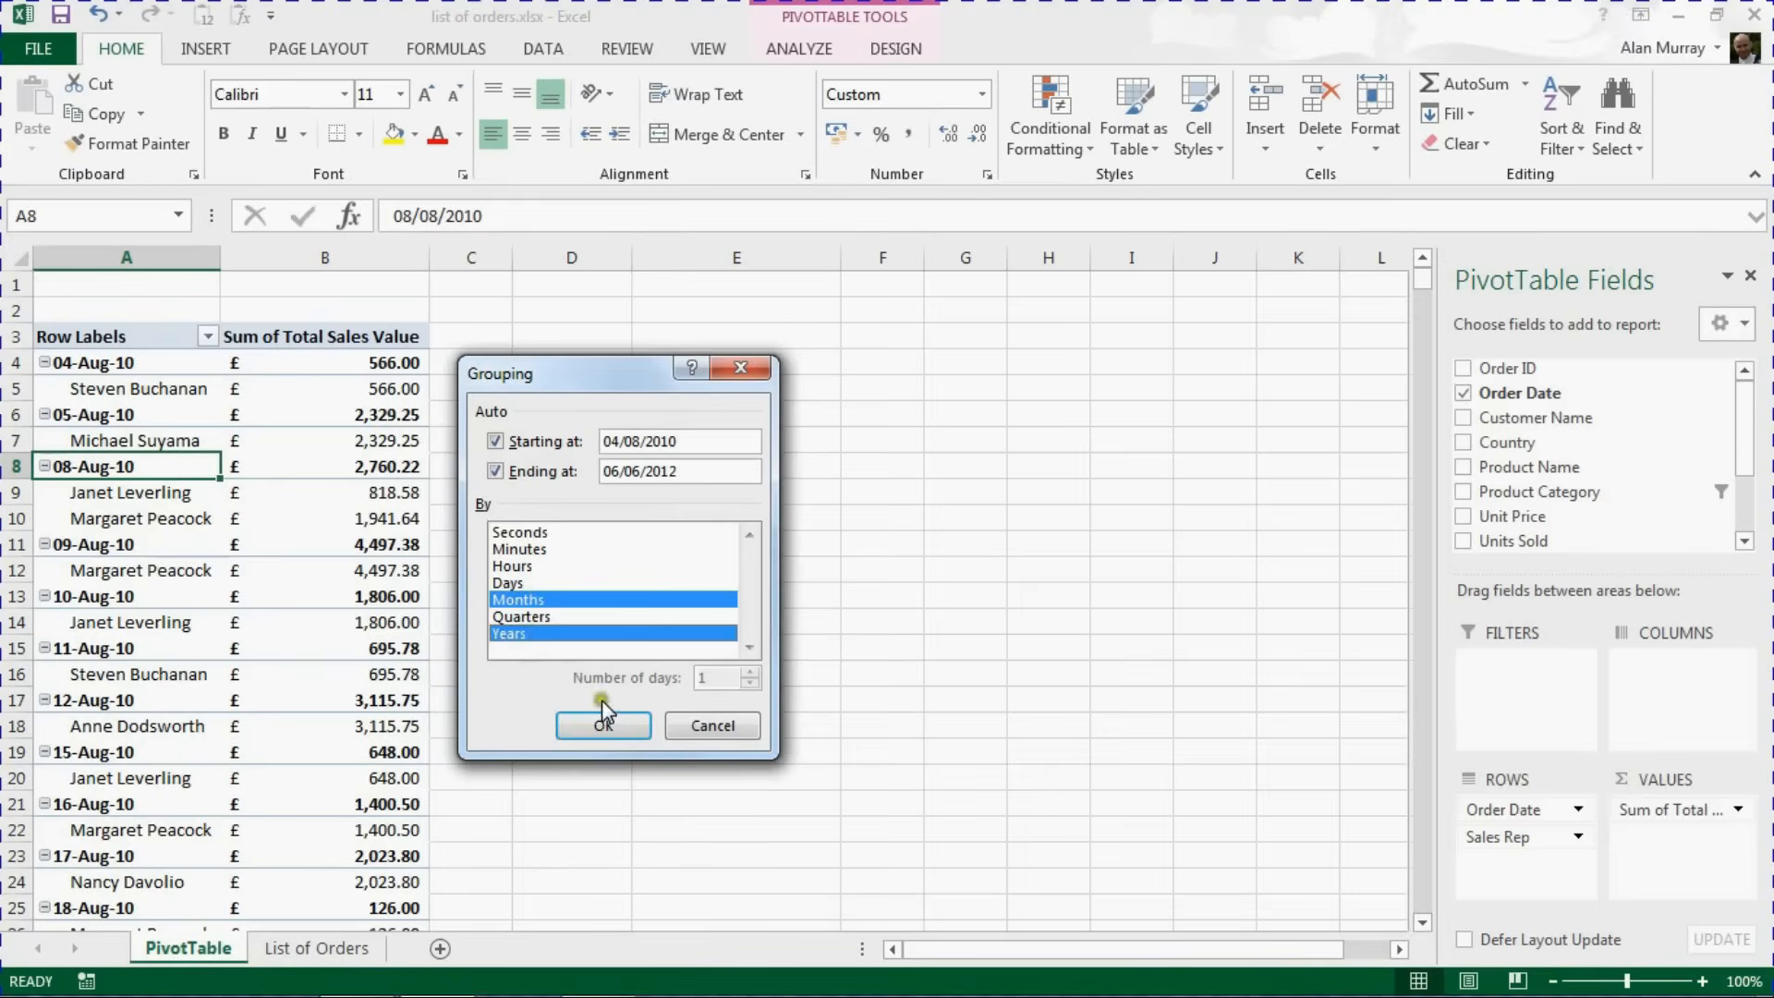
pyautogui.click(602, 725)
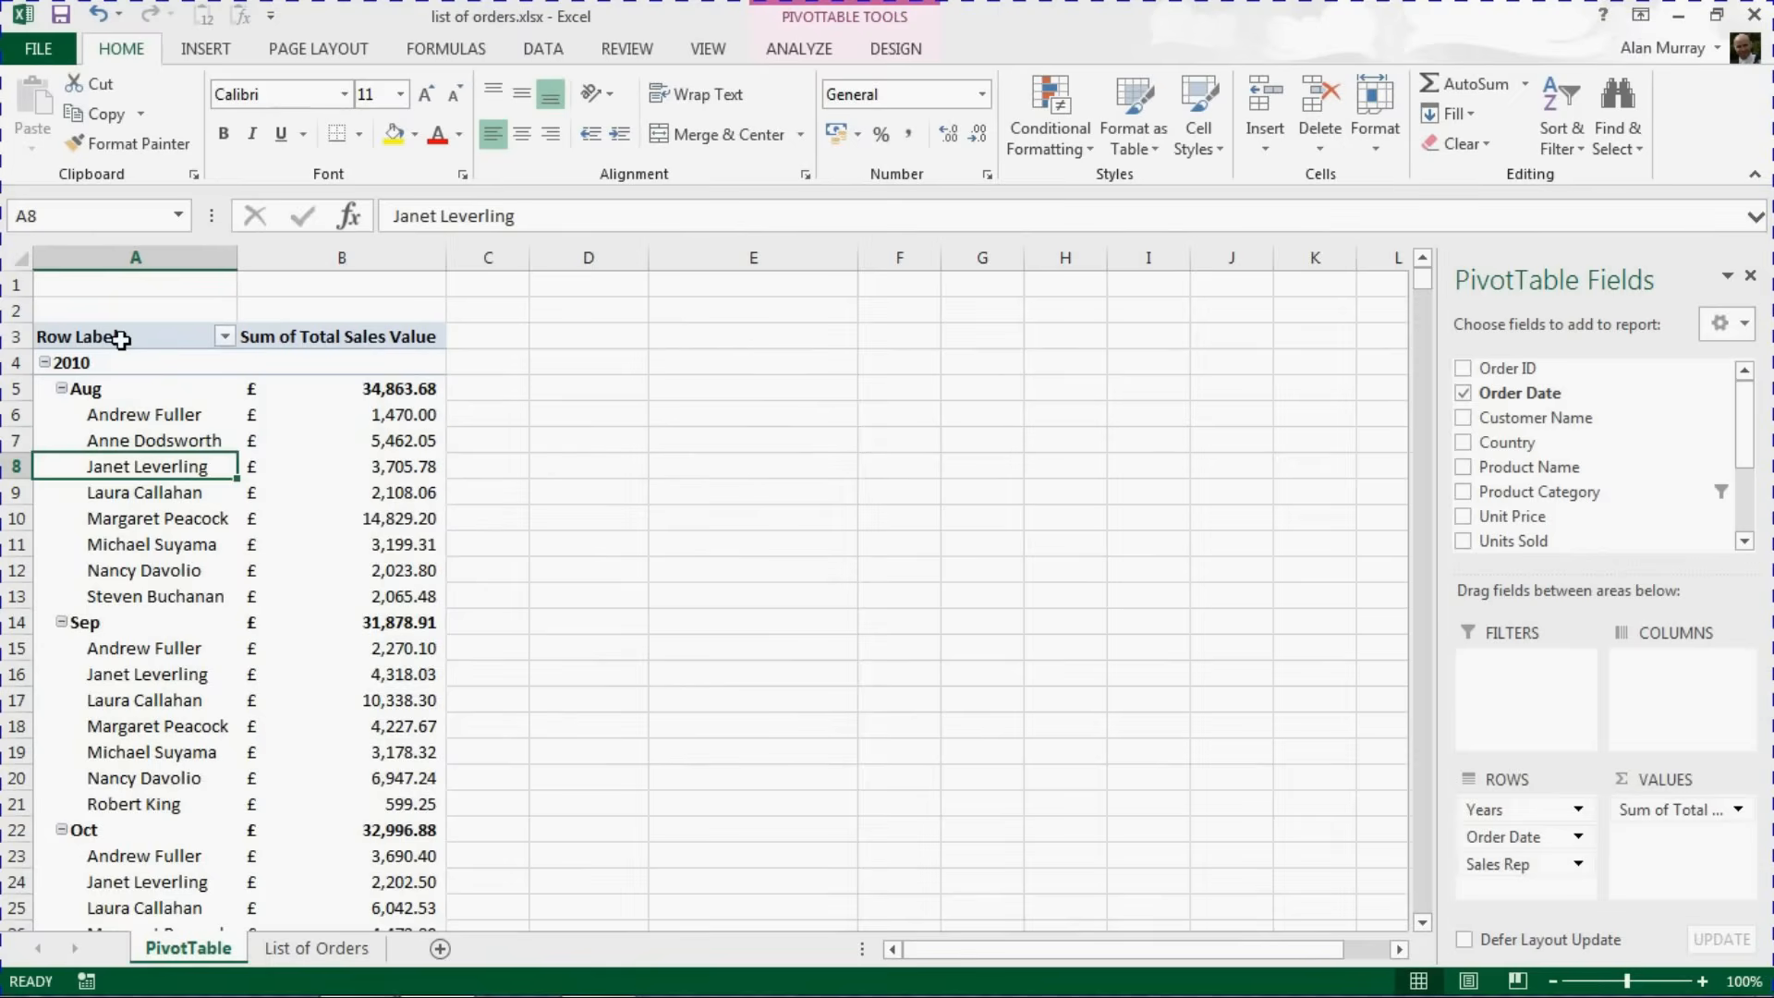
# Remove the Years and Order Date row fields so only Sales Rep totals remain
pyautogui.click(74, 362)
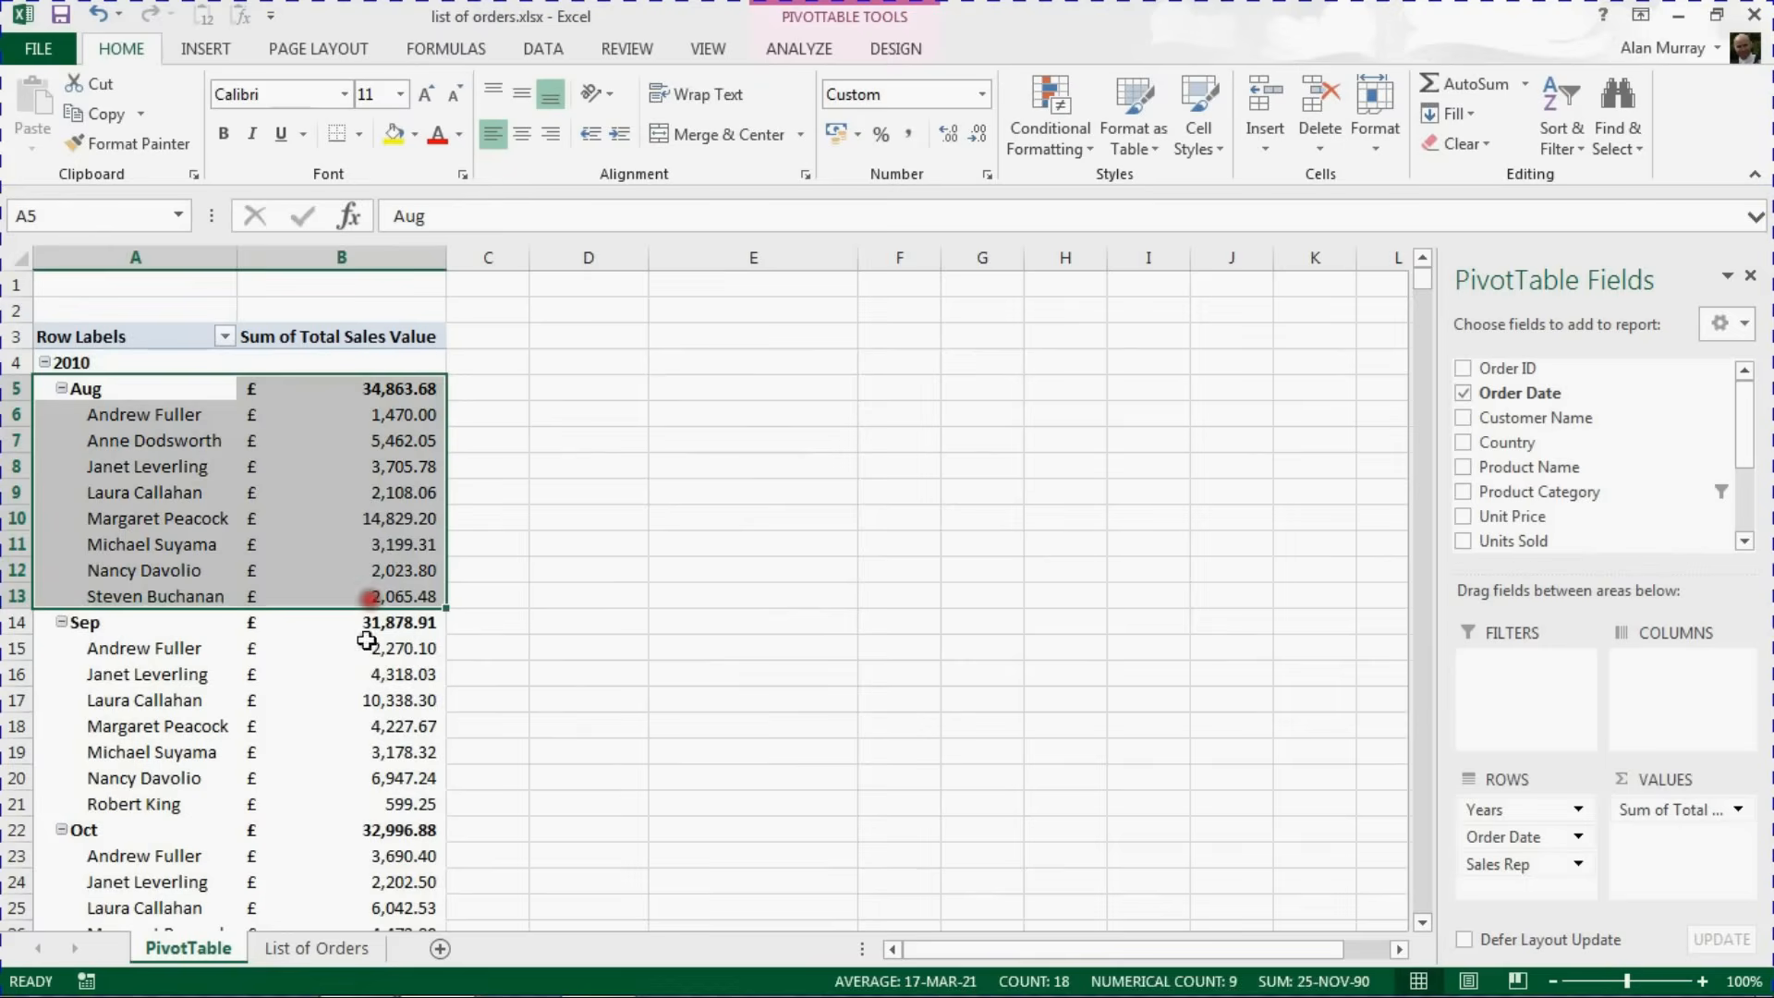
pyautogui.moveTo(340, 414); pyautogui.dragTo(340, 517)
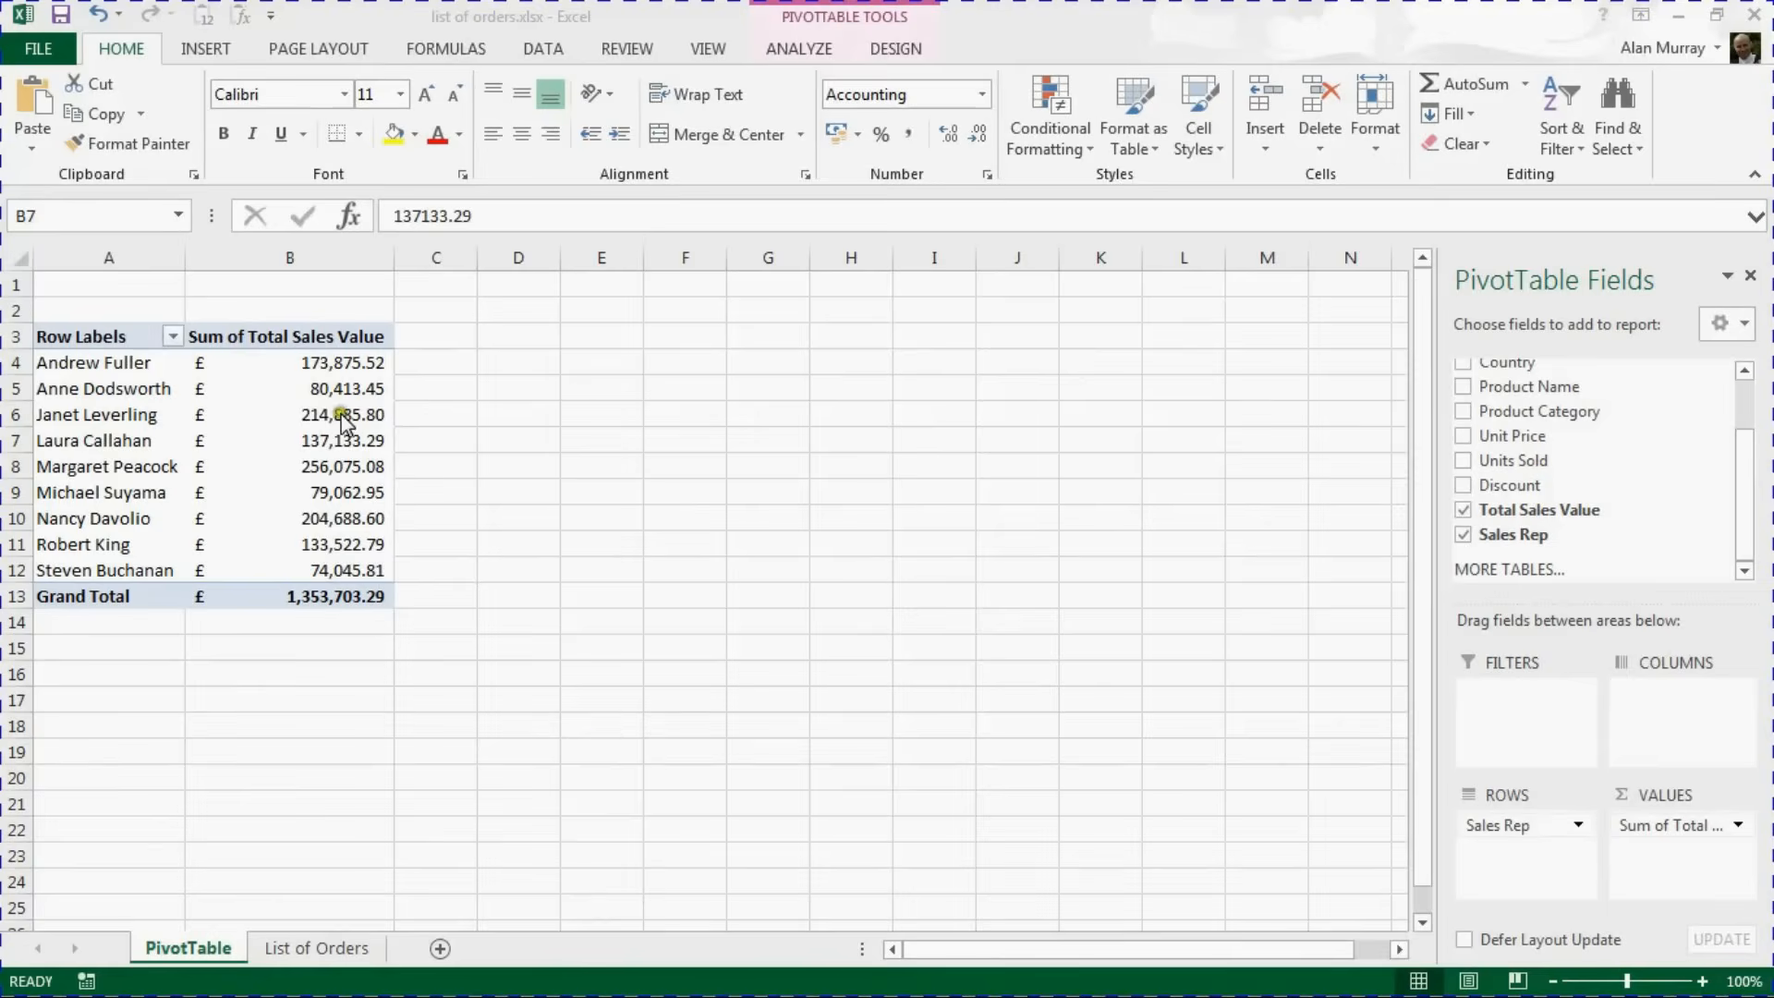
pyautogui.moveTo(290, 362); pyautogui.dragTo(290, 569)
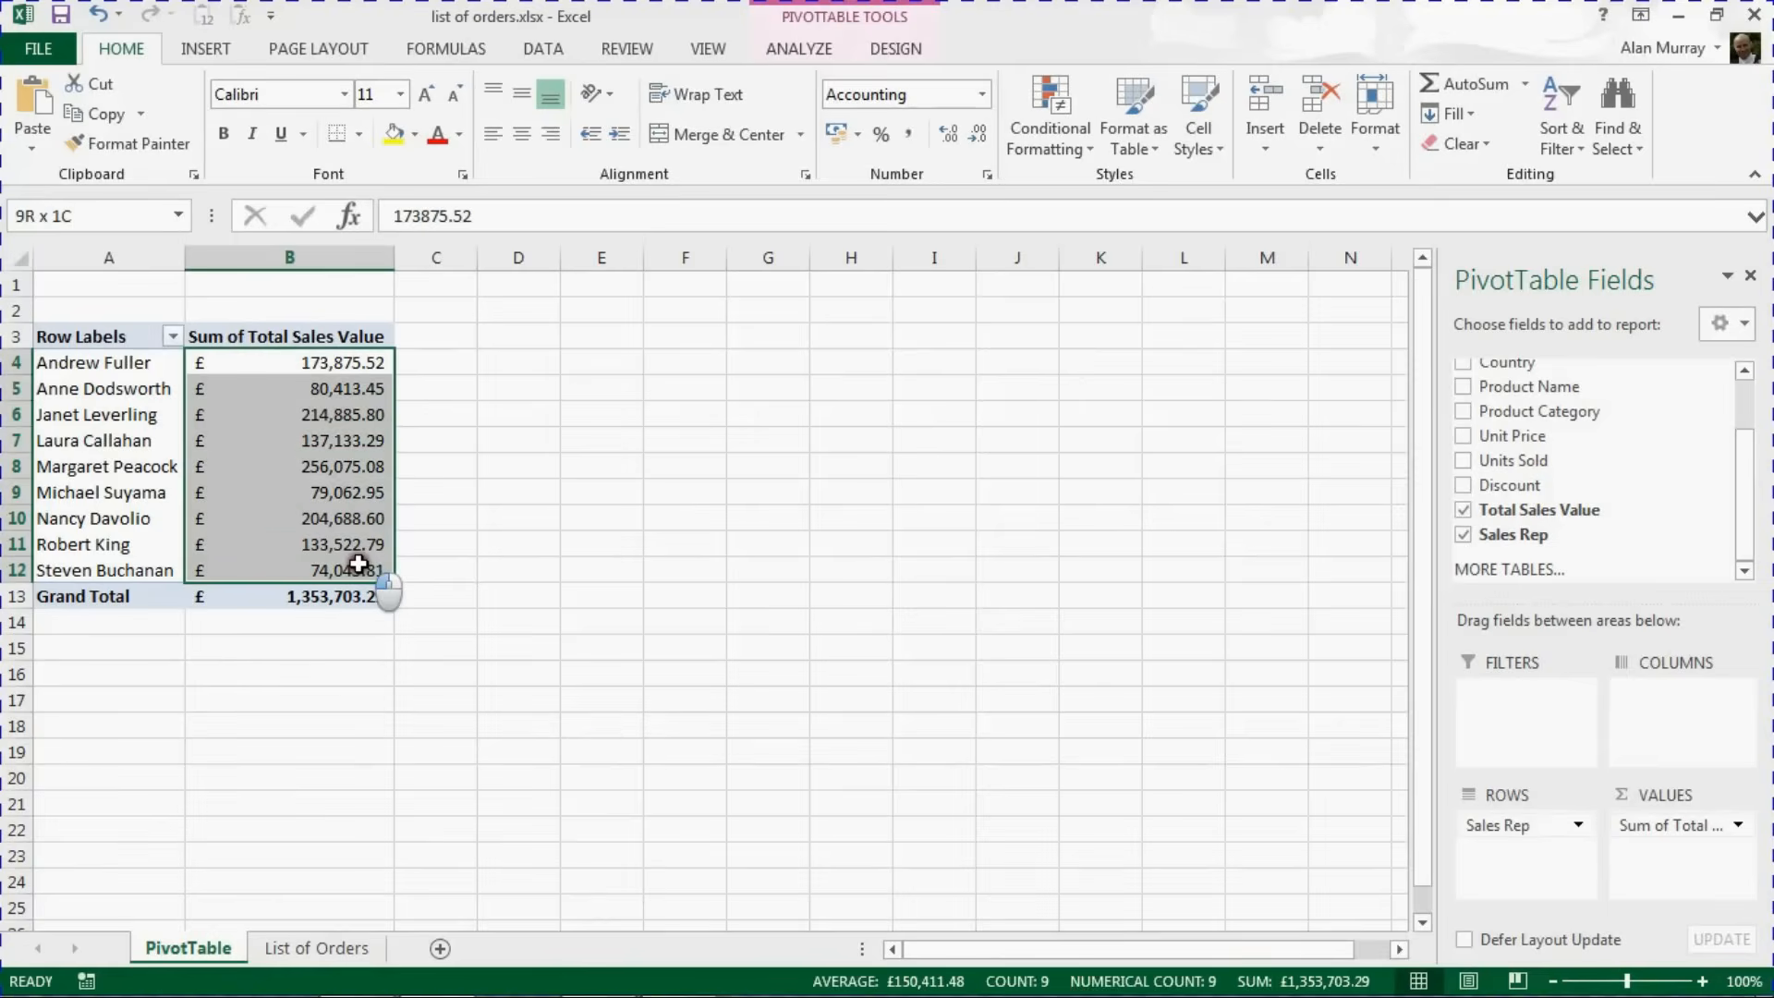
pyautogui.click(288, 362)
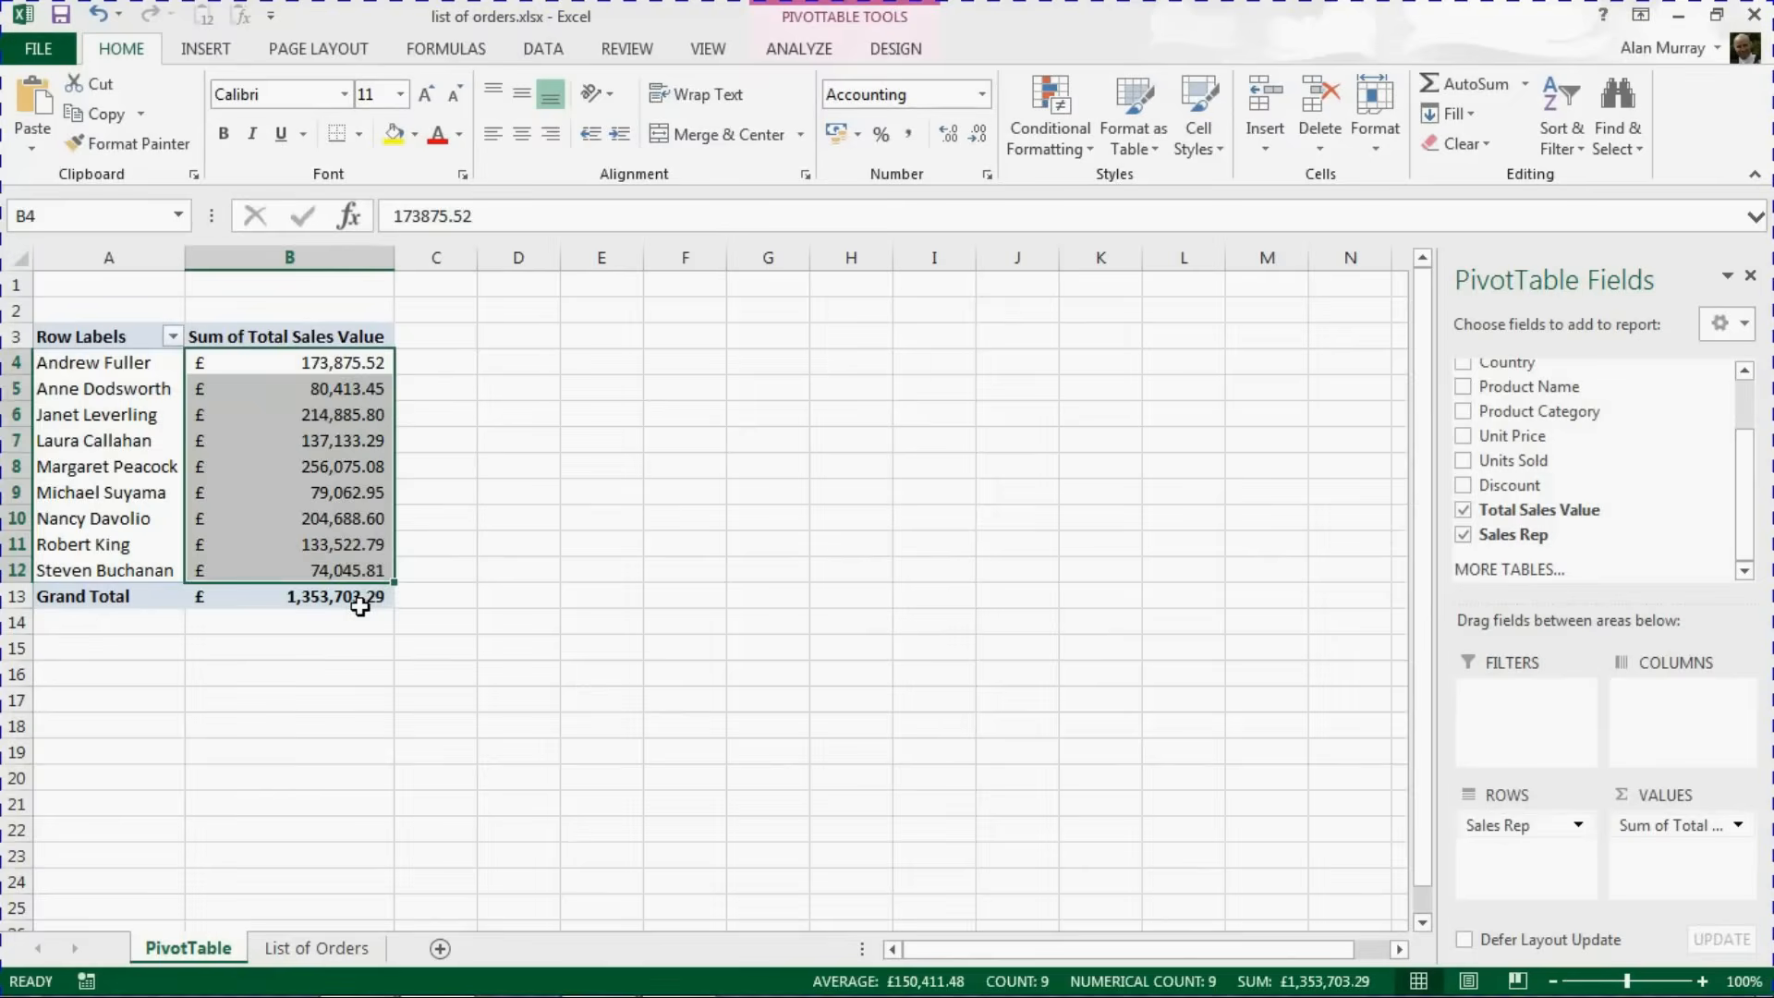
pyautogui.click(289, 595)
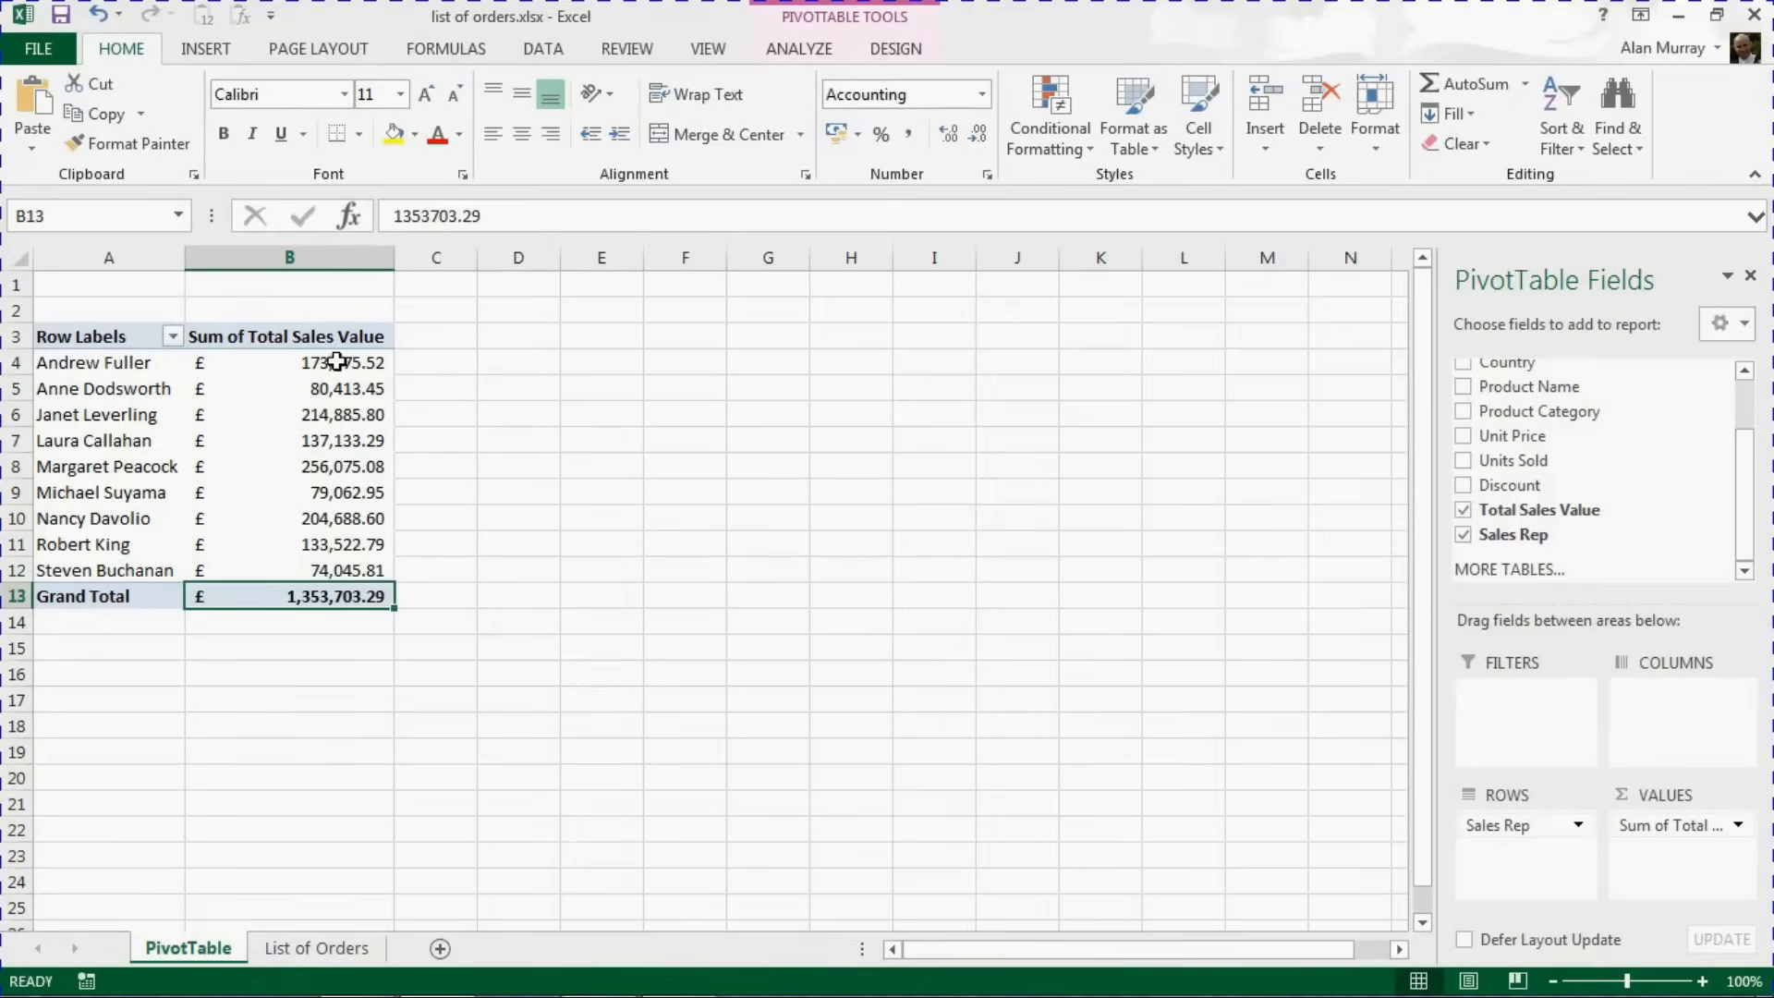
pyautogui.moveTo(288, 362); pyautogui.dragTo(288, 569)
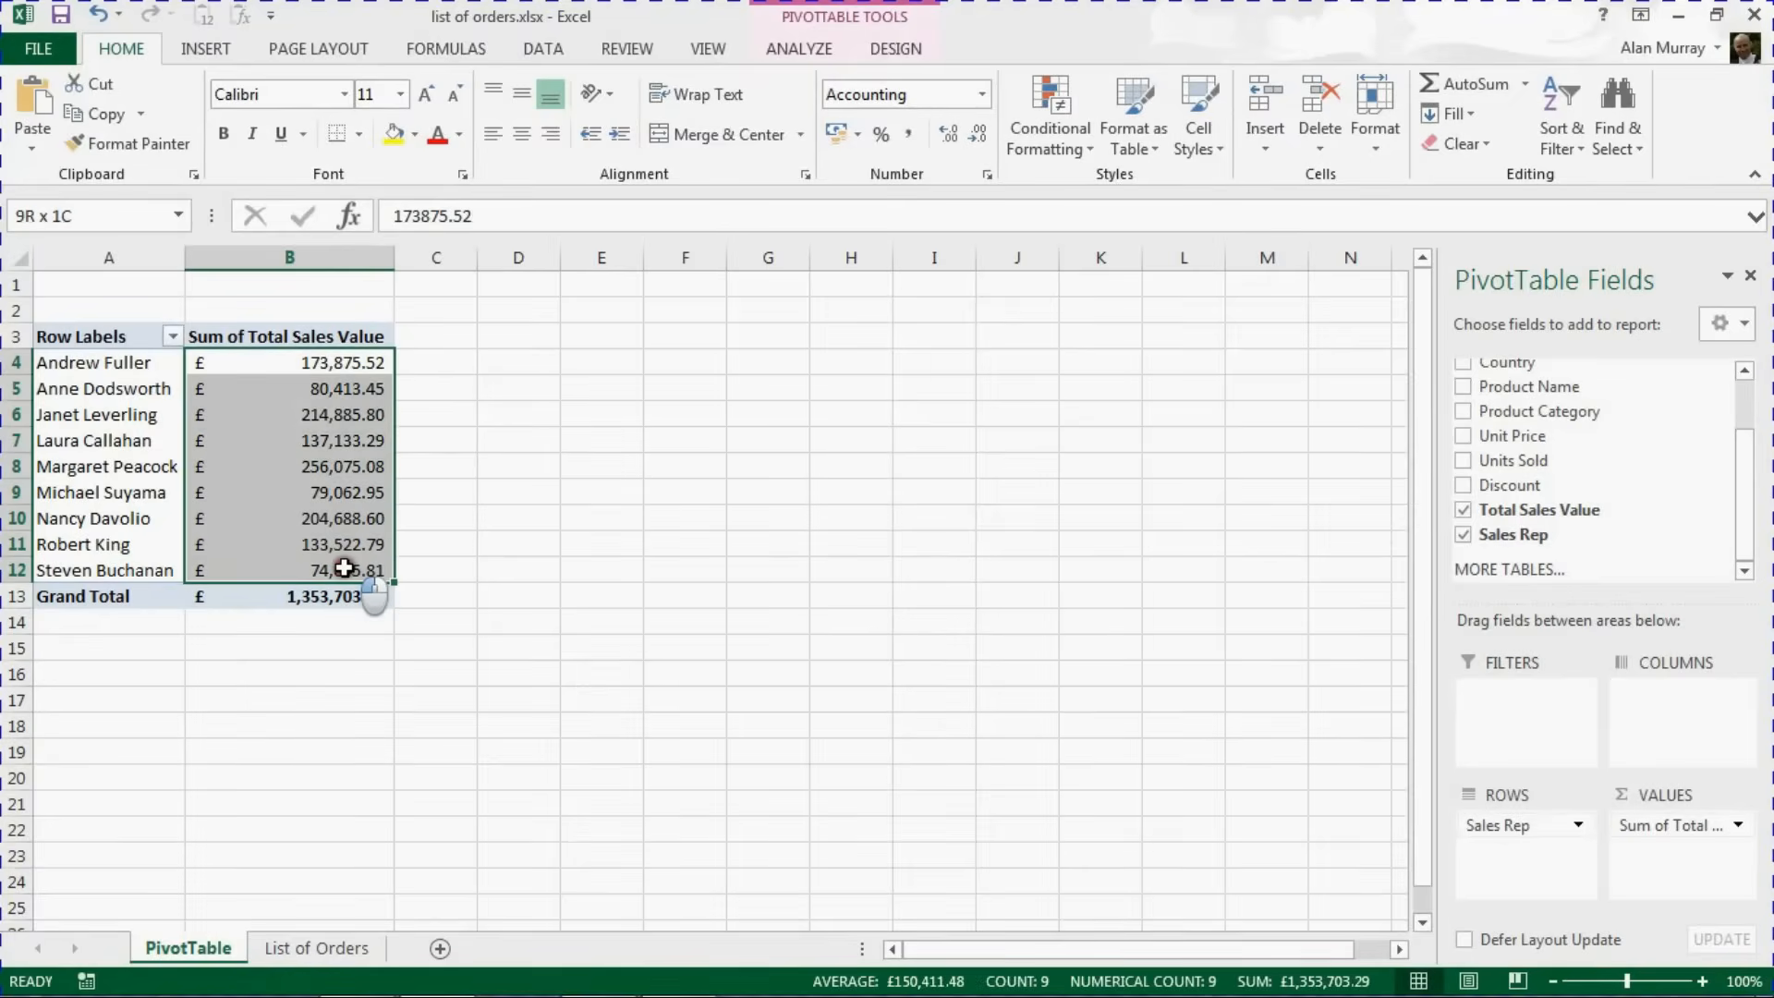
pyautogui.click(288, 465)
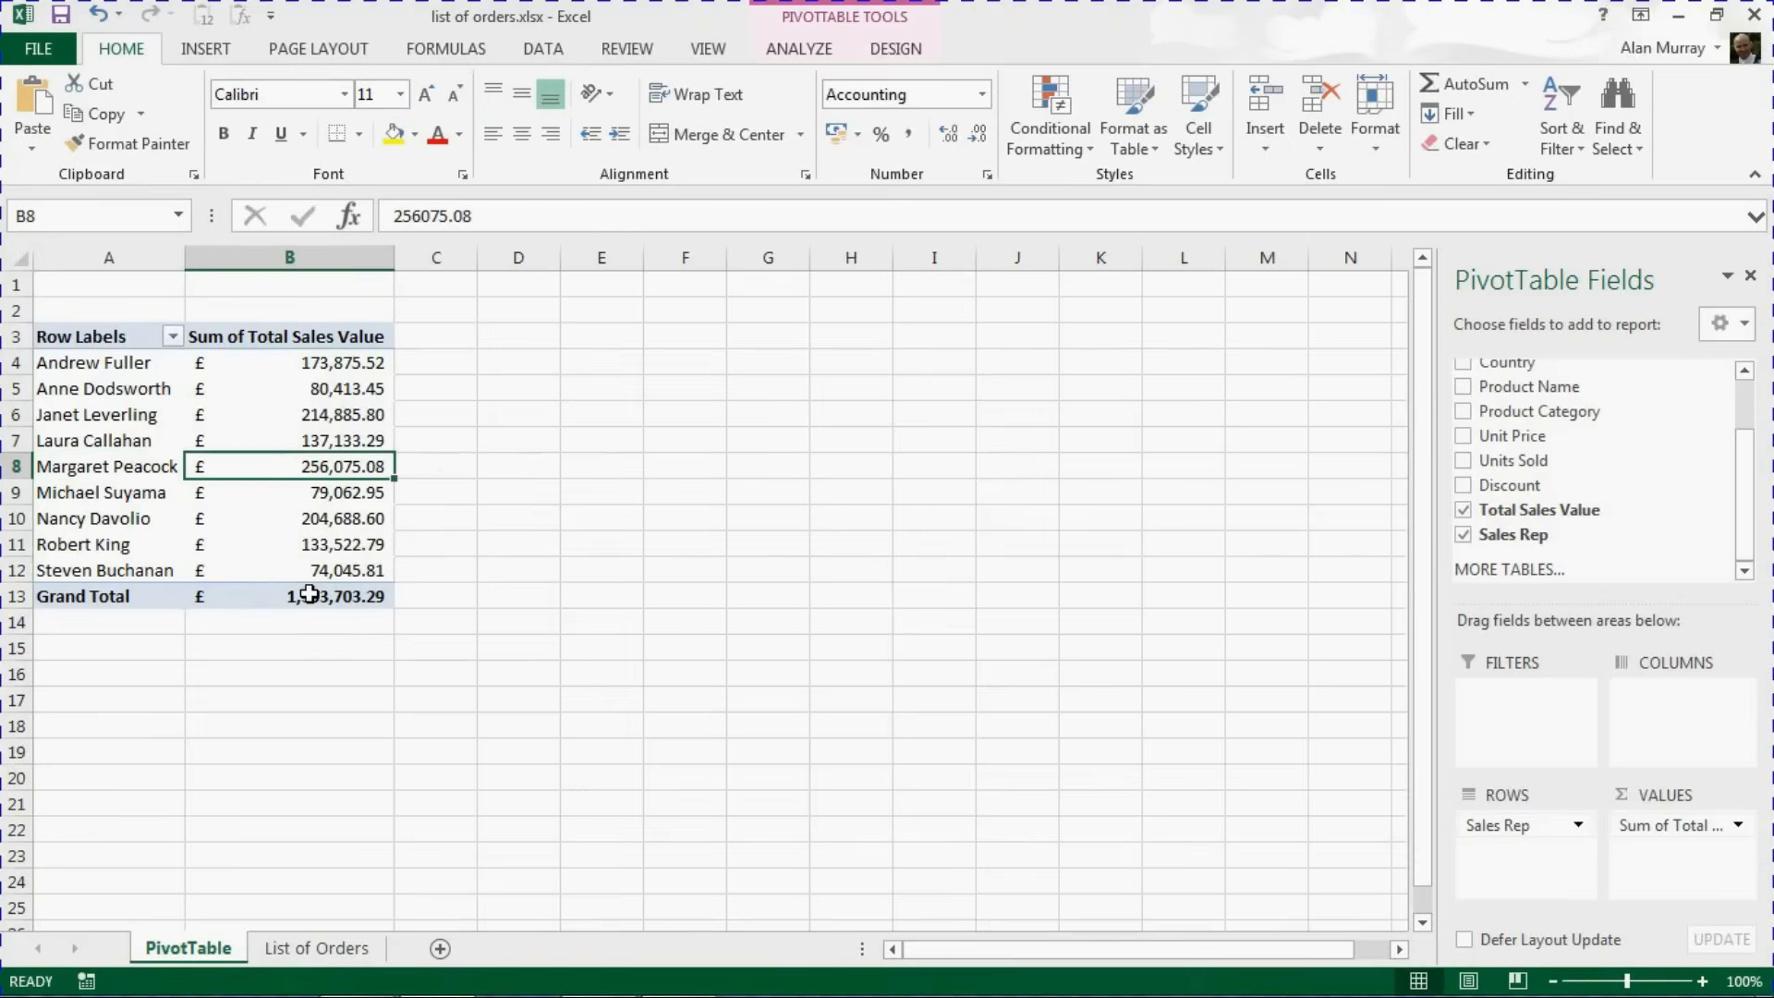
pyautogui.click(329, 491)
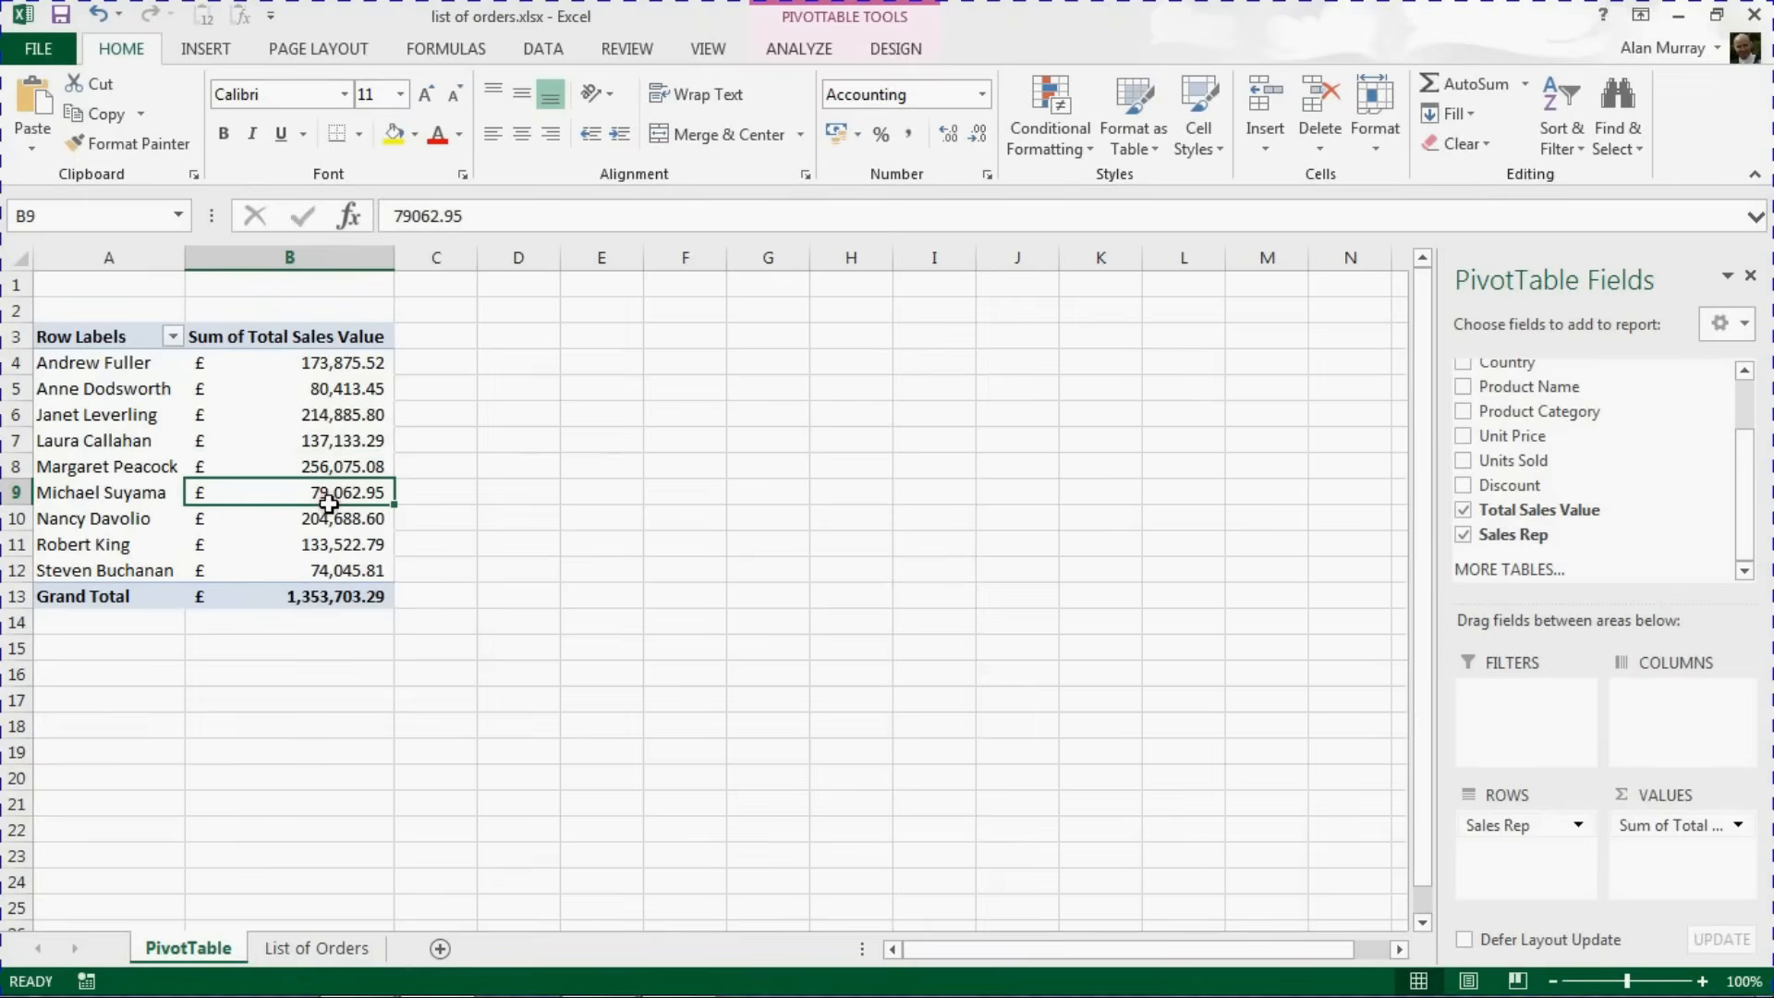
pyautogui.moveTo(355, 453)
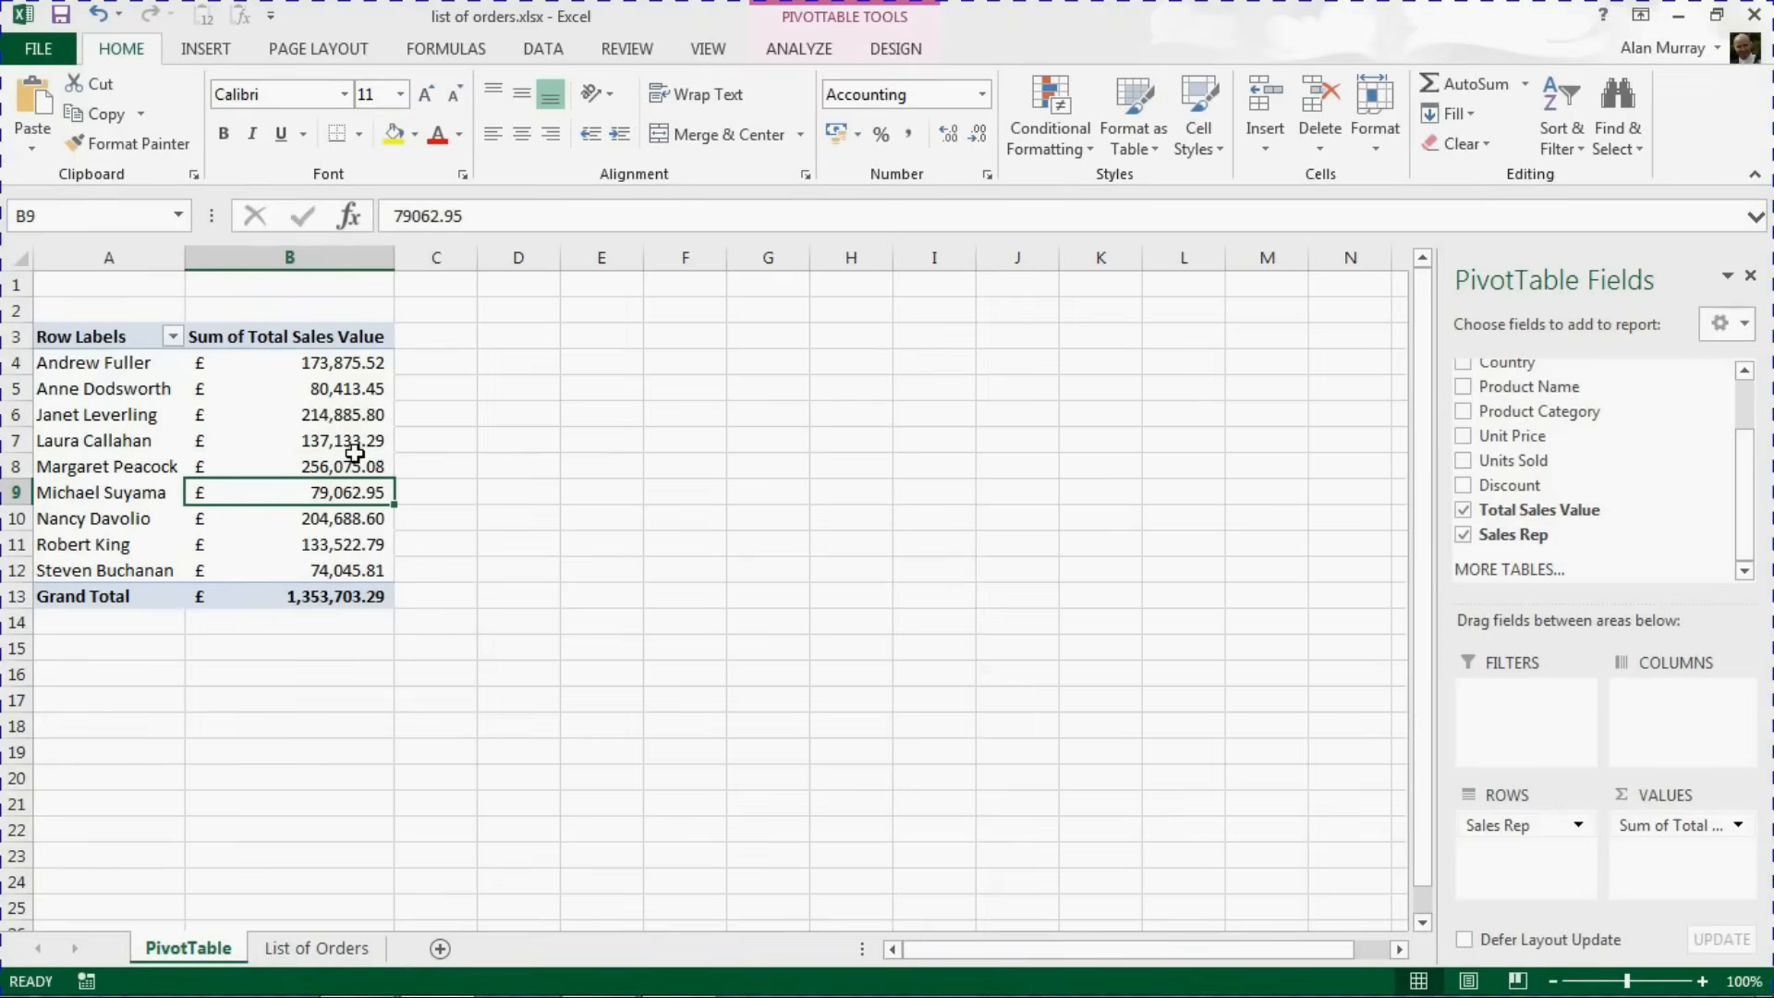
# Bring up the value field options for Laura Callahan's sales total
pyautogui.rightClick(340, 440)
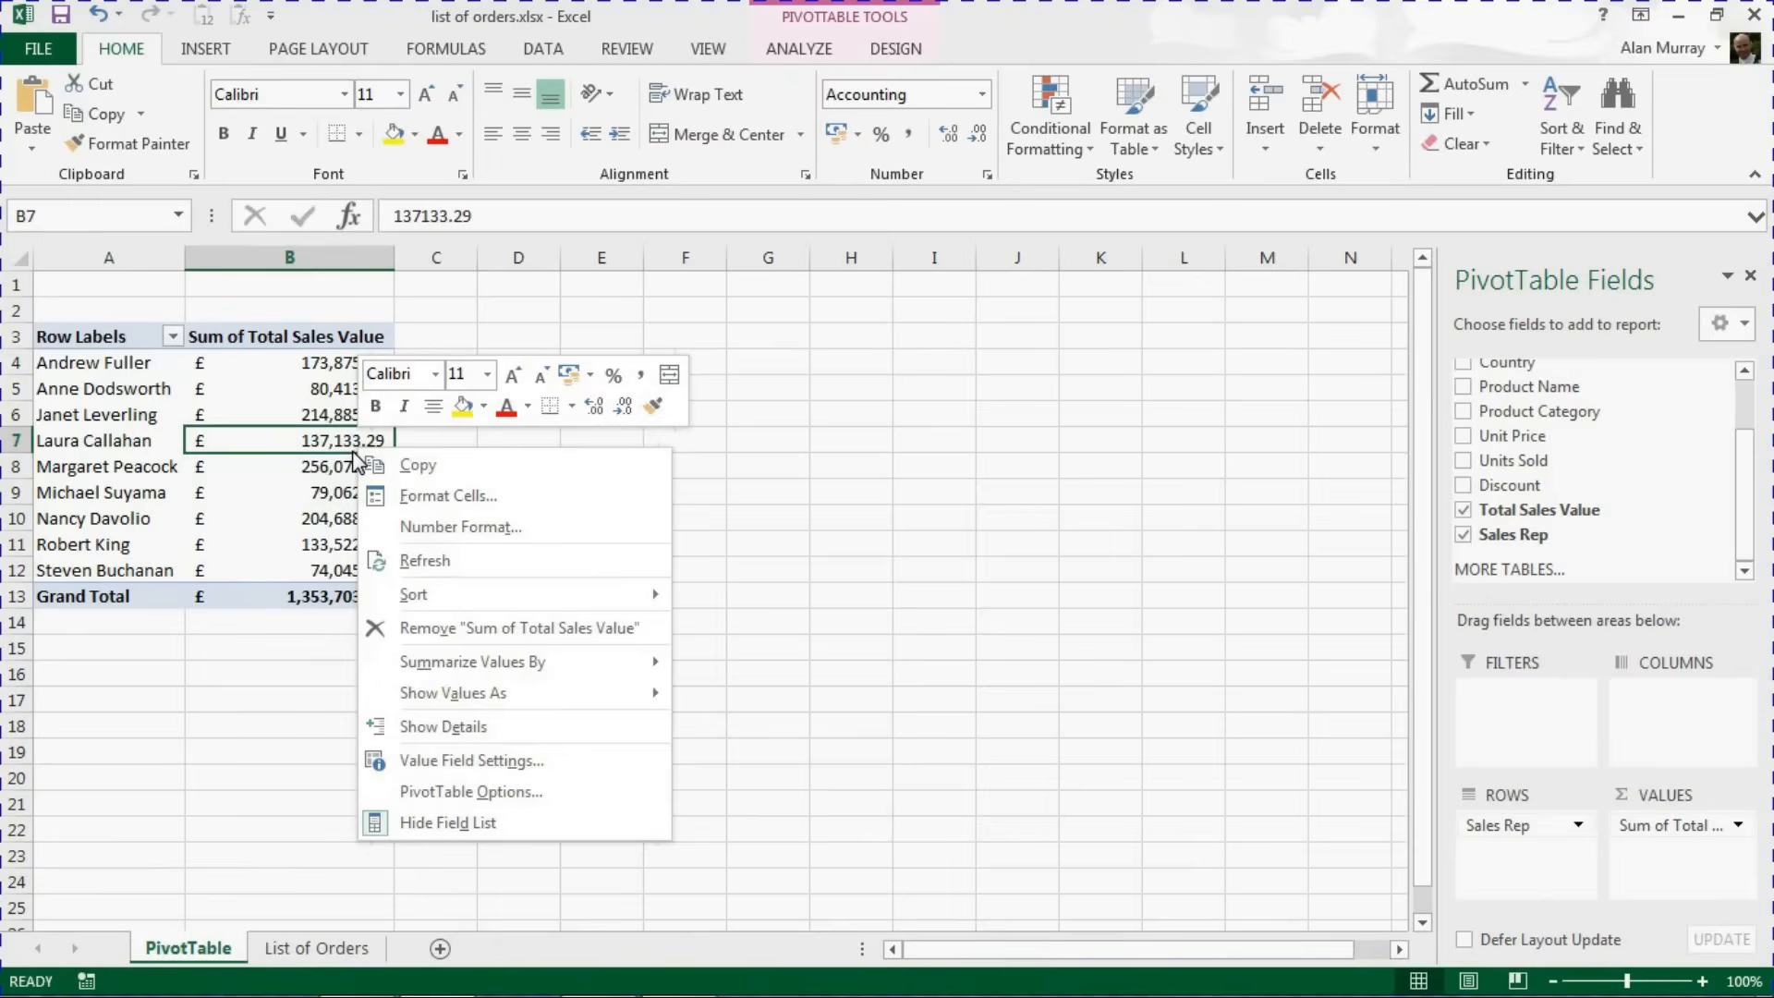
pyautogui.moveTo(351, 459)
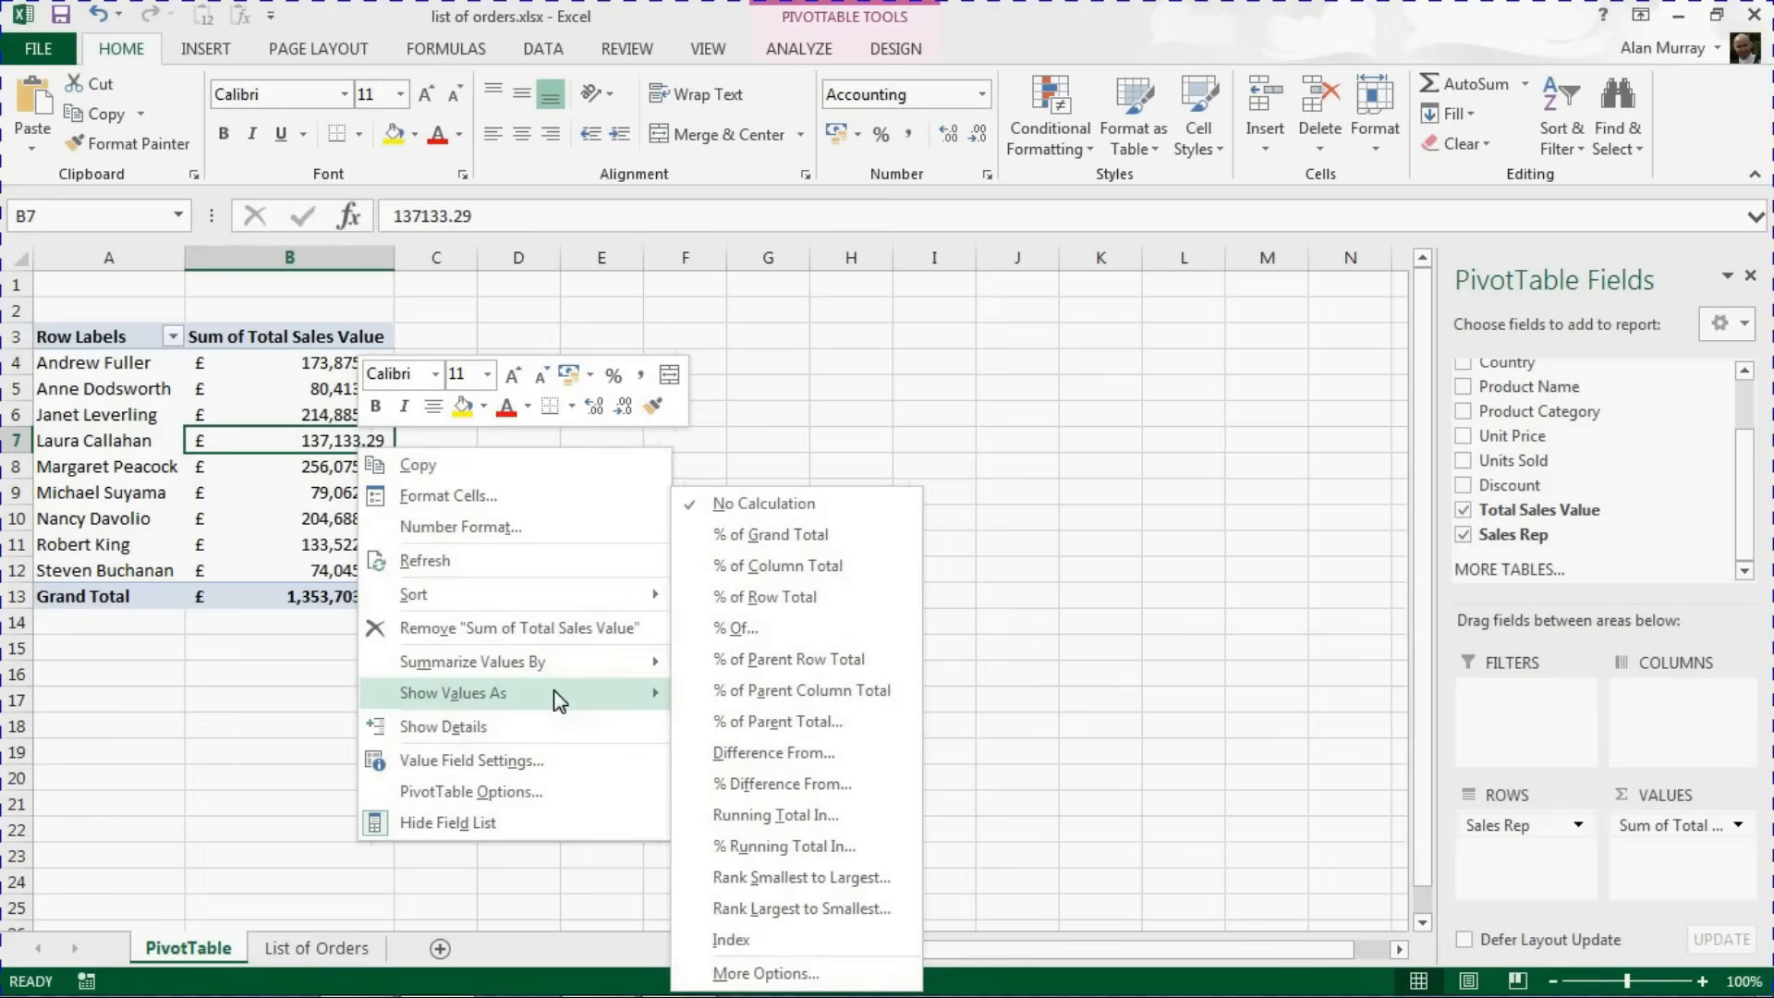
pyautogui.moveTo(564, 719)
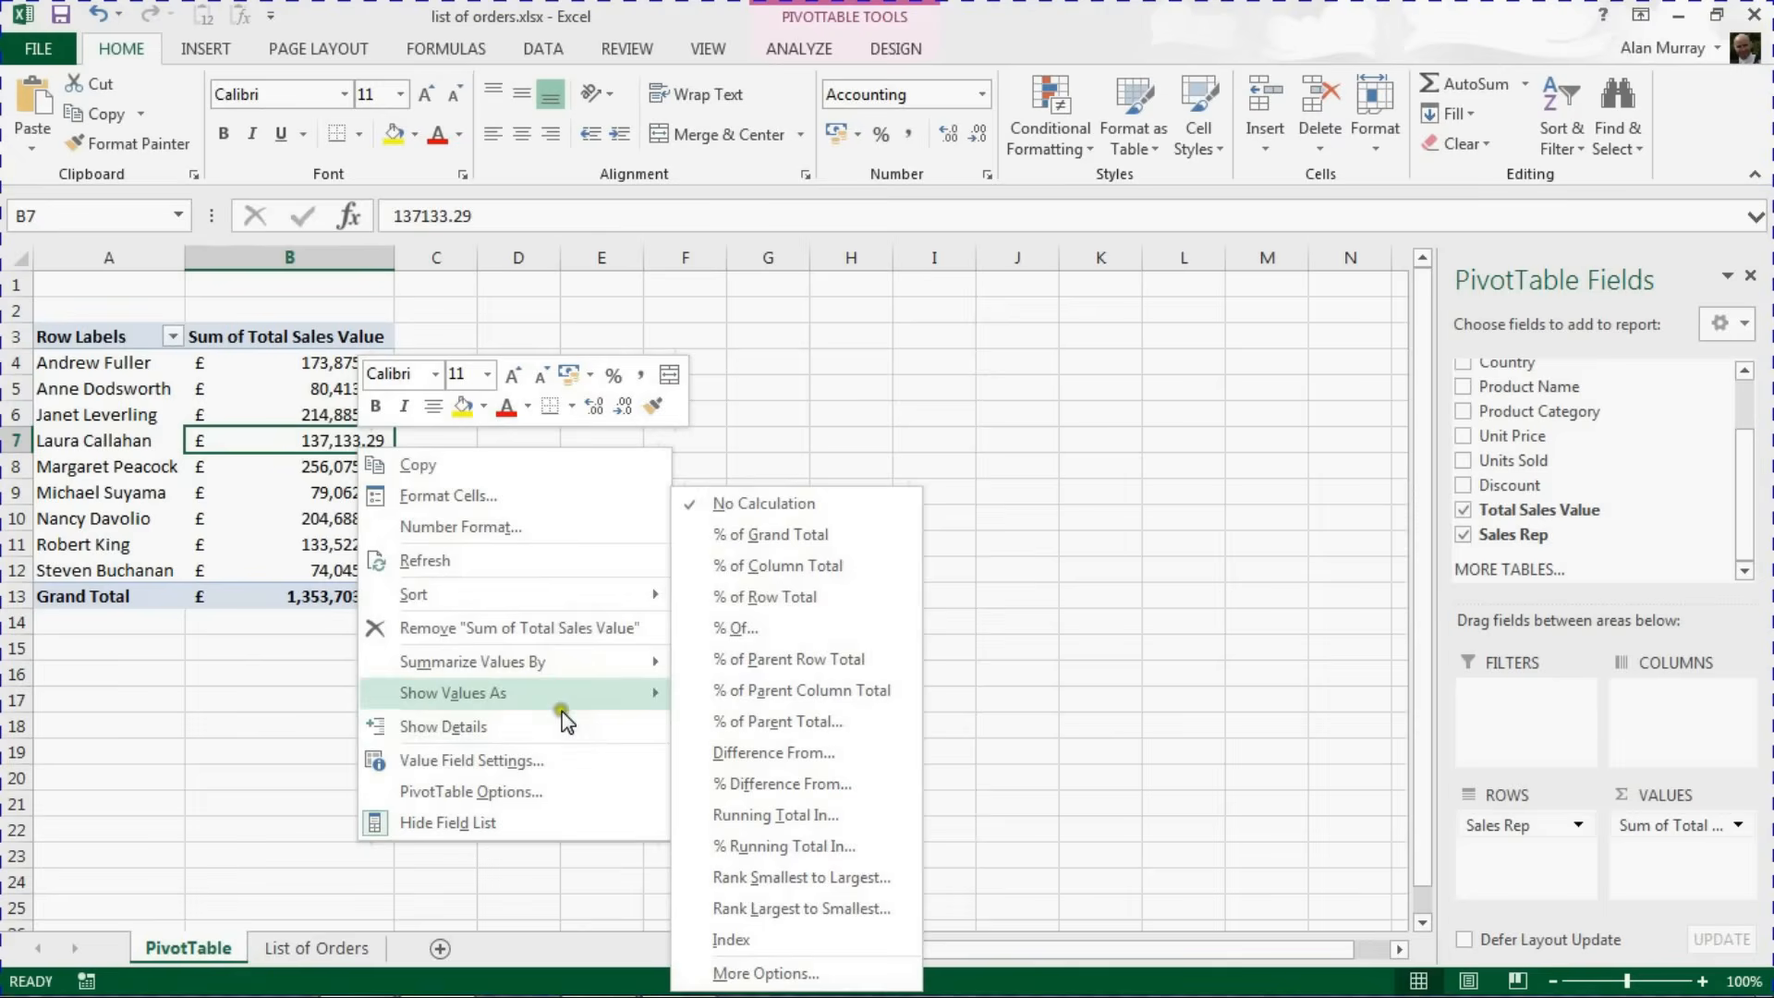
pyautogui.moveTo(554, 759)
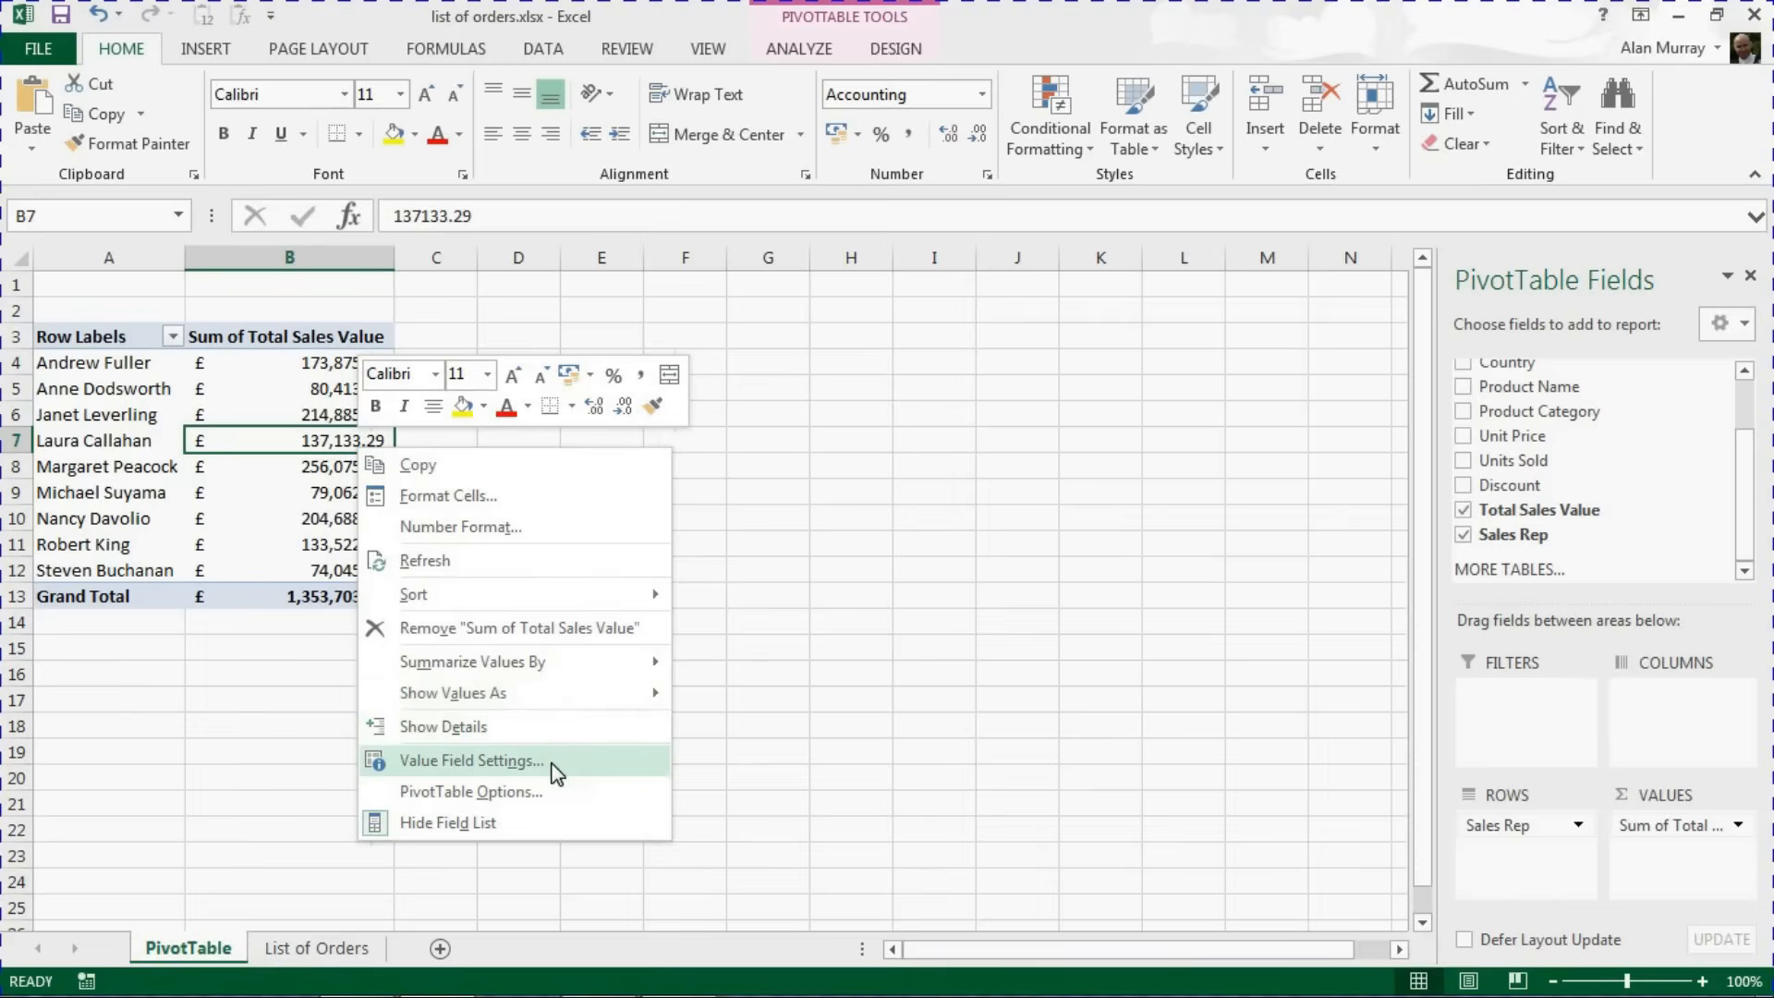
# In Value Field Settings try Max, then keep the sales values summarised by Sum
pyautogui.click(472, 760)
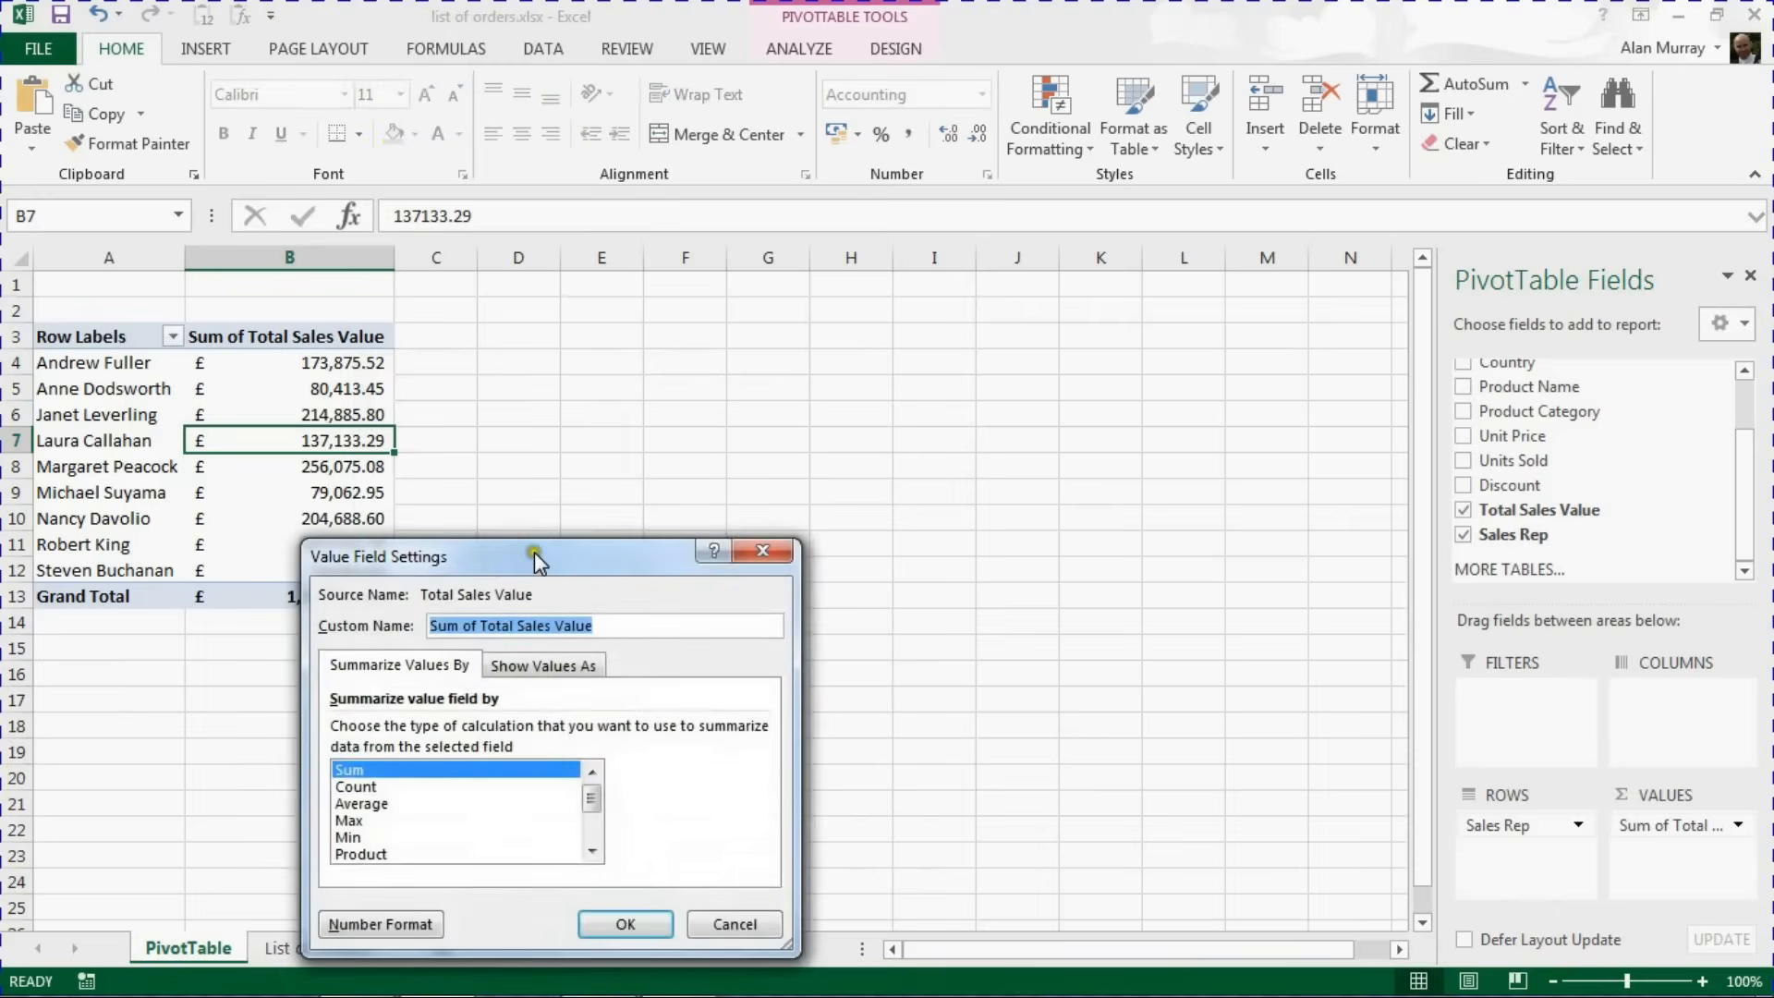
pyautogui.moveTo(534, 557); pyautogui.dragTo(707, 321)
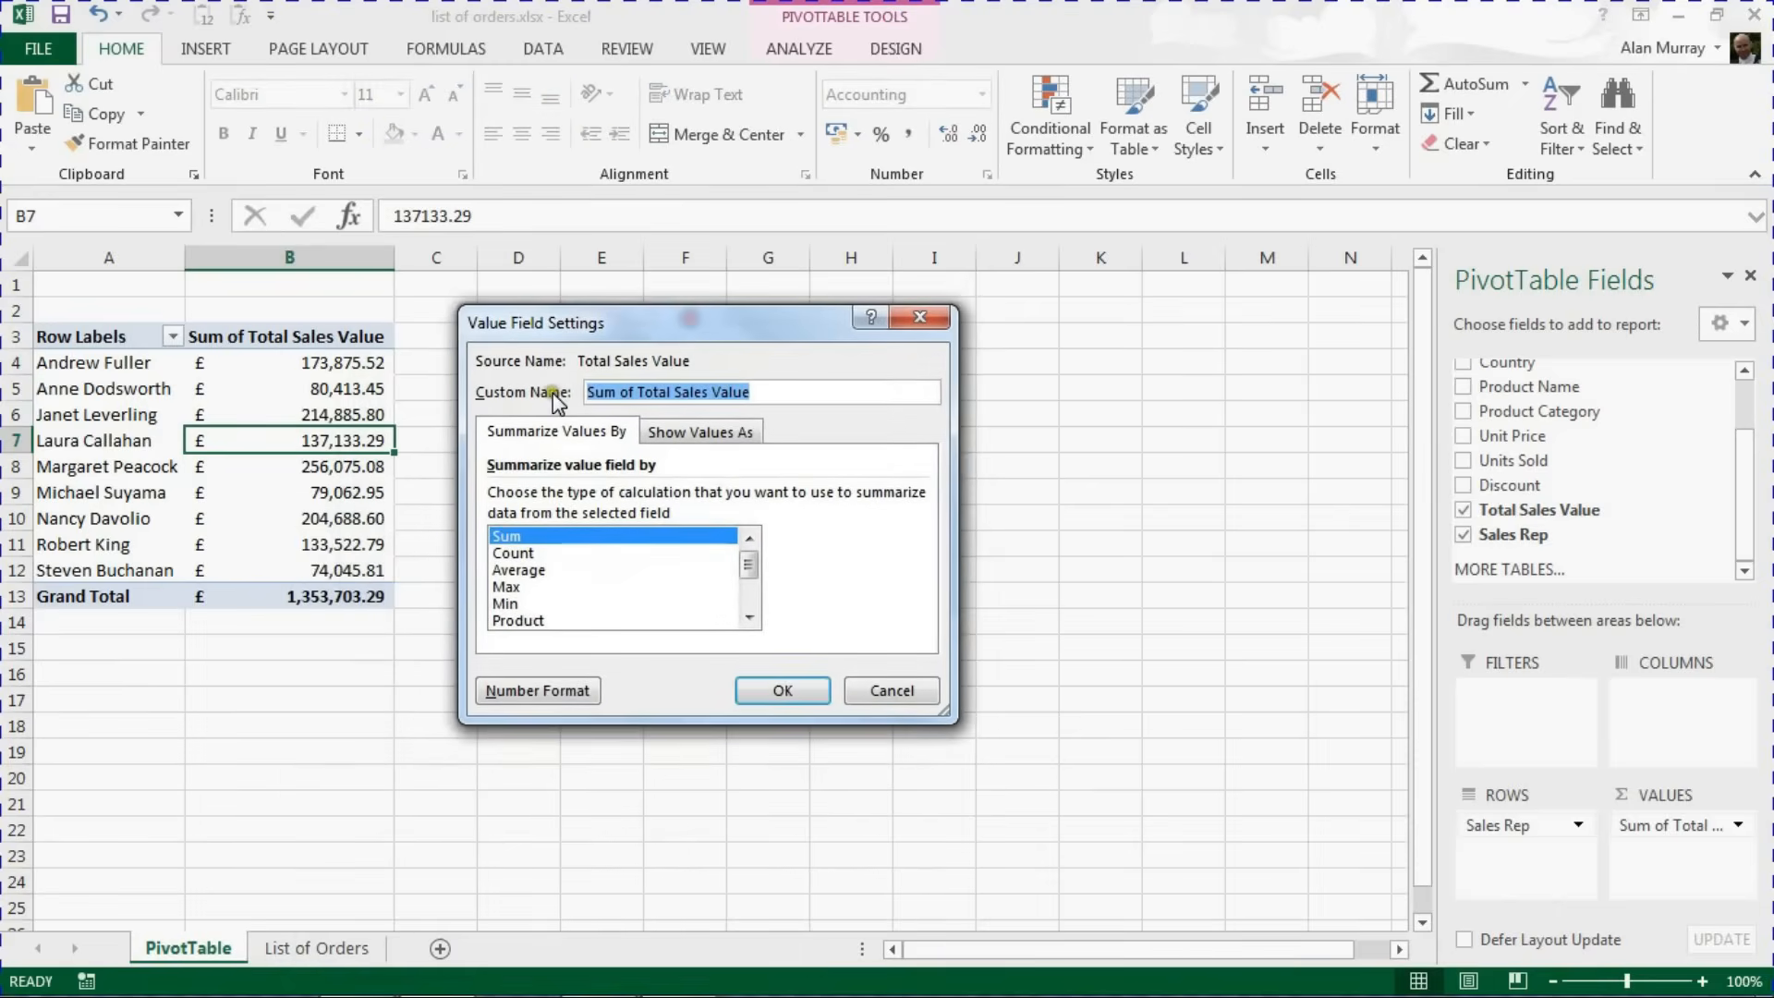
pyautogui.click(506, 586)
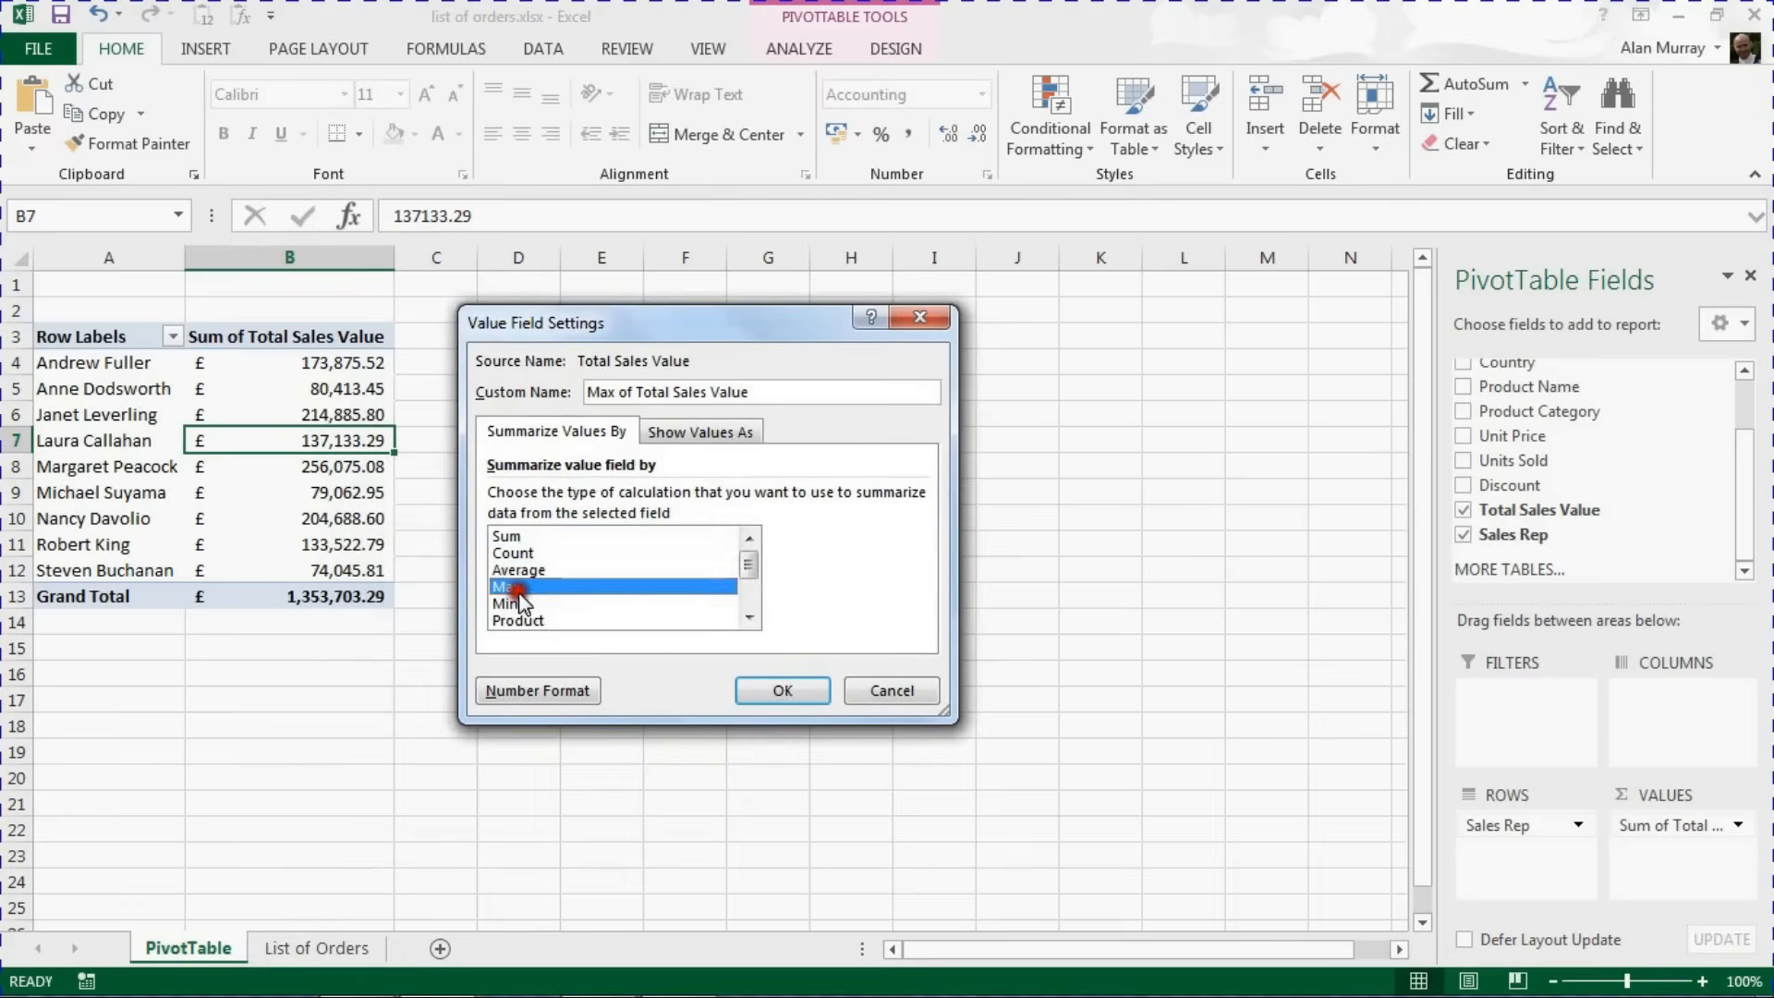
pyautogui.click(503, 536)
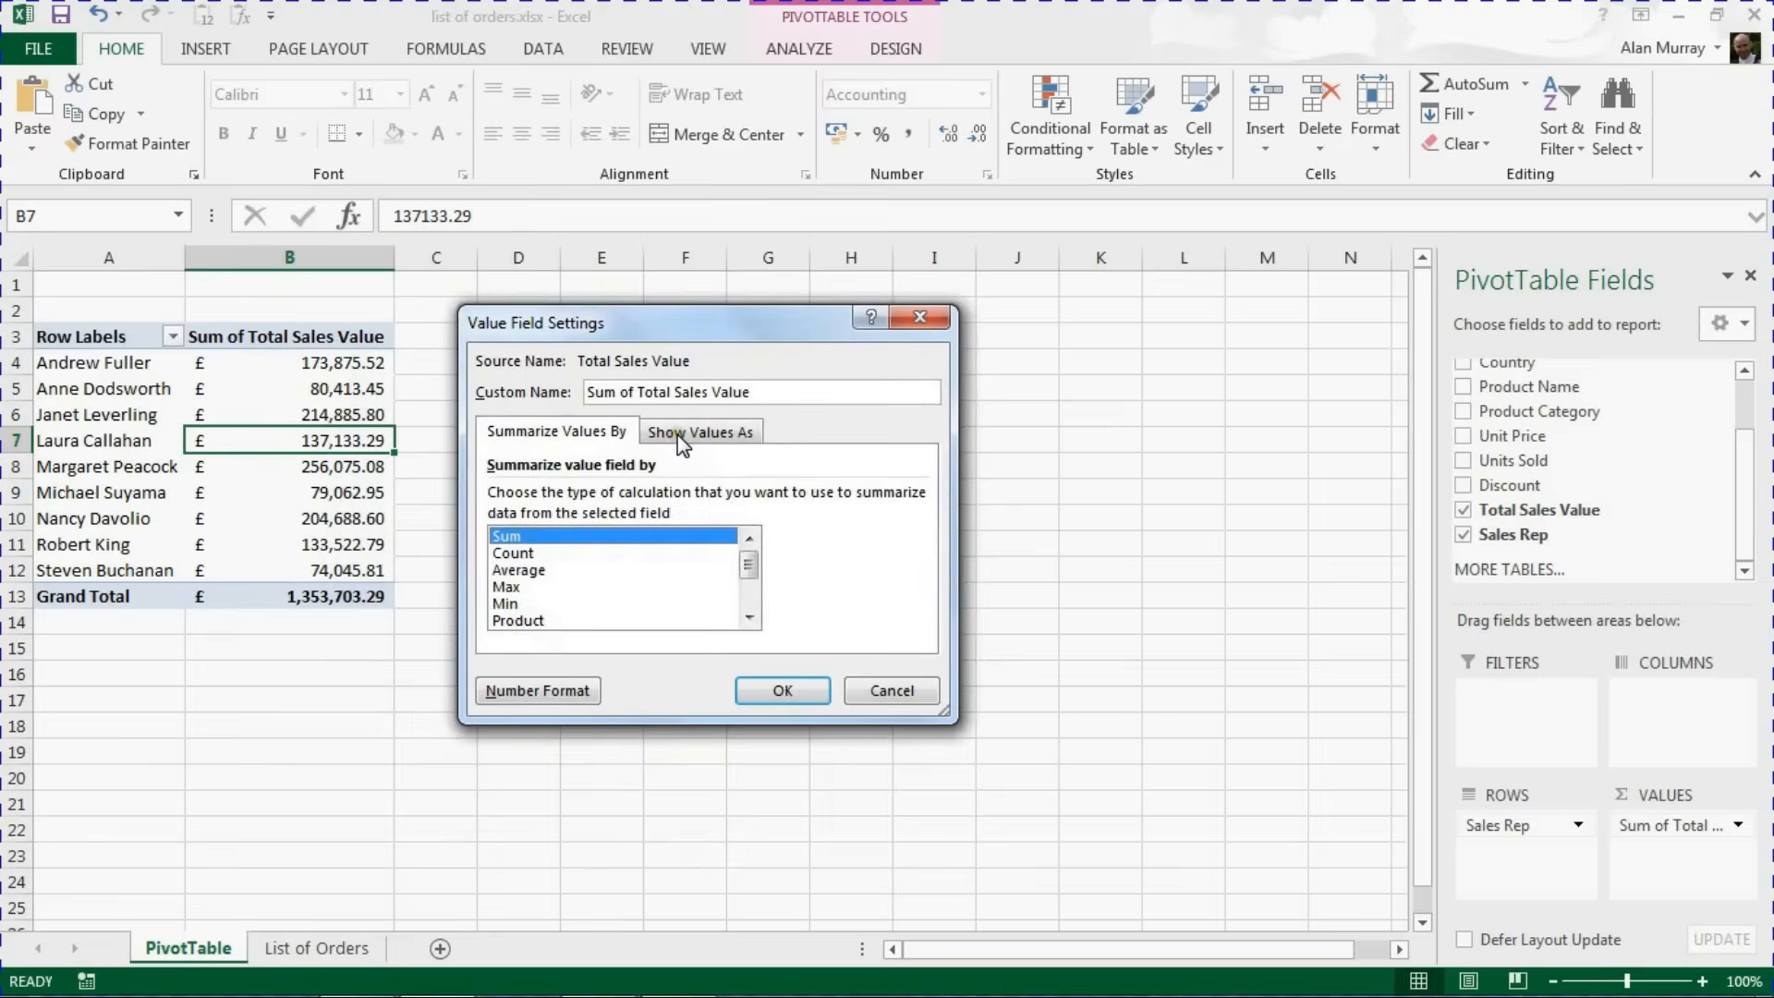
# Show the sales rep totals as % of Column Total and apply it
pyautogui.click(700, 430)
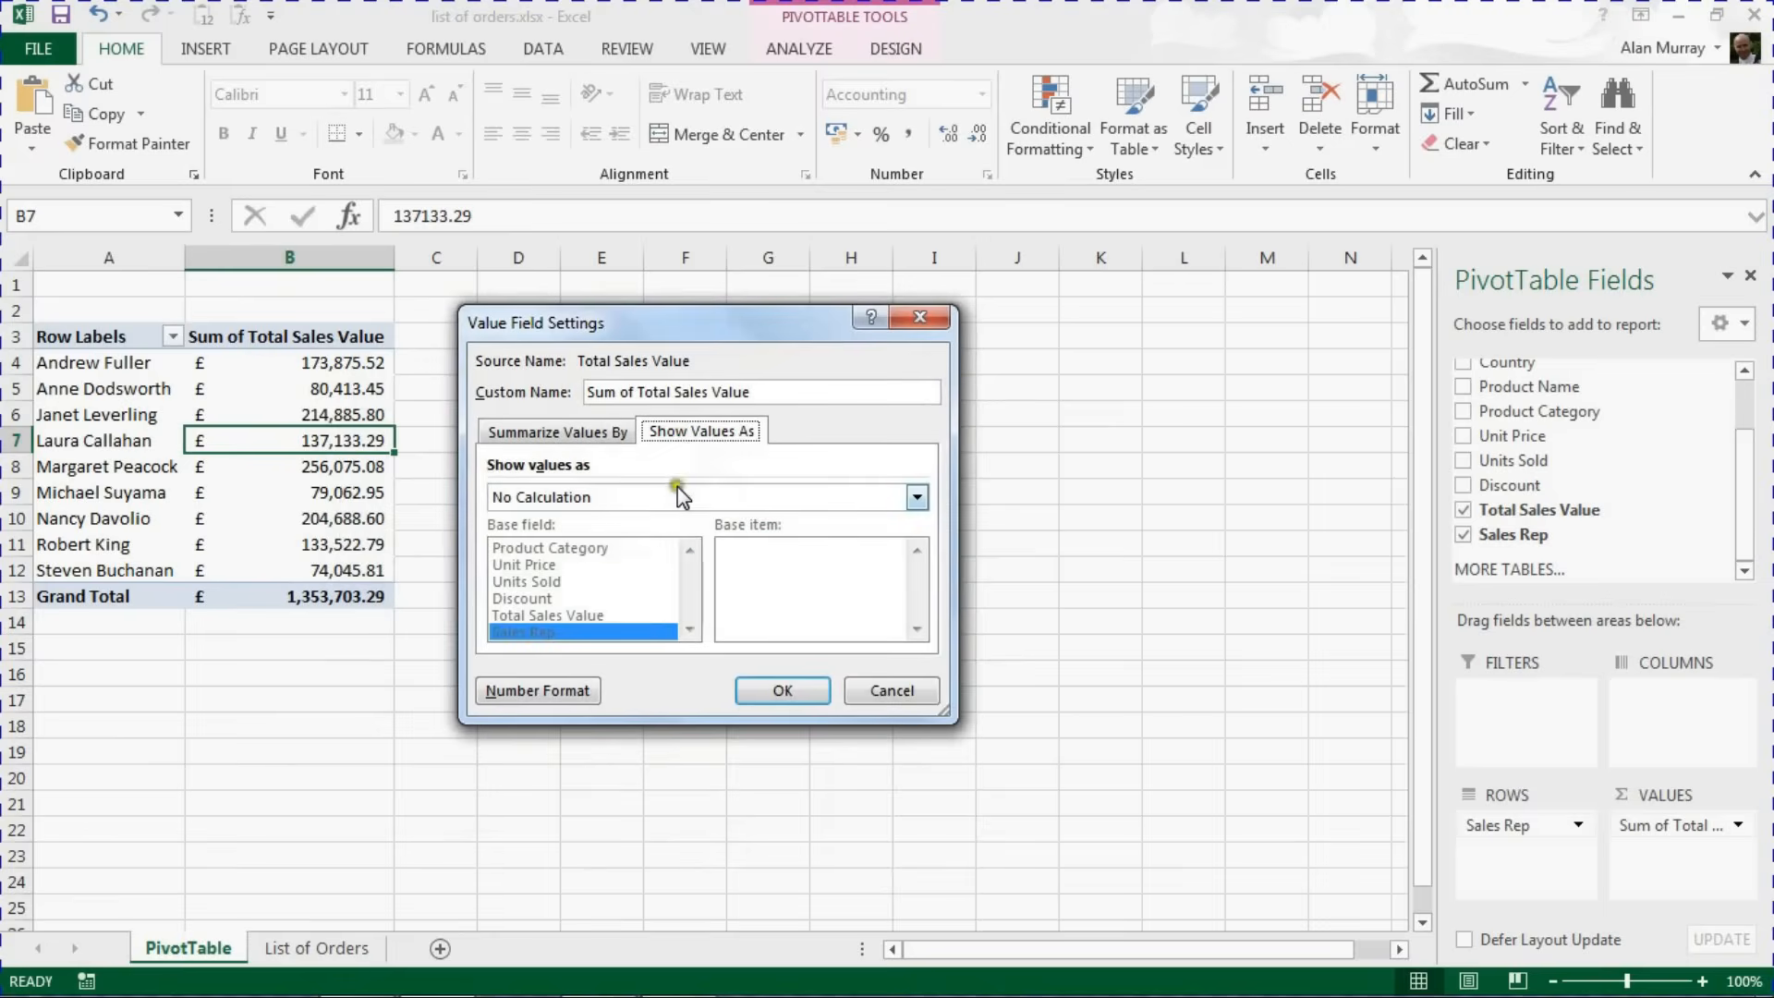
pyautogui.click(915, 497)
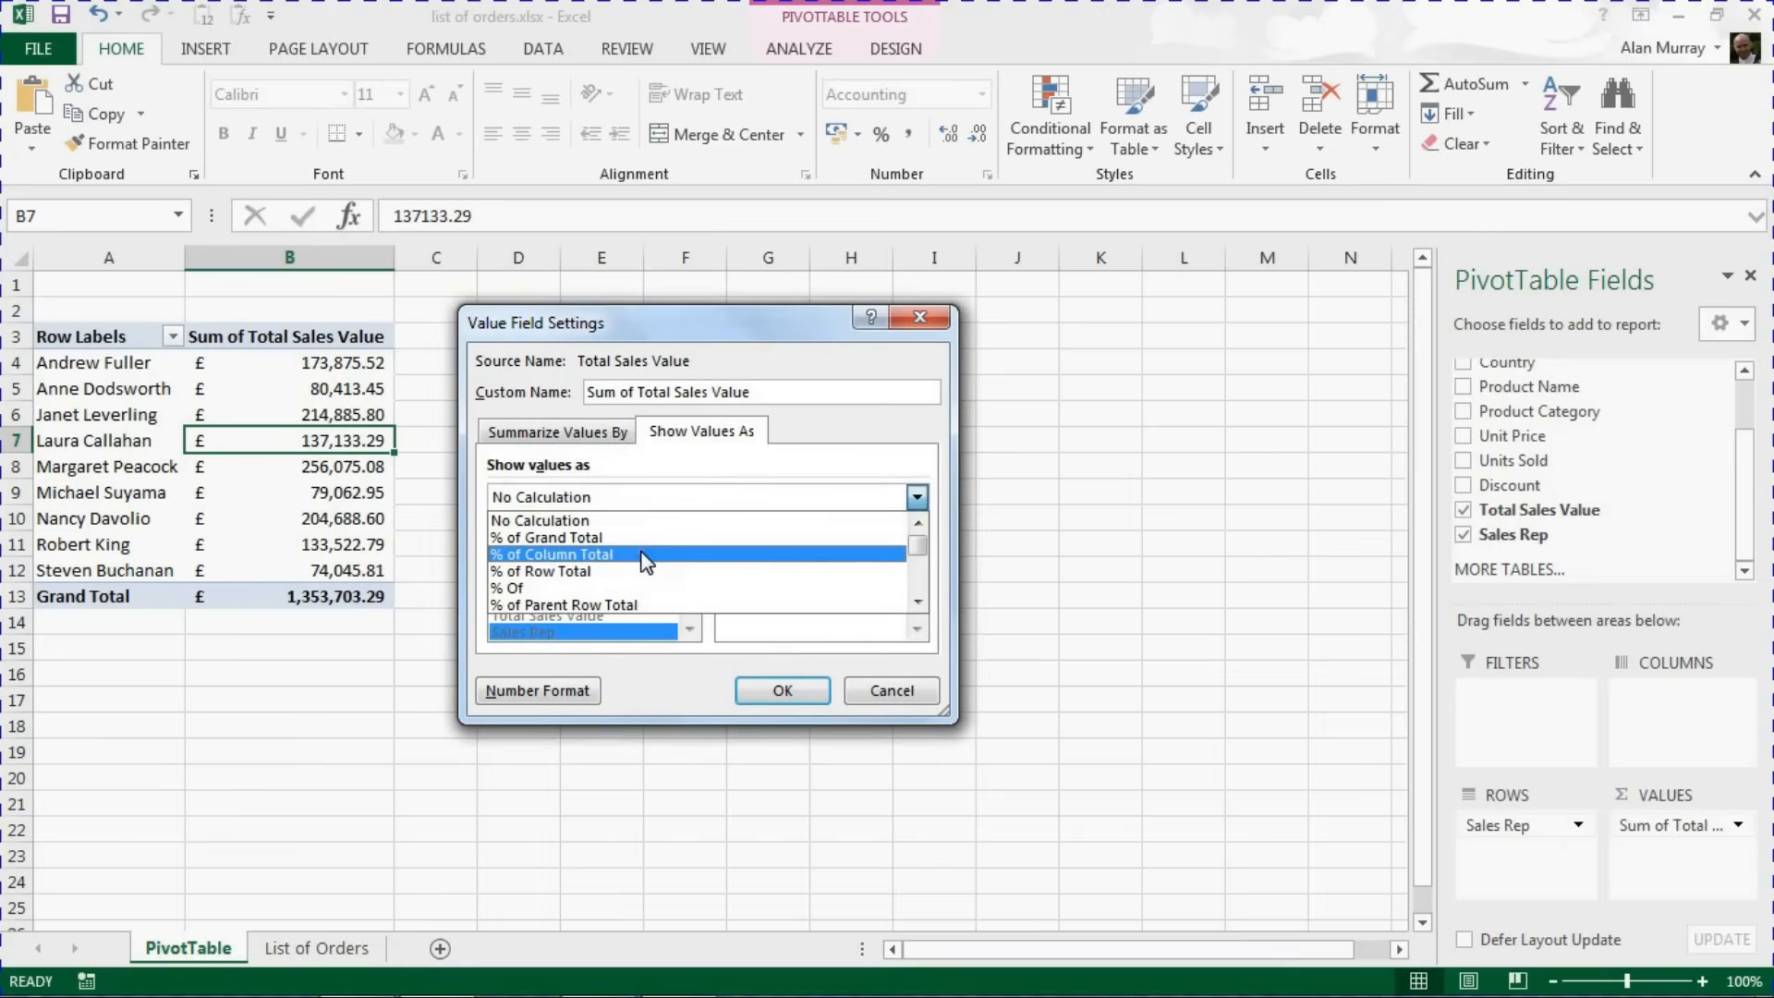
pyautogui.moveTo(538, 566)
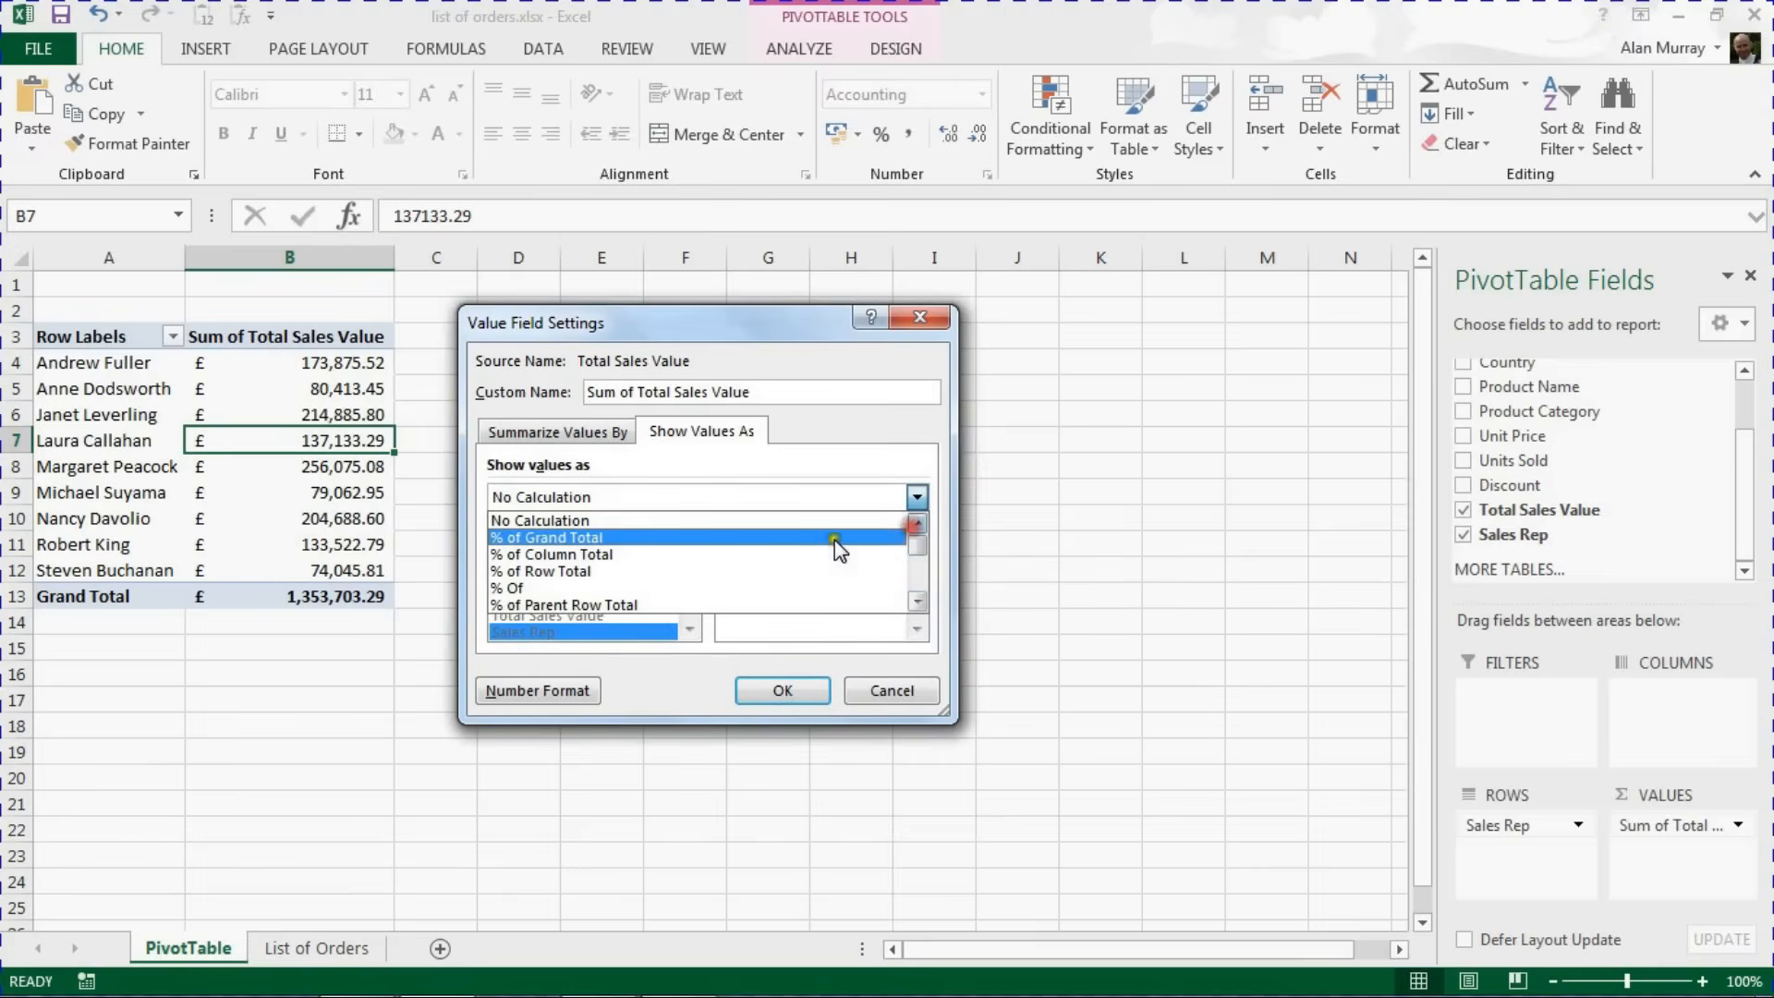
pyautogui.click(551, 553)
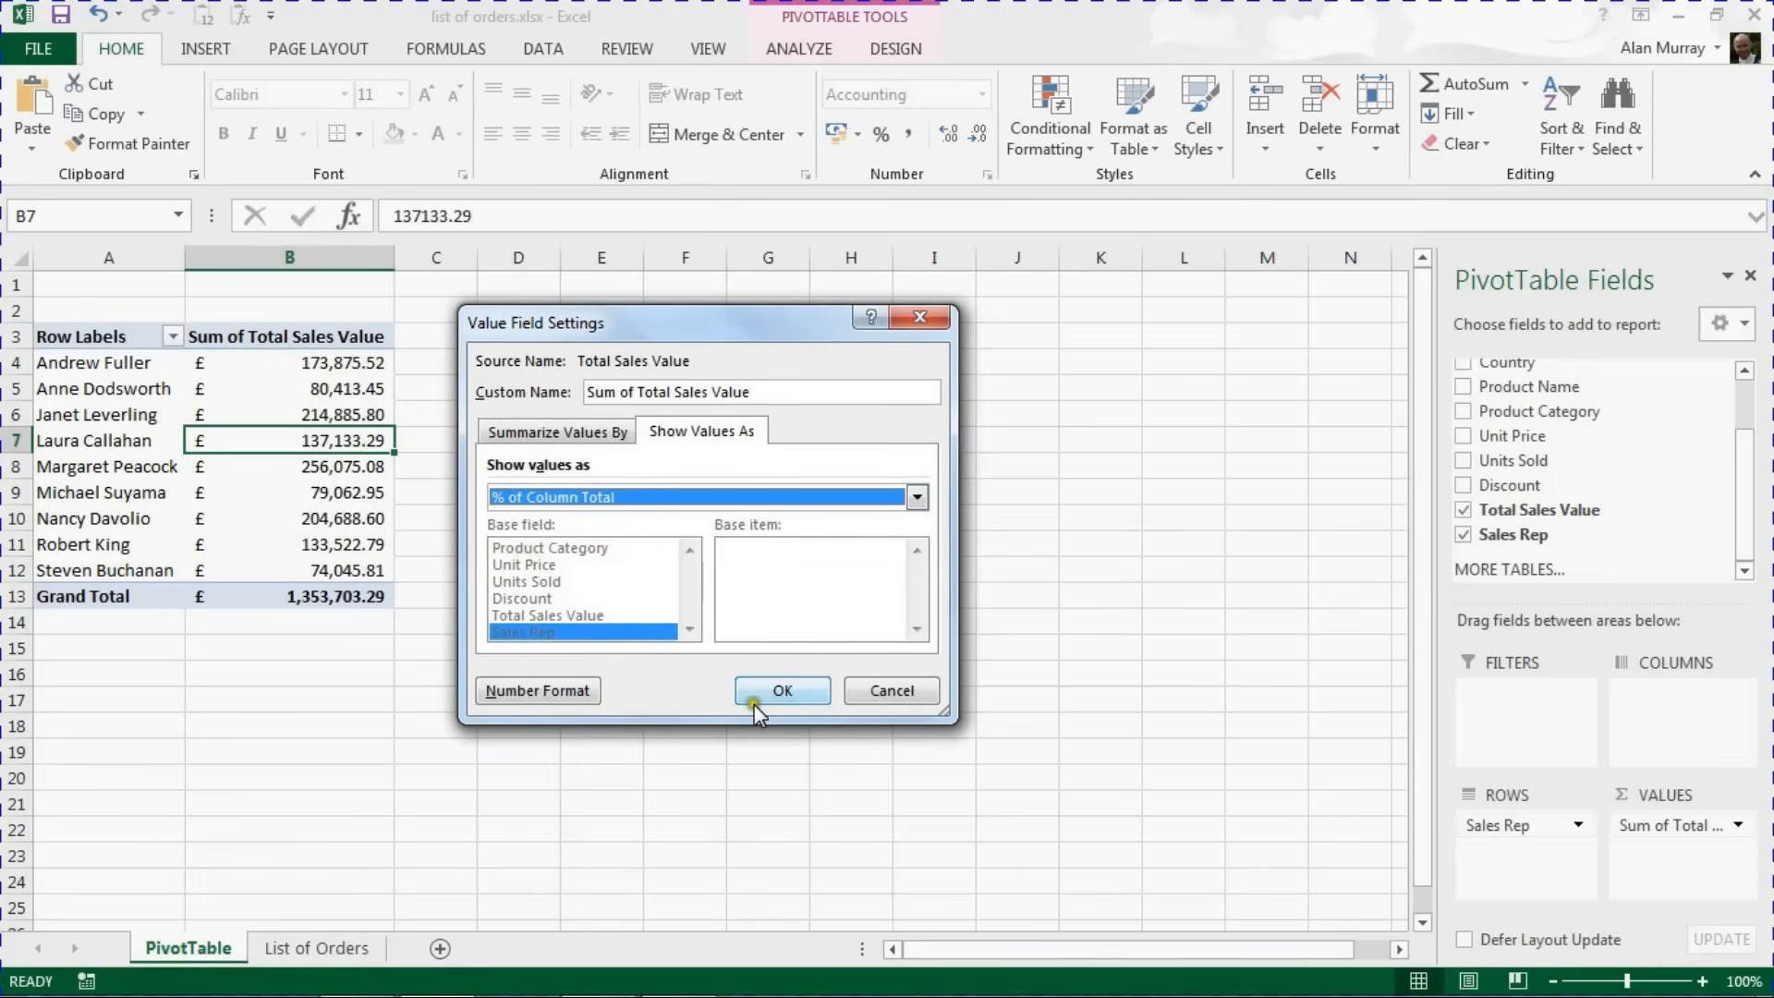
pyautogui.click(779, 689)
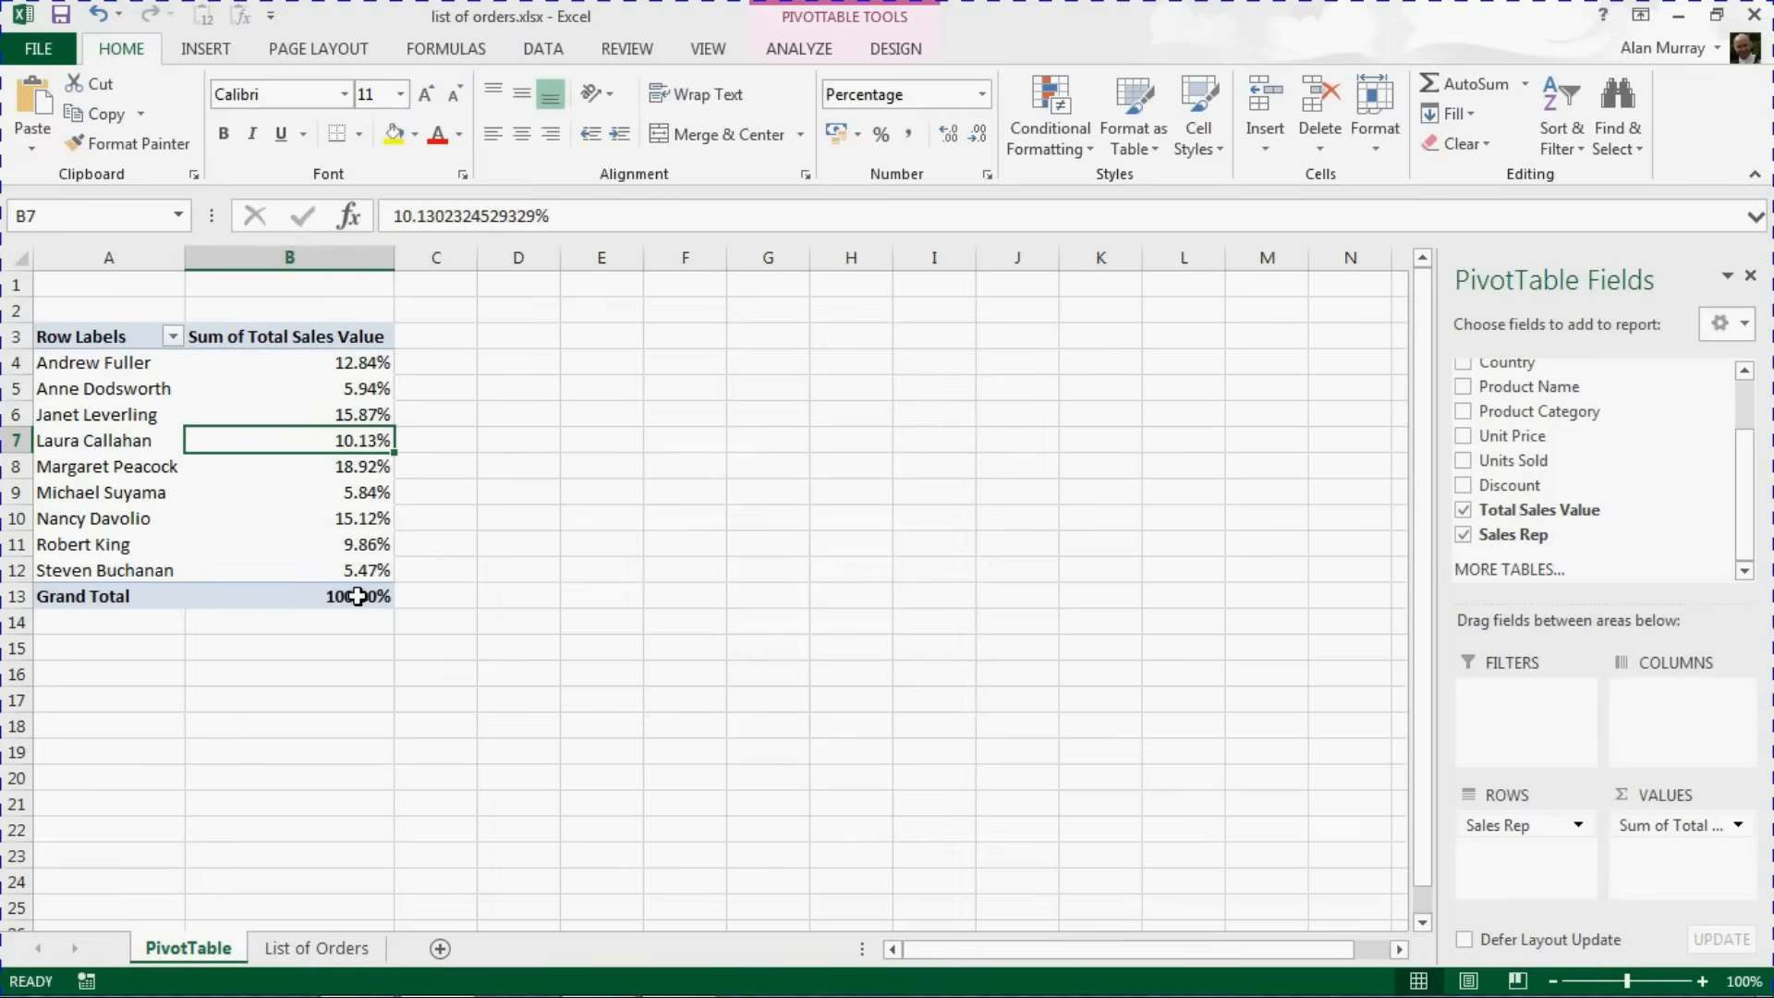
pyautogui.moveTo(113, 473)
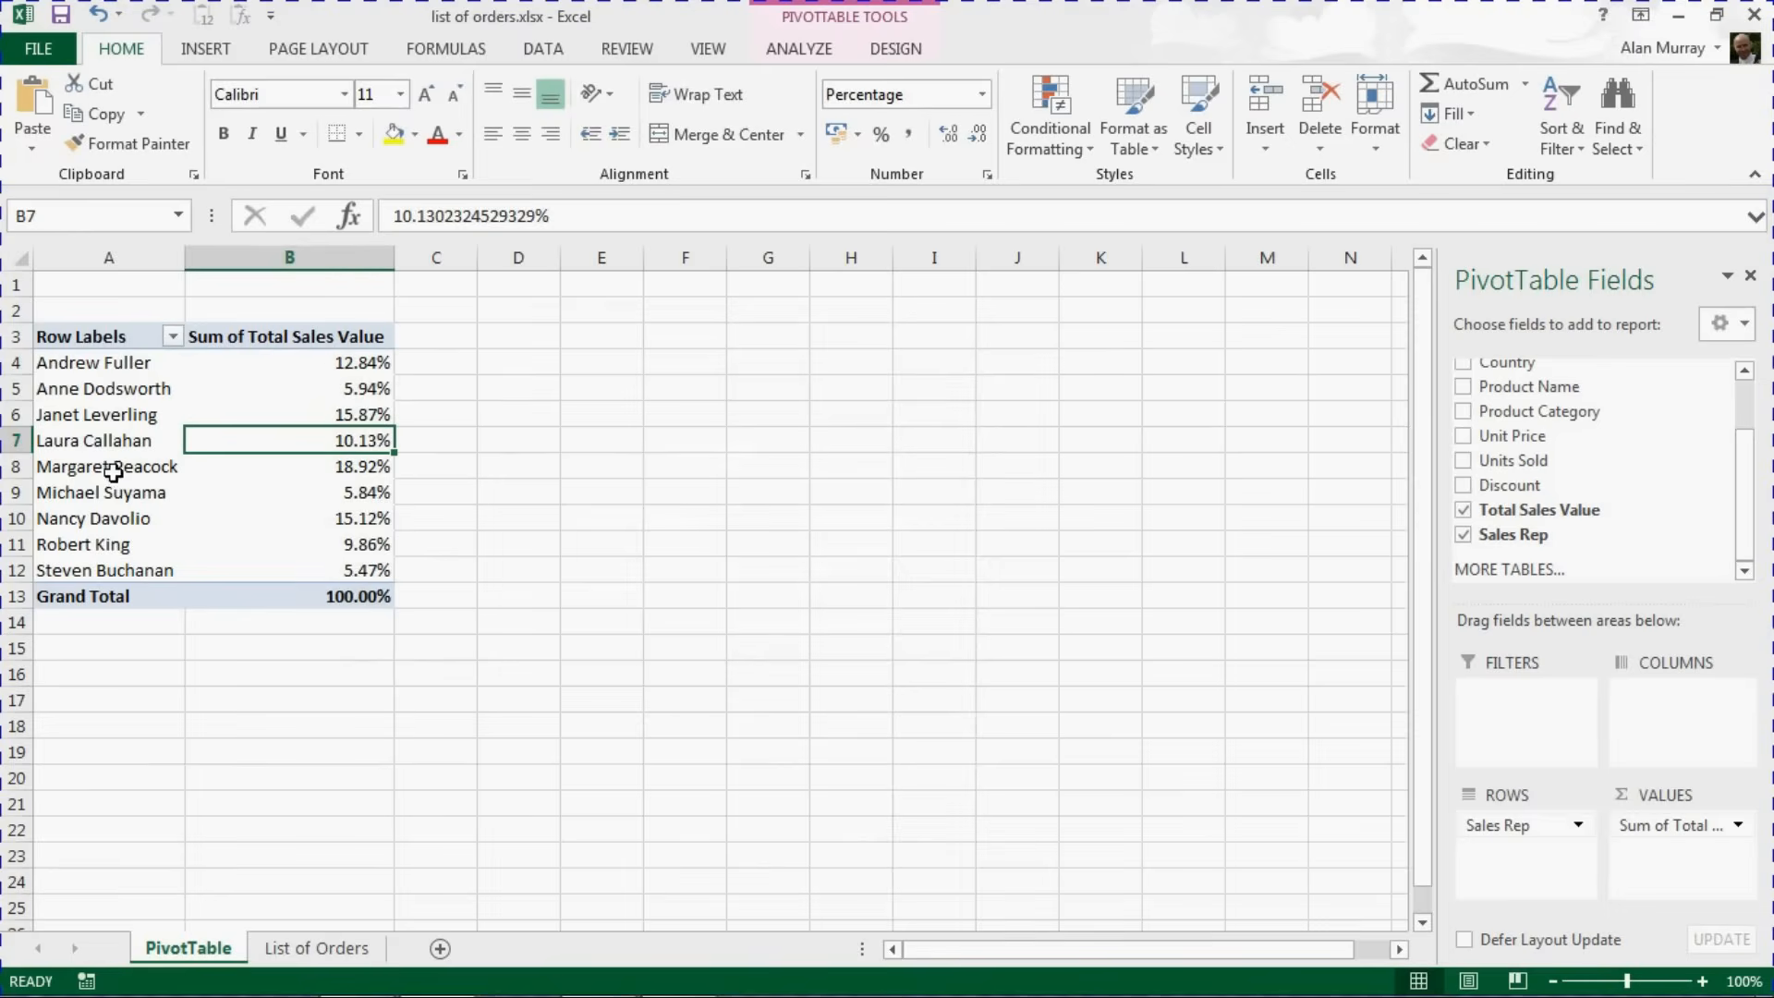
# Select a cell in the sales rep pivot table
pyautogui.click(107, 465)
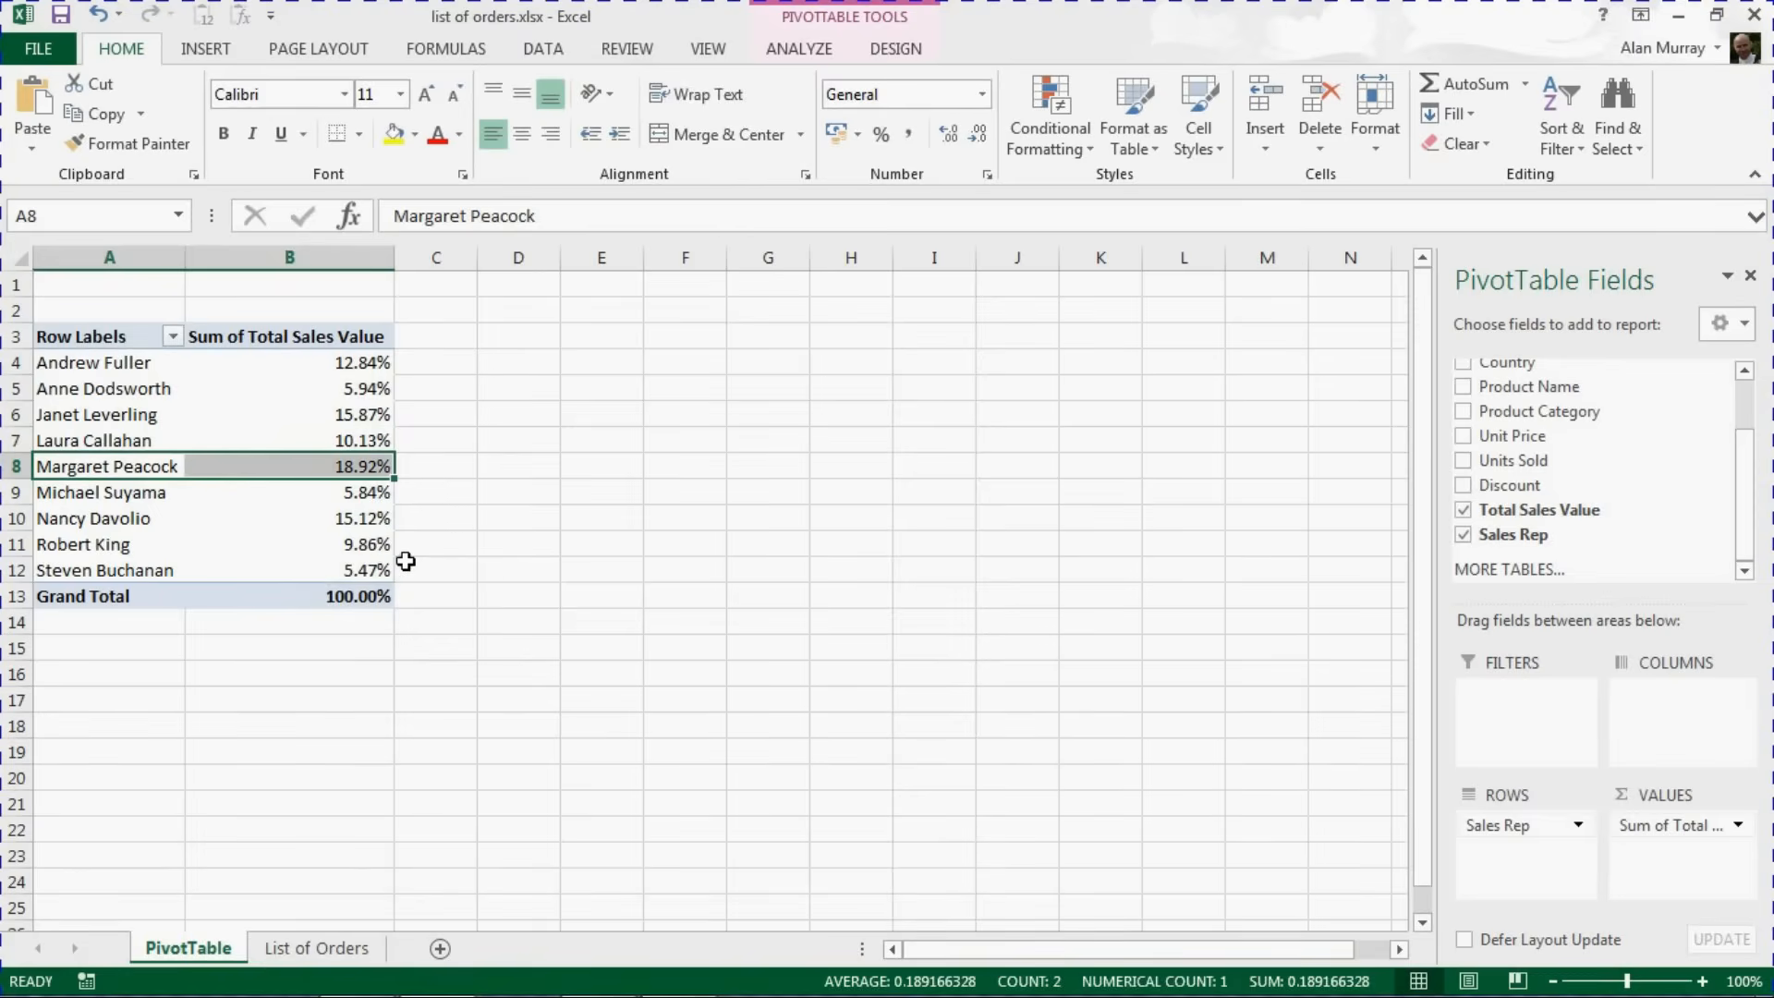
pyautogui.moveTo(395, 568)
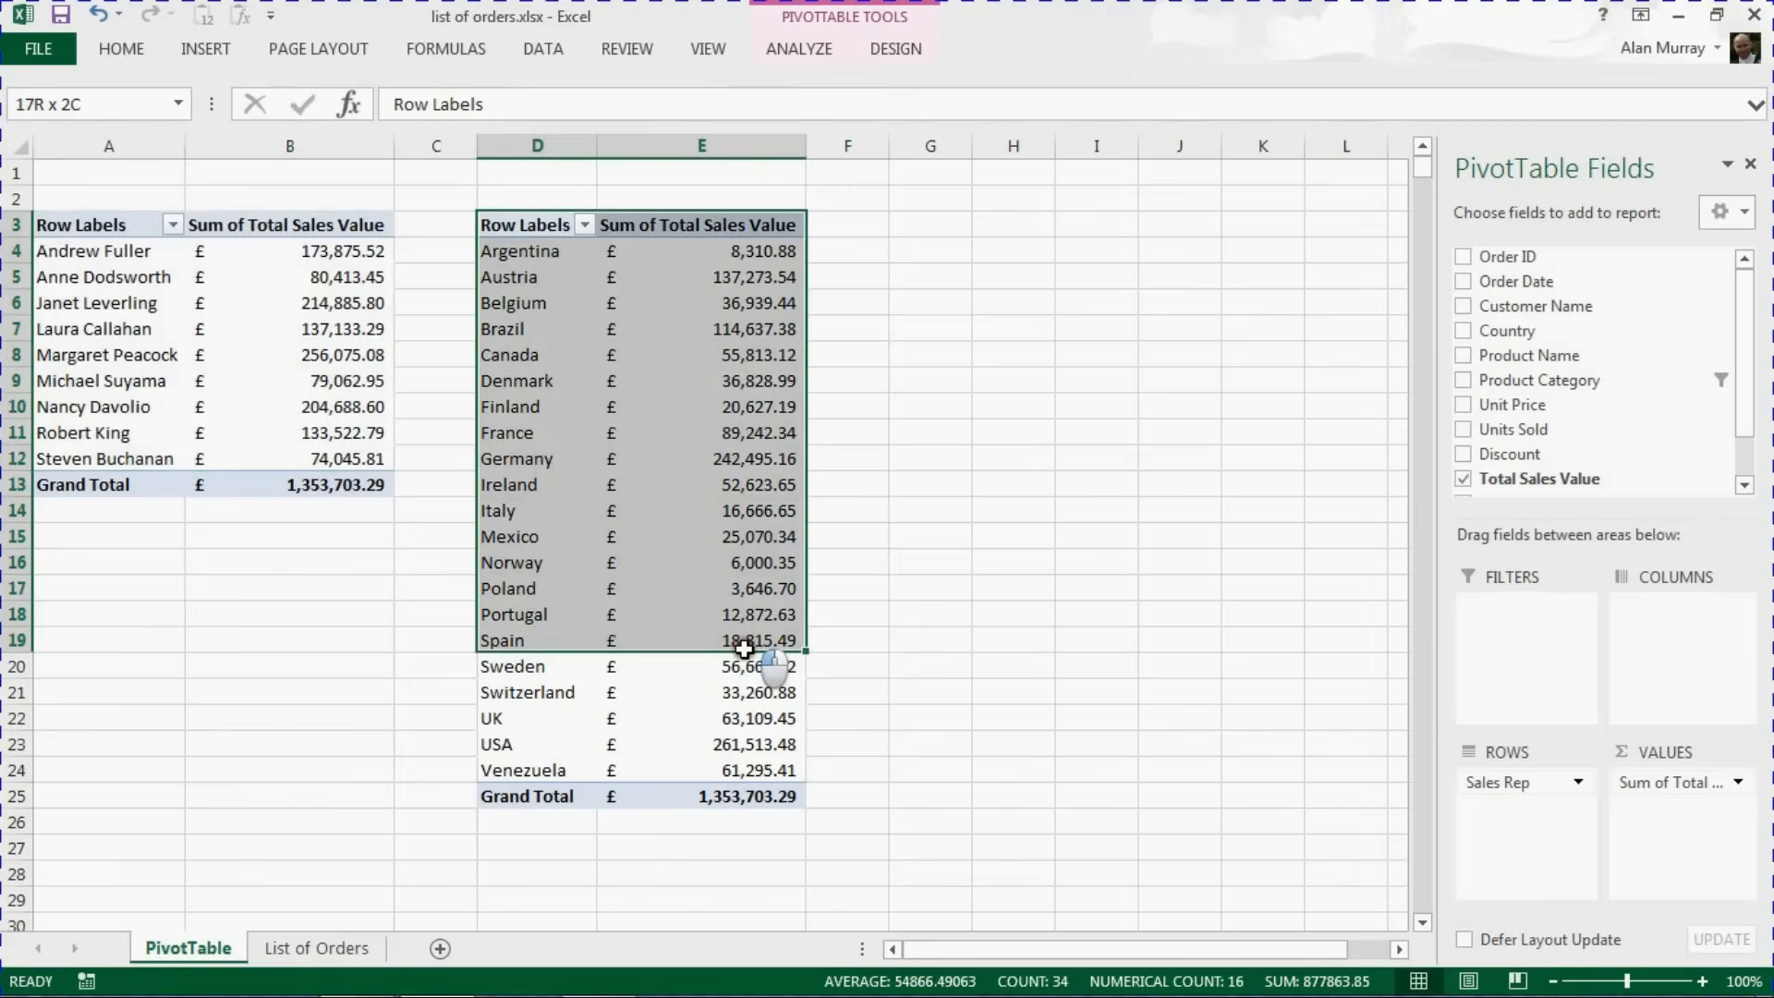
# Insert a Product Category slicer for the sales rep pivot table from the Analyze commands
pyautogui.click(1463, 329)
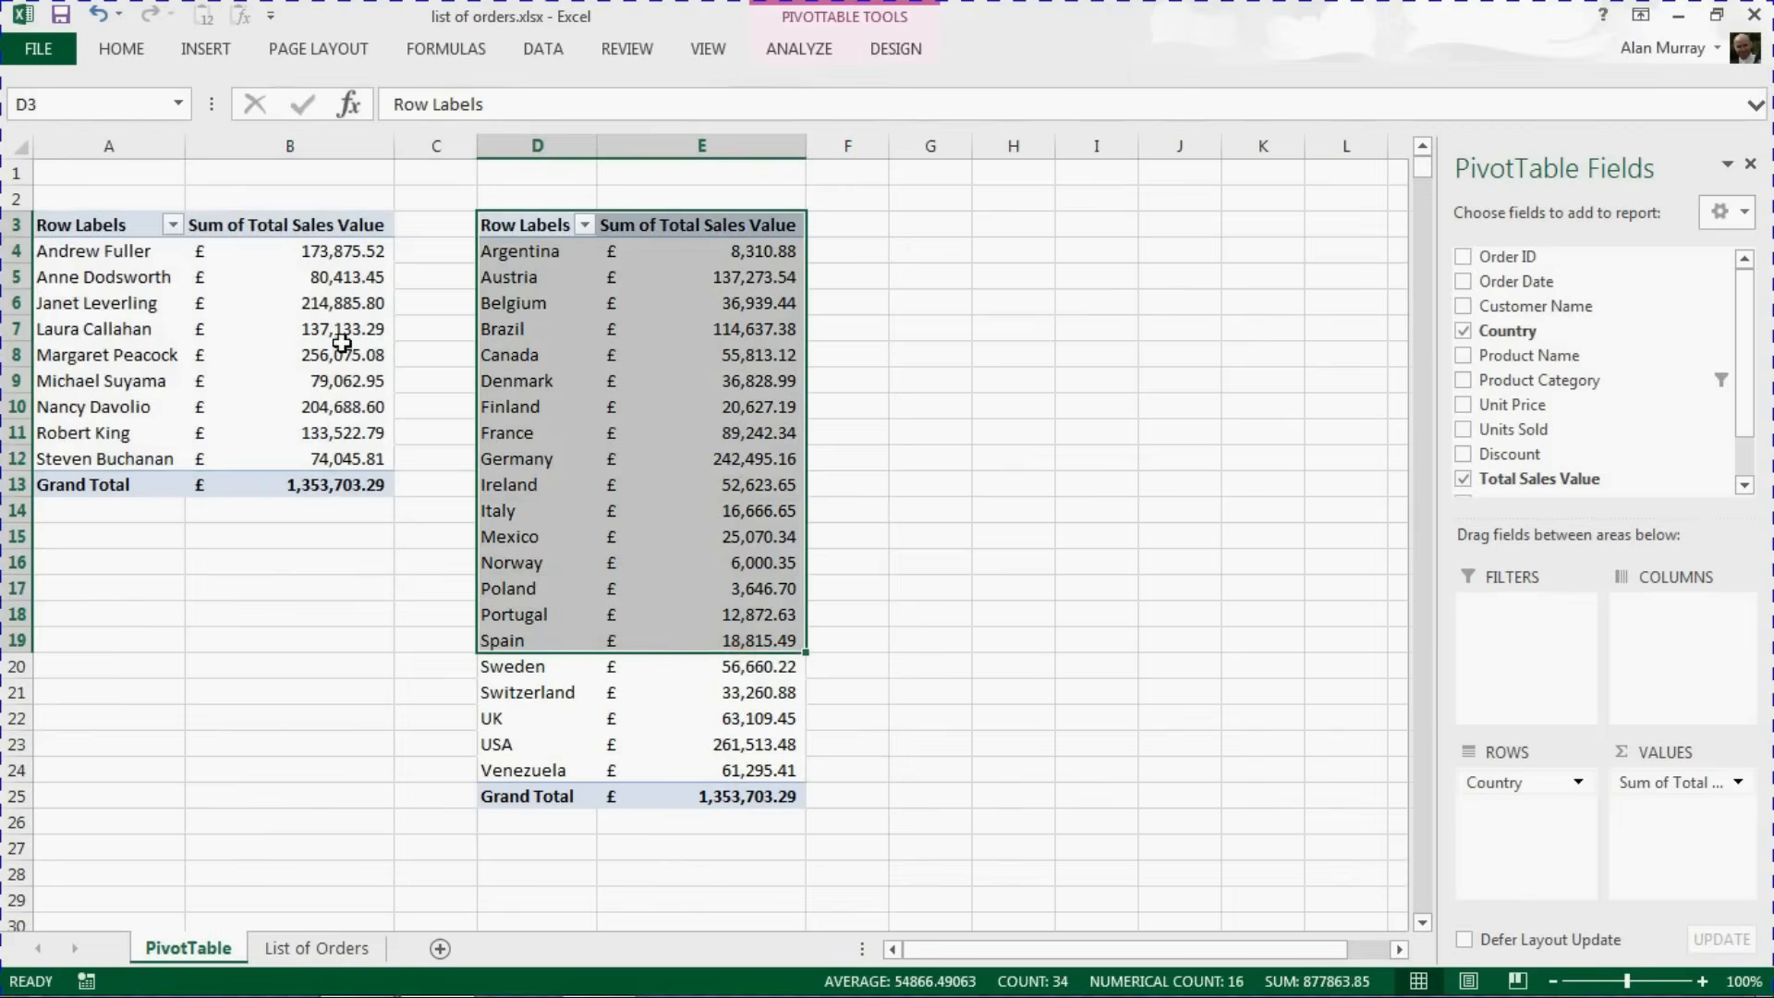
pyautogui.click(342, 329)
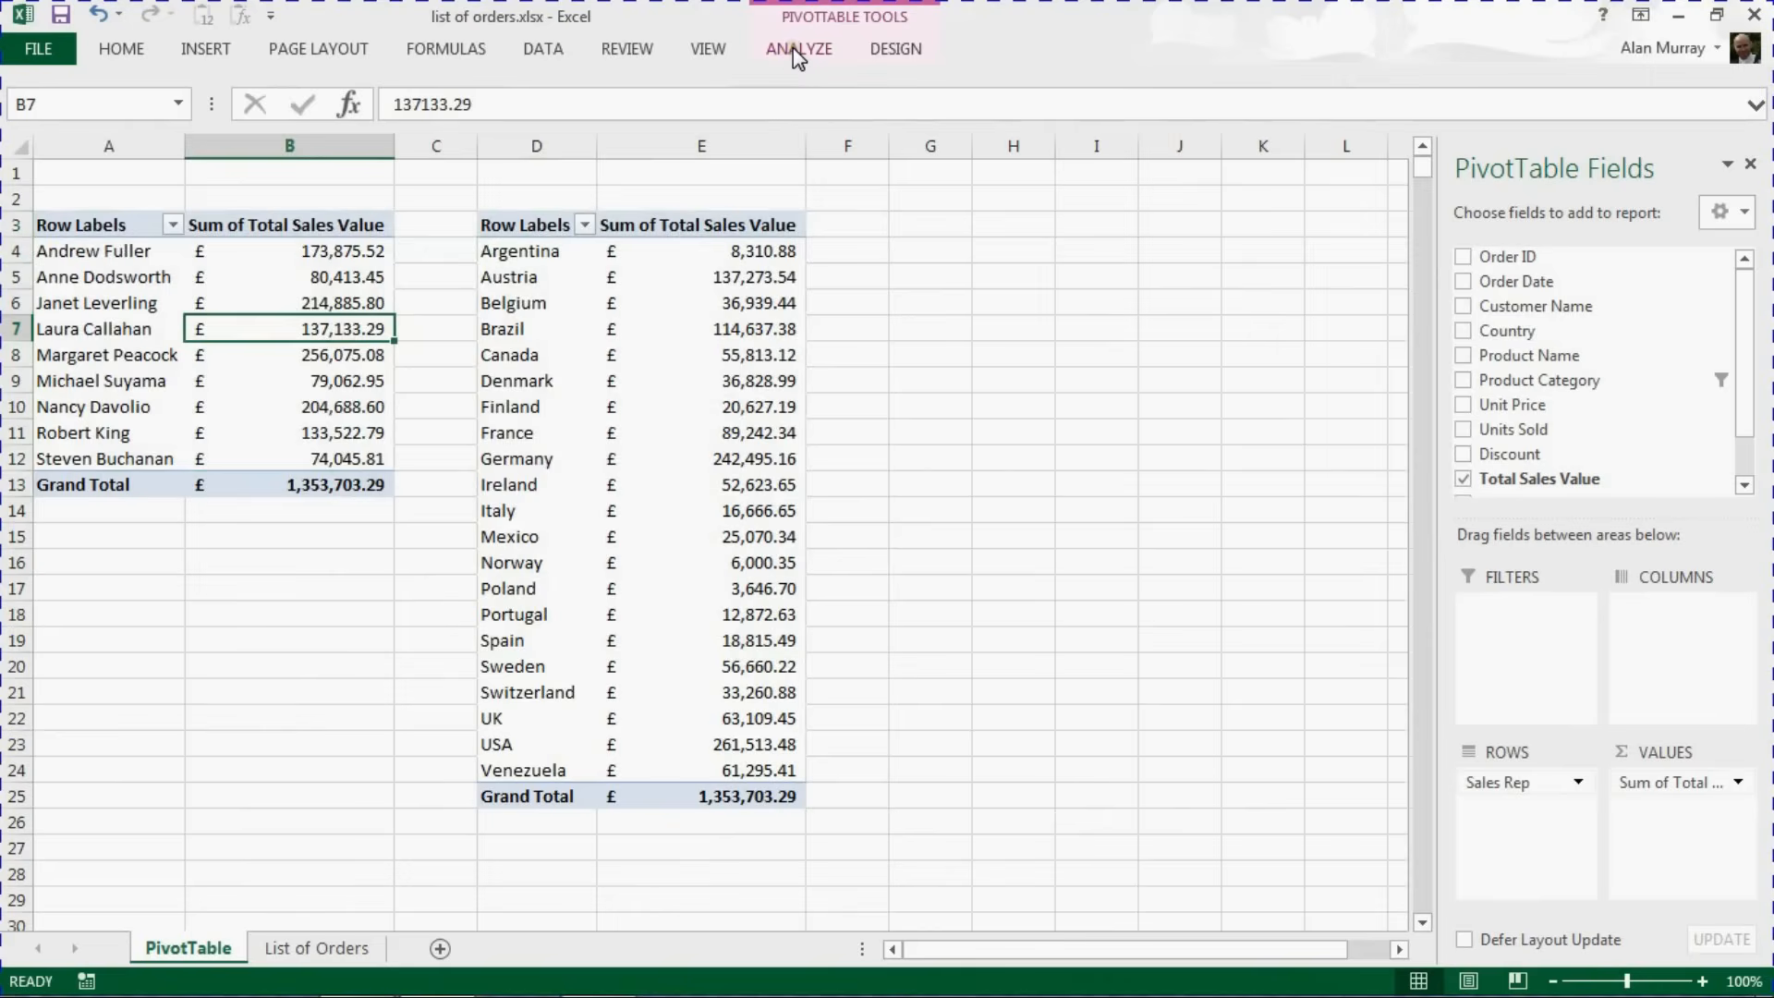
pyautogui.click(798, 48)
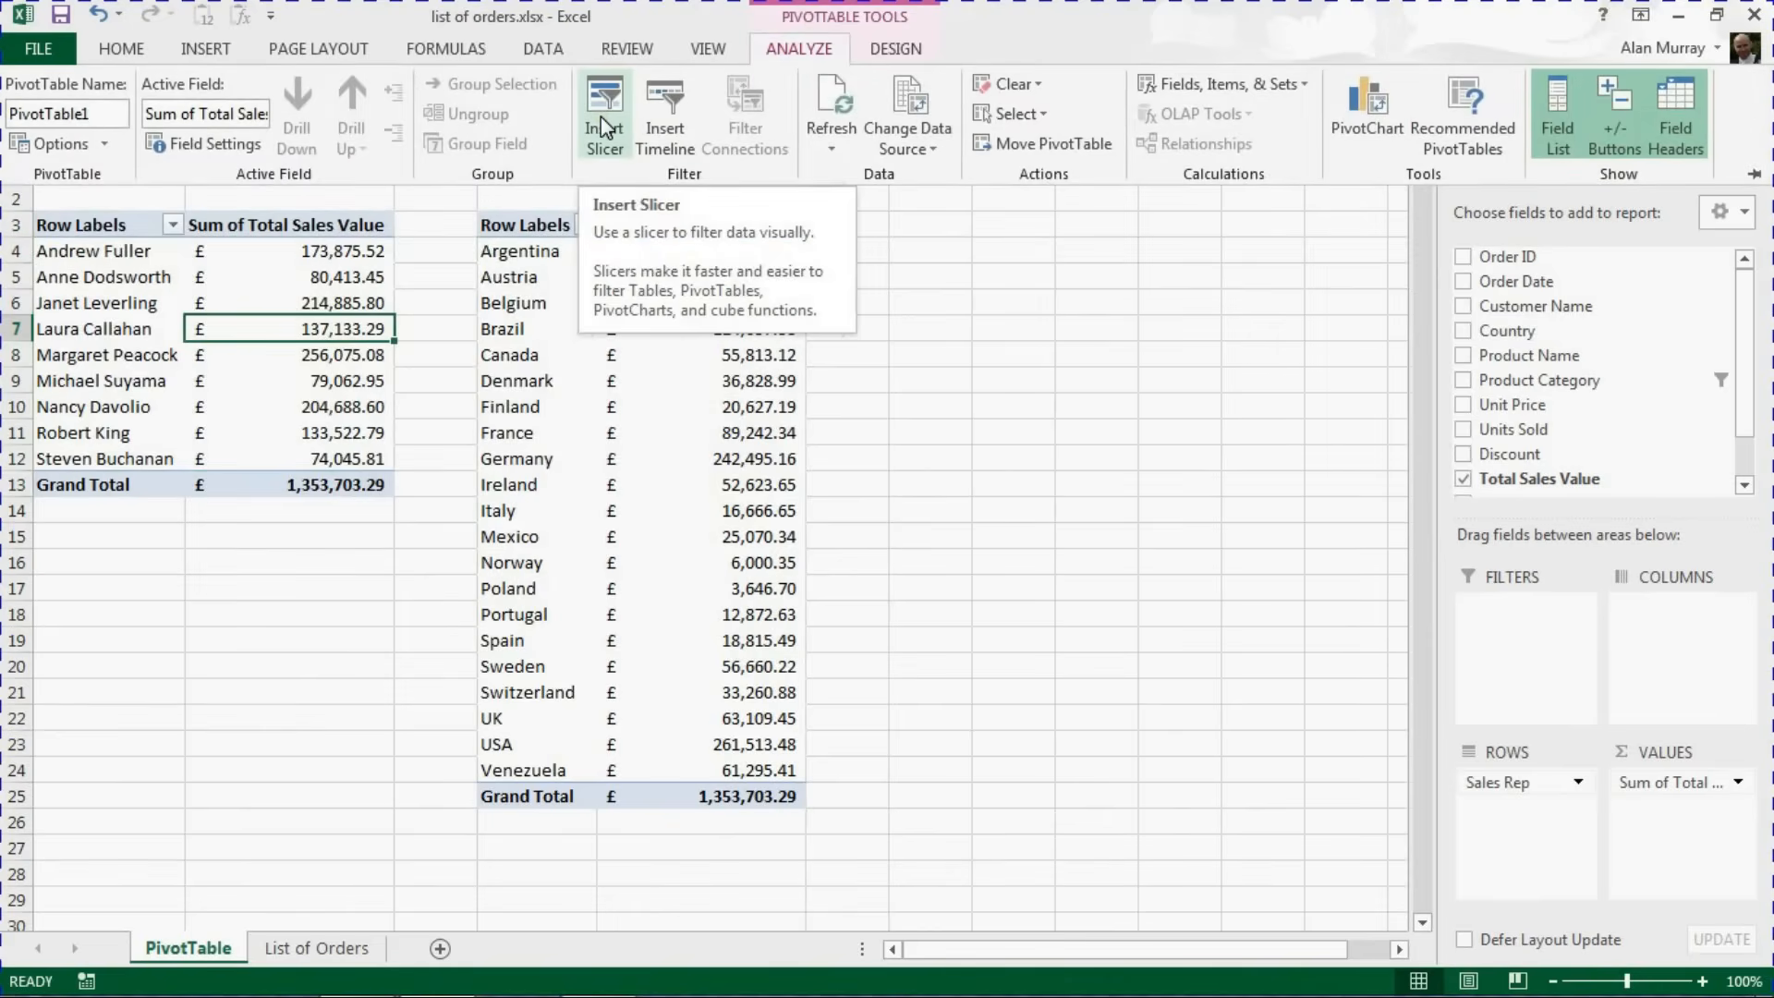
pyautogui.click(604, 112)
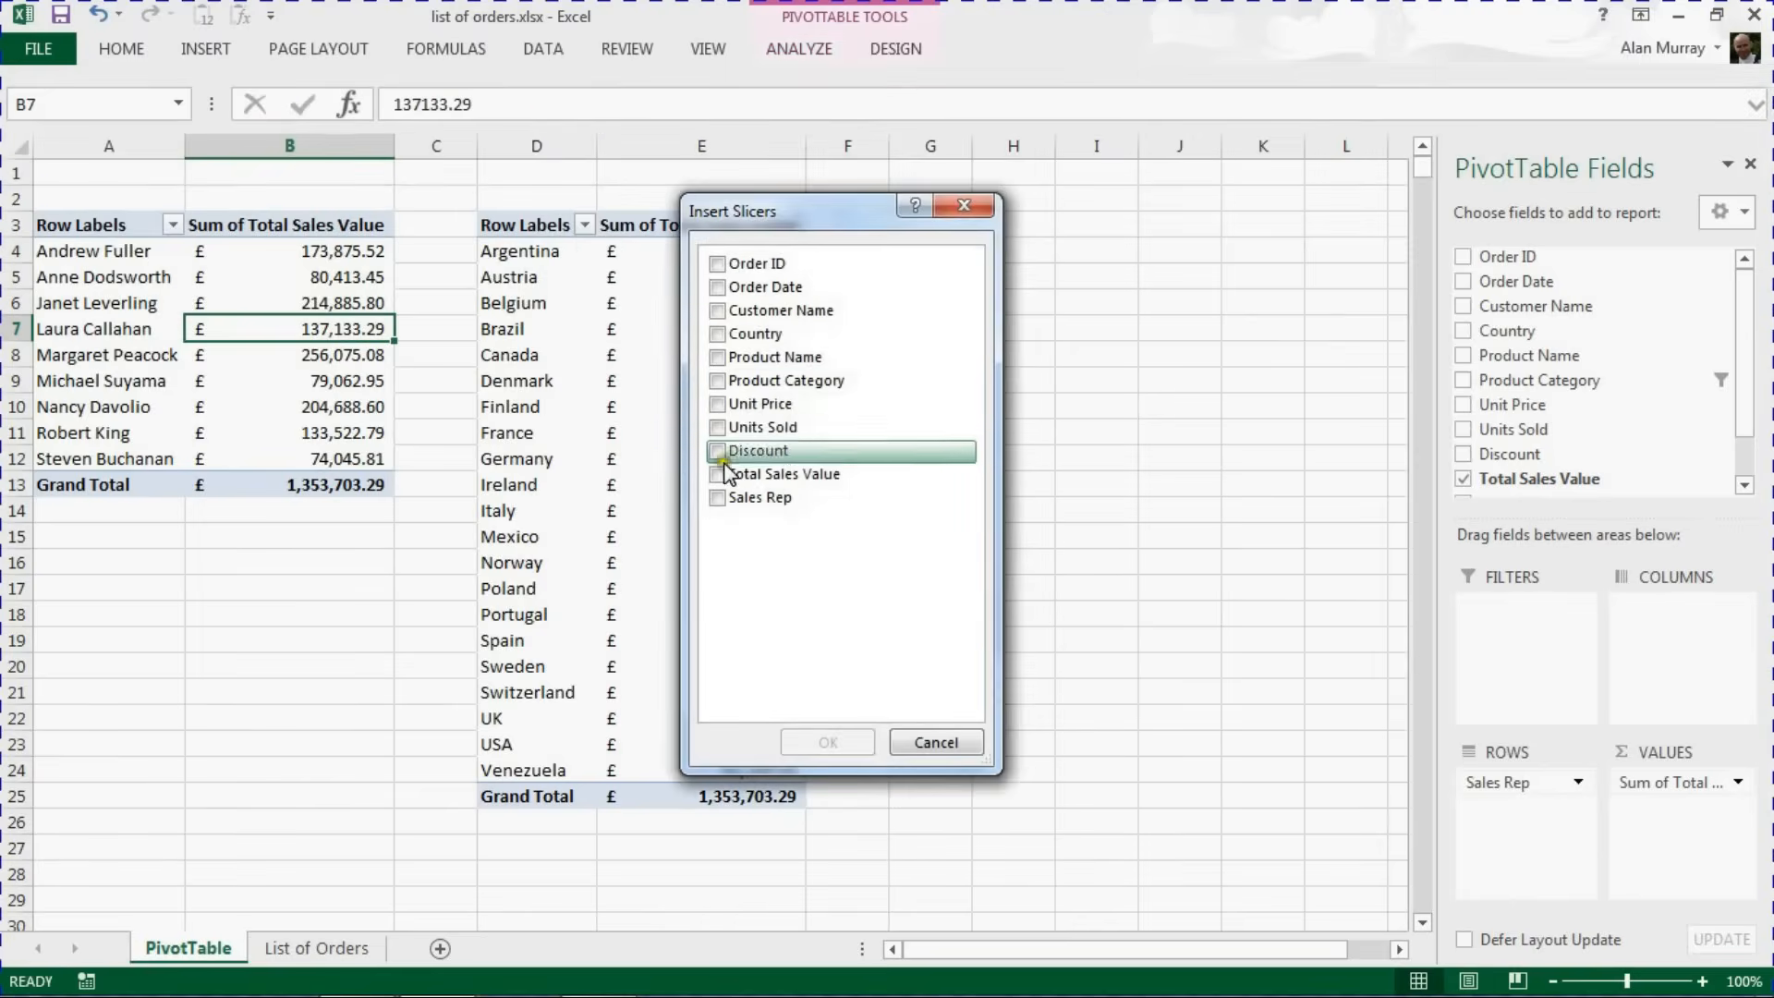
pyautogui.moveTo(761, 427)
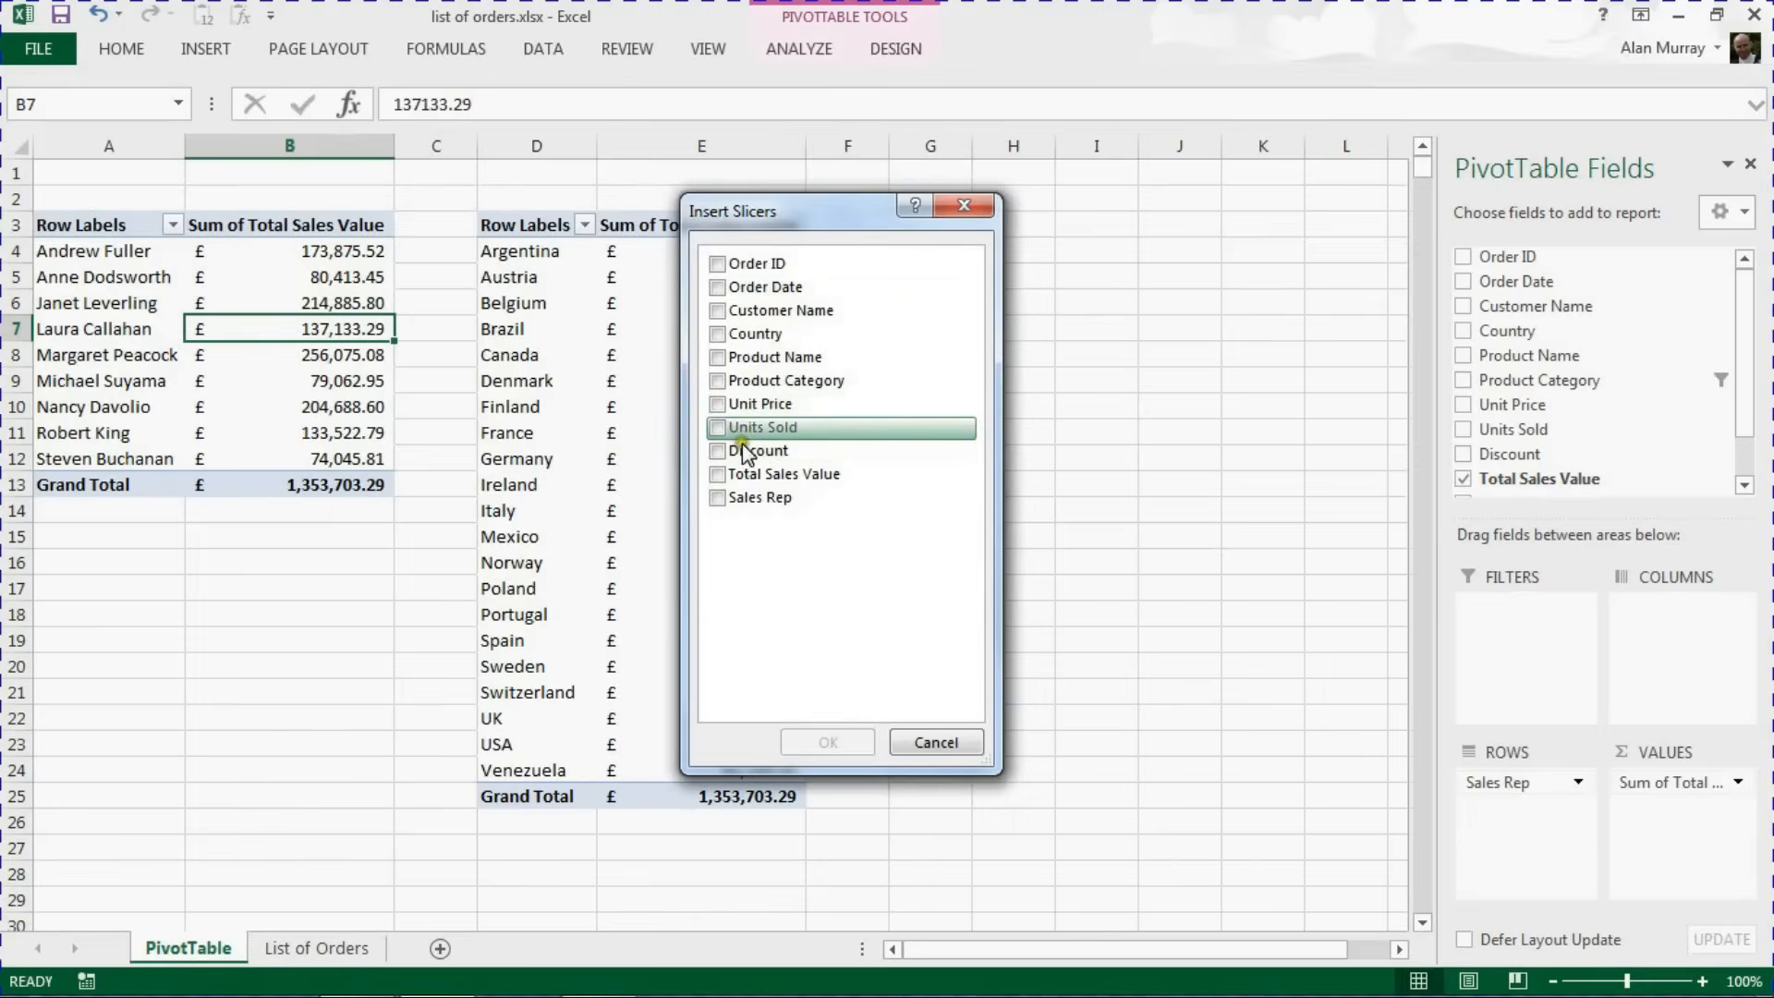
pyautogui.click(717, 381)
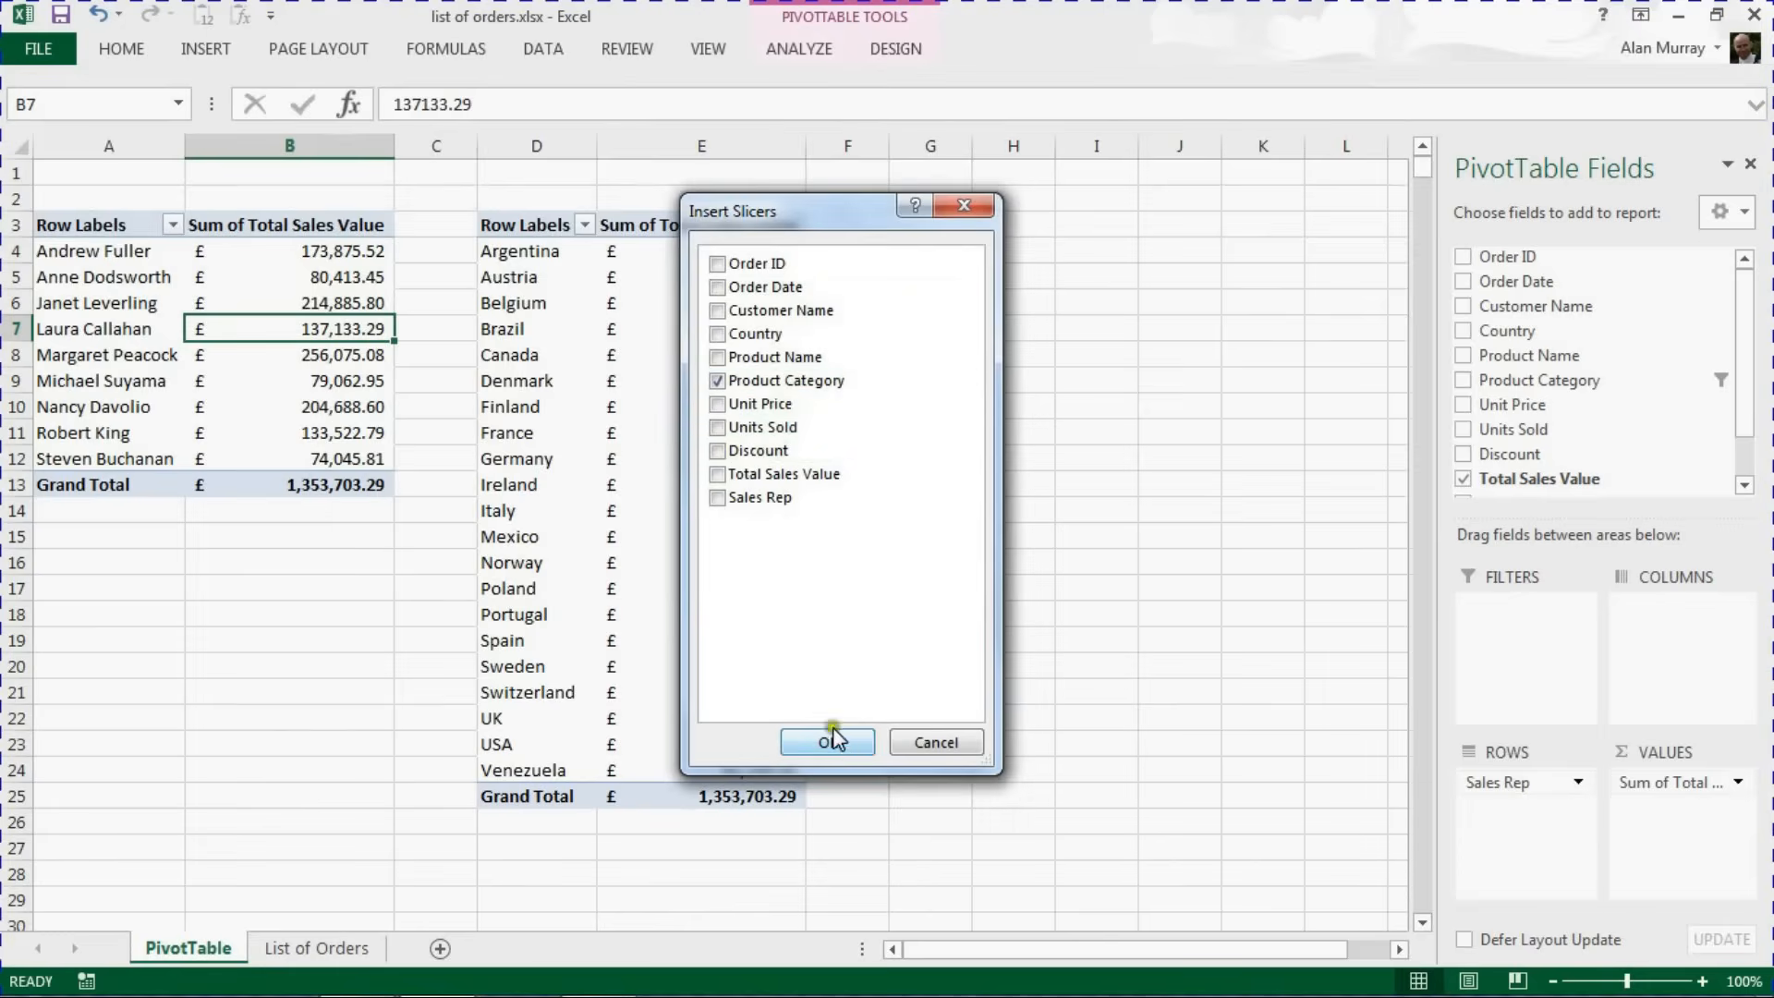
pyautogui.click(826, 741)
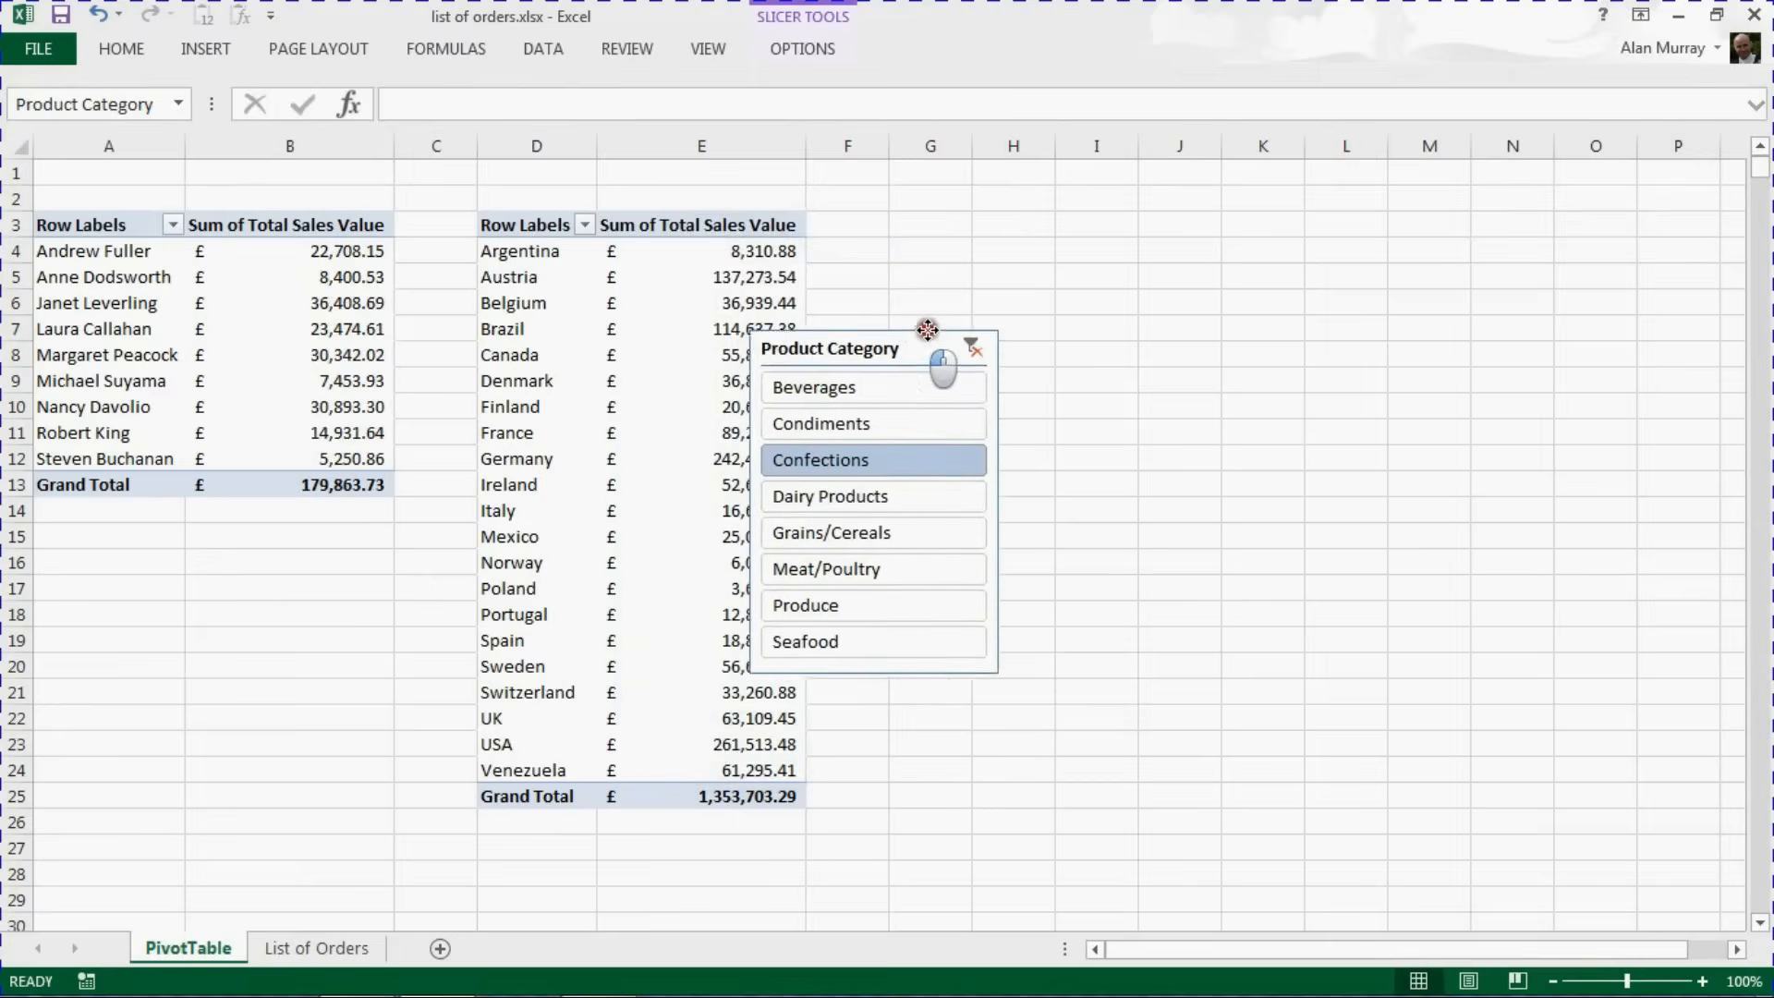
# Move the slicer beside the country table, filter by Seafood, Confections and several categories, then clear the filter
pyautogui.moveTo(928, 348); pyautogui.dragTo(1013, 230)
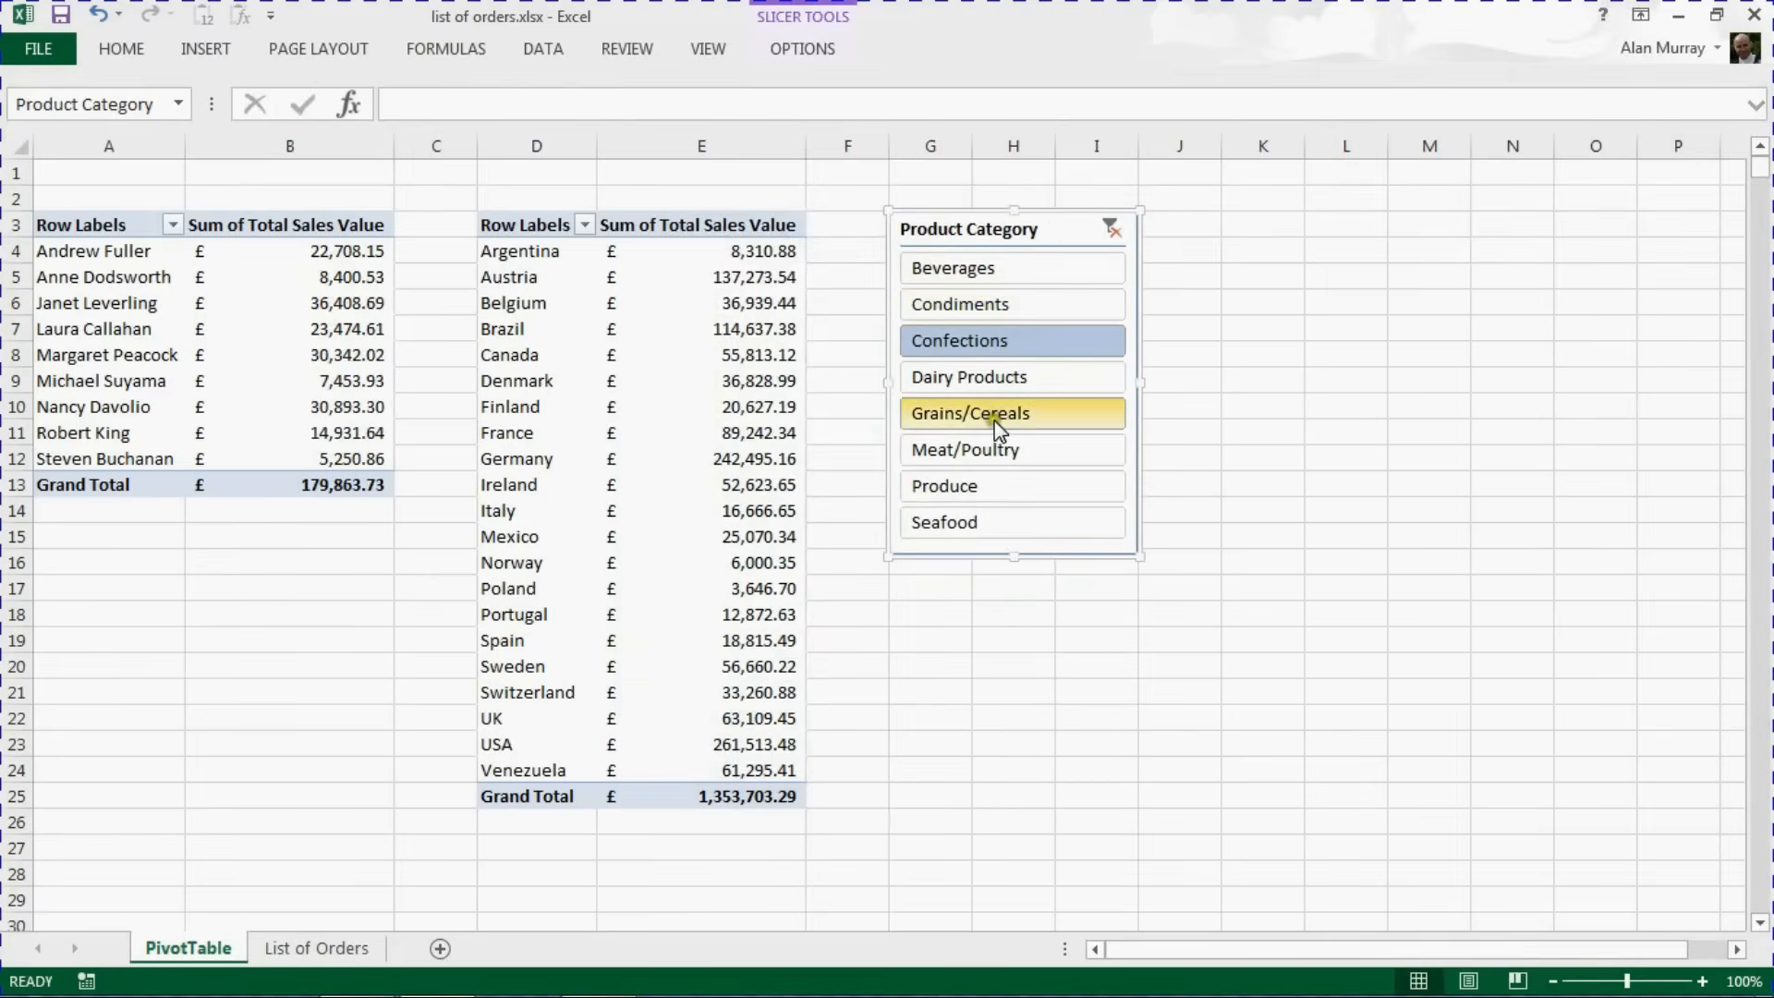
pyautogui.click(970, 412)
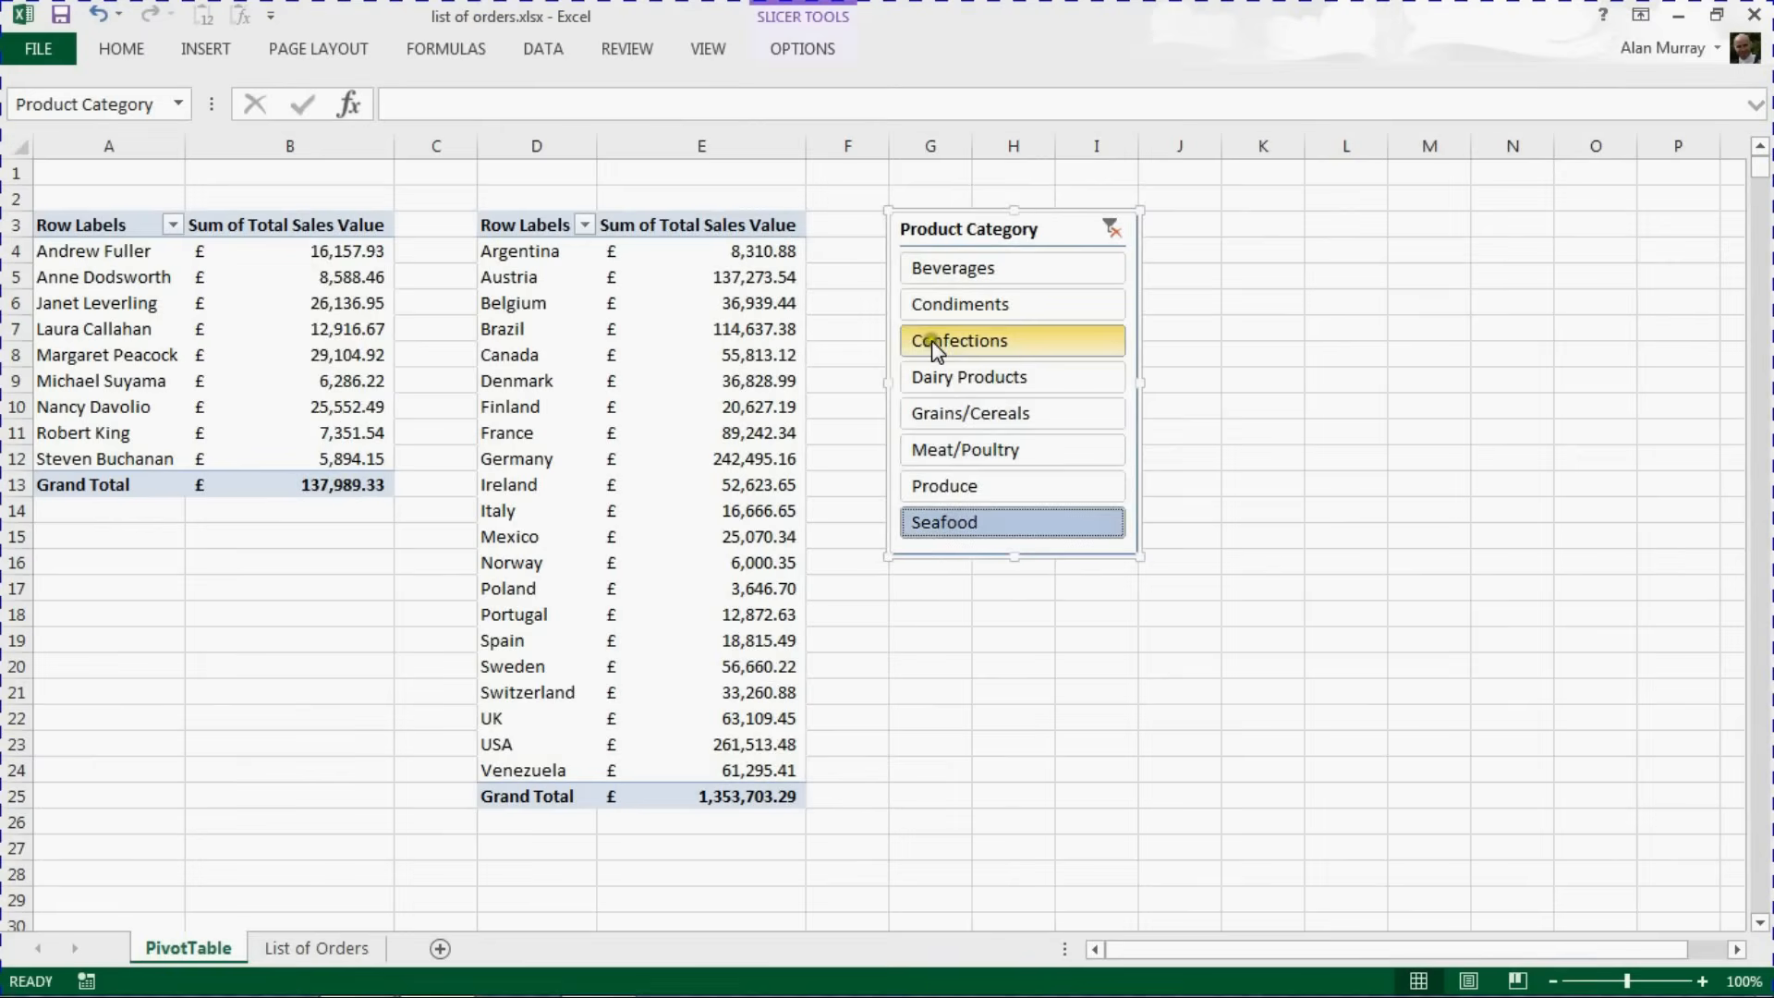
pyautogui.click(959, 340)
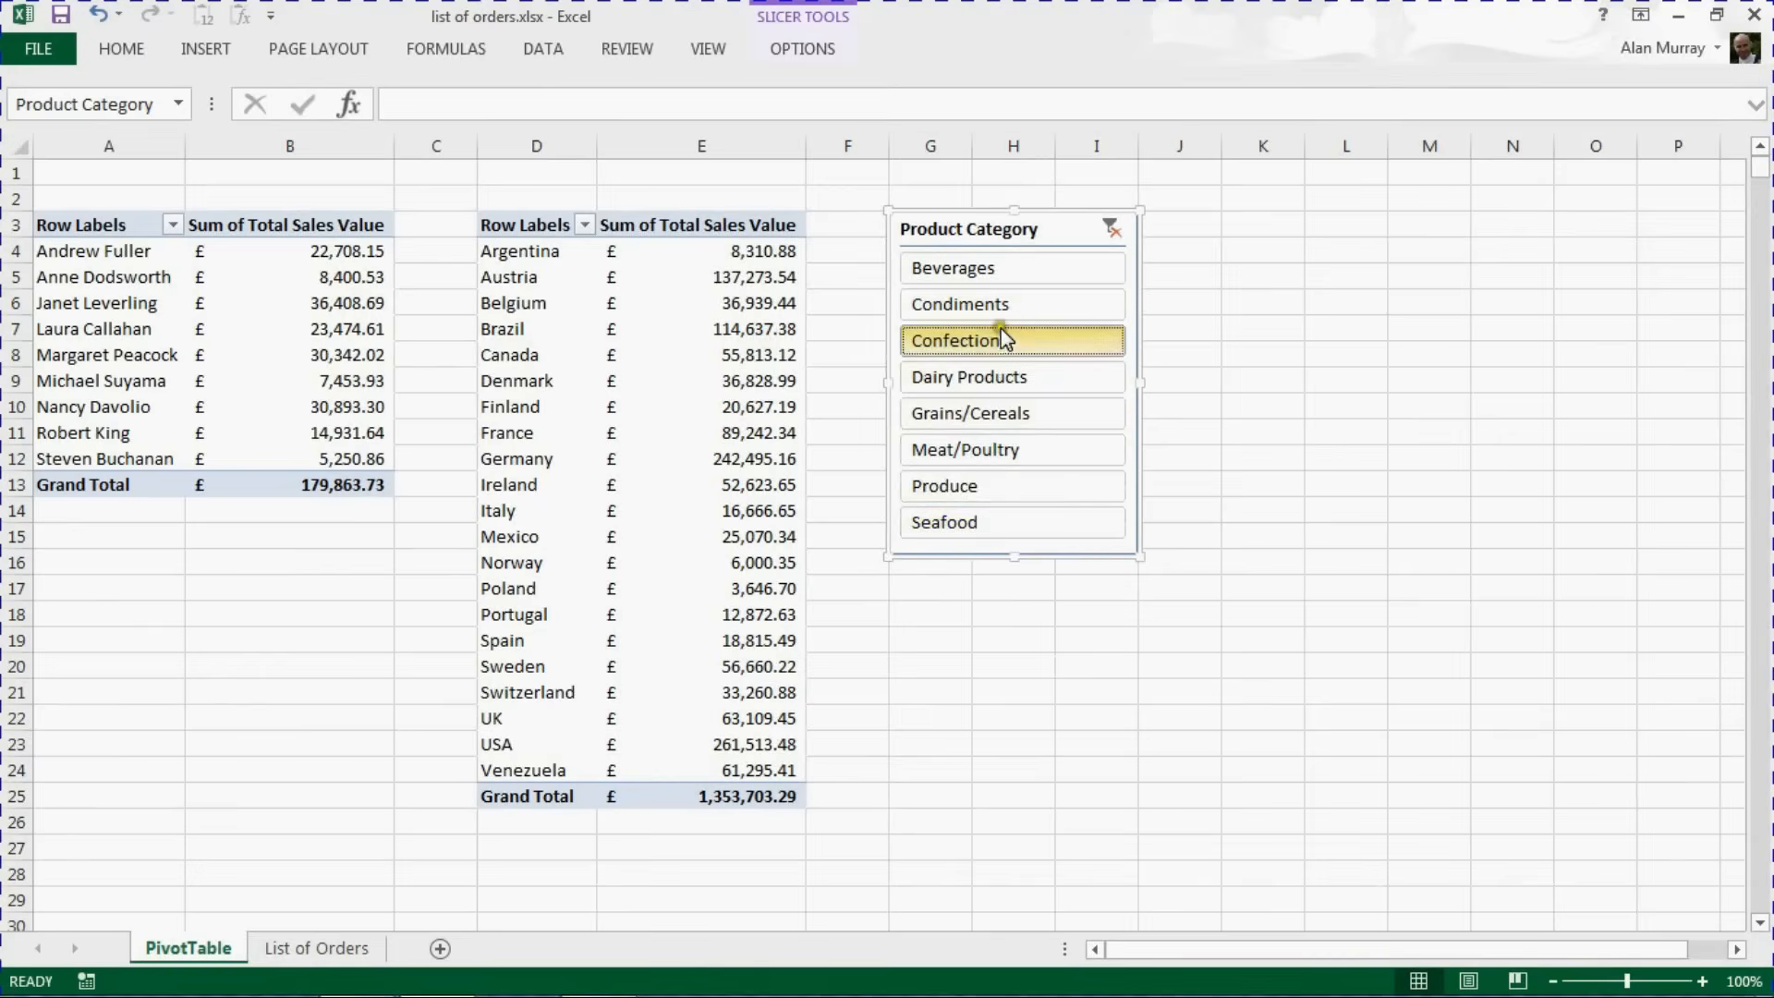
pyautogui.click(1007, 340)
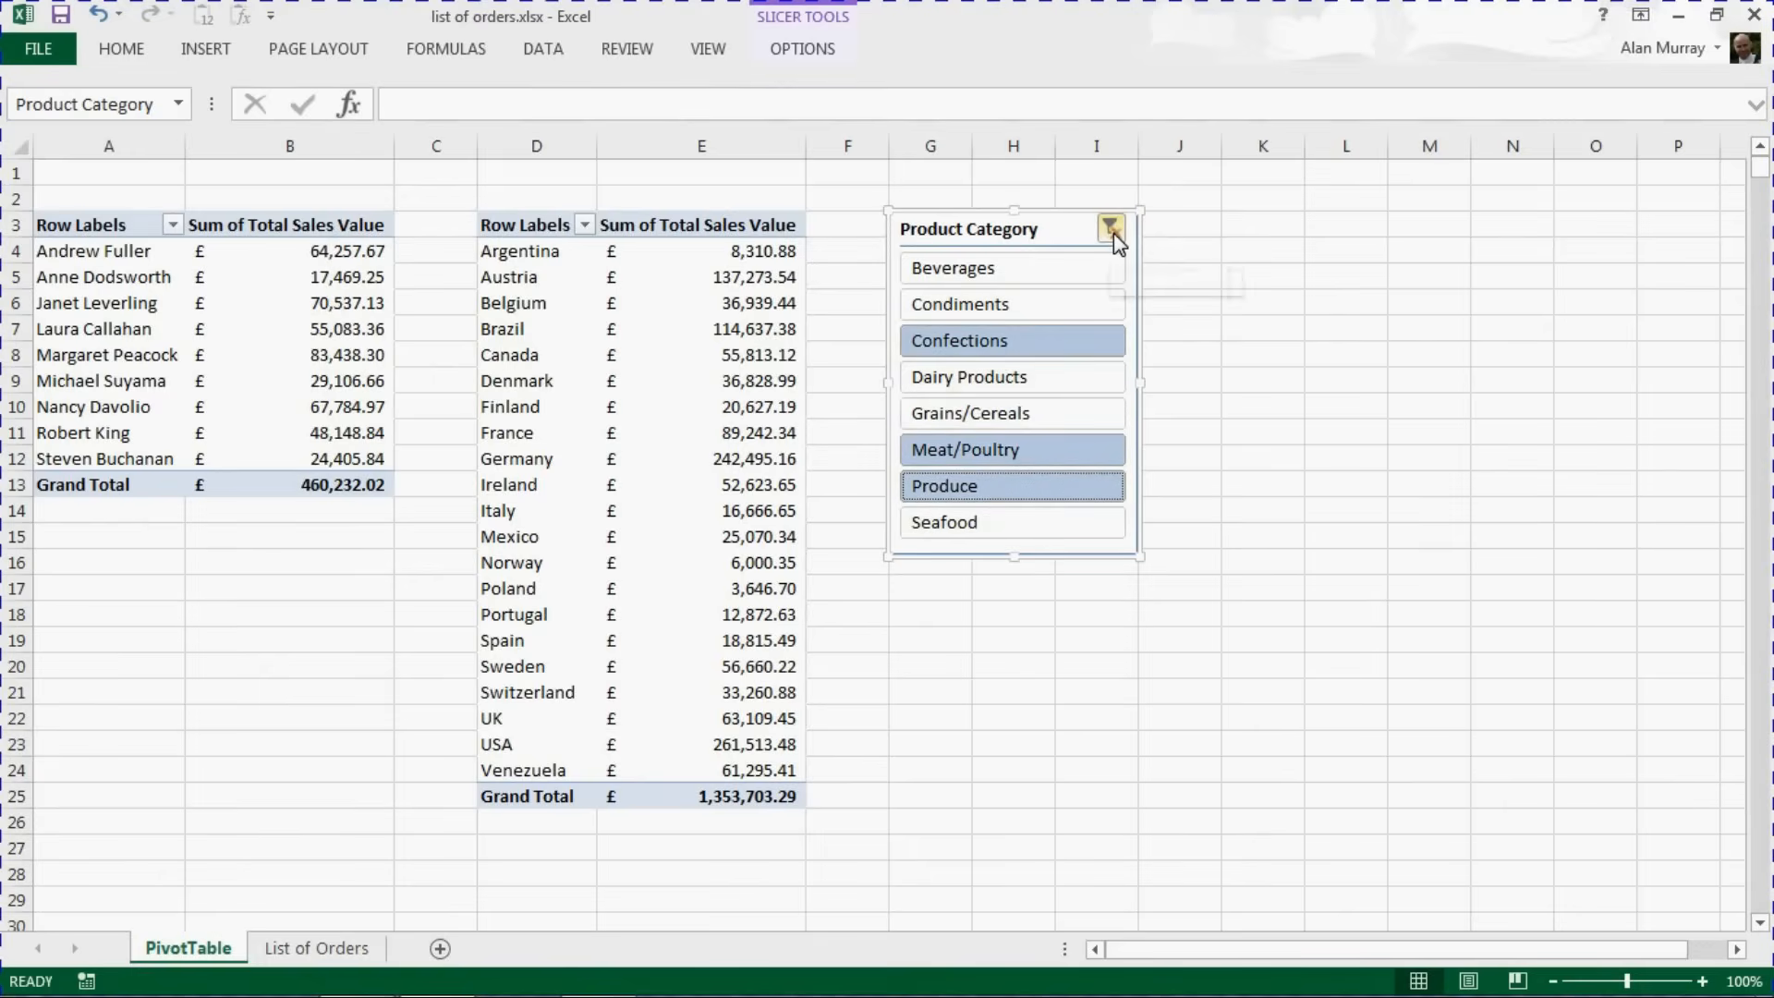
pyautogui.click(1111, 229)
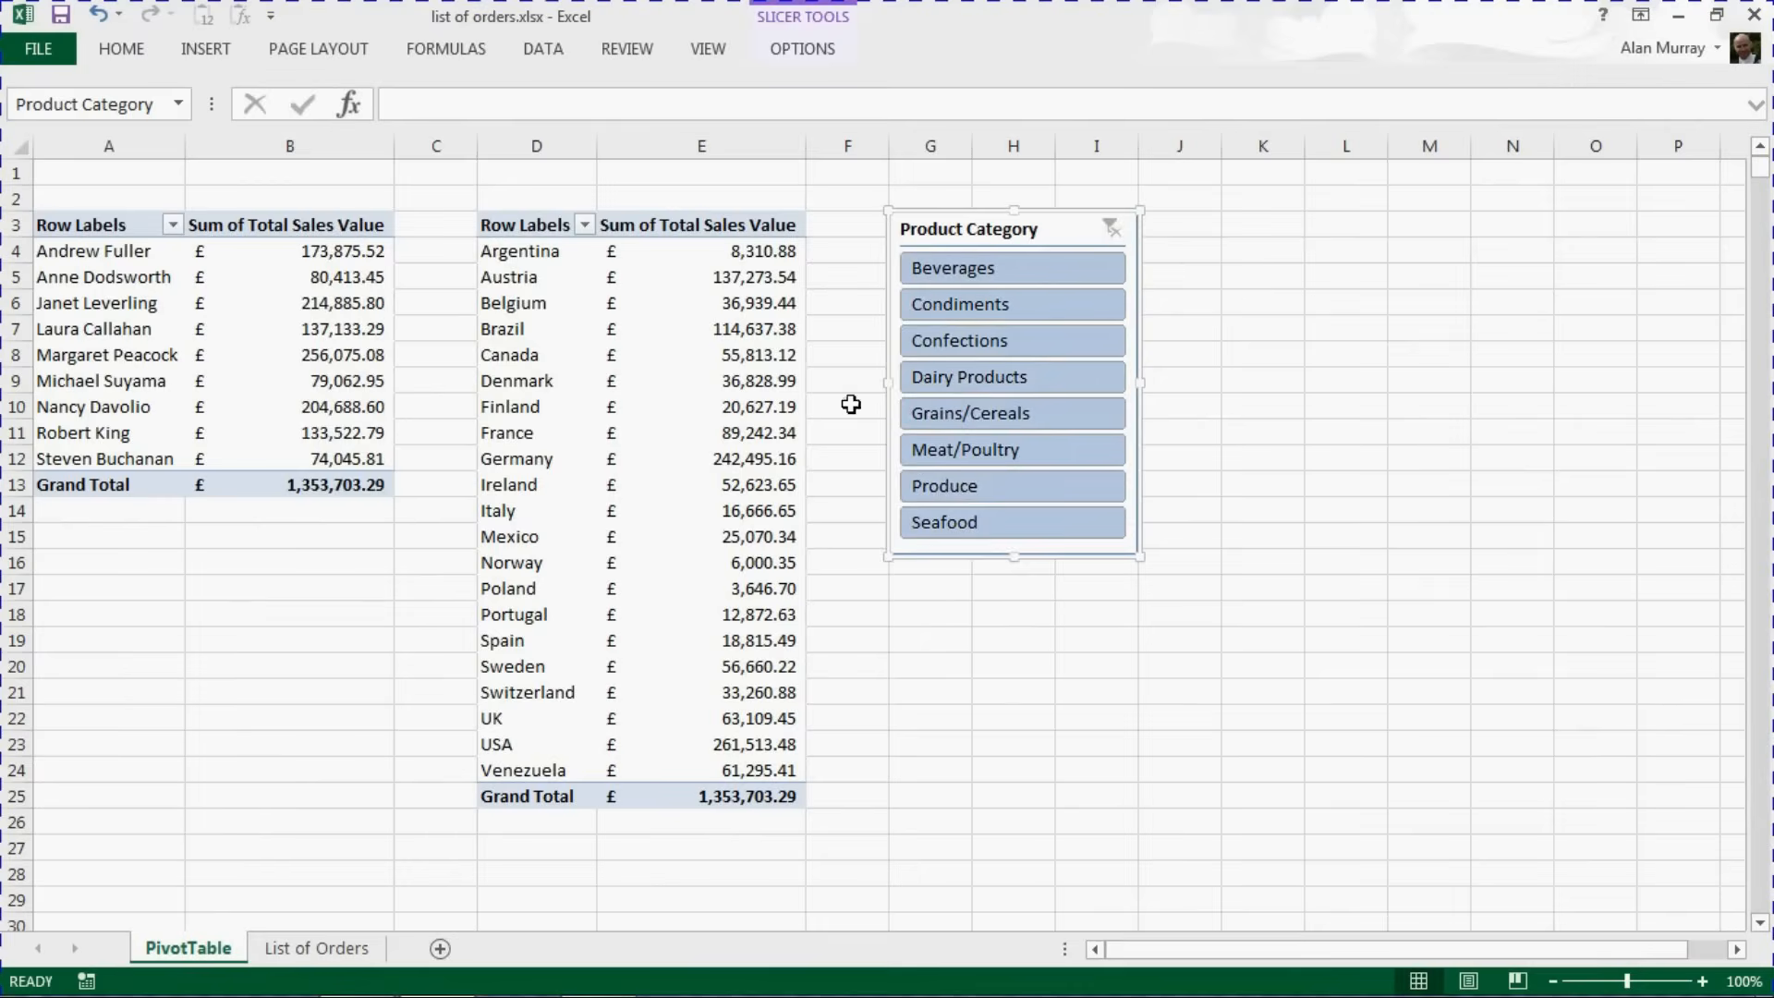
pyautogui.moveTo(324, 376)
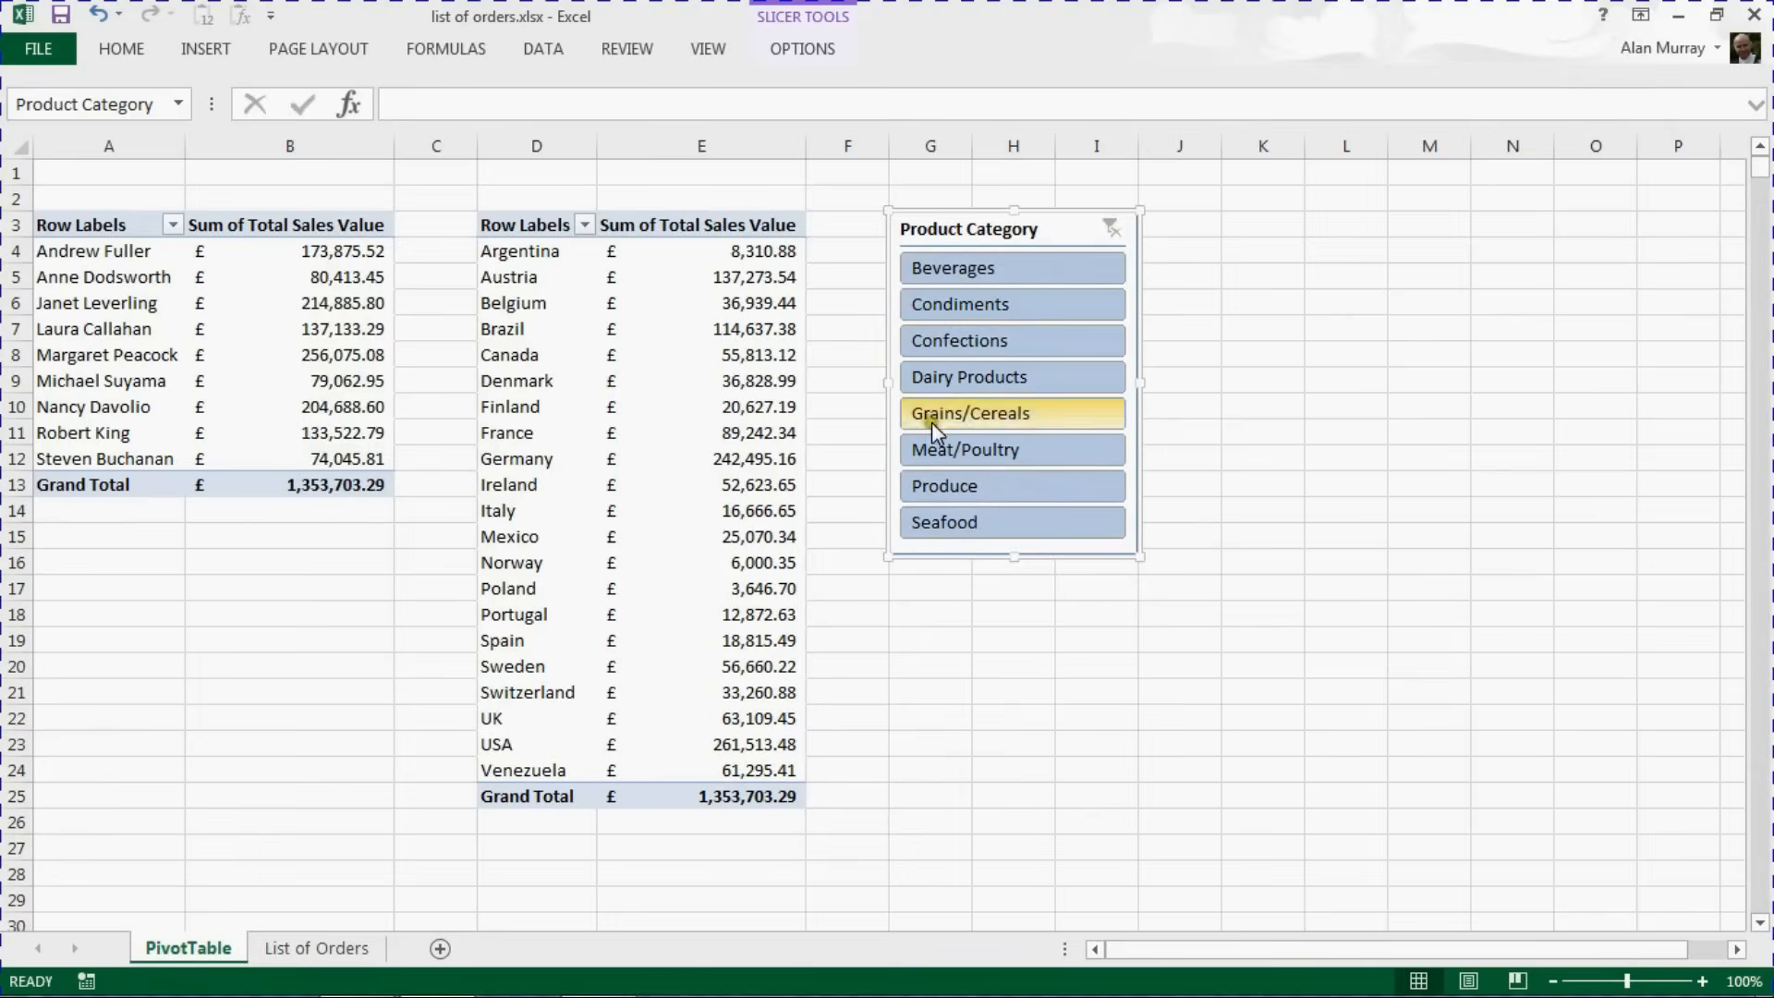
pyautogui.moveTo(966, 377)
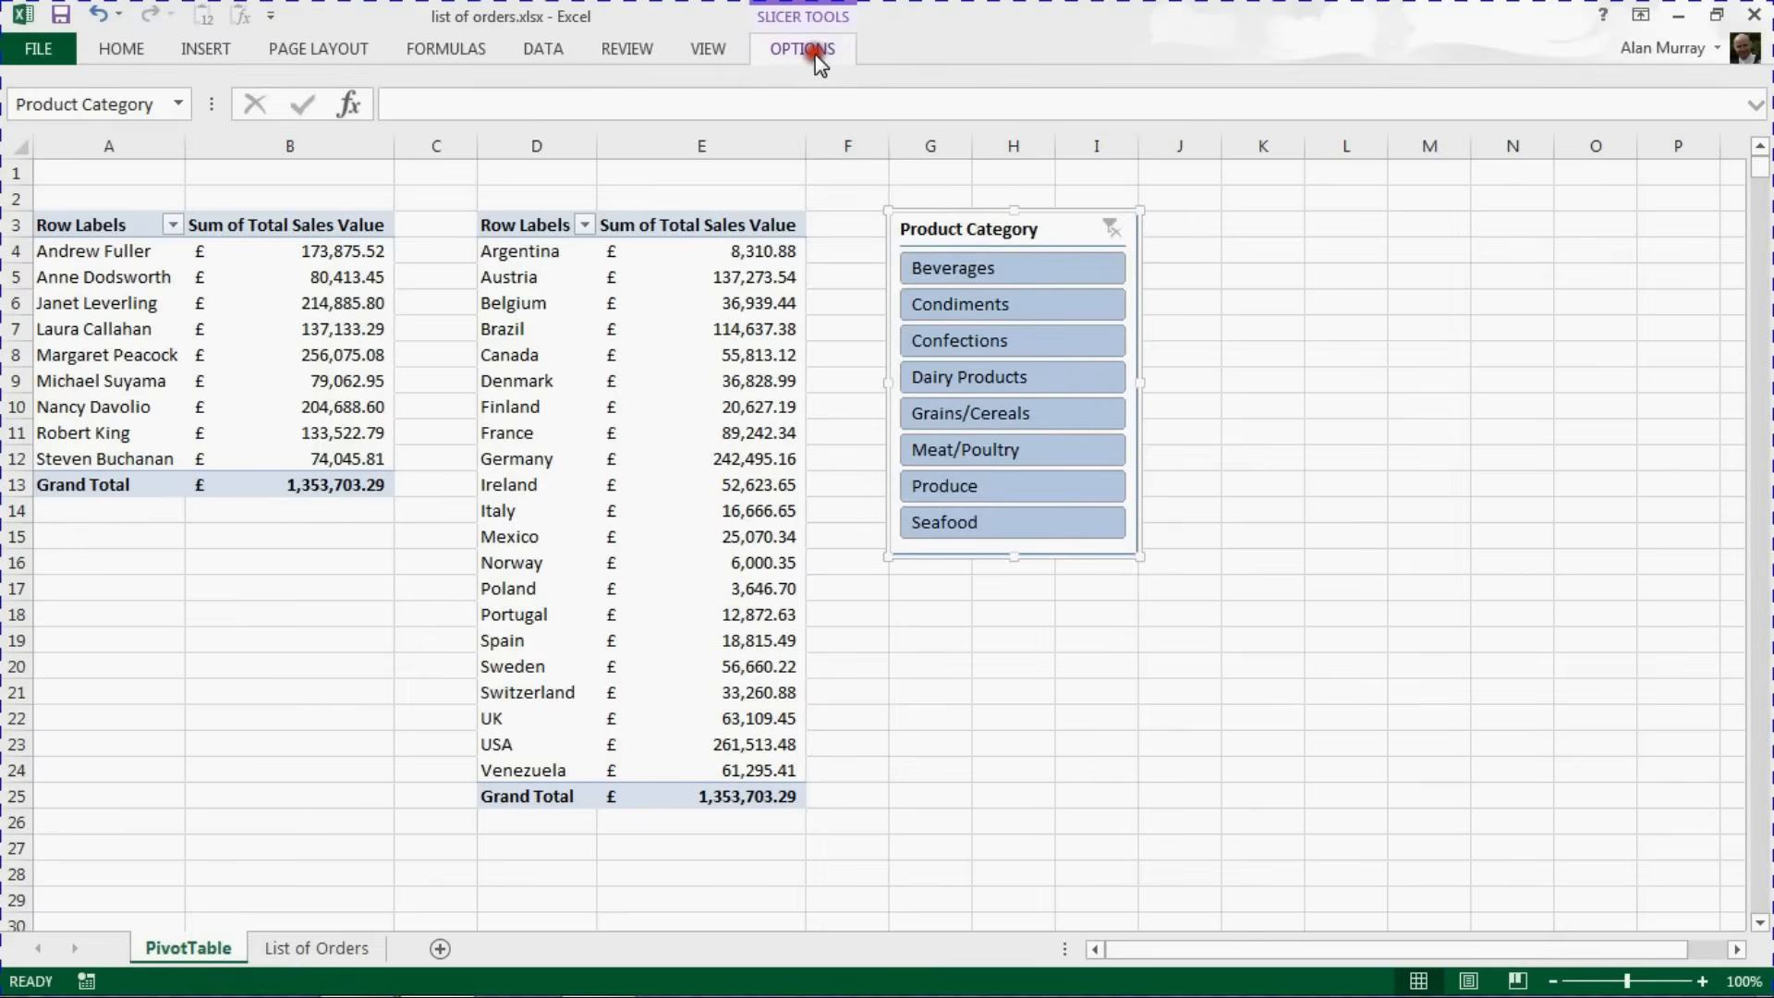
# In Report Connections tick PivotTable2 alongside PivotTable1, then filter both tables to Produce
pyautogui.click(800, 48)
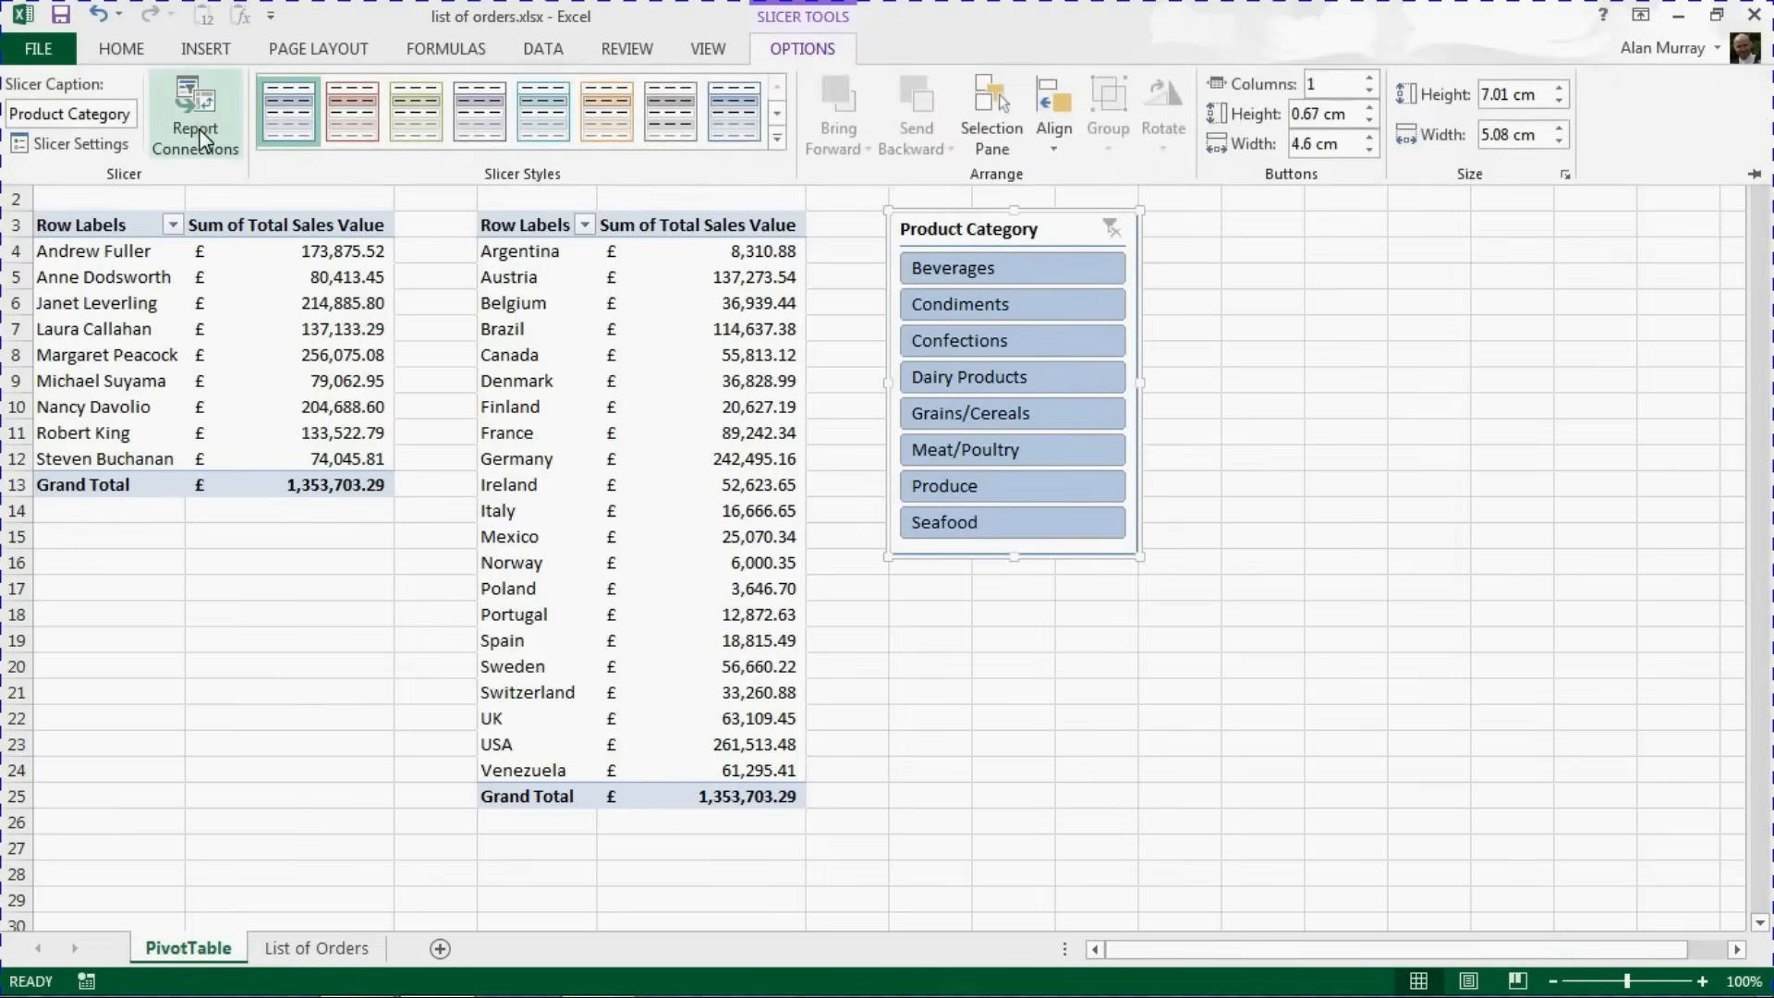
pyautogui.moveTo(194, 122)
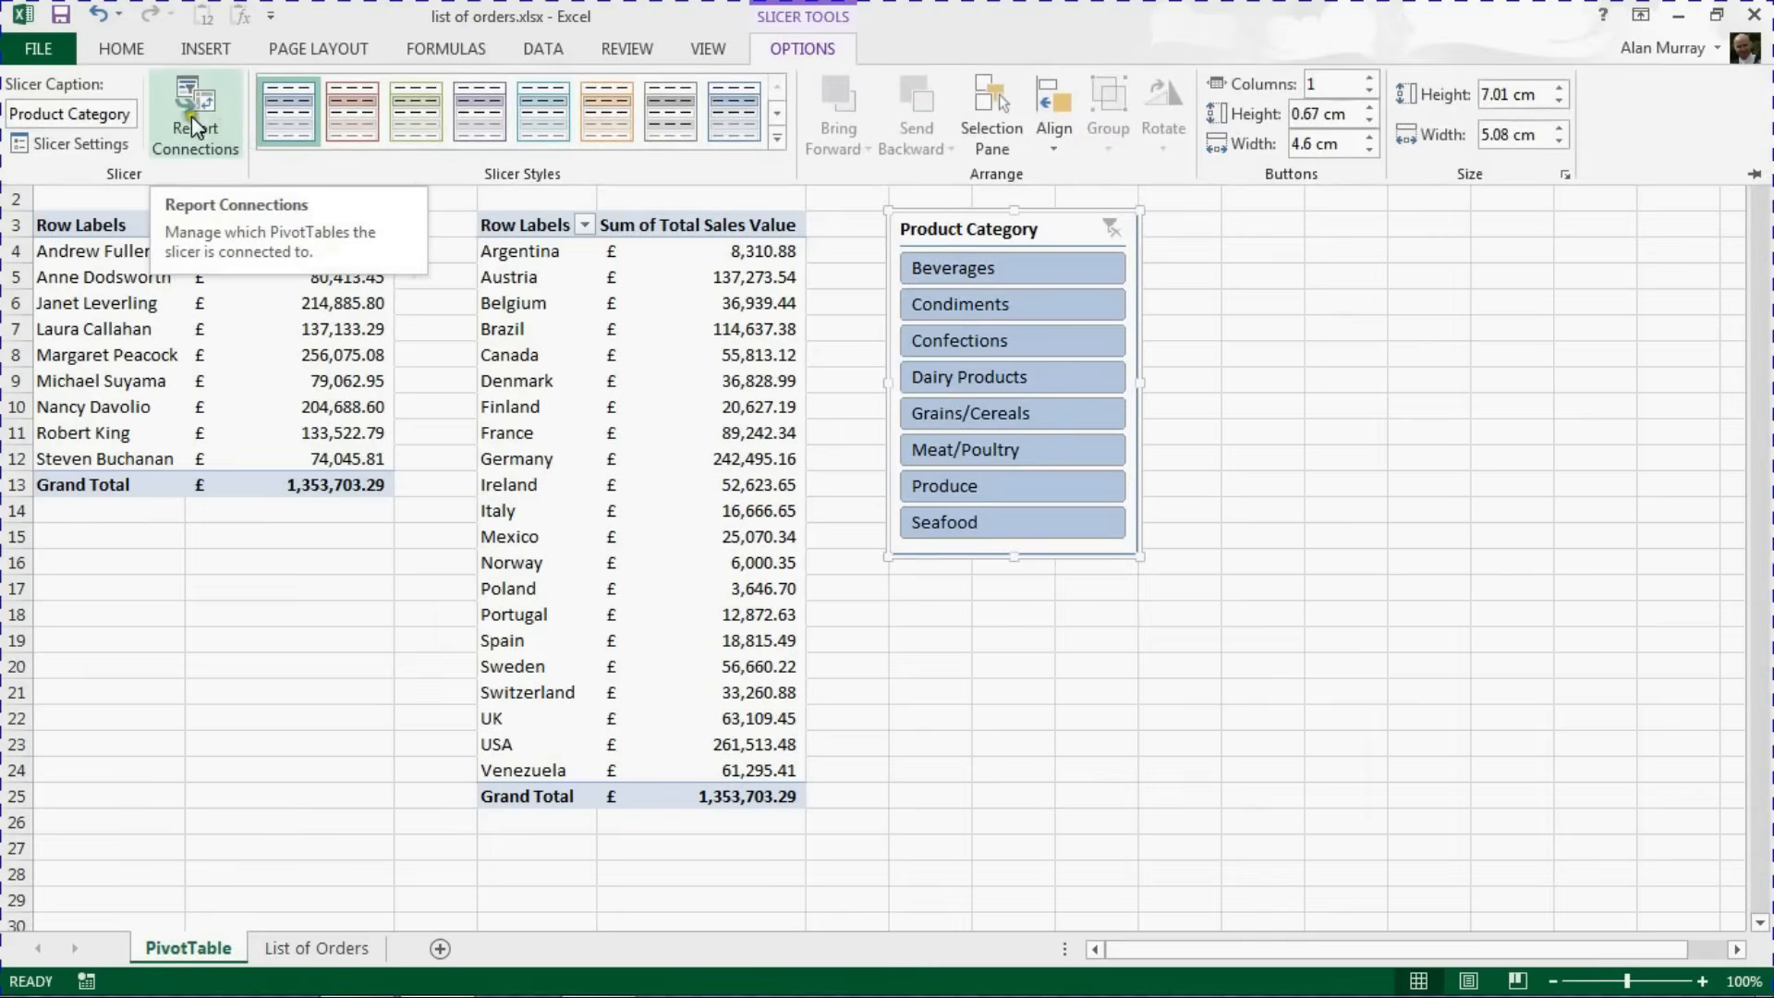
pyautogui.click(194, 116)
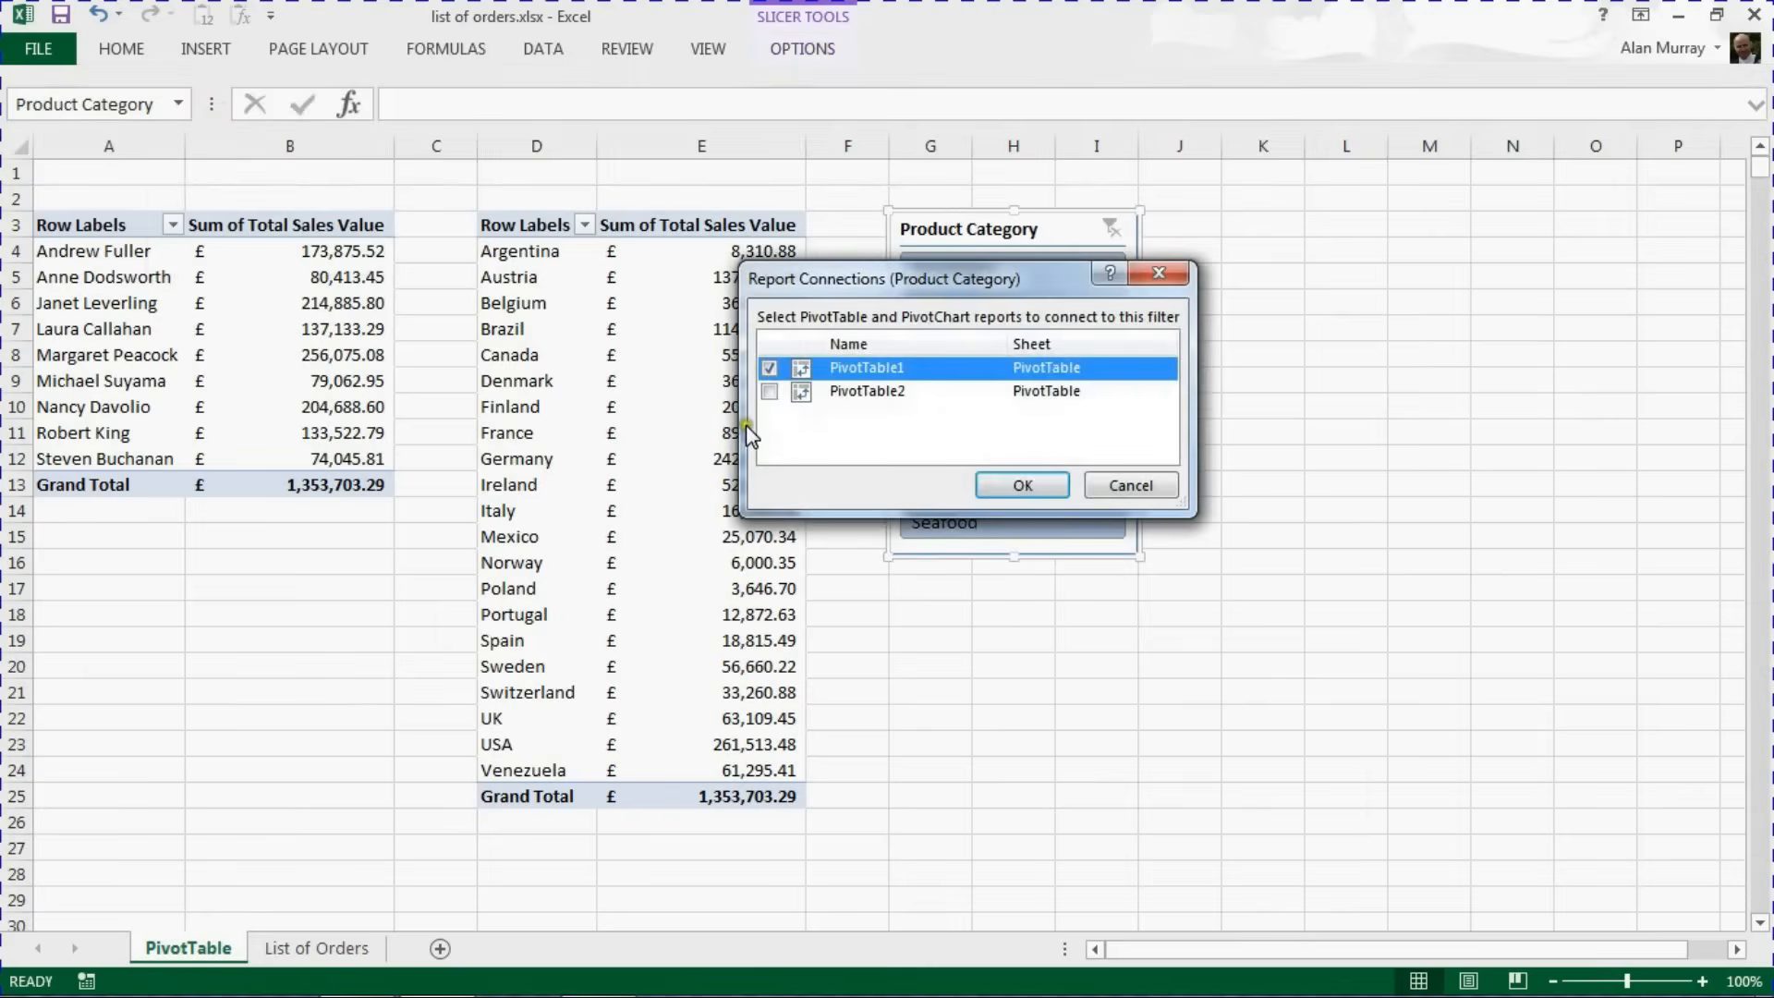
pyautogui.click(769, 390)
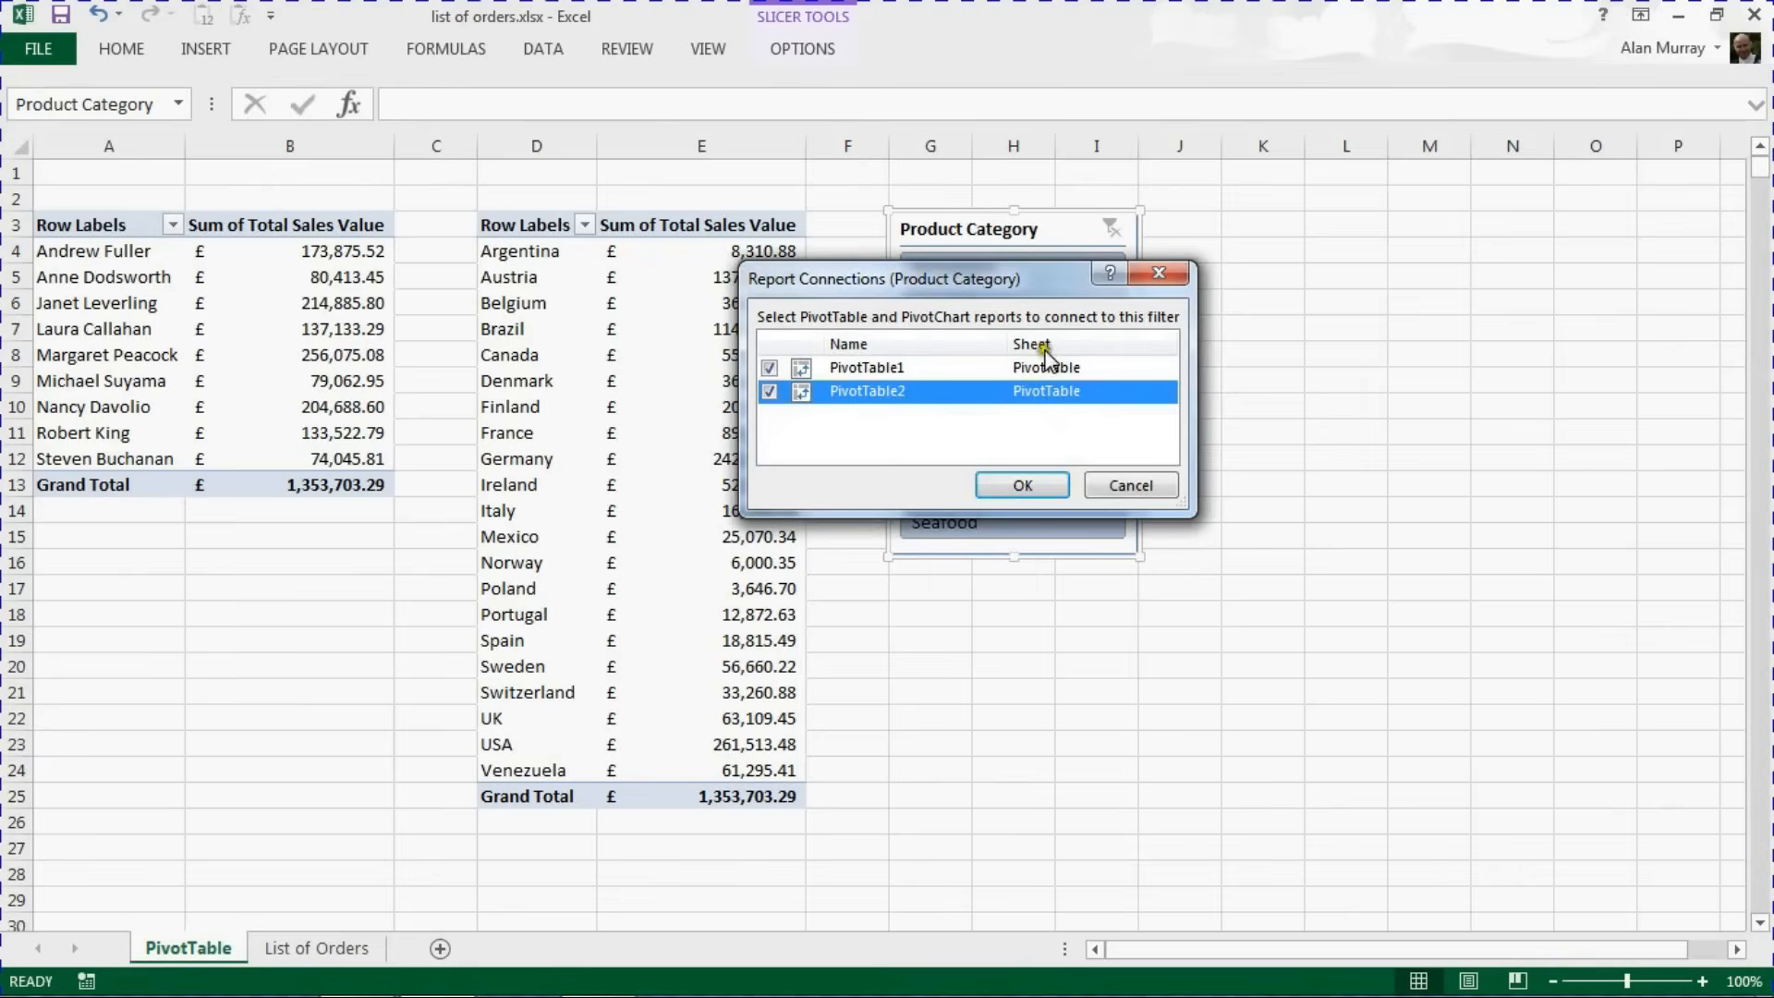
pyautogui.moveTo(1041, 391)
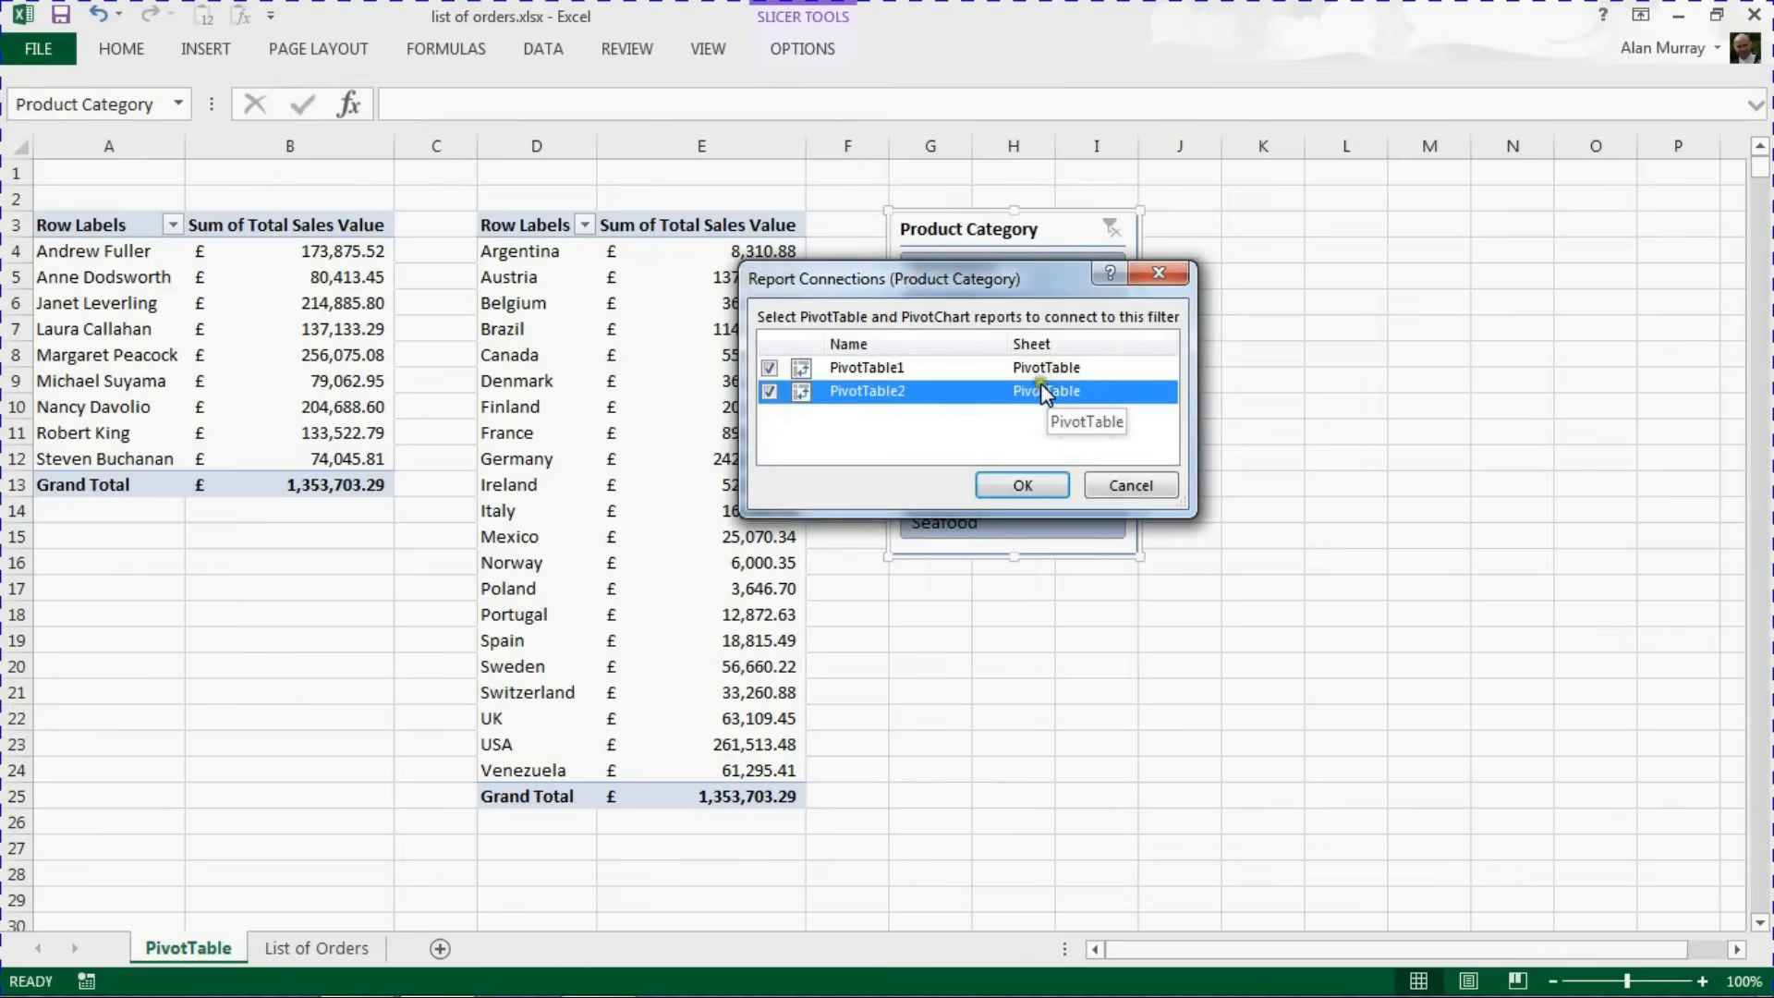
pyautogui.moveTo(865, 399)
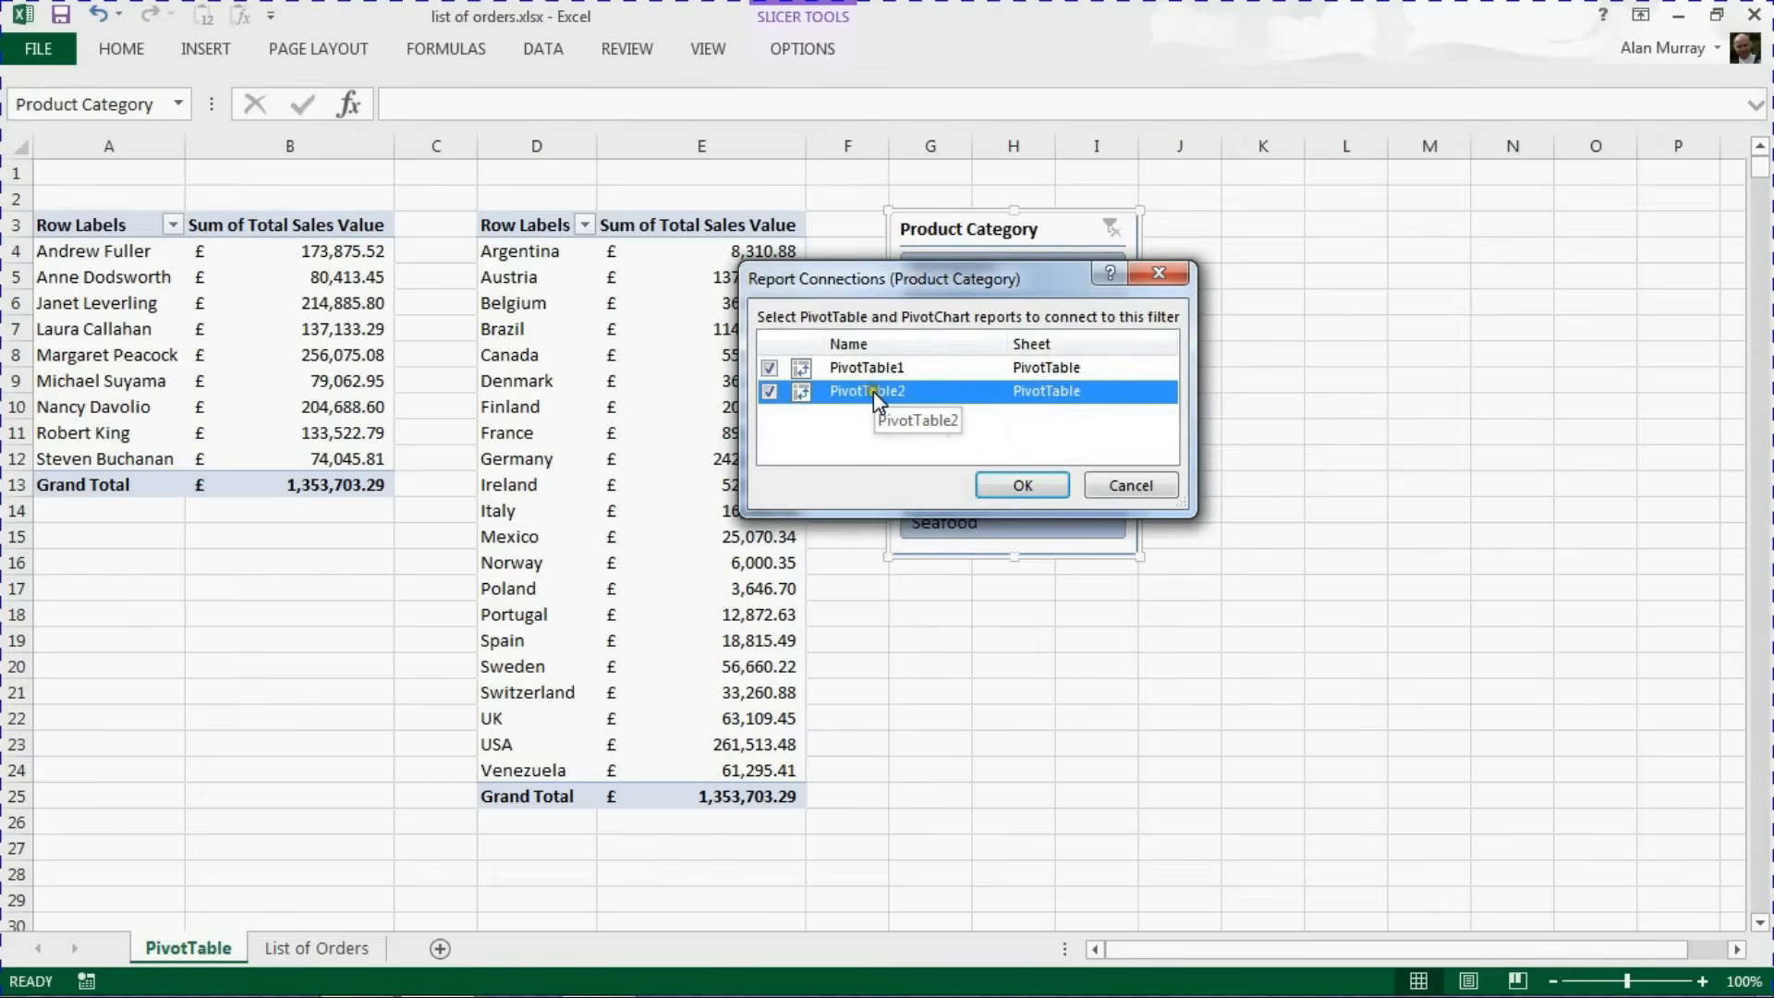
pyautogui.moveTo(838, 453)
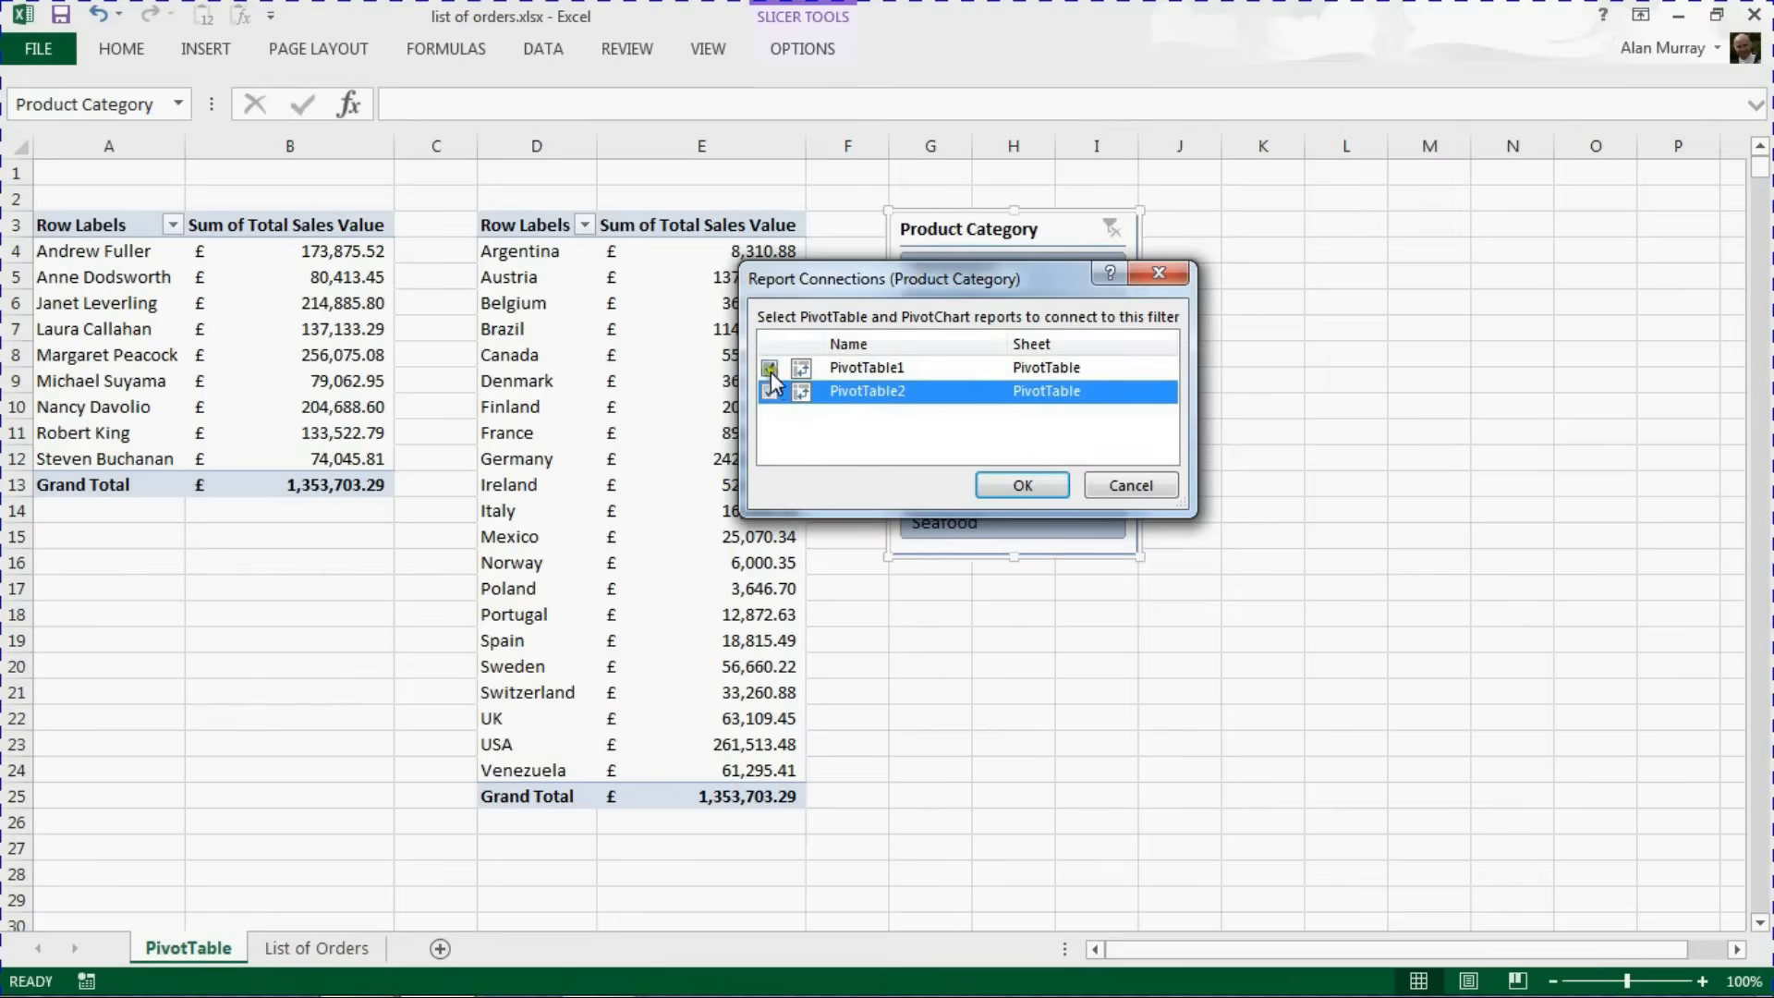
pyautogui.click(771, 366)
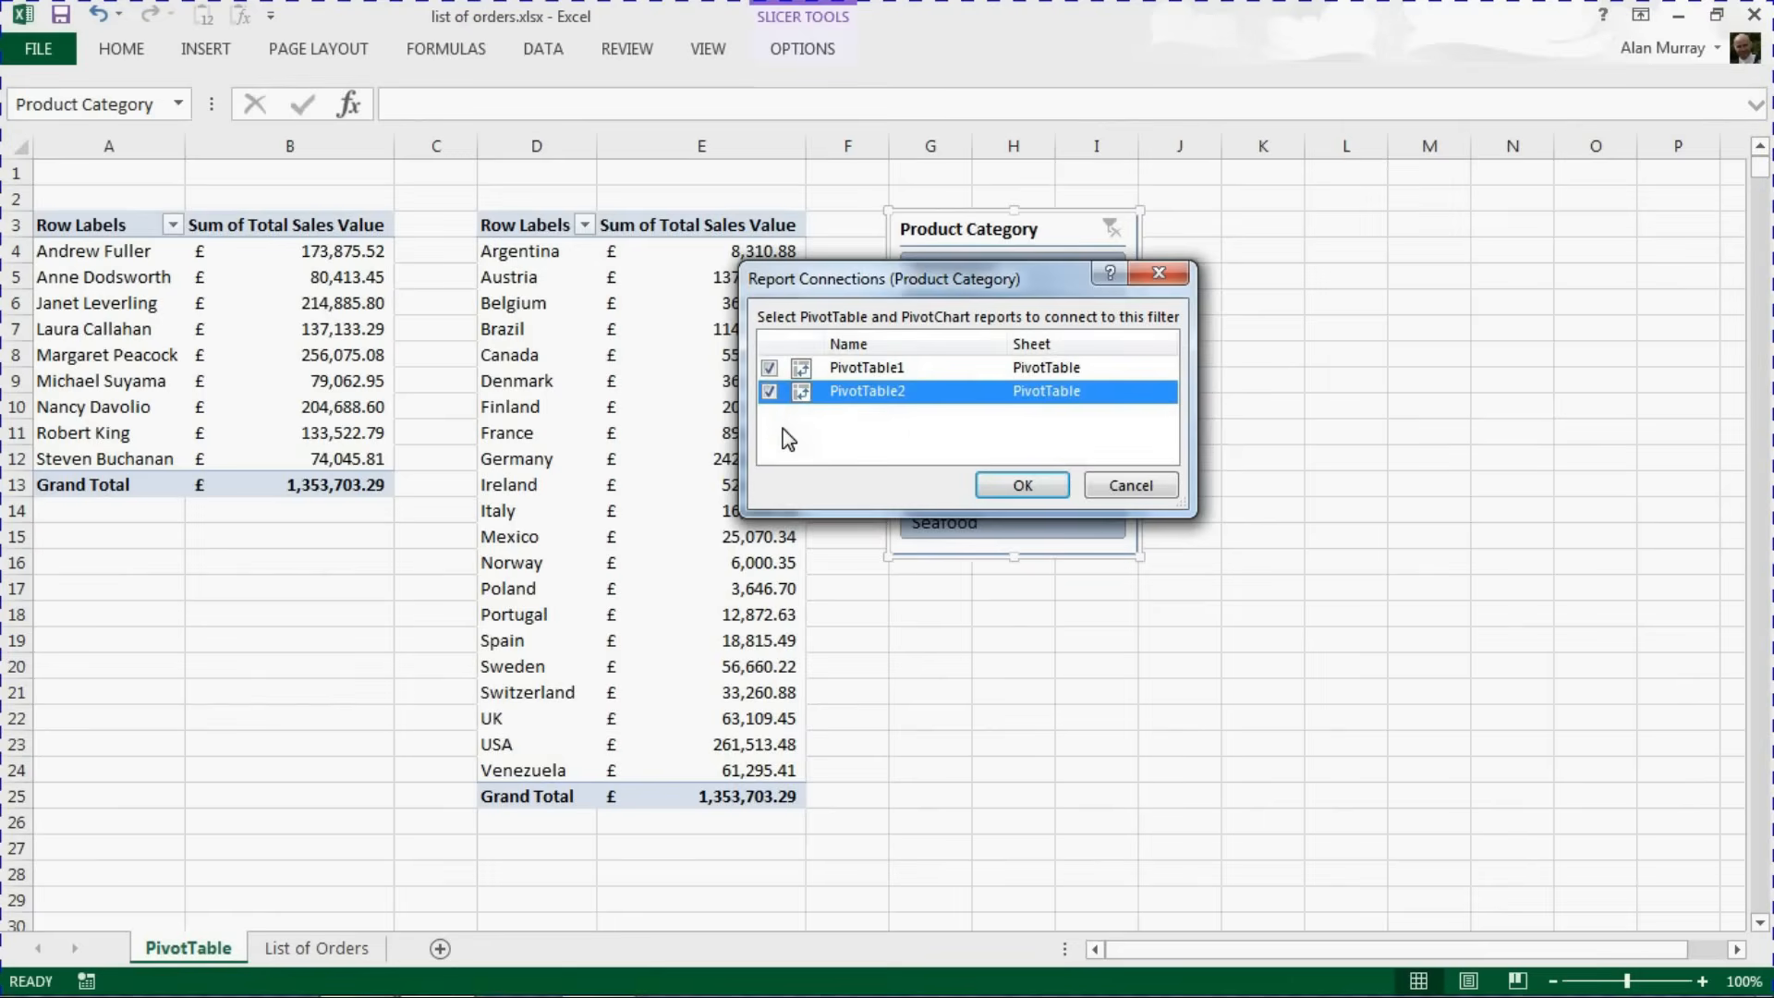
pyautogui.click(1020, 484)
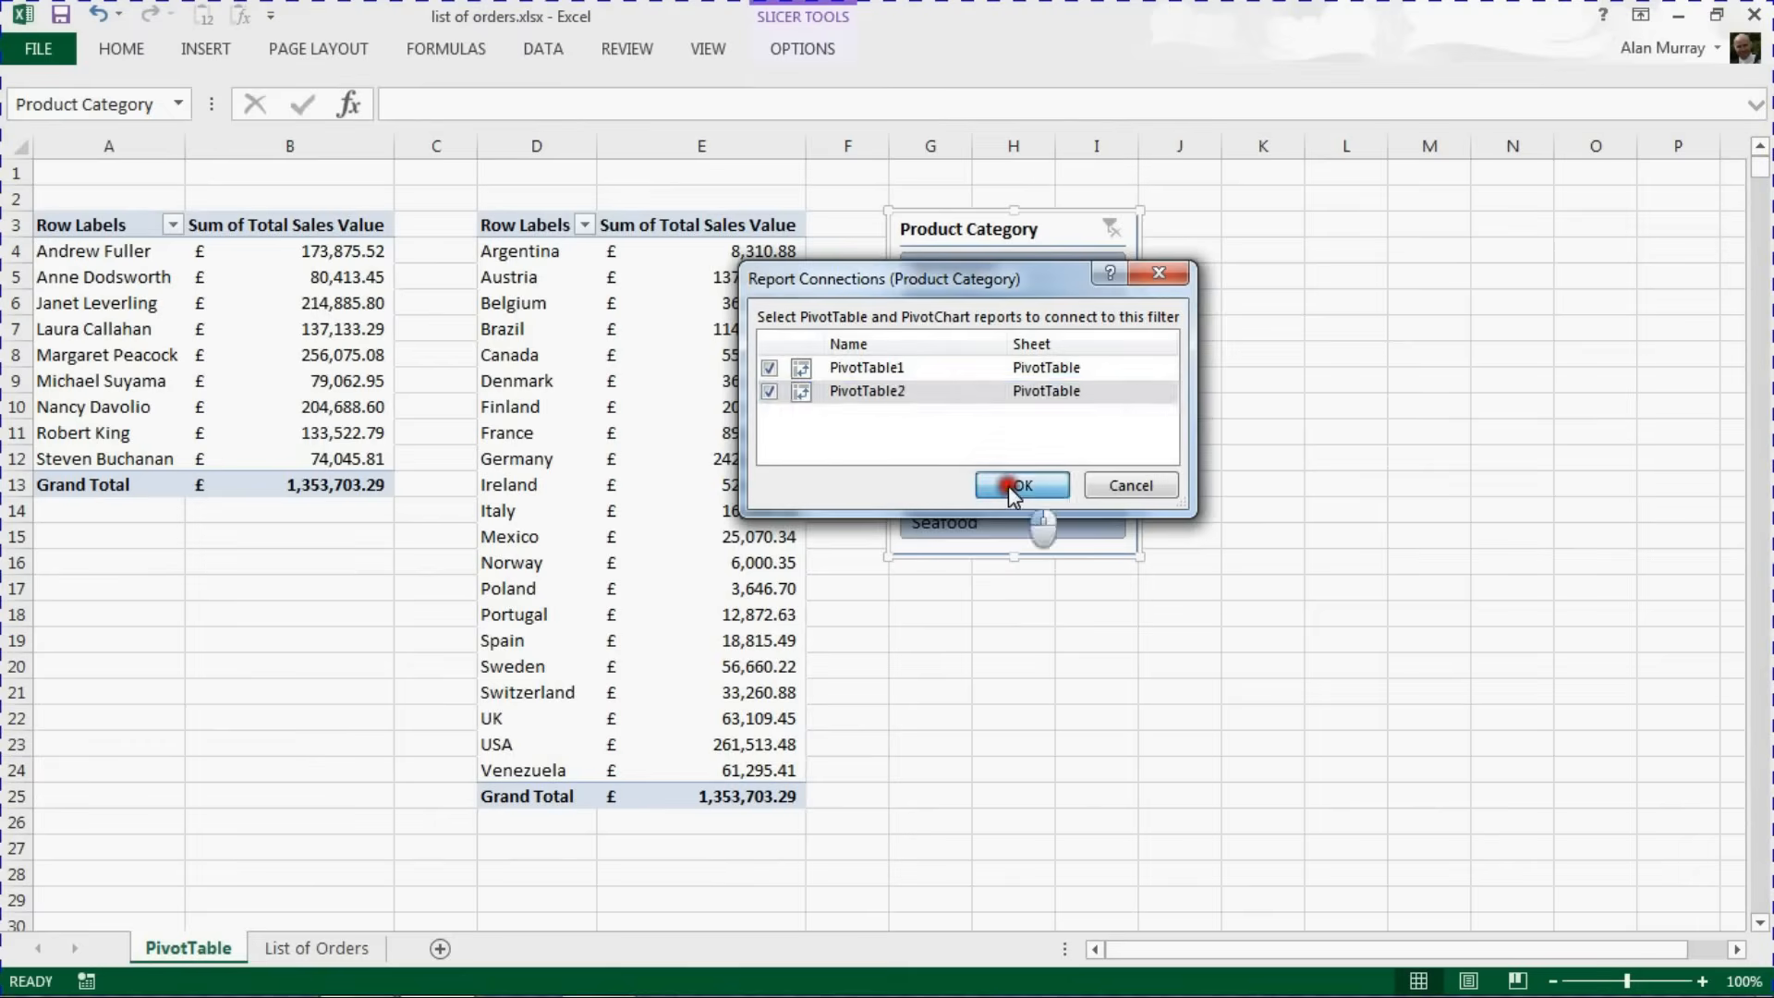
pyautogui.click(1021, 484)
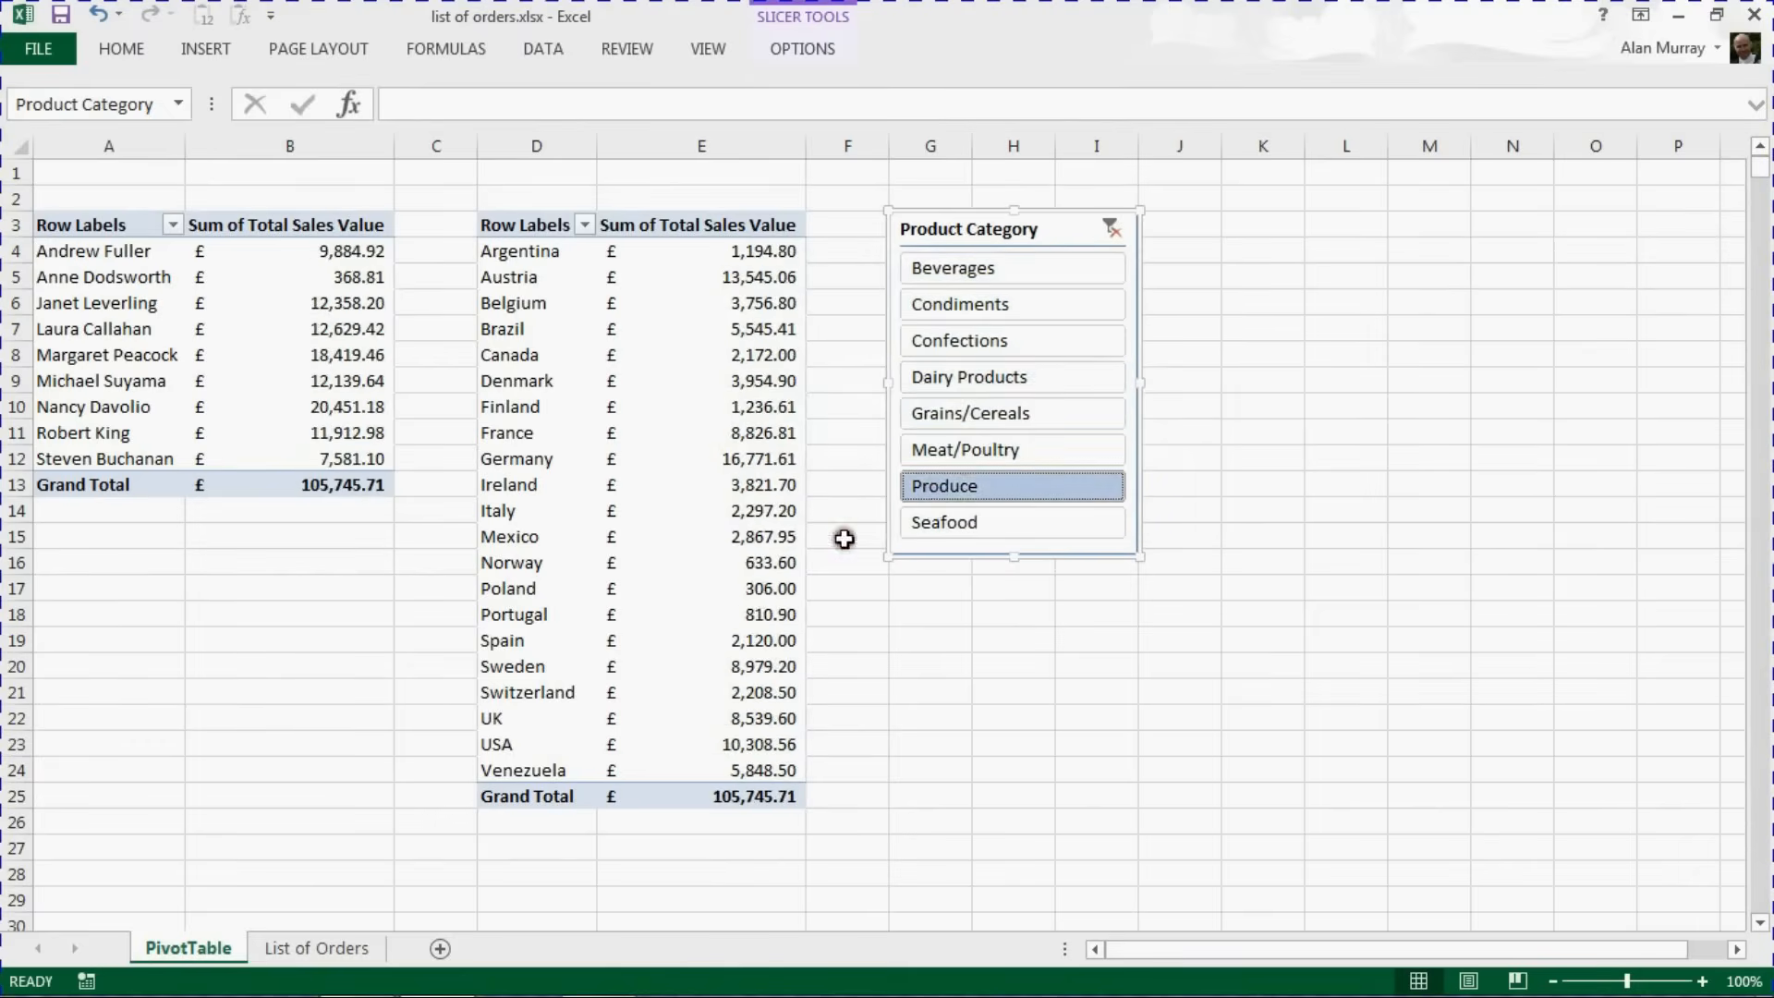
# Filter both tables to Seafood, add Meat/Poultry, then Dairy Products, and move to a new sheet
pyautogui.click(1011, 522)
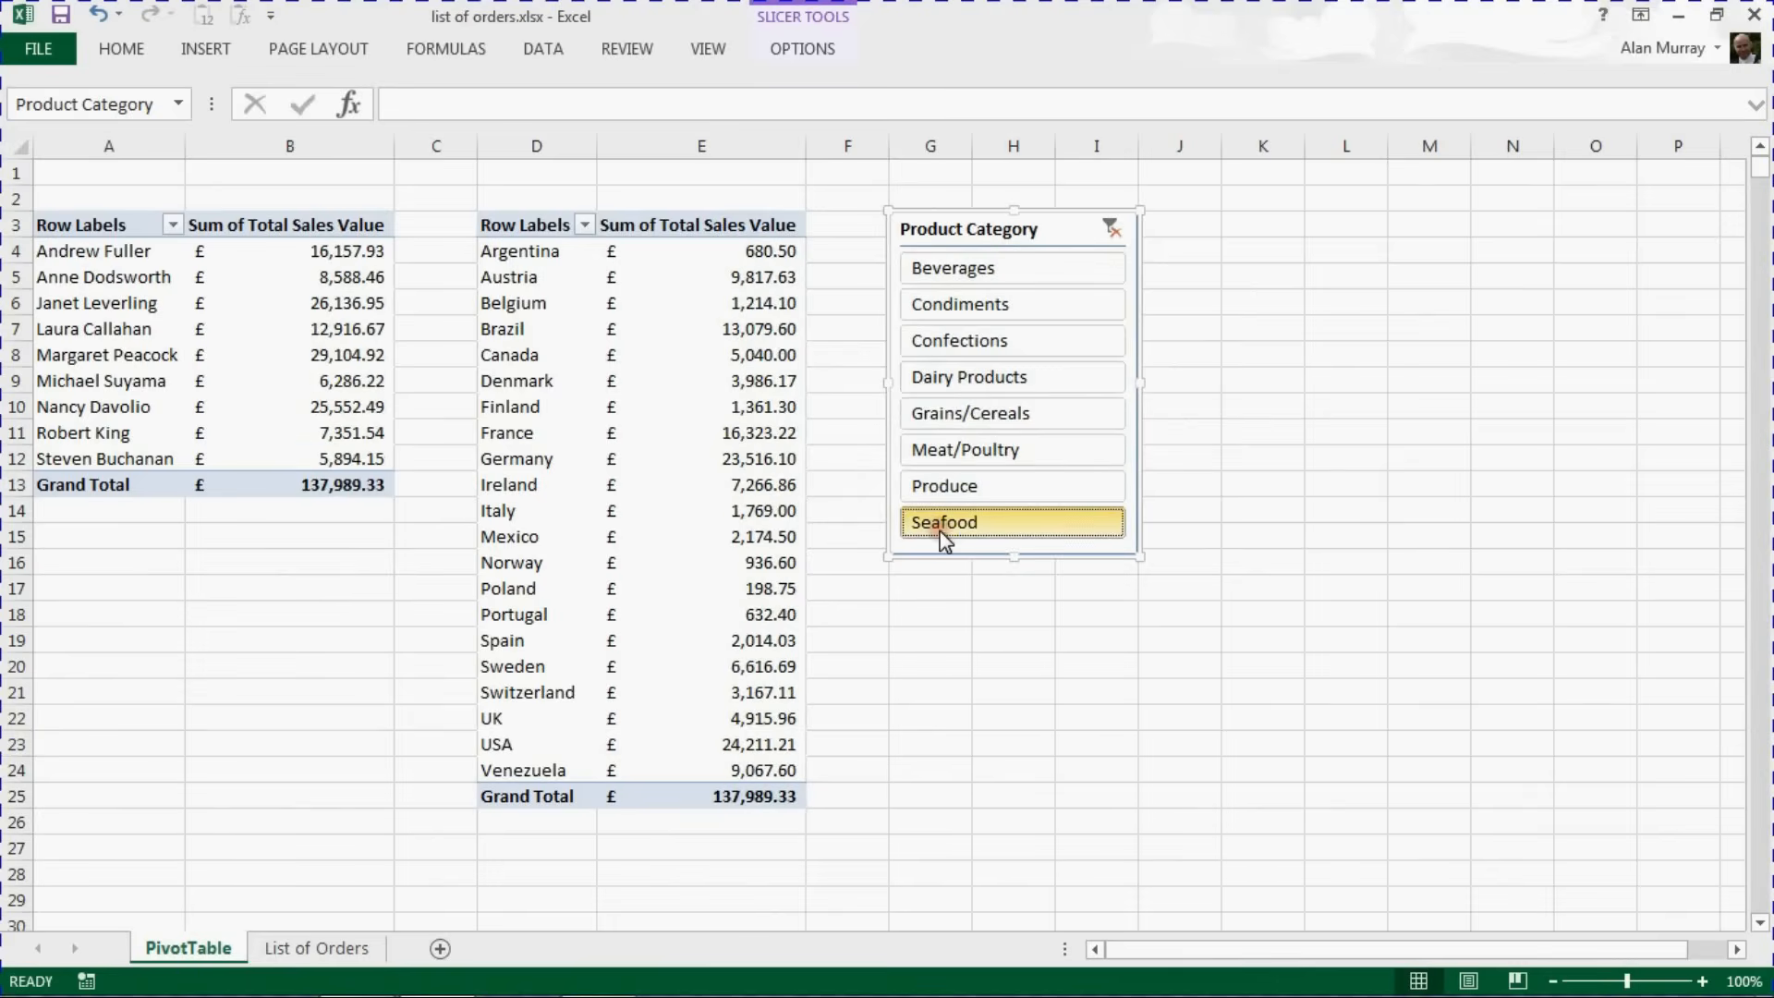
pyautogui.click(1011, 377)
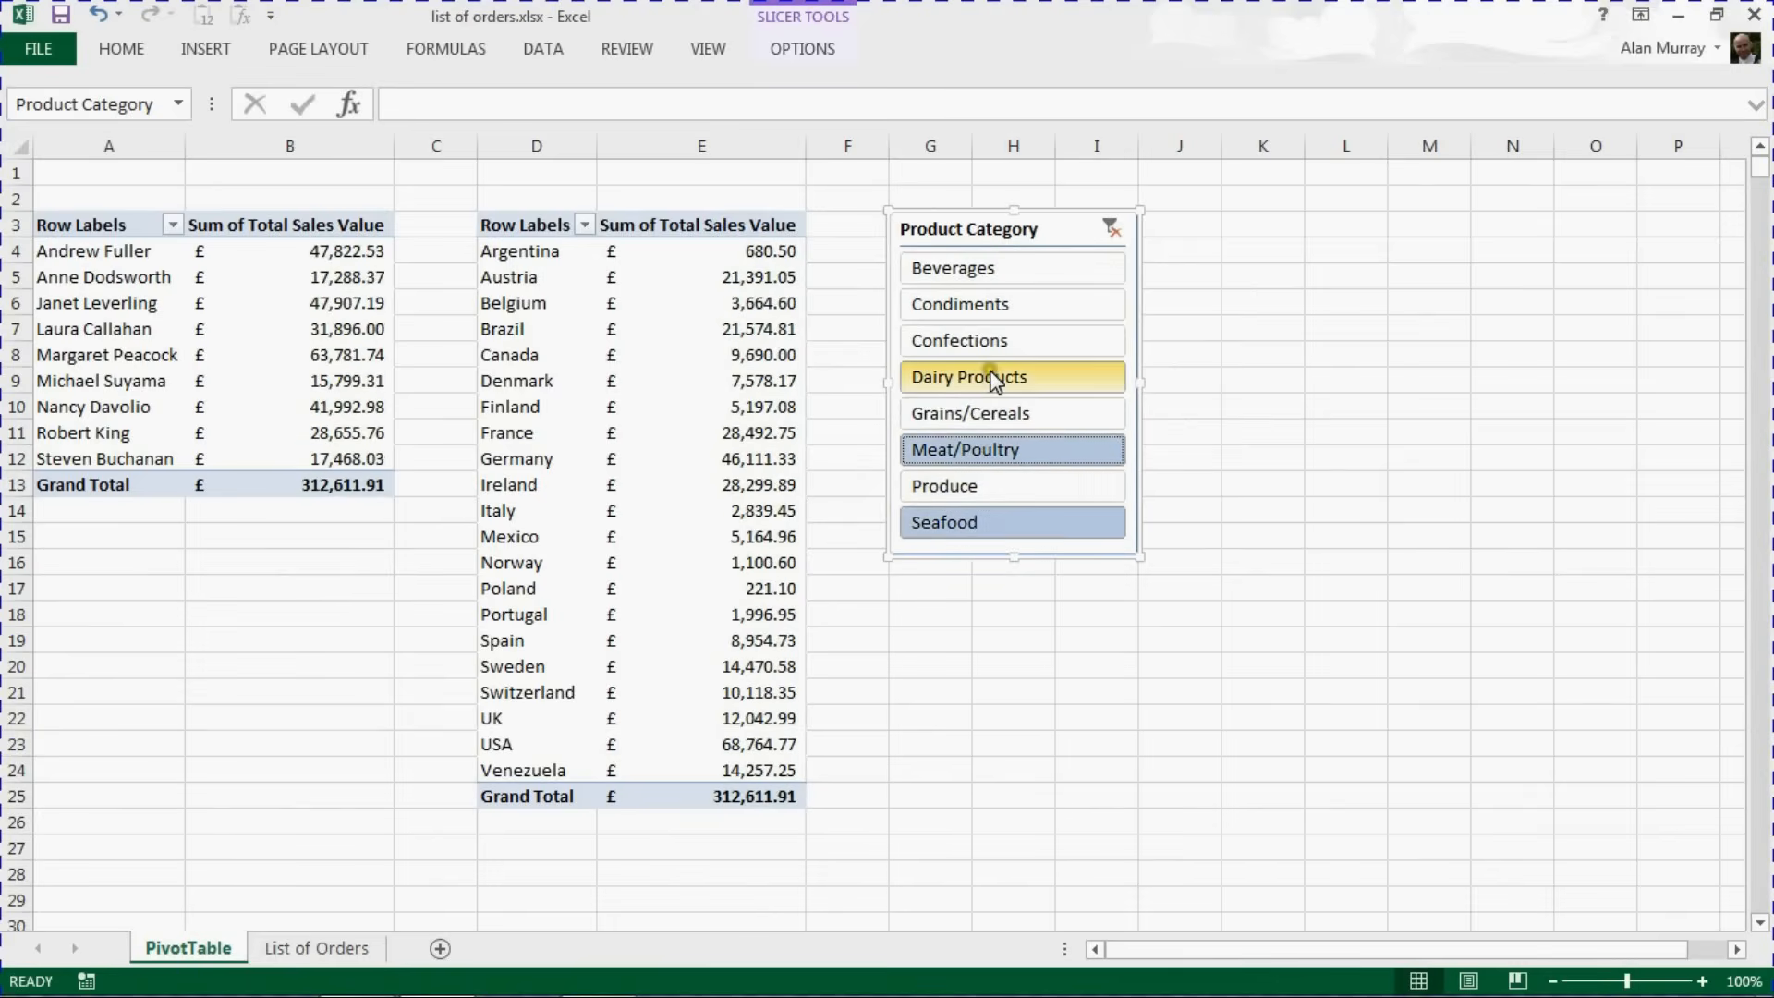
pyautogui.click(1011, 375)
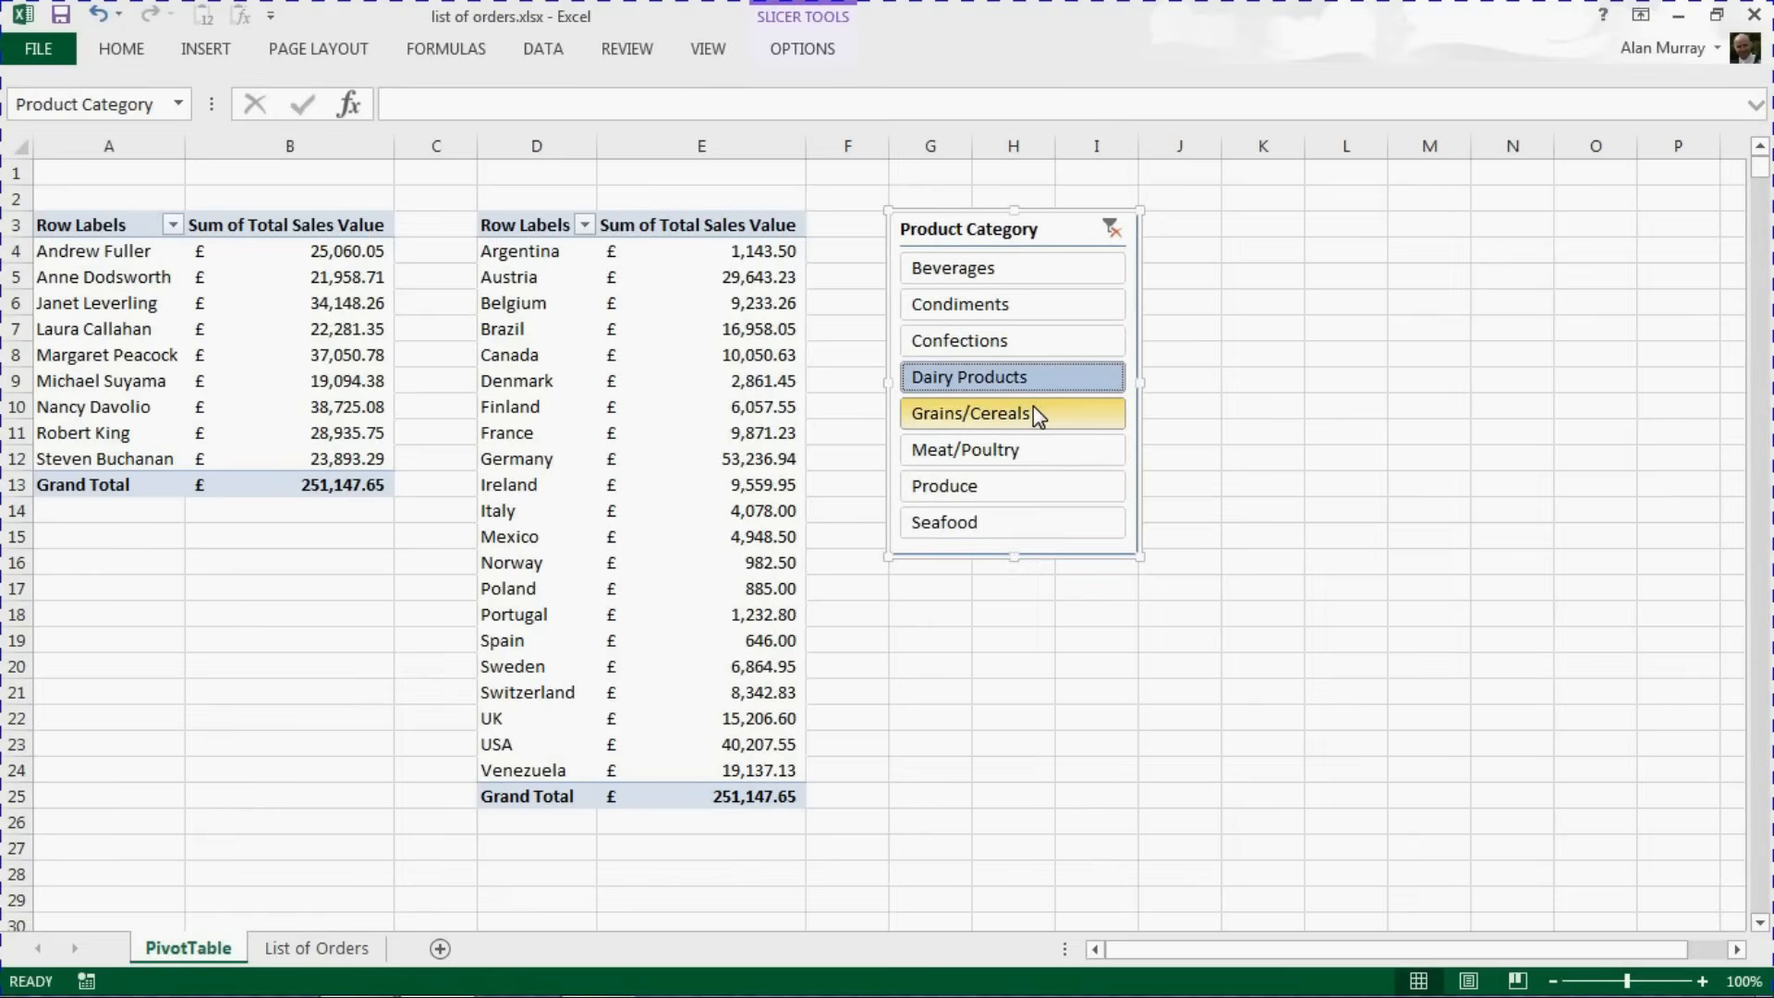
pyautogui.click(172, 946)
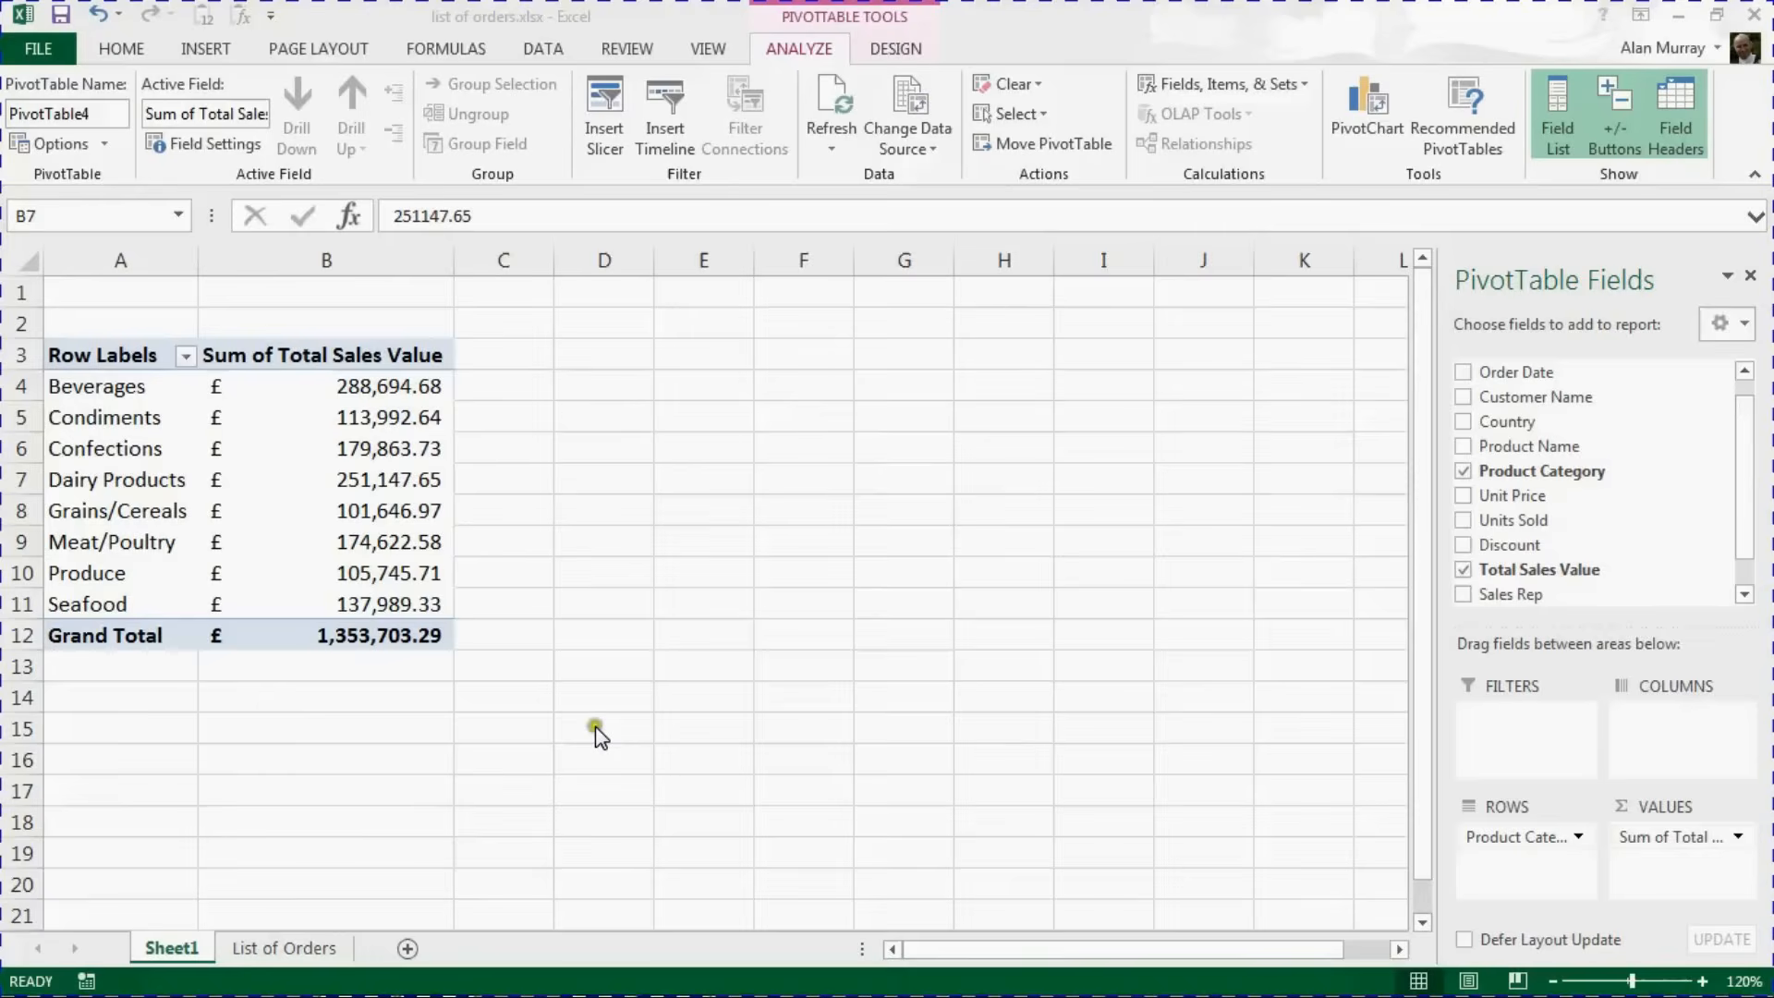
pyautogui.moveTo(601, 738)
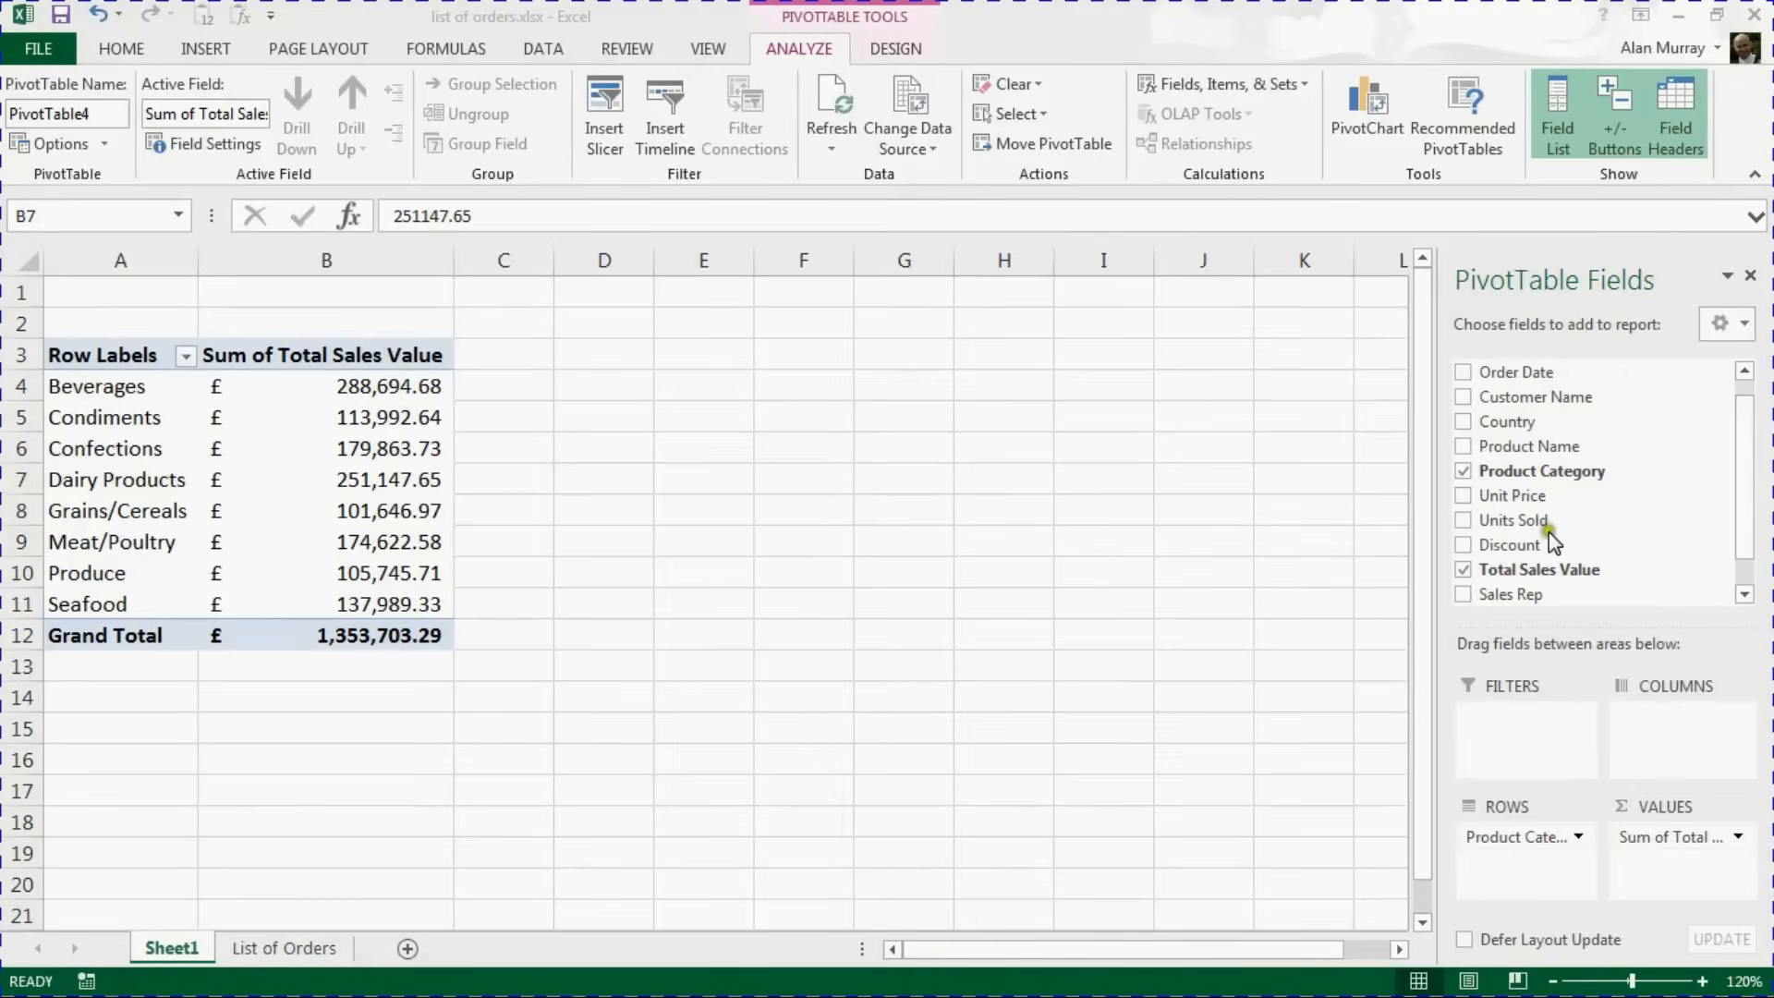
pyautogui.moveTo(1528, 608)
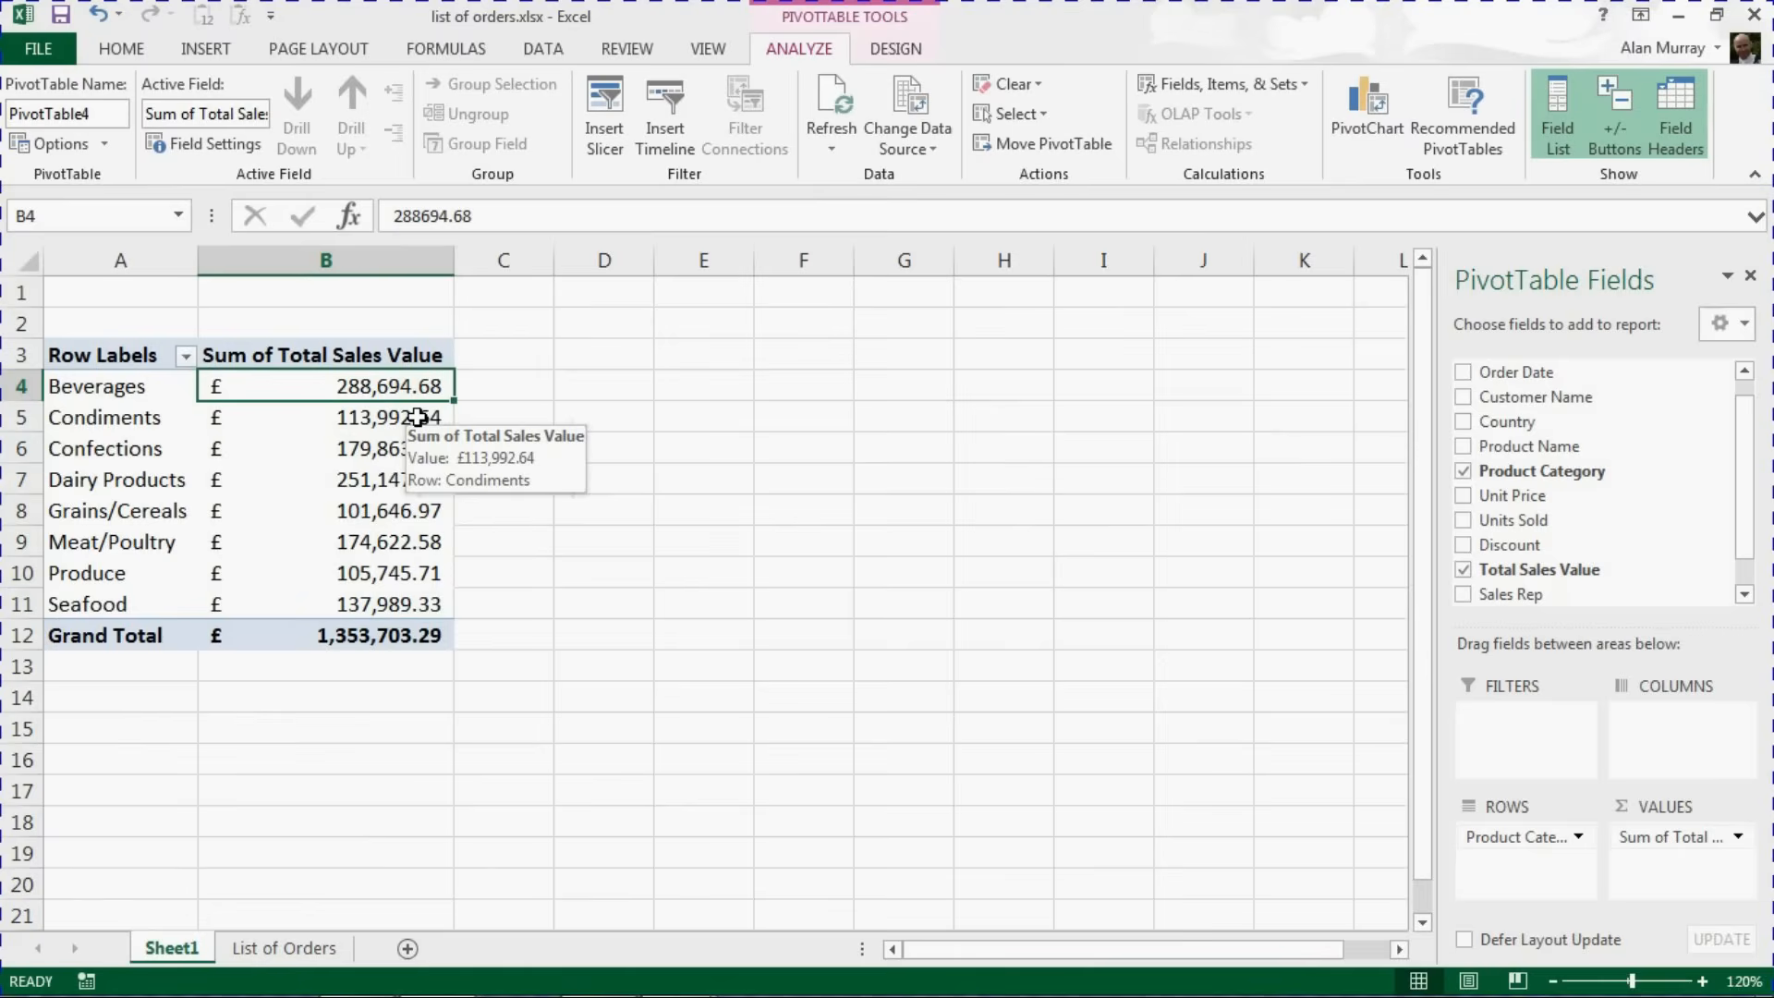
# Check the Condiments (£113,992.64) and Dairy Products (£251,147.65) sales totals in the pivot table
pyautogui.click(325, 416)
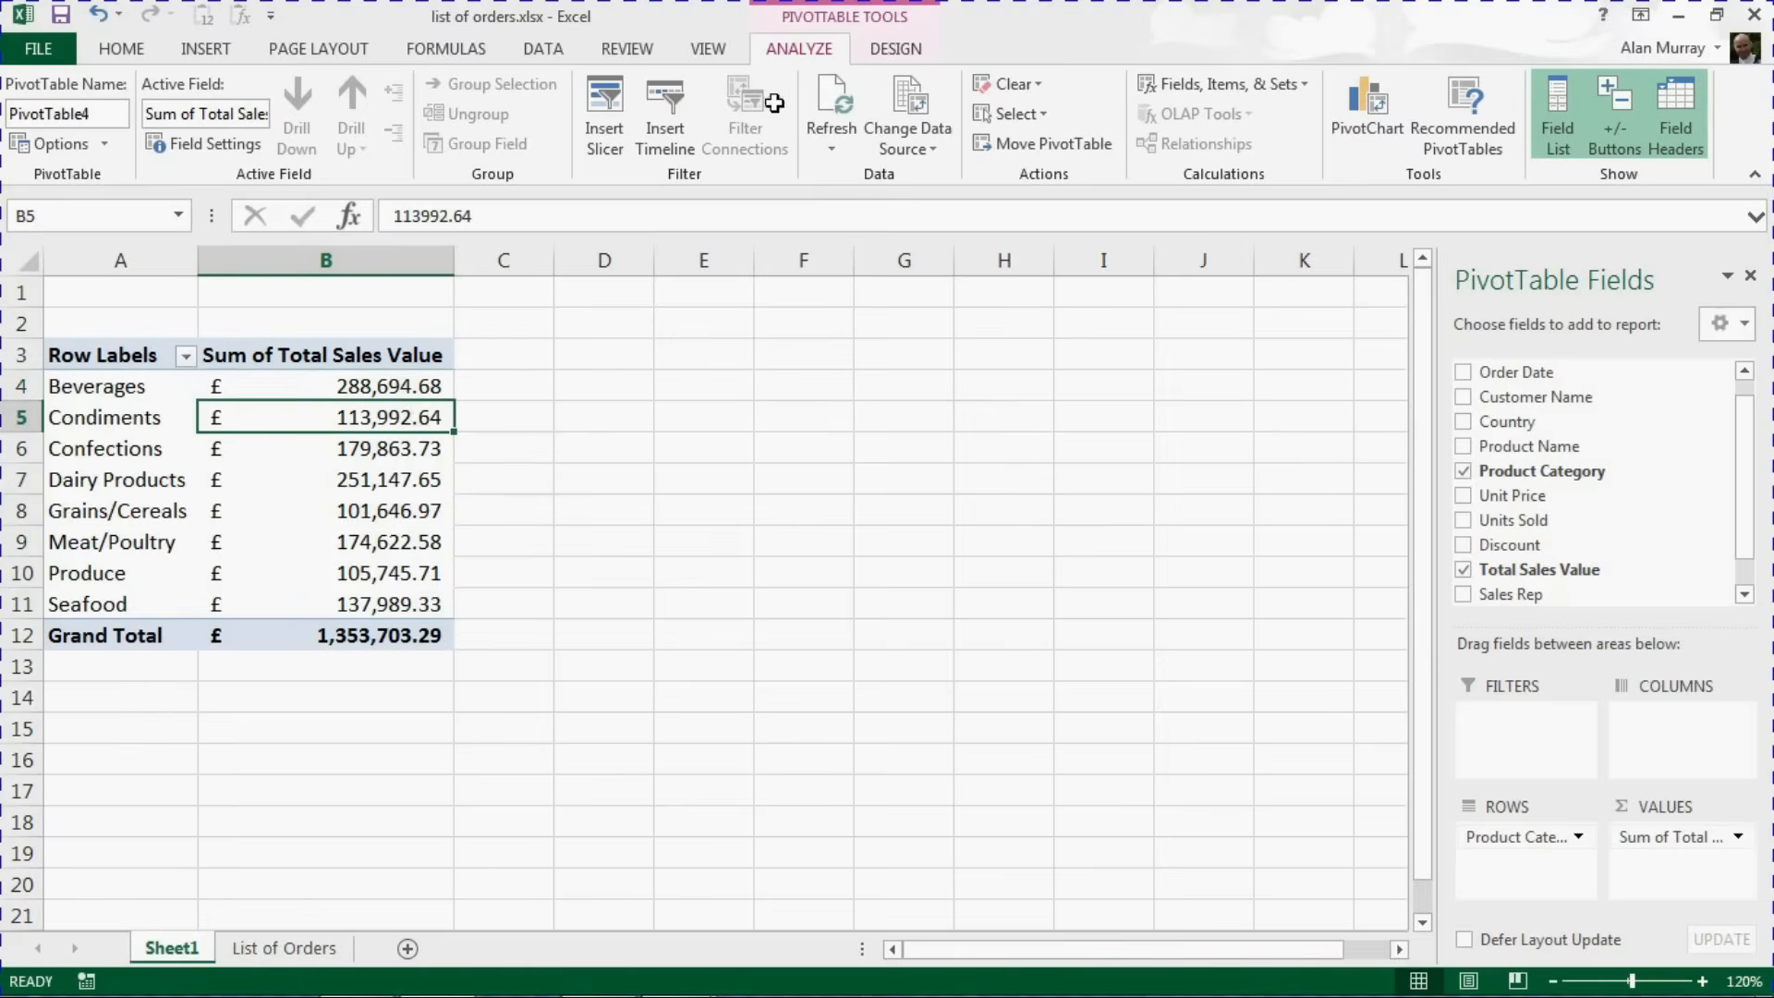
pyautogui.click(326, 479)
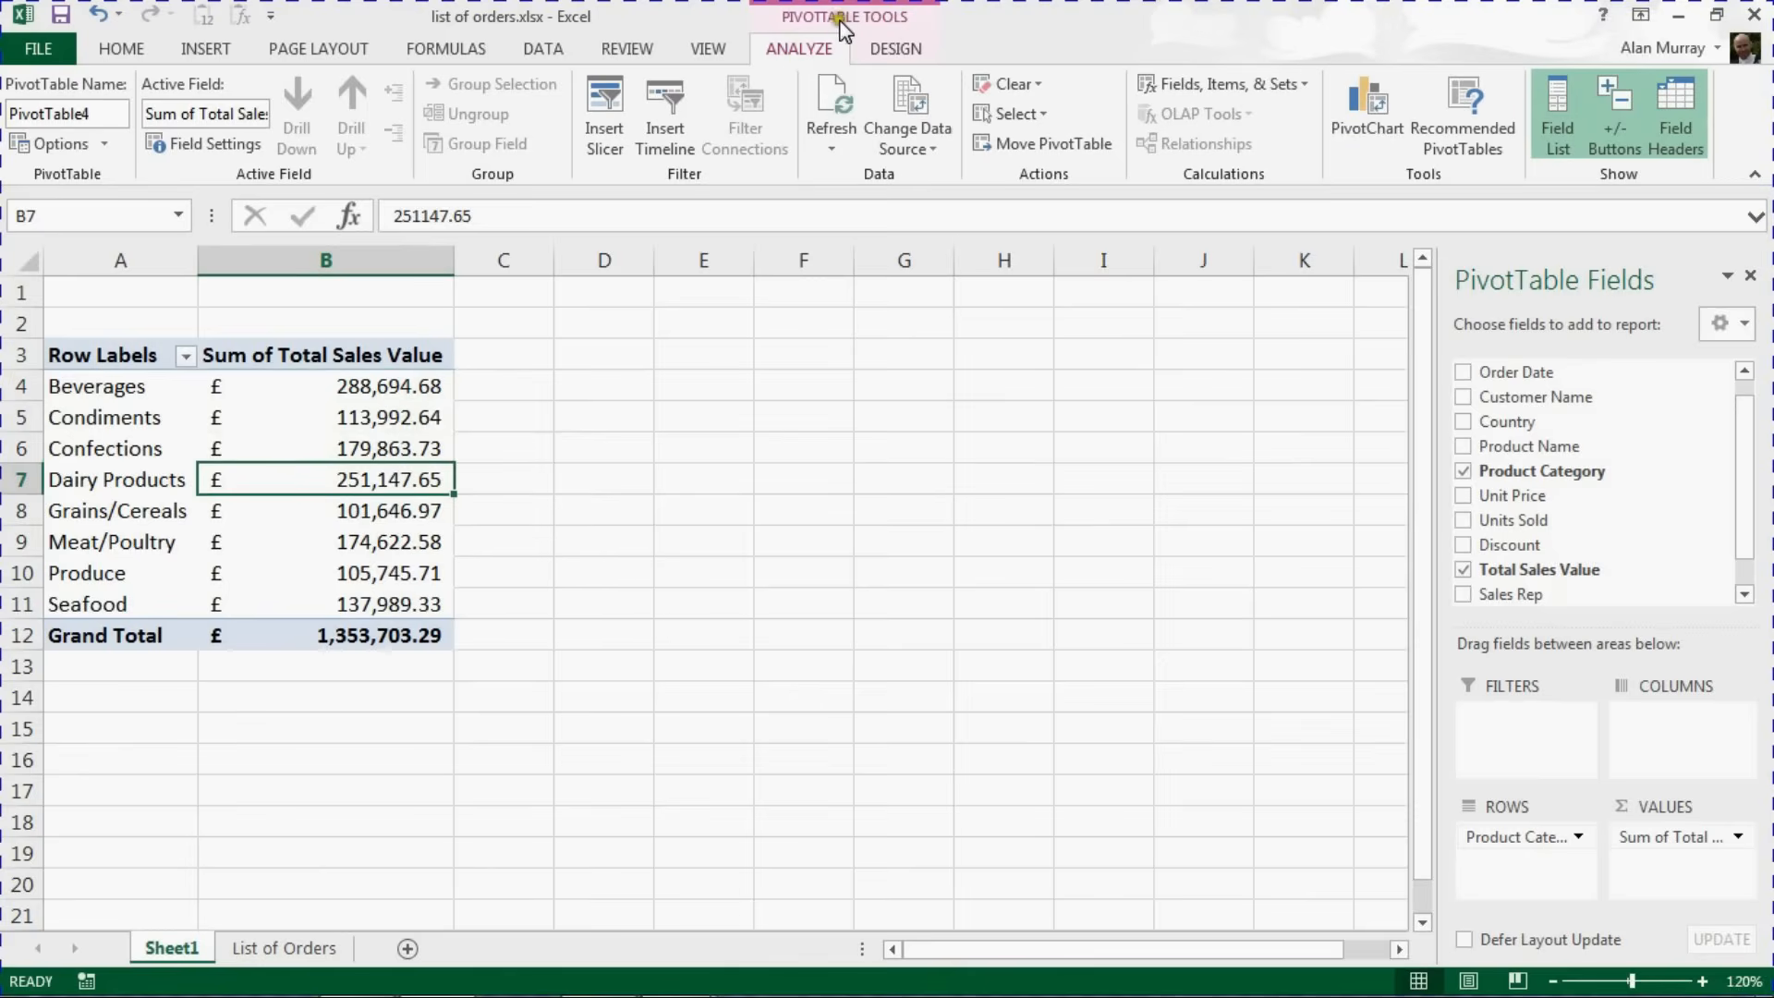
pyautogui.moveTo(811, 54)
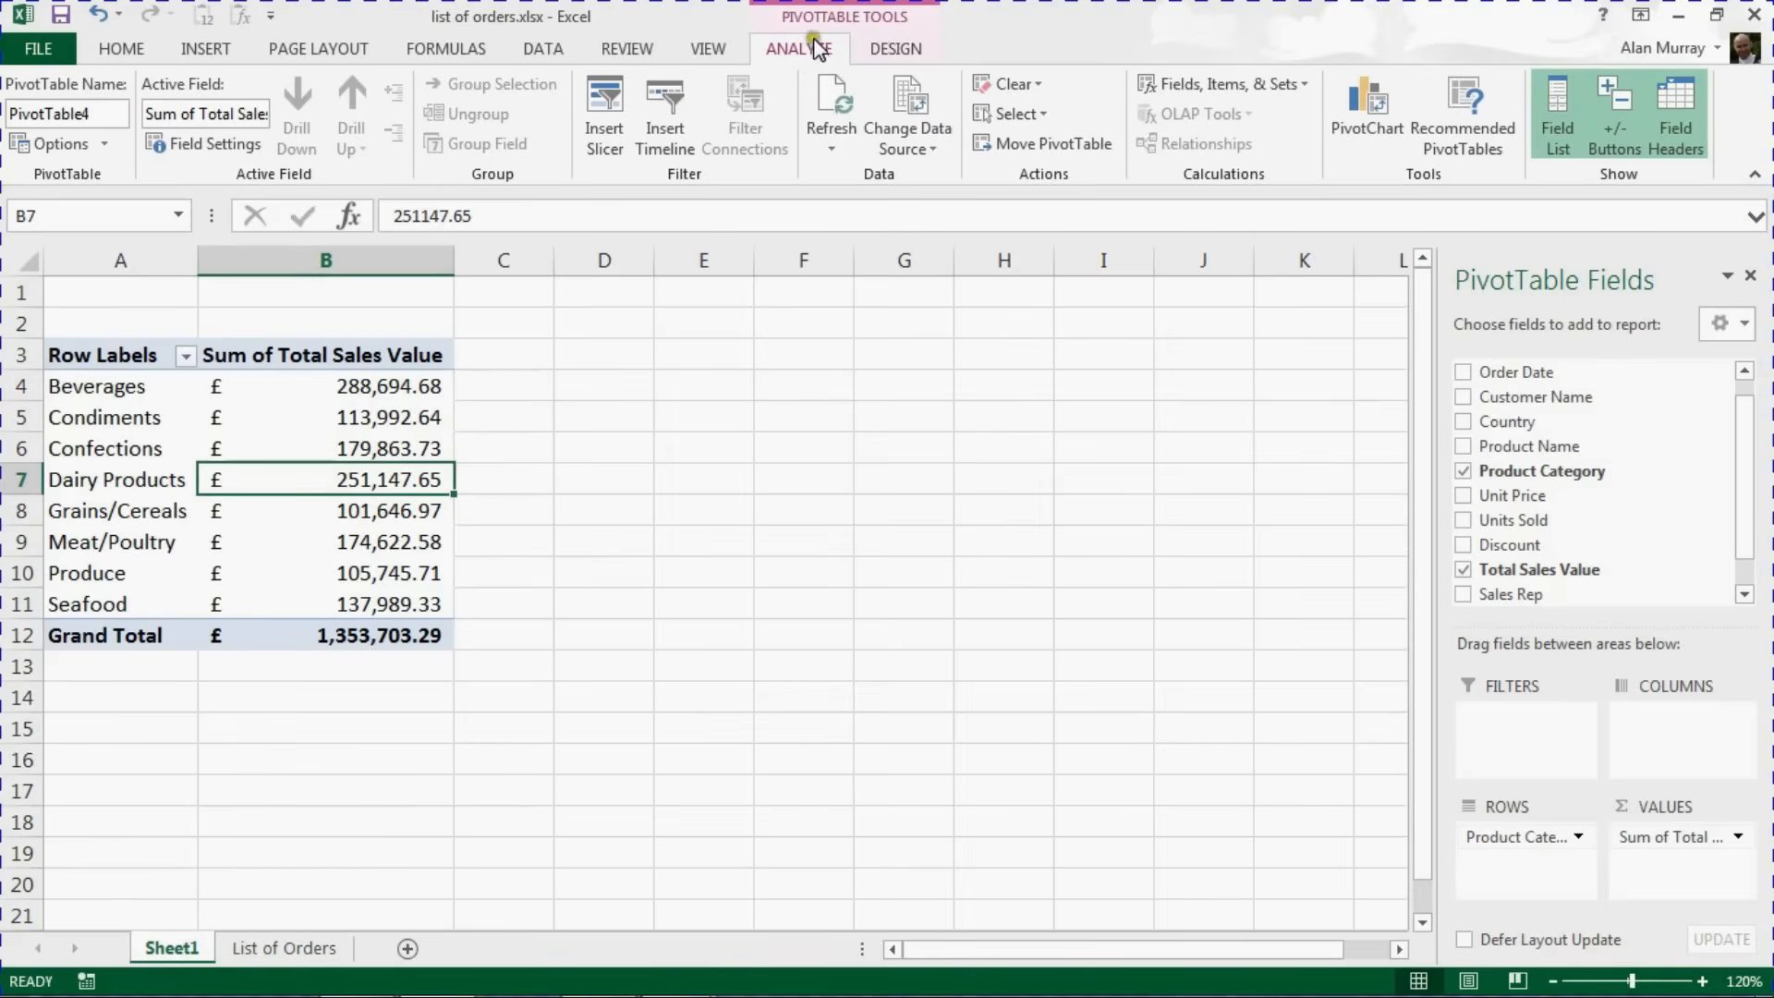
pyautogui.moveTo(799, 63)
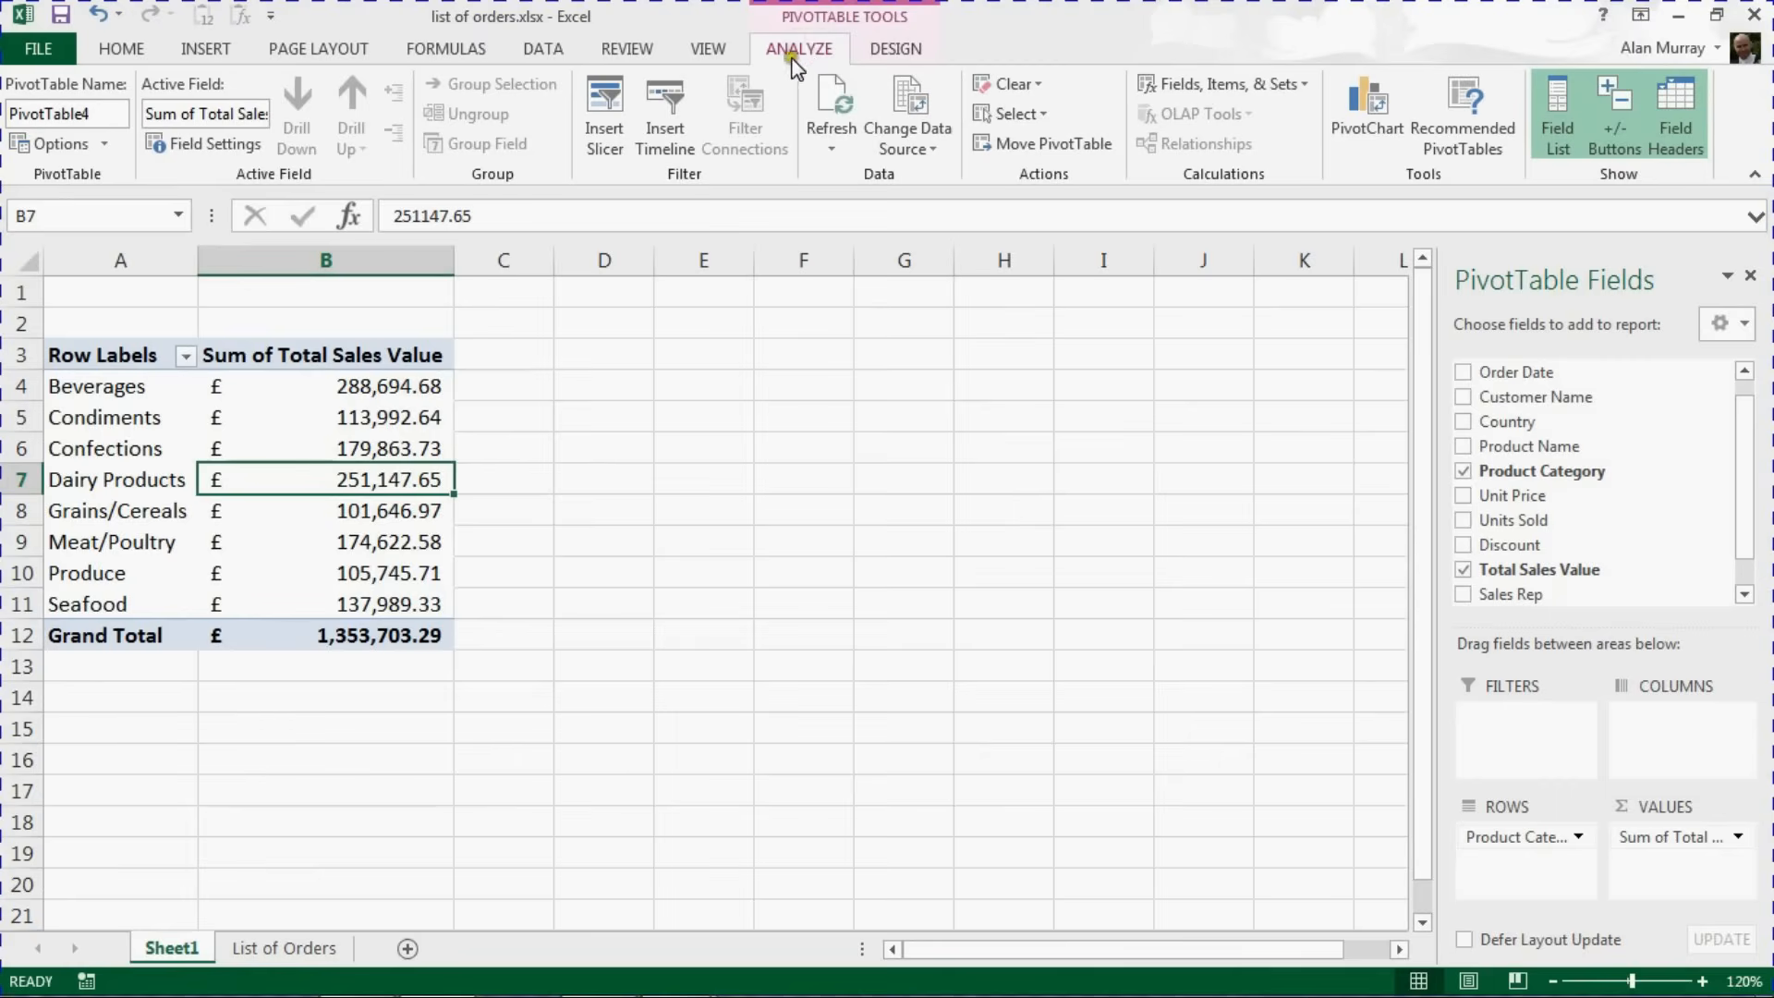
pyautogui.moveTo(1277, 83)
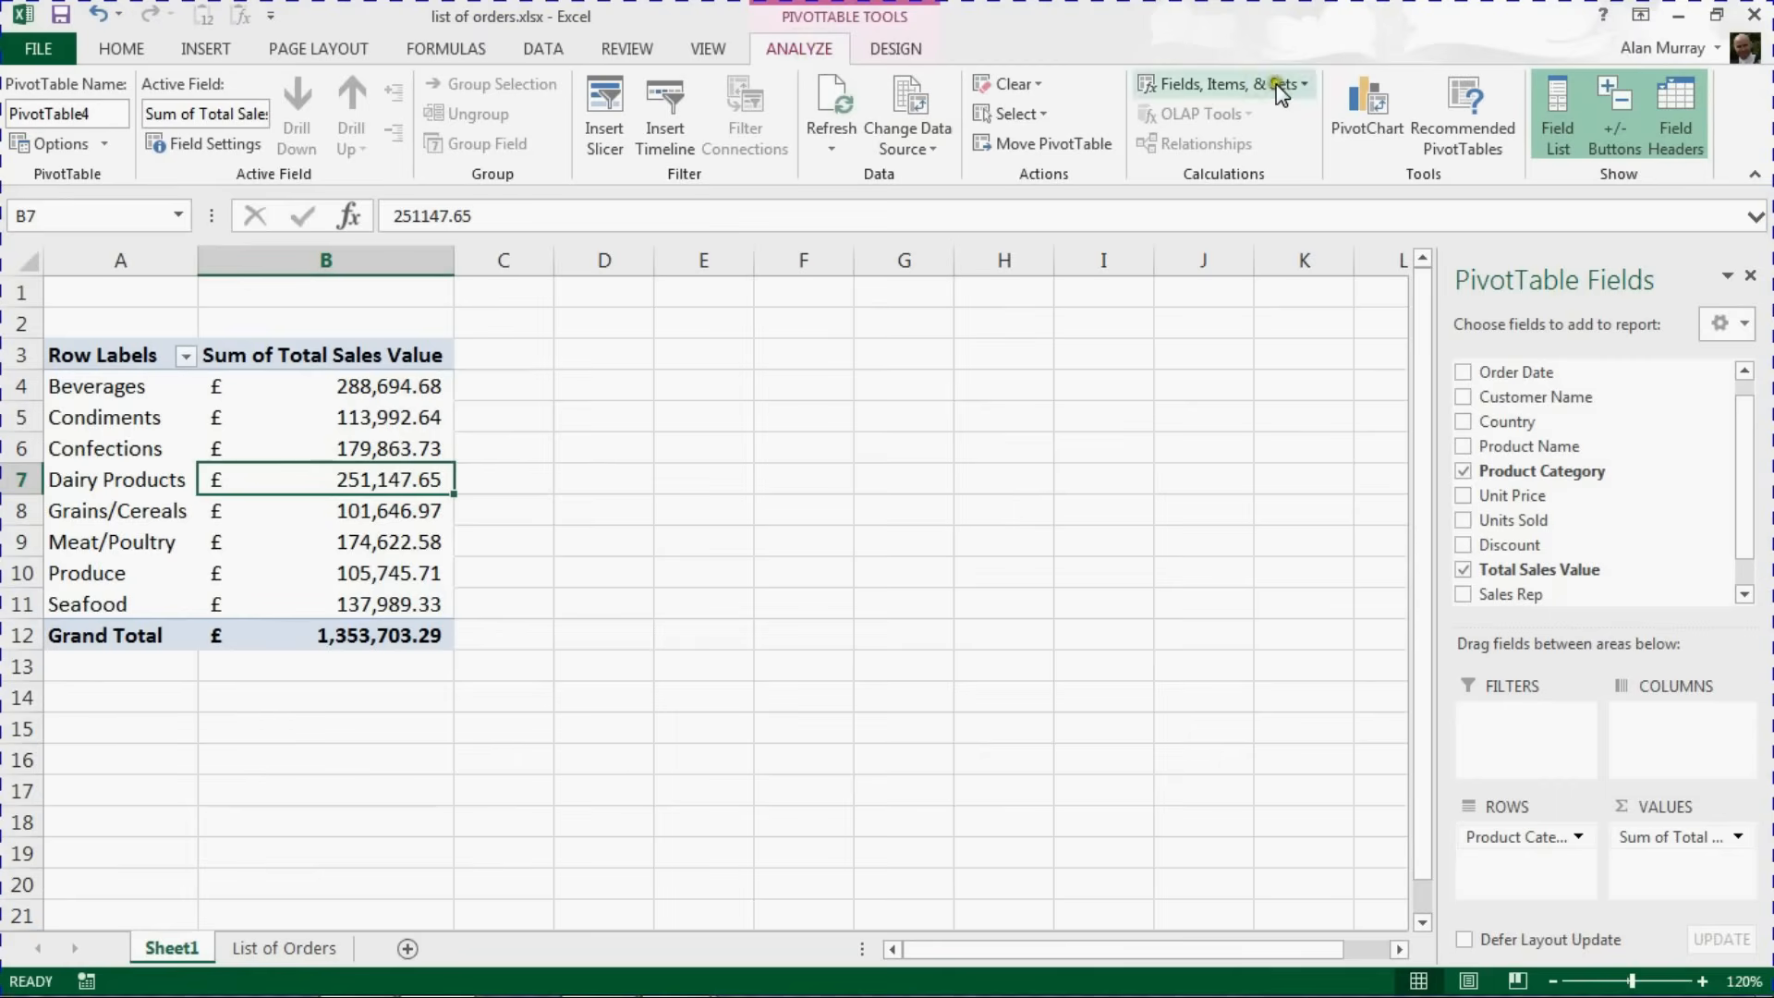
# Show the Fields, Items & Sets choices, including Calculated Field, on the Analyze tab
pyautogui.click(1221, 83)
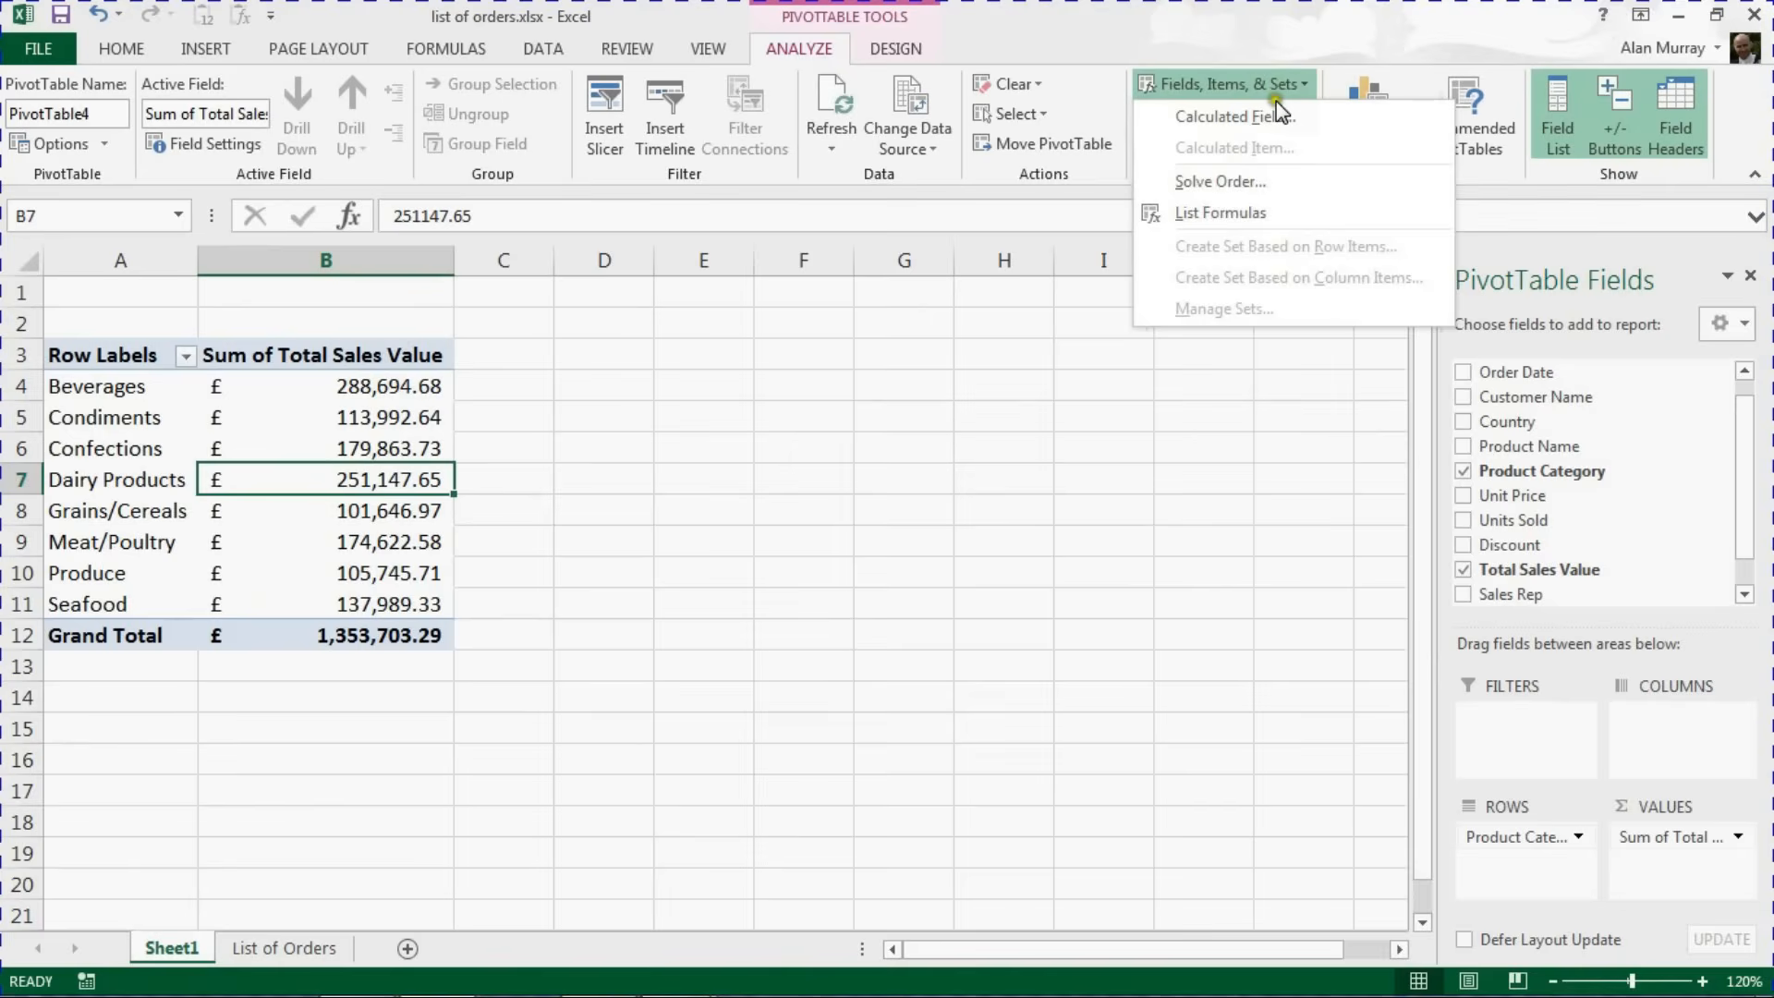
pyautogui.moveTo(1233, 117)
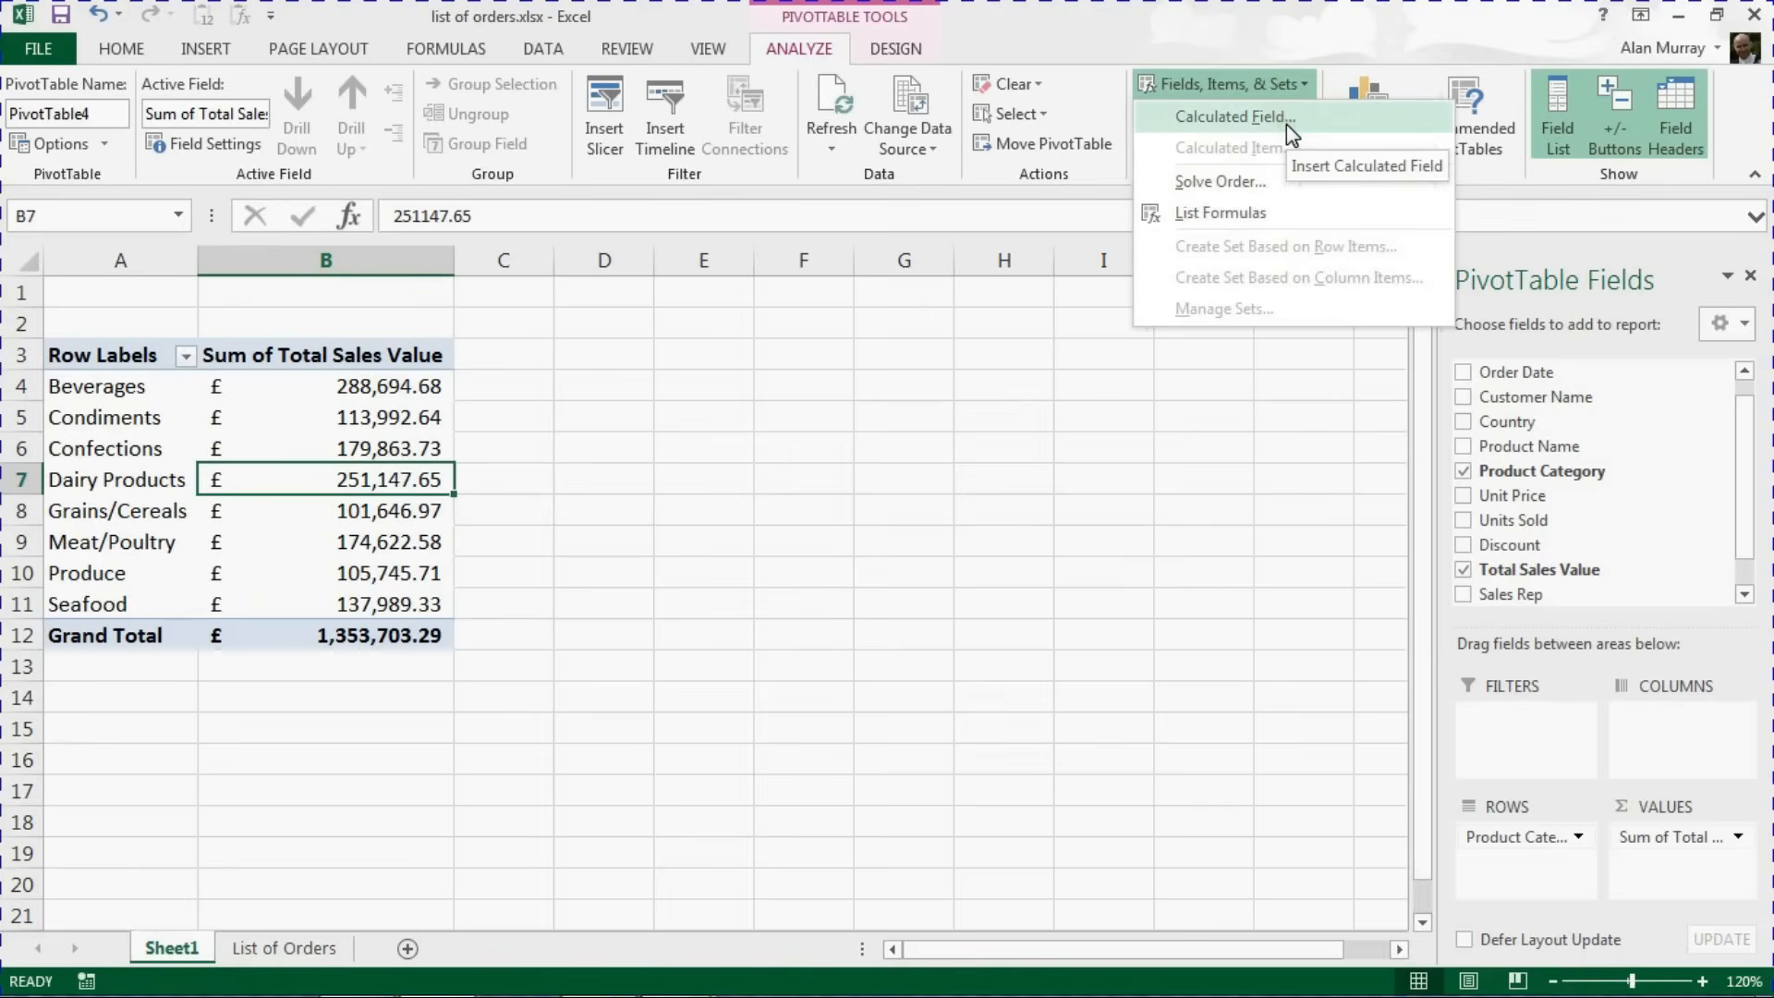
# Create a calculated field named Tax with formula ='Total Sales Value'*0.25
pyautogui.click(1230, 116)
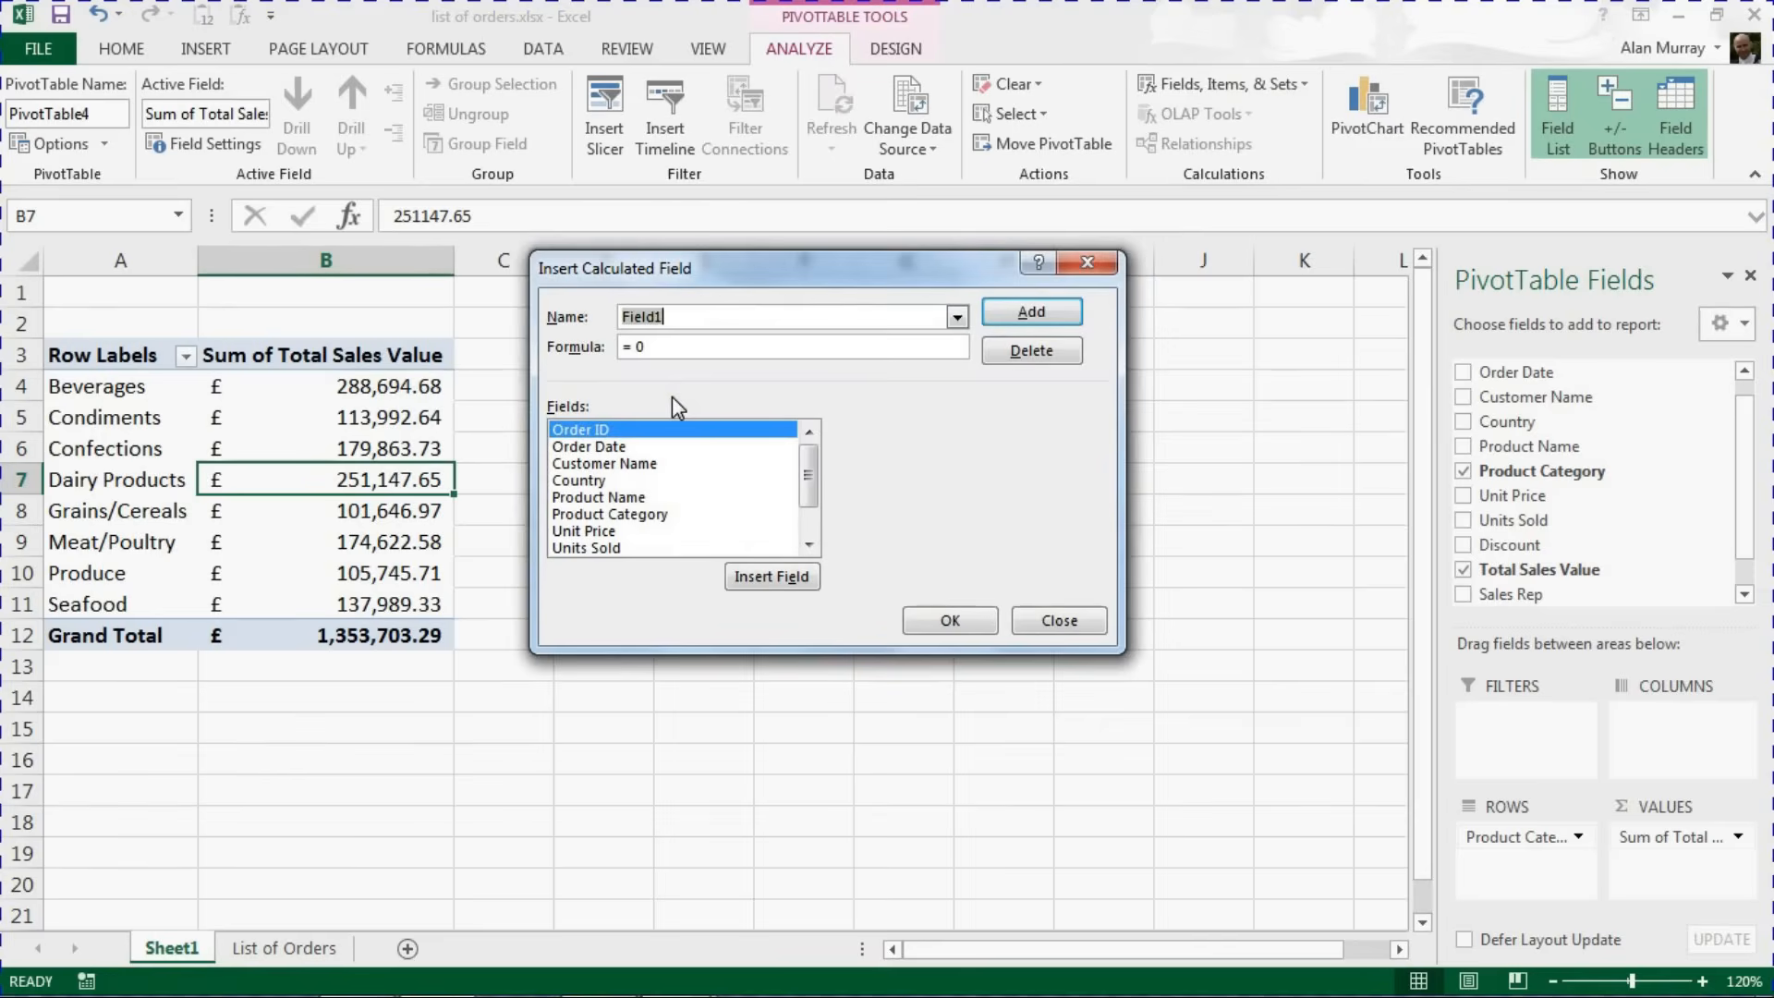
pyautogui.write('Tax')
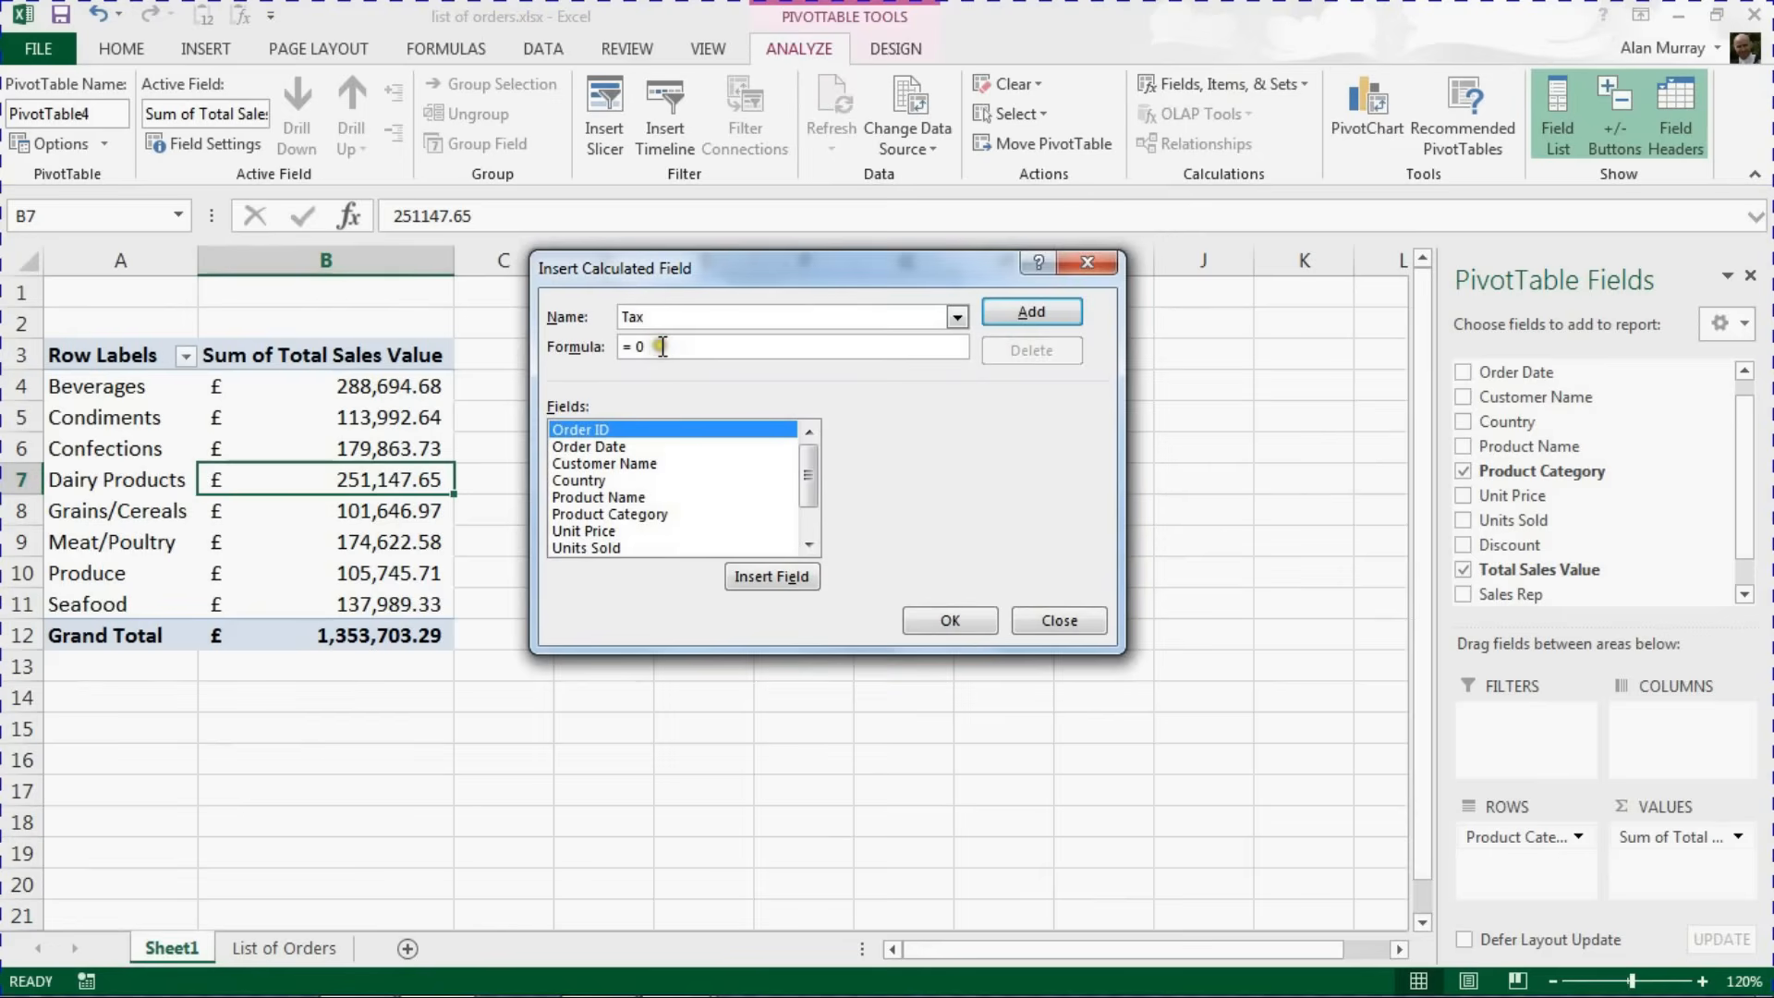
pyautogui.press('Backspace')
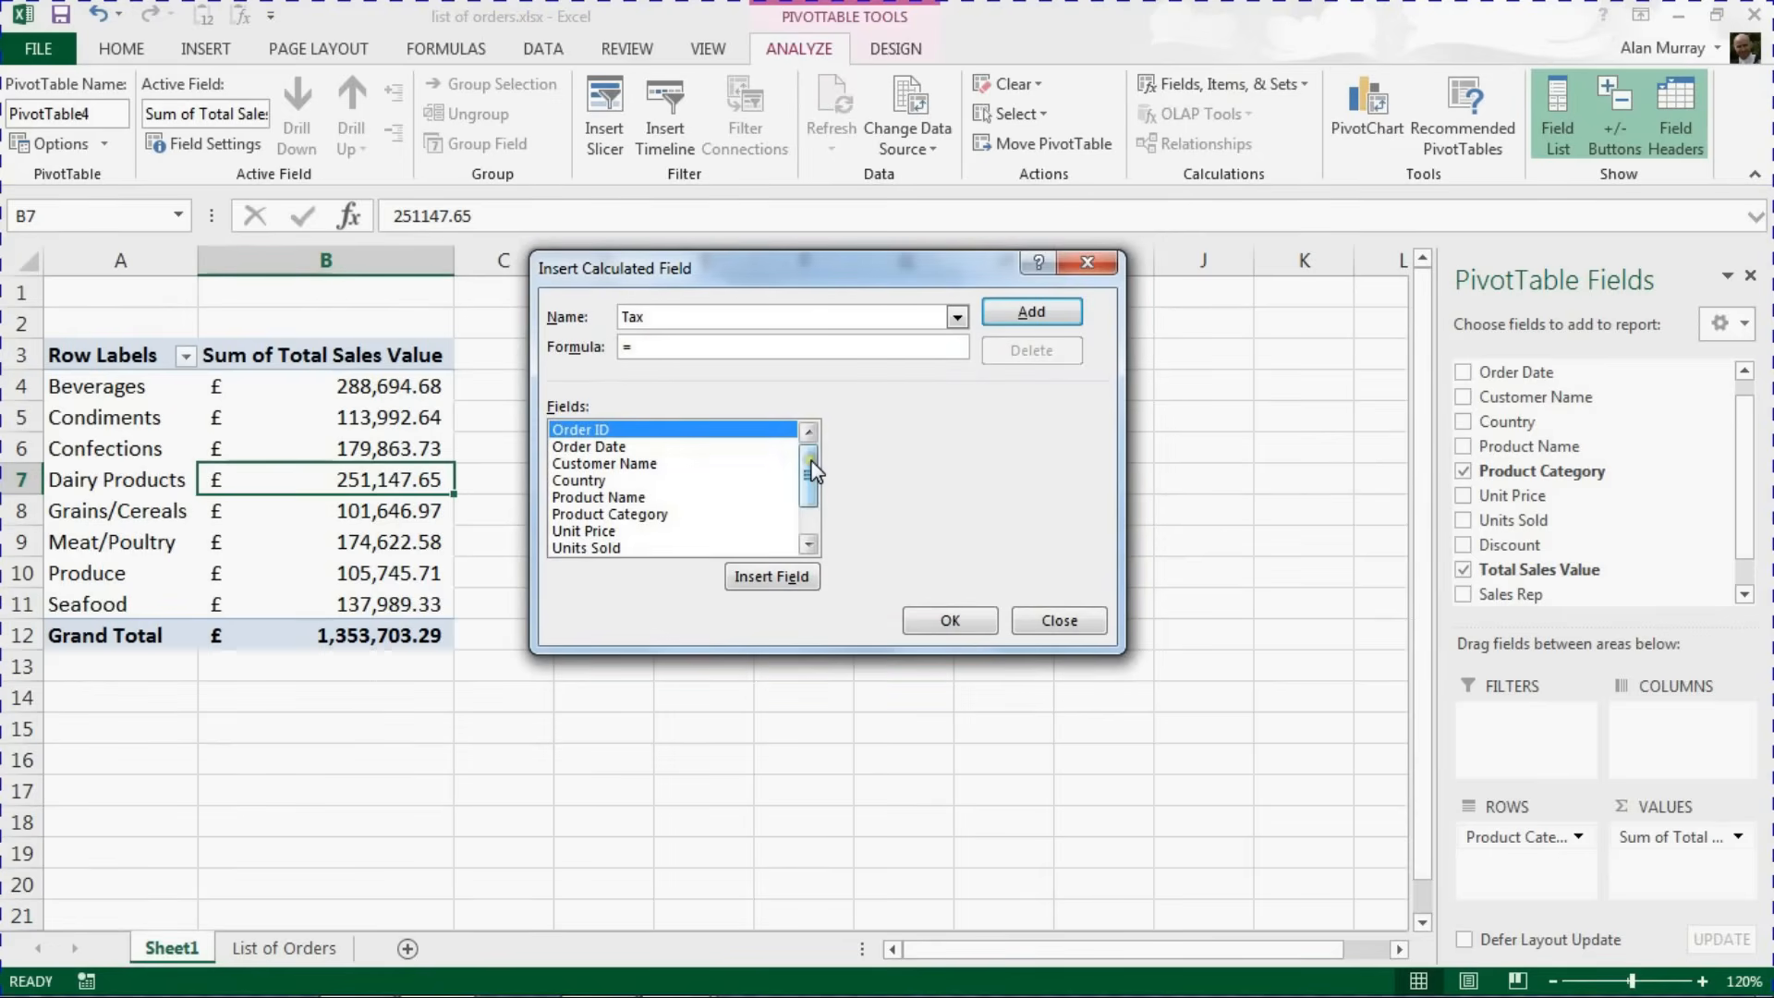
pyautogui.scroll(-3)
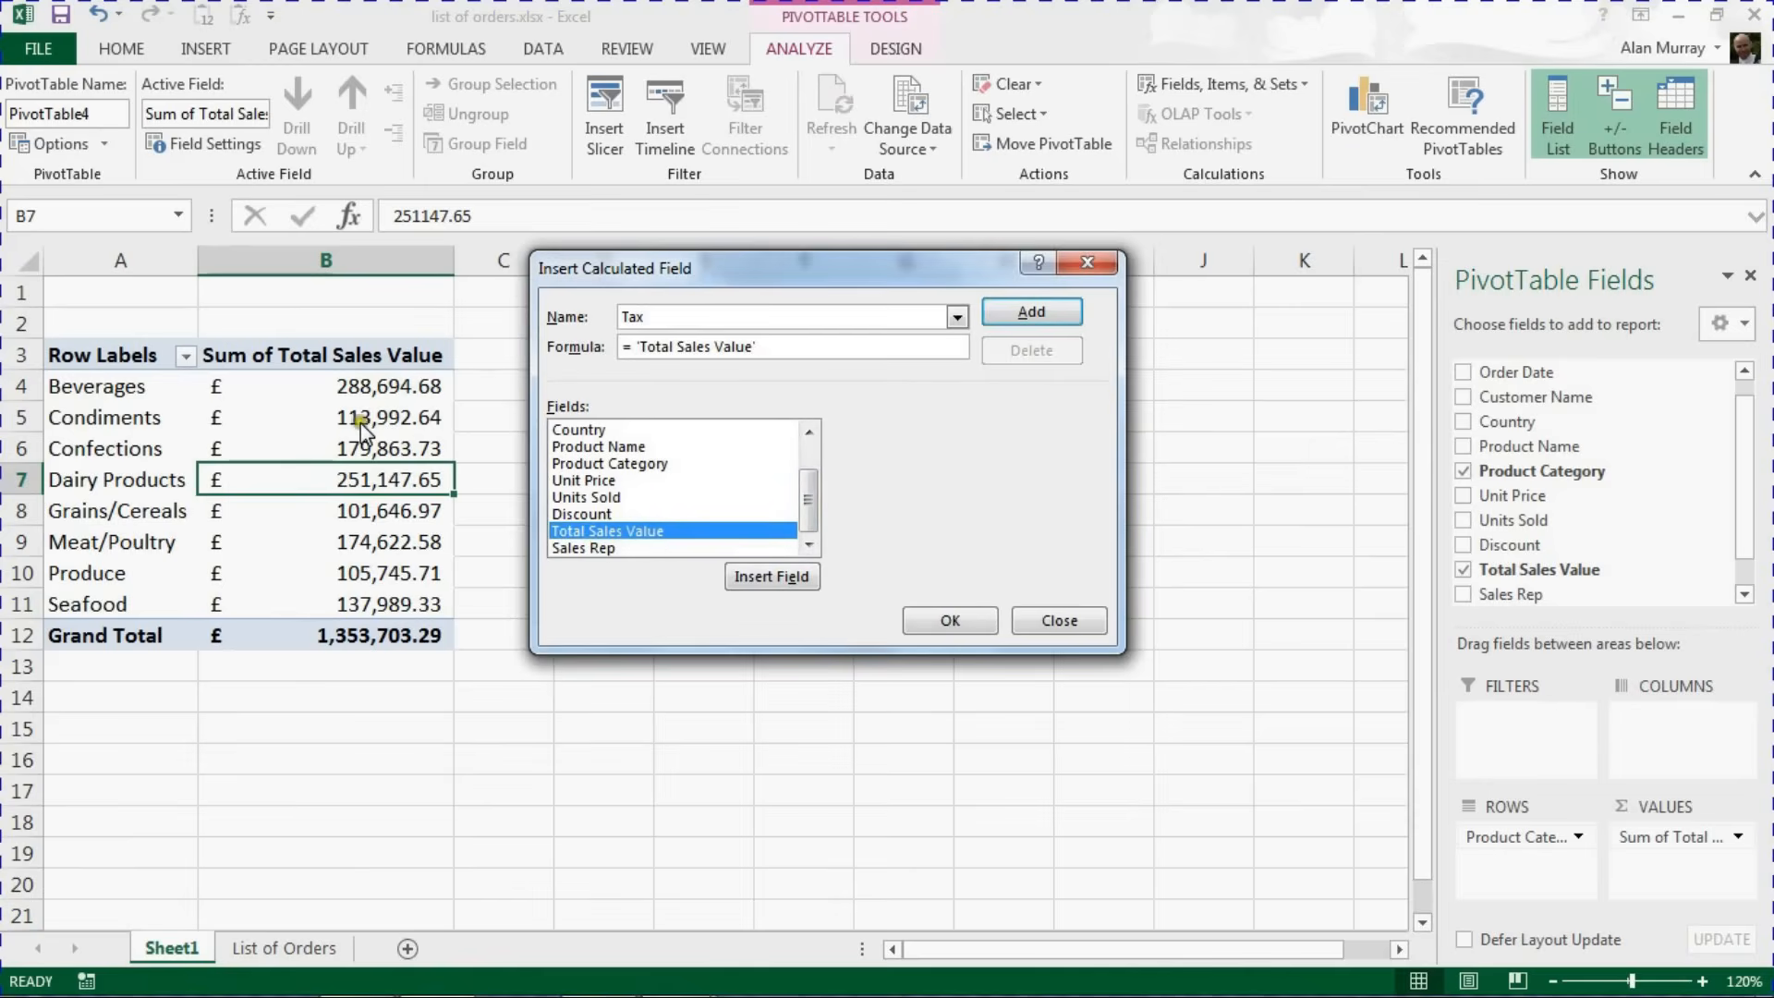
pyautogui.moveTo(696, 395)
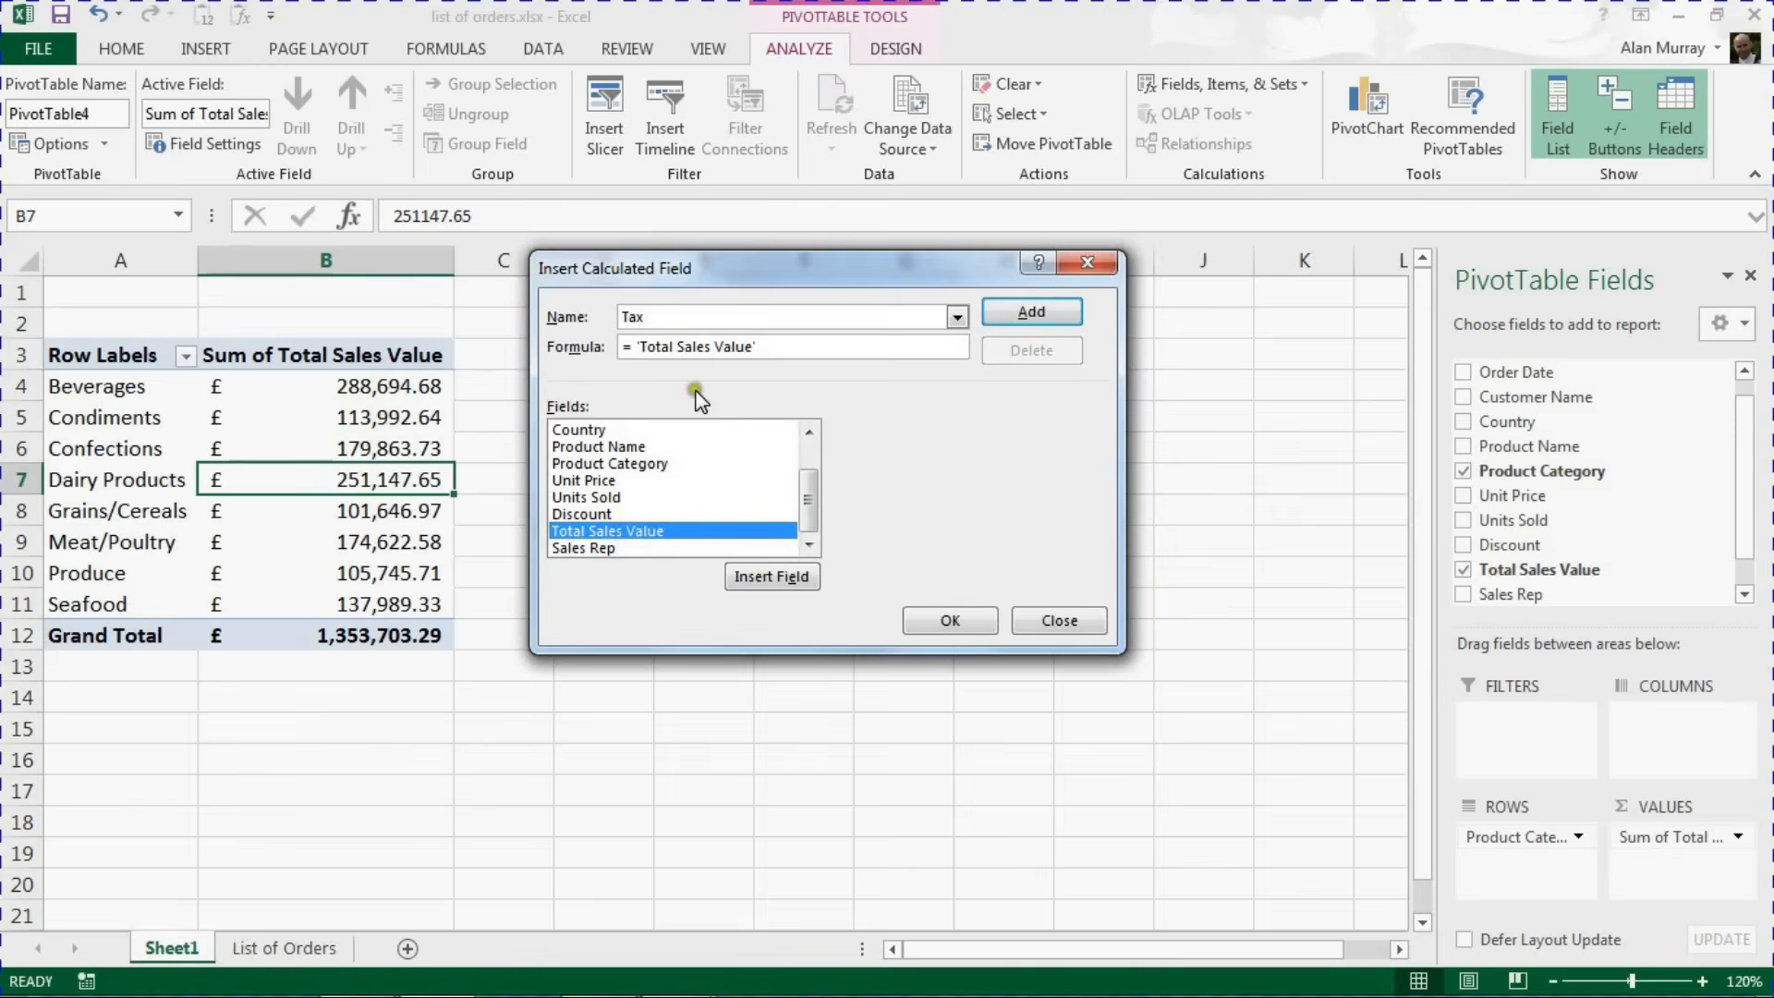
pyautogui.write('*')
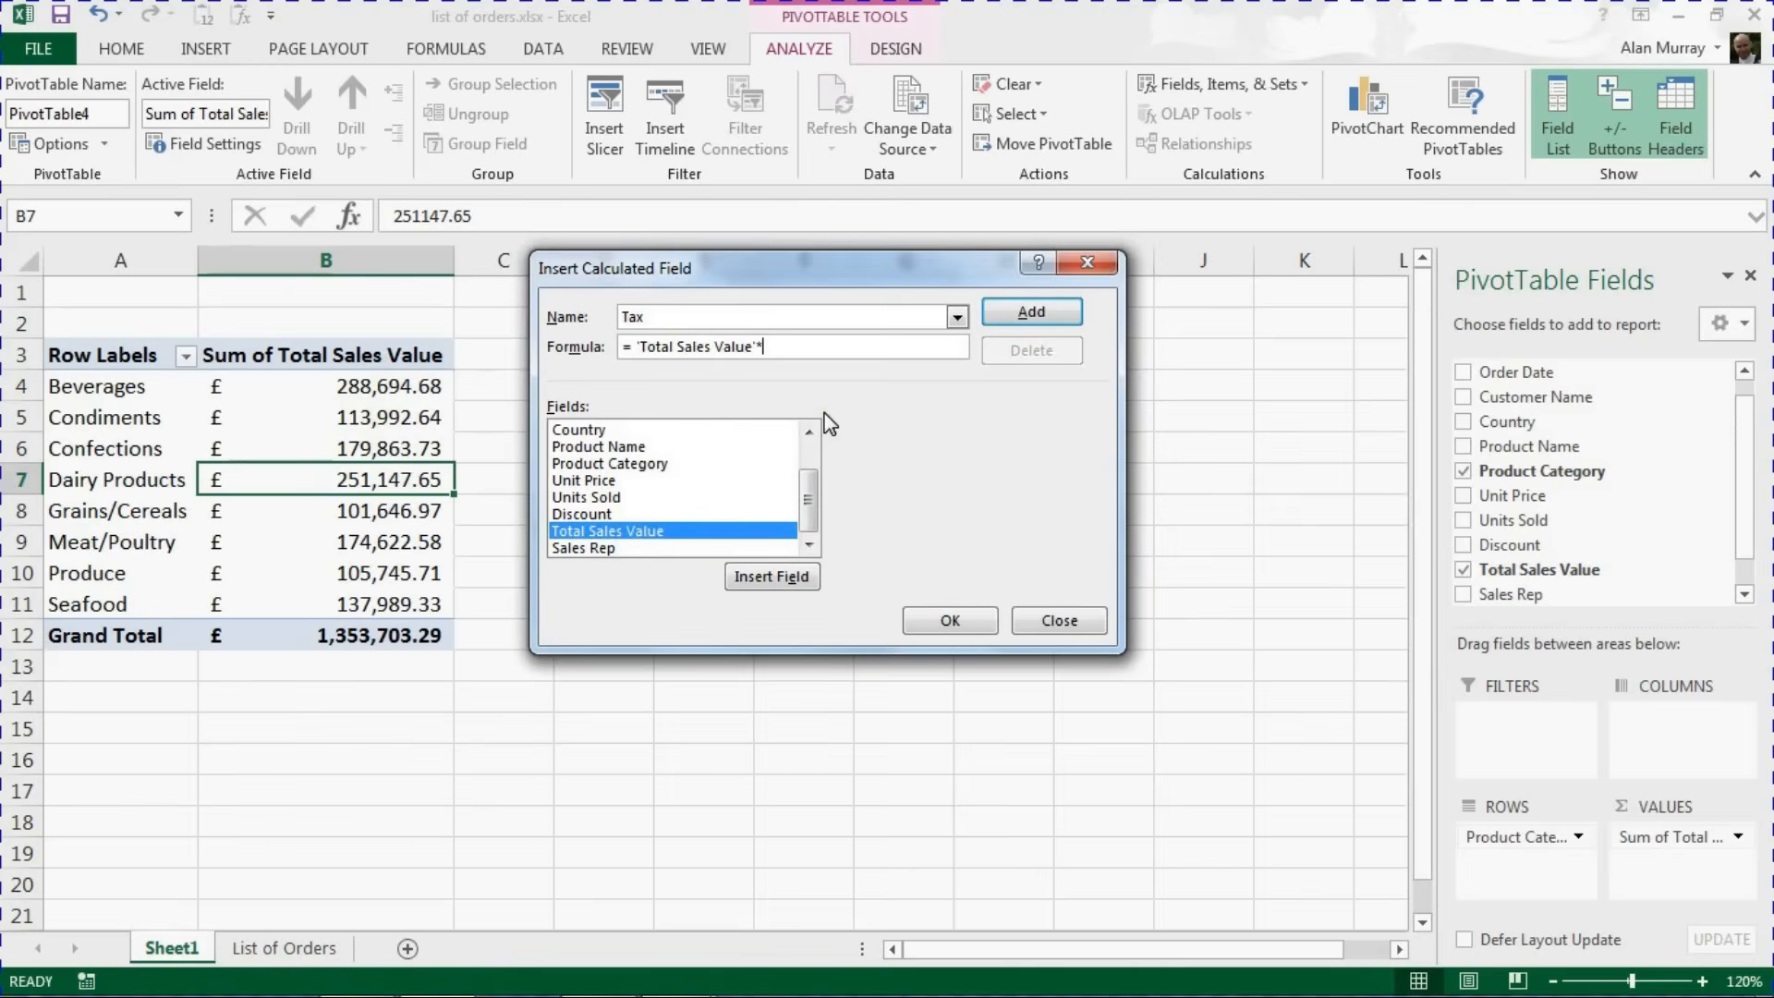
pyautogui.write('0.')
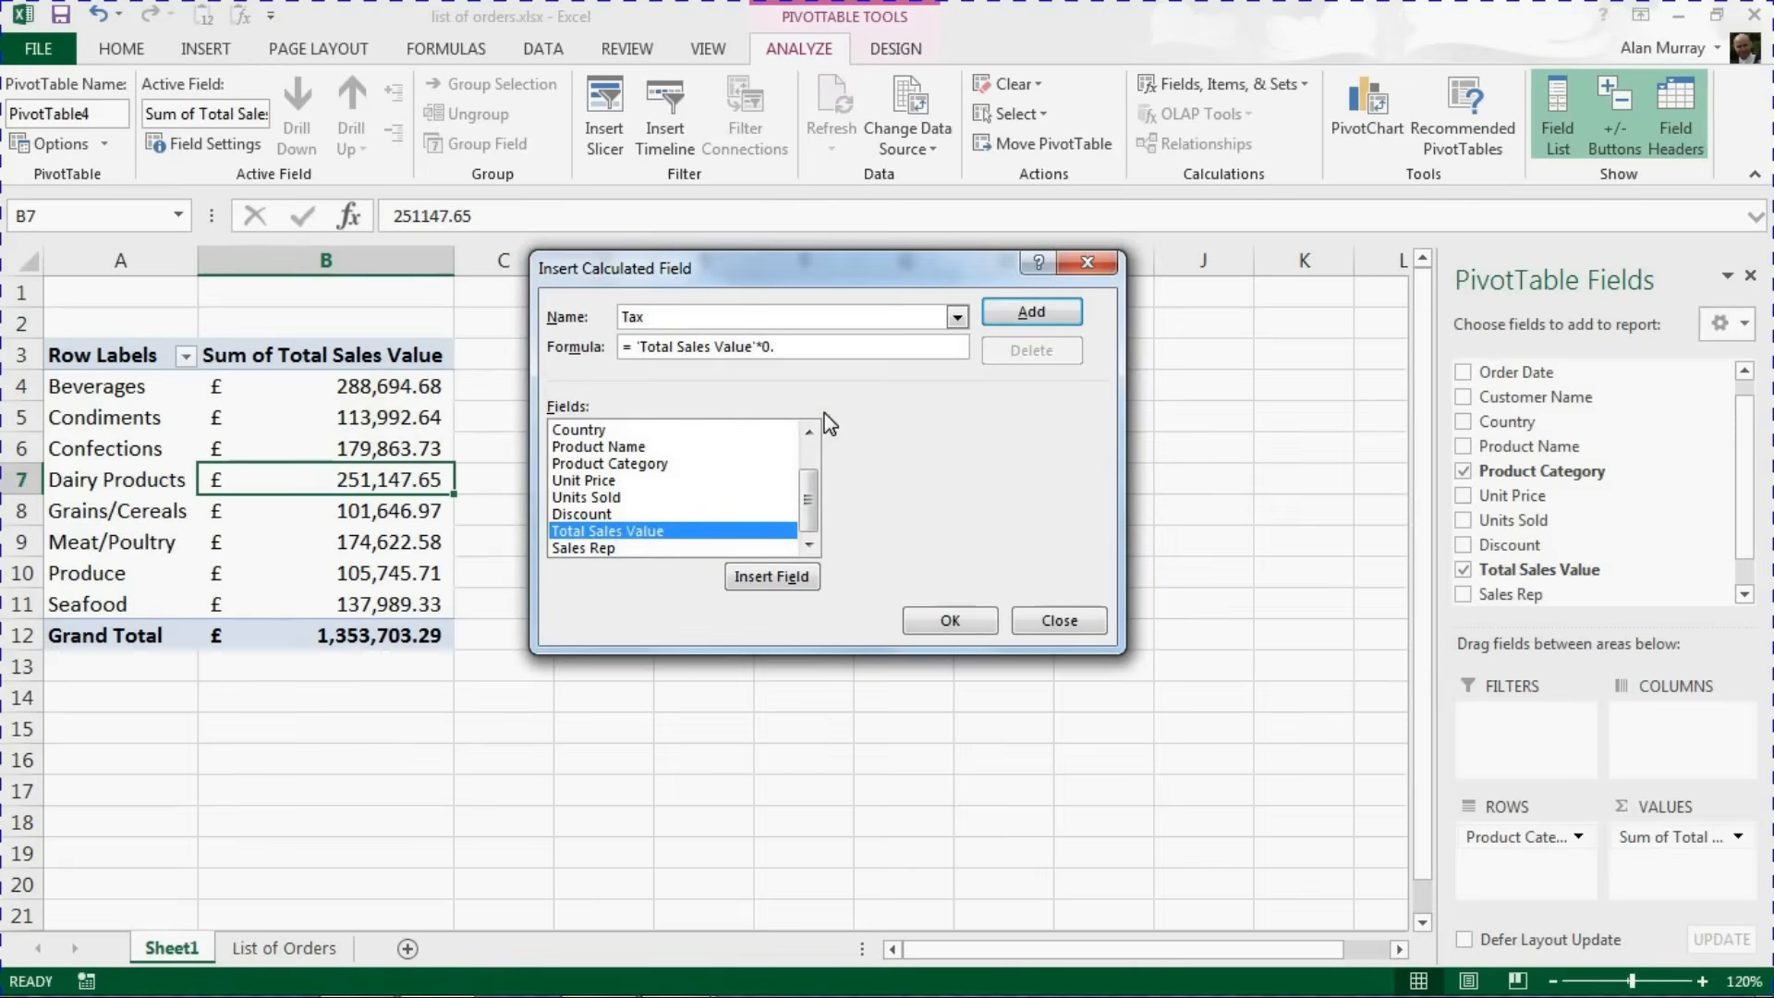
pyautogui.write('25')
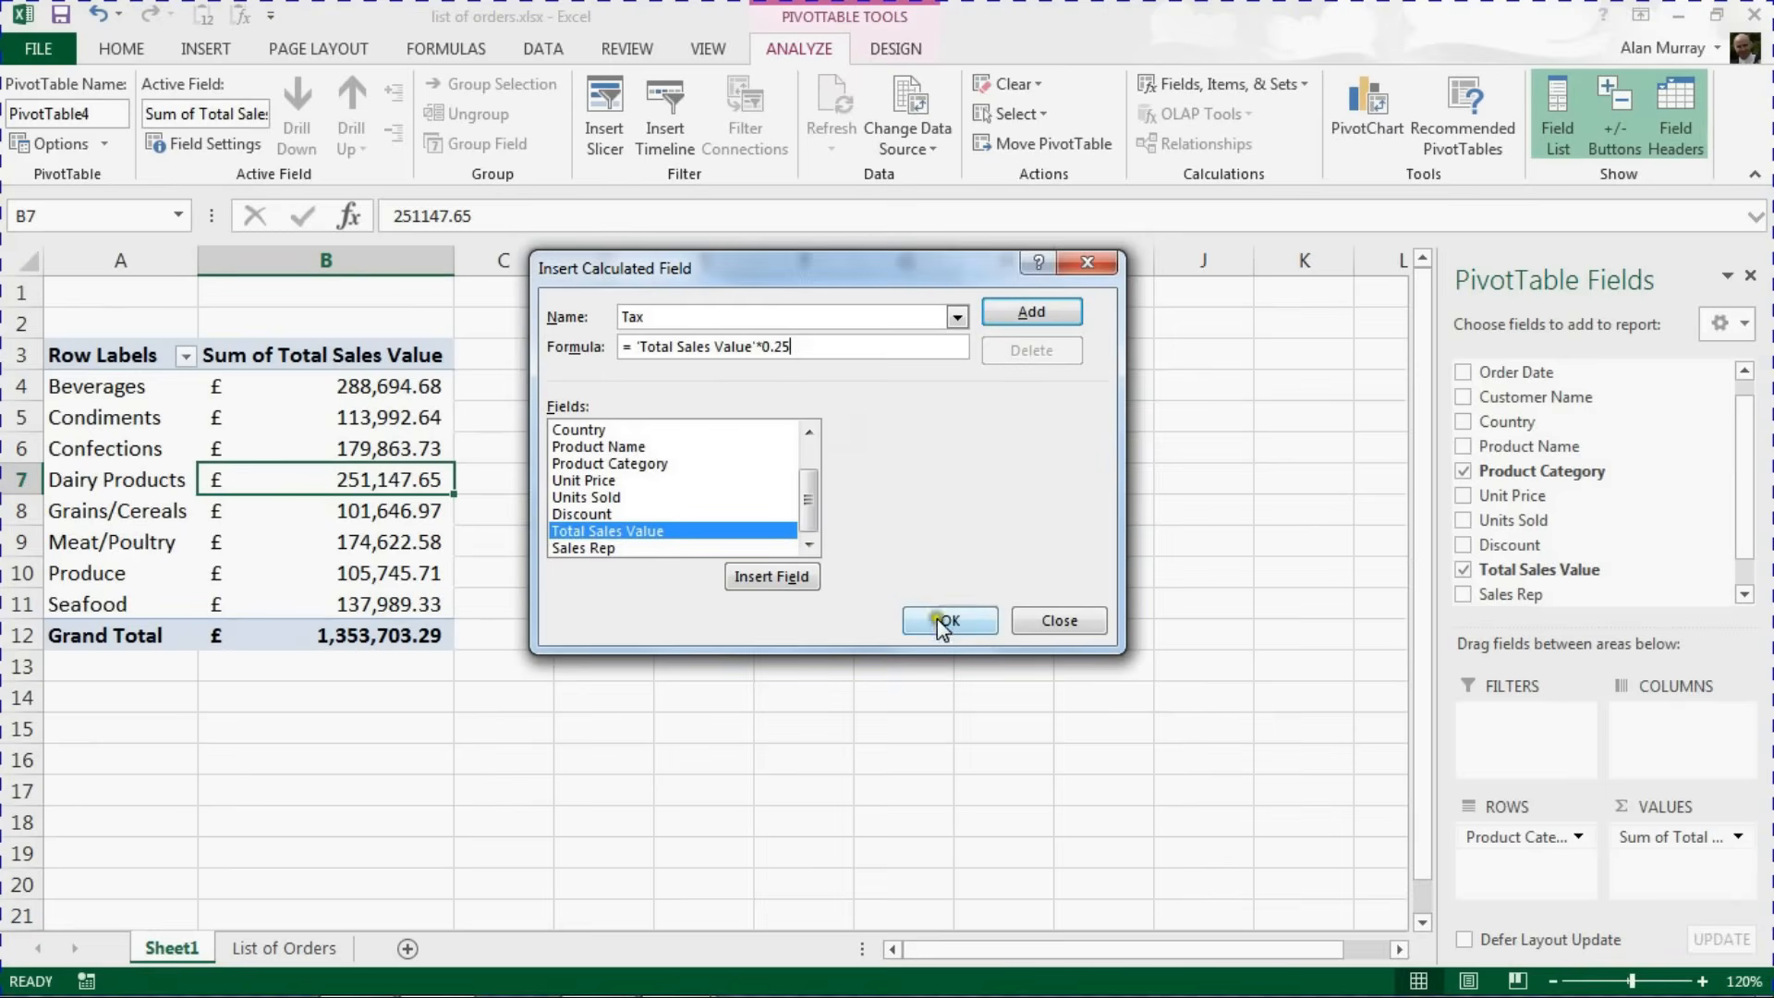
pyautogui.click(948, 621)
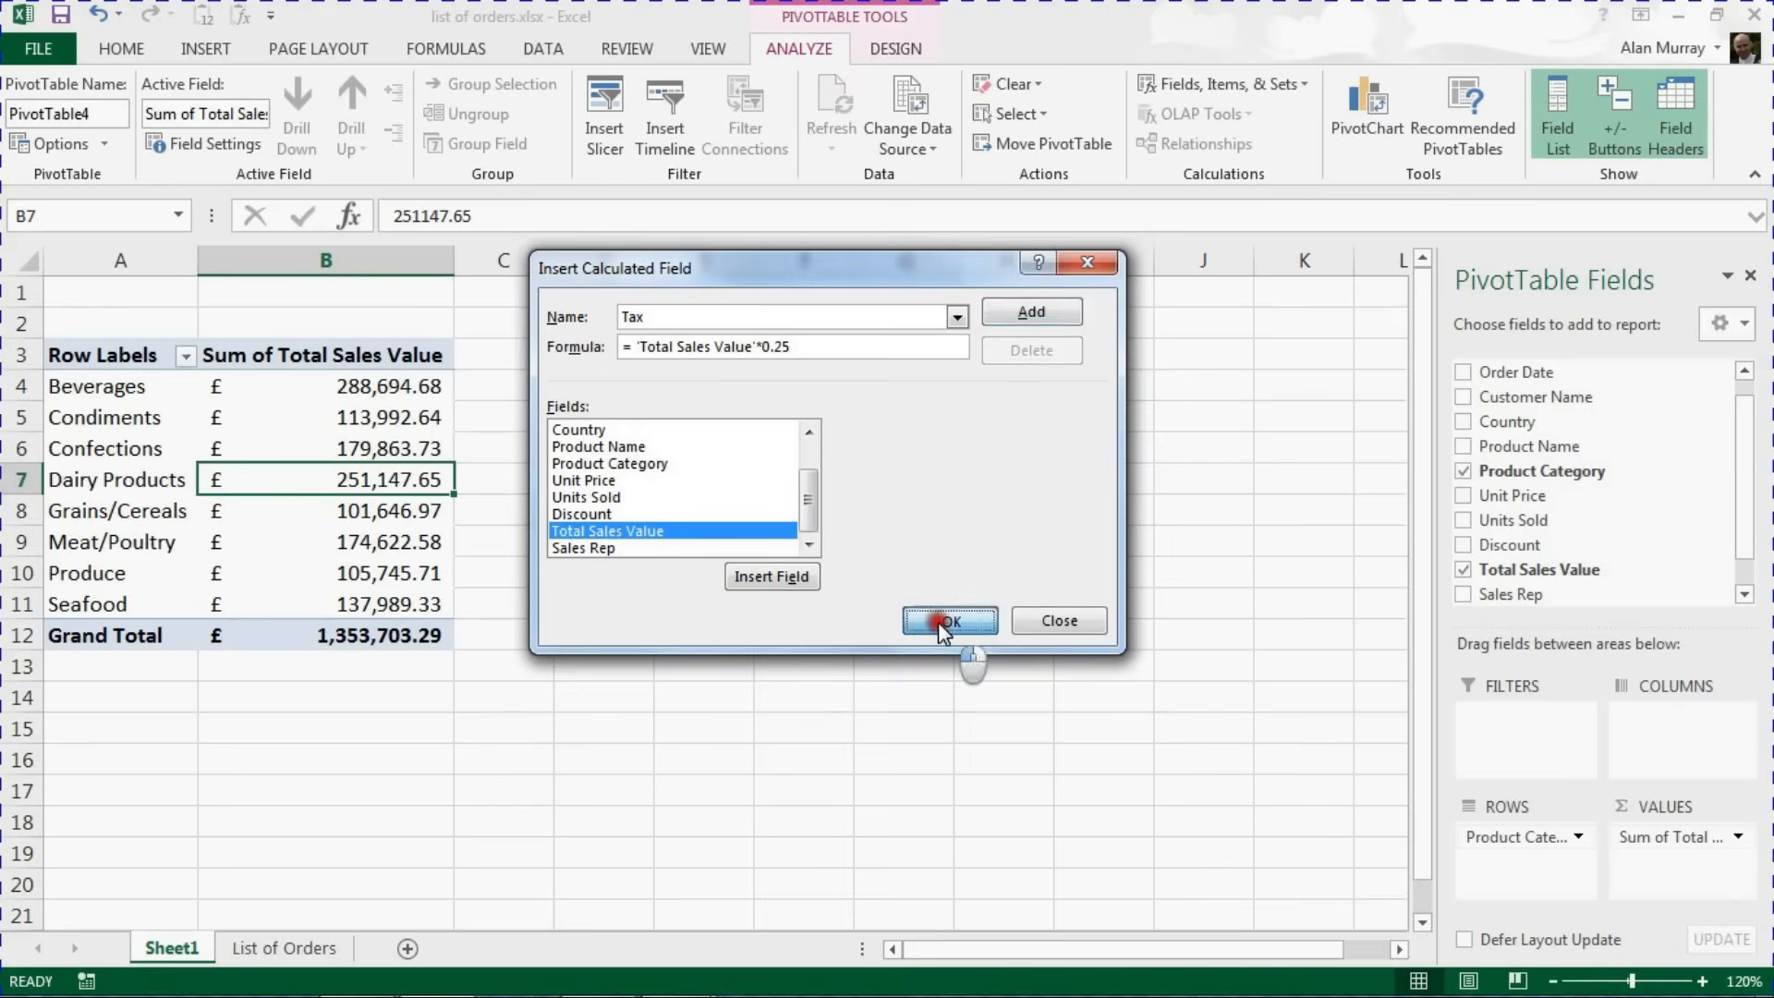
# Confirm the field so Sum of Tax appears, e.g. Beverages £72,173.67 and £338,425.82 overall
pyautogui.click(948, 621)
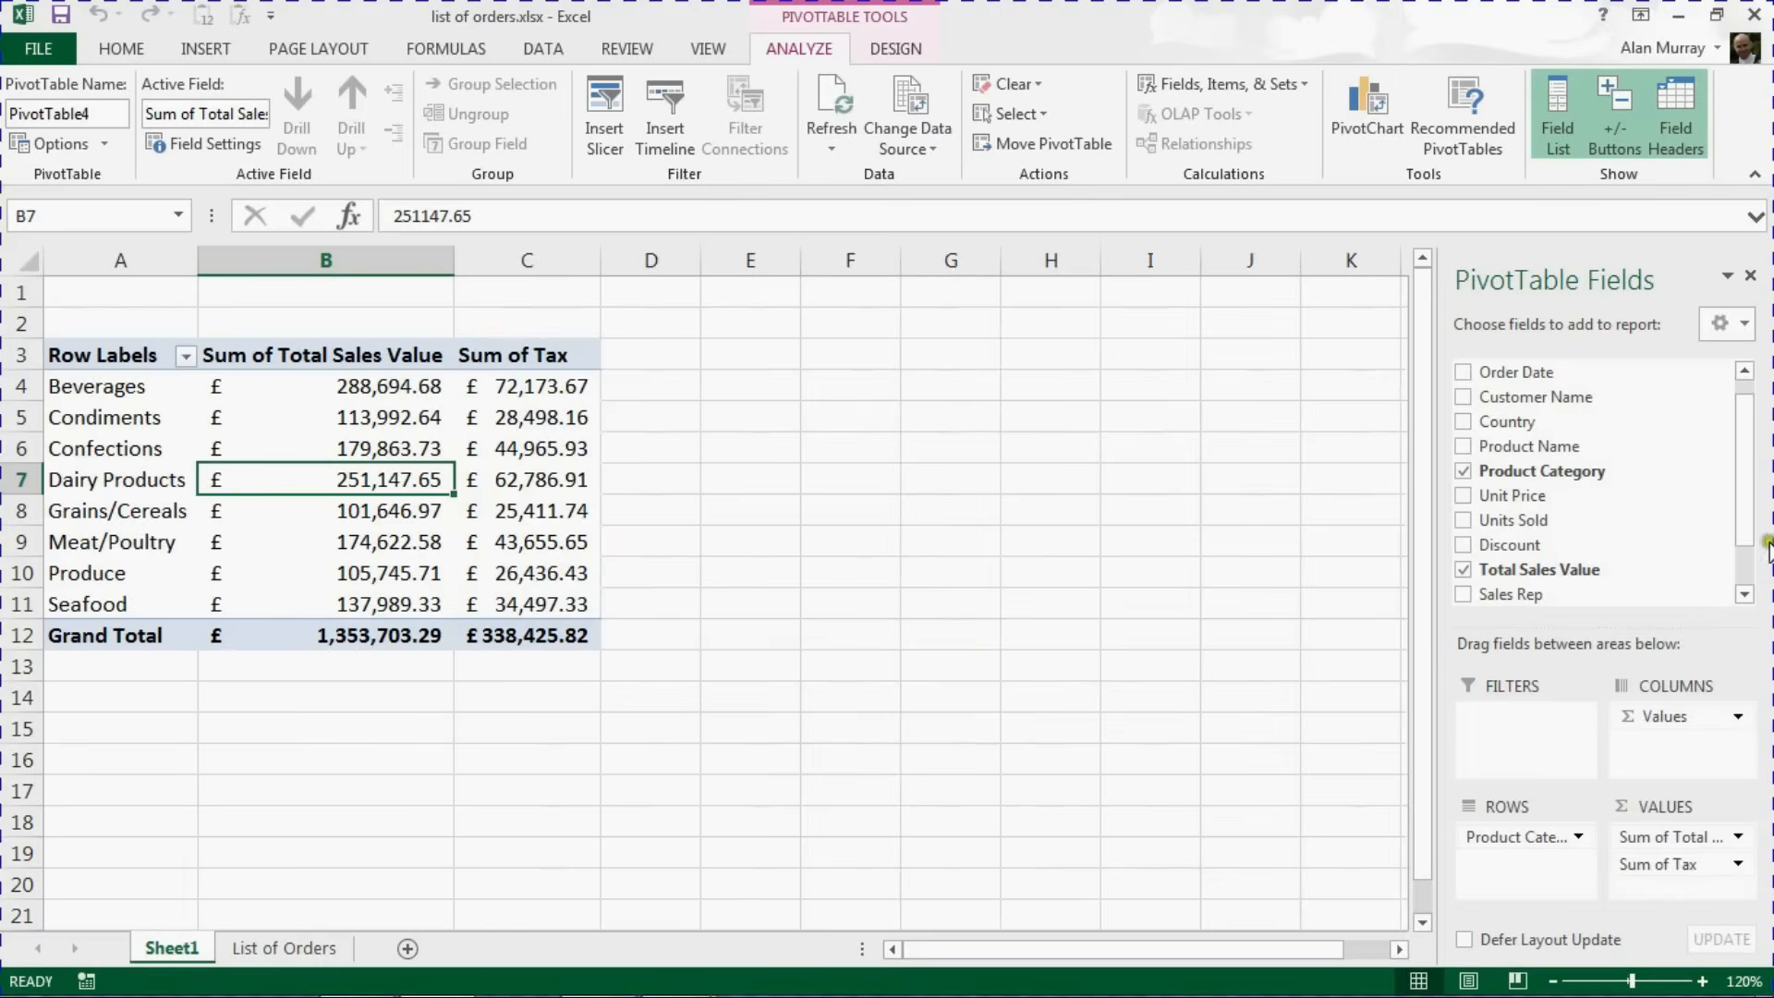
pyautogui.scroll(-3)
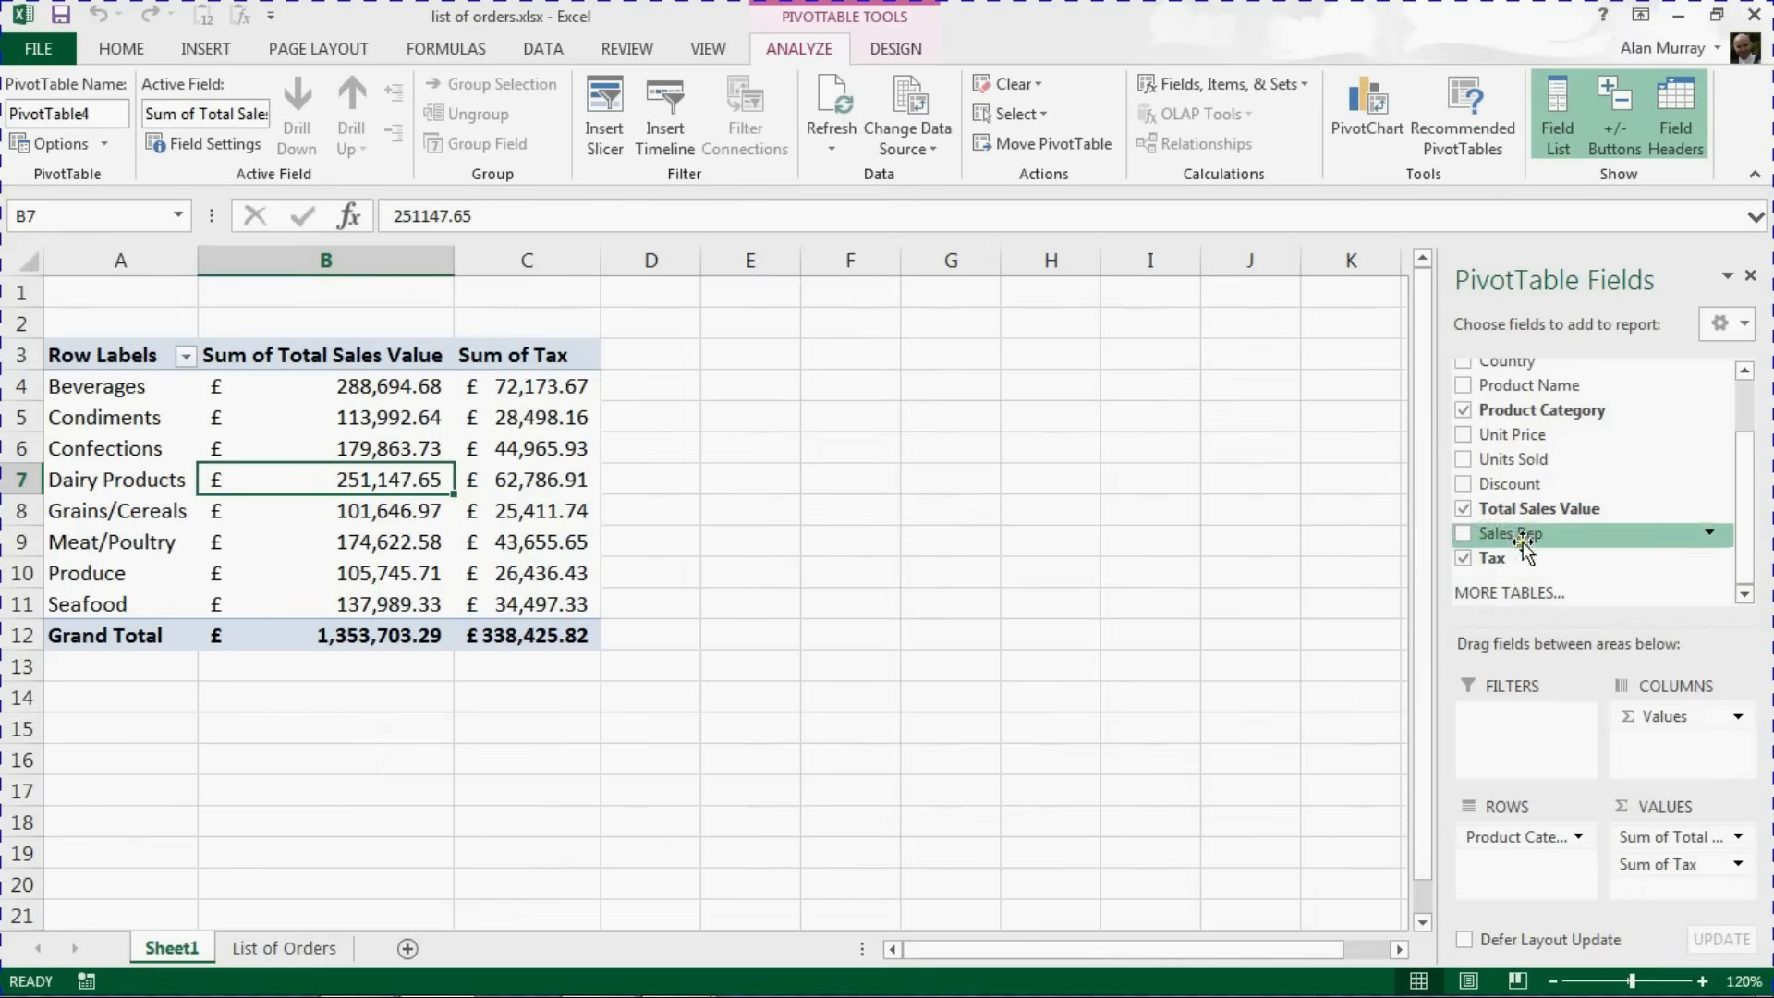
pyautogui.moveTo(1493, 558)
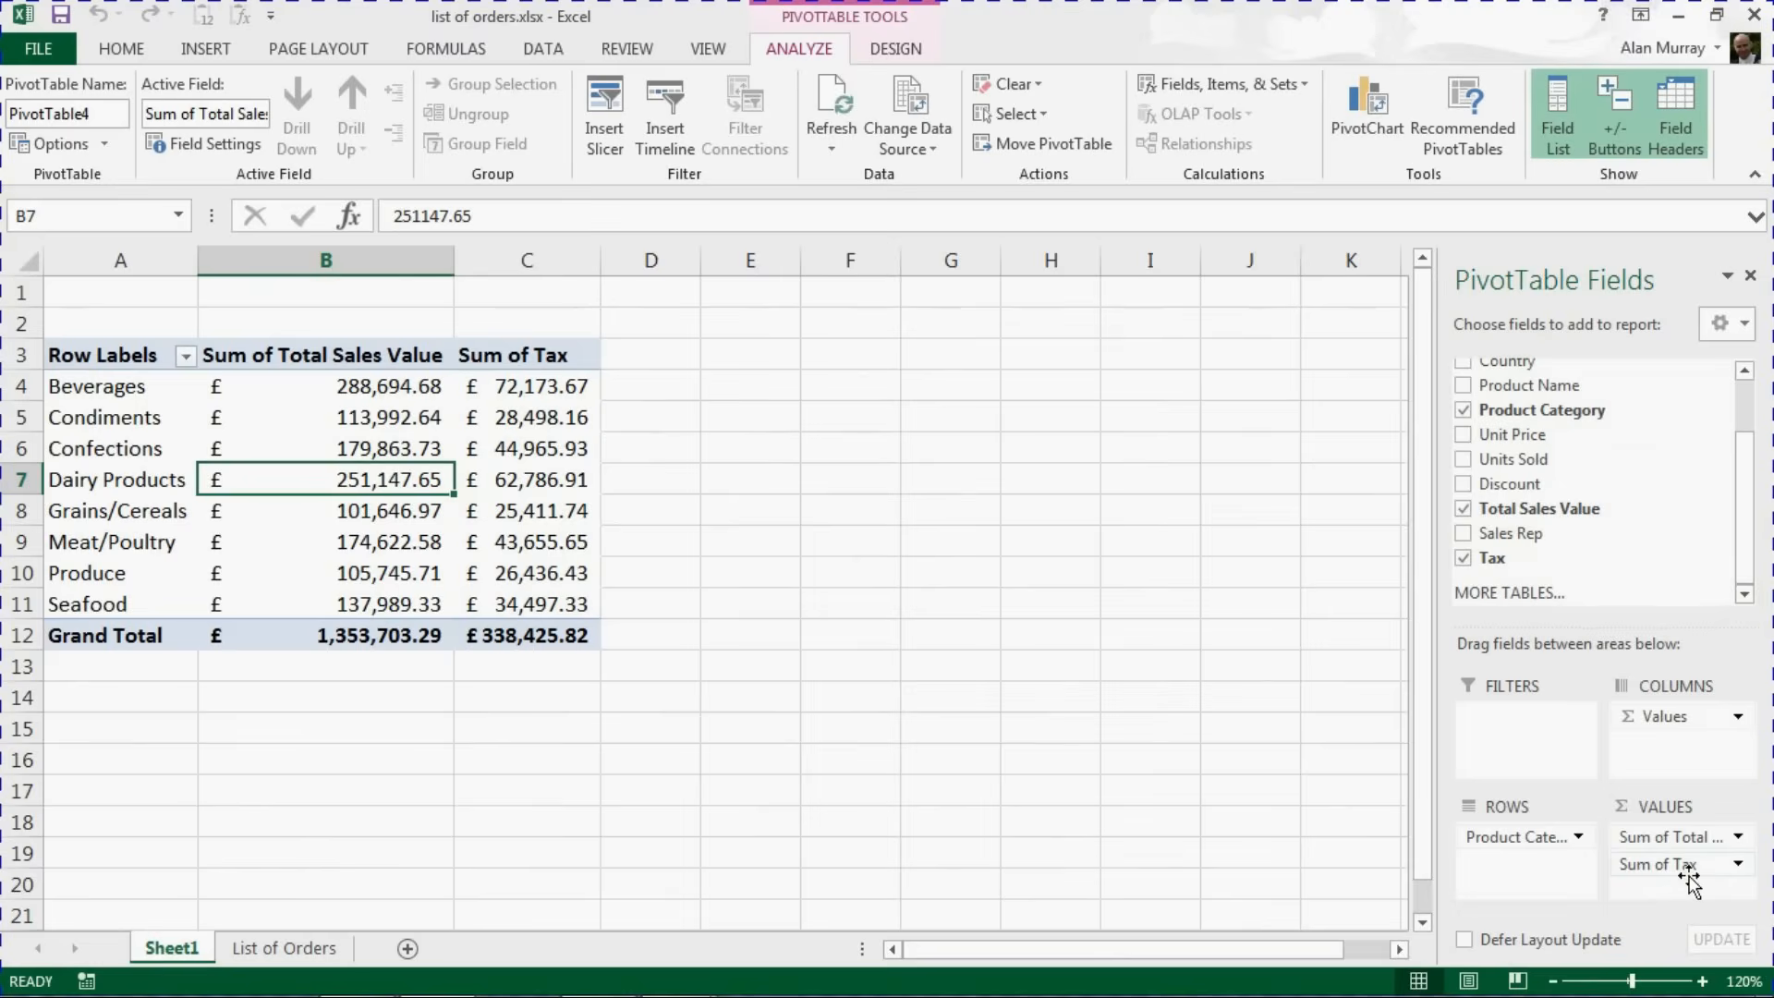
pyautogui.moveTo(1510, 483)
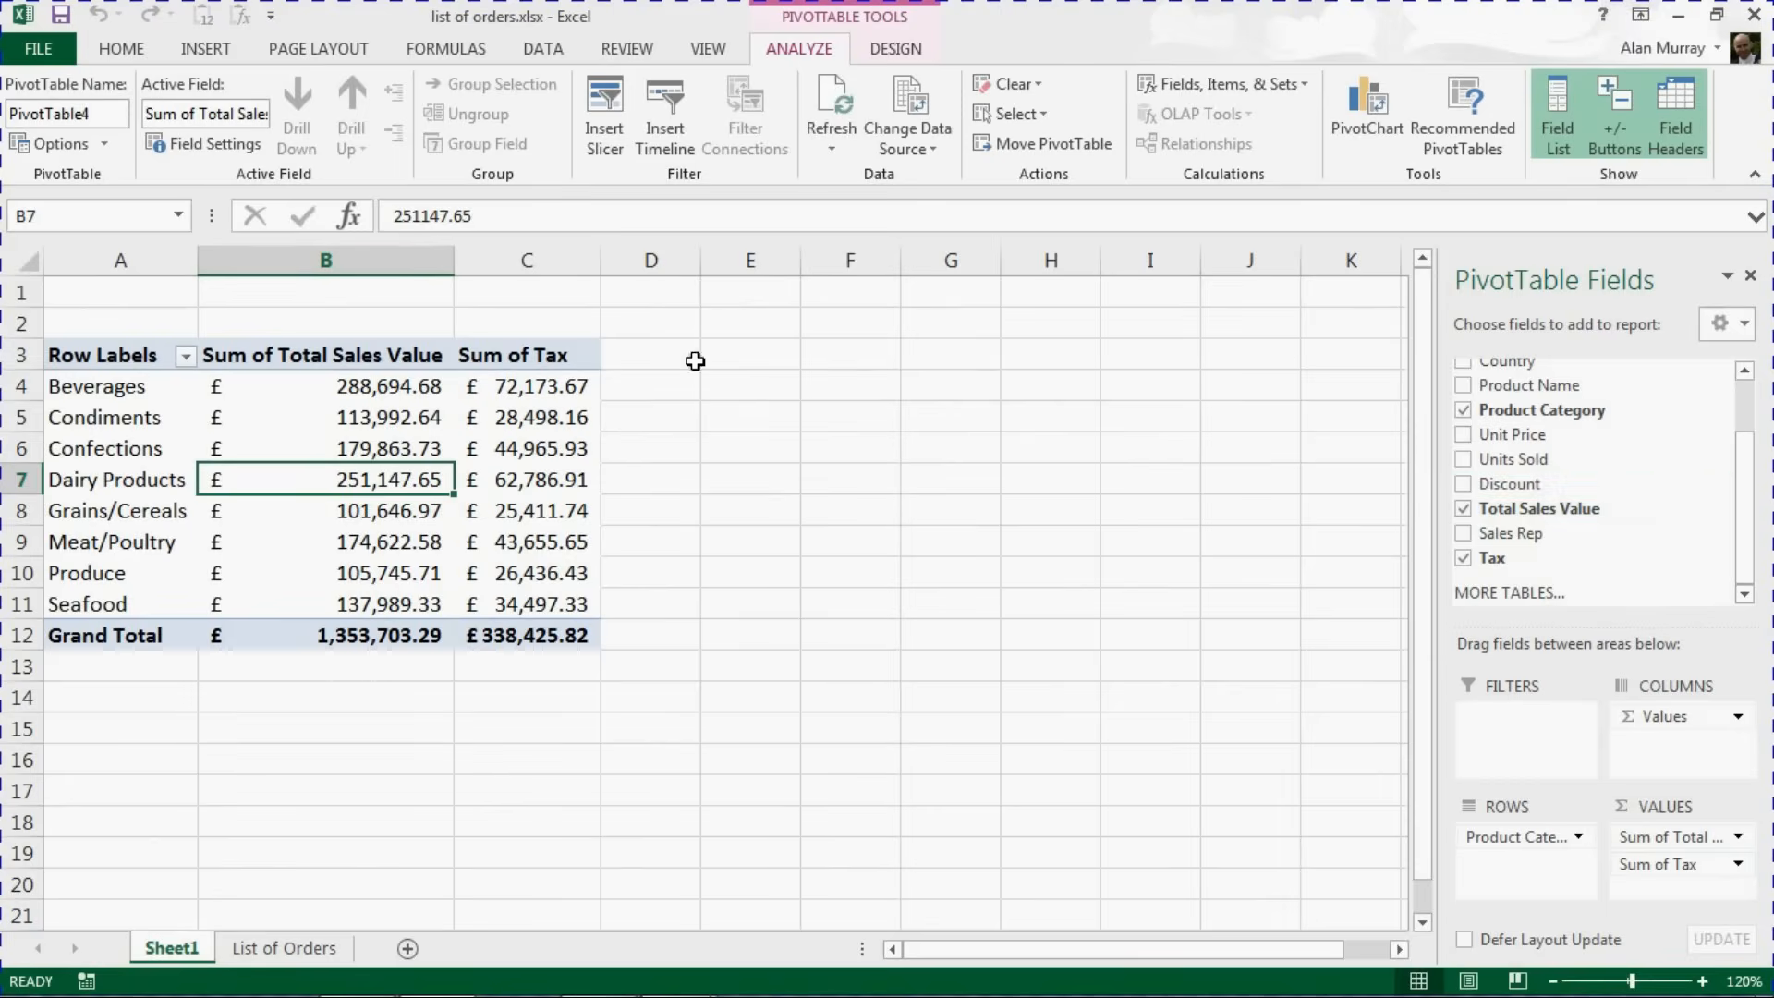
pyautogui.moveTo(515, 401)
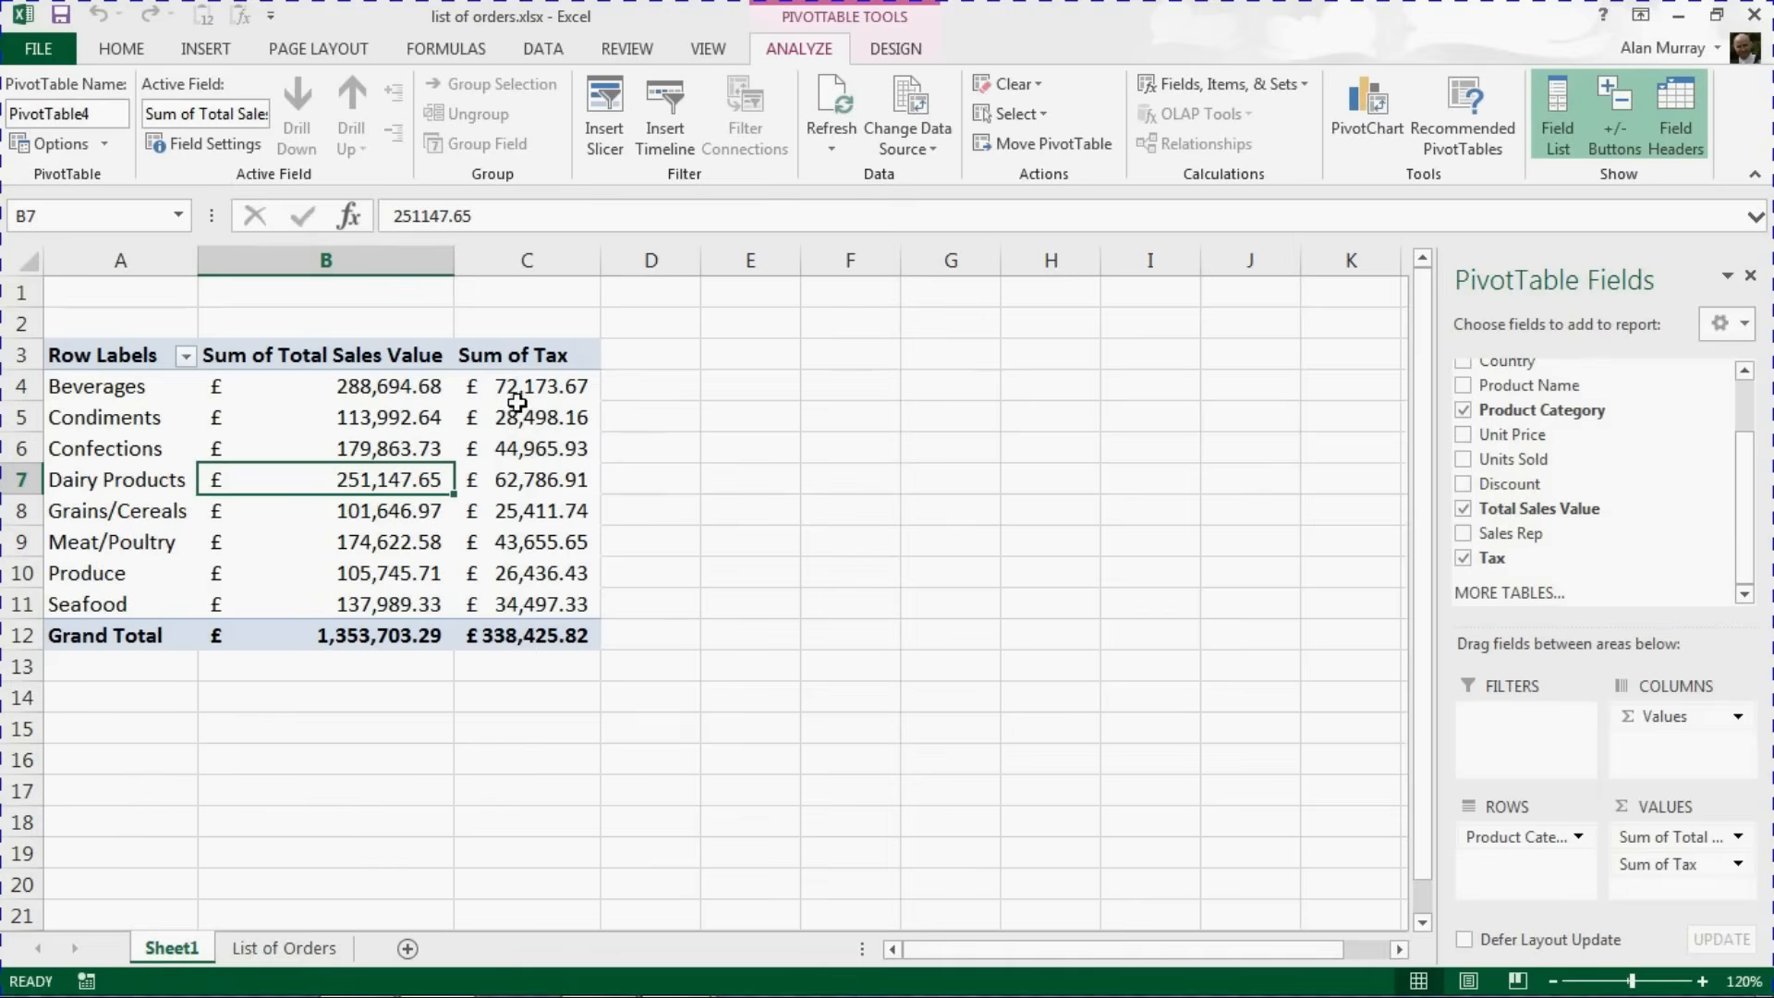
pyautogui.click(527, 386)
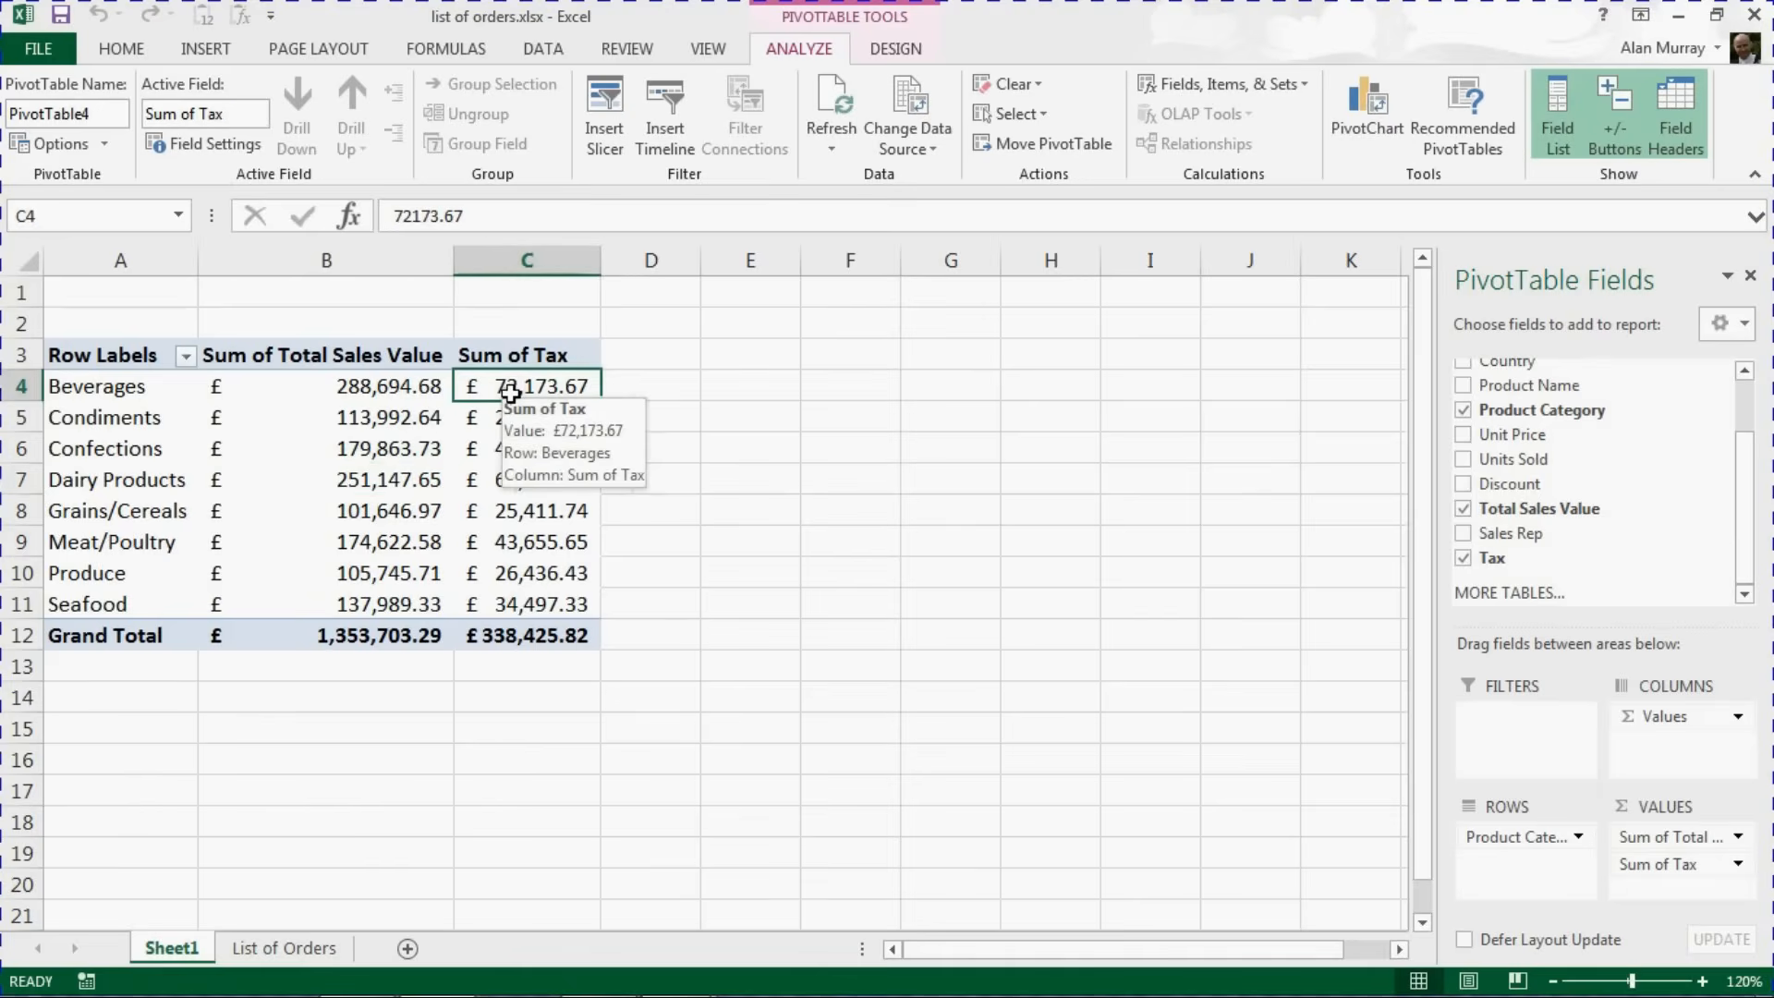
pyautogui.moveTo(414, 314)
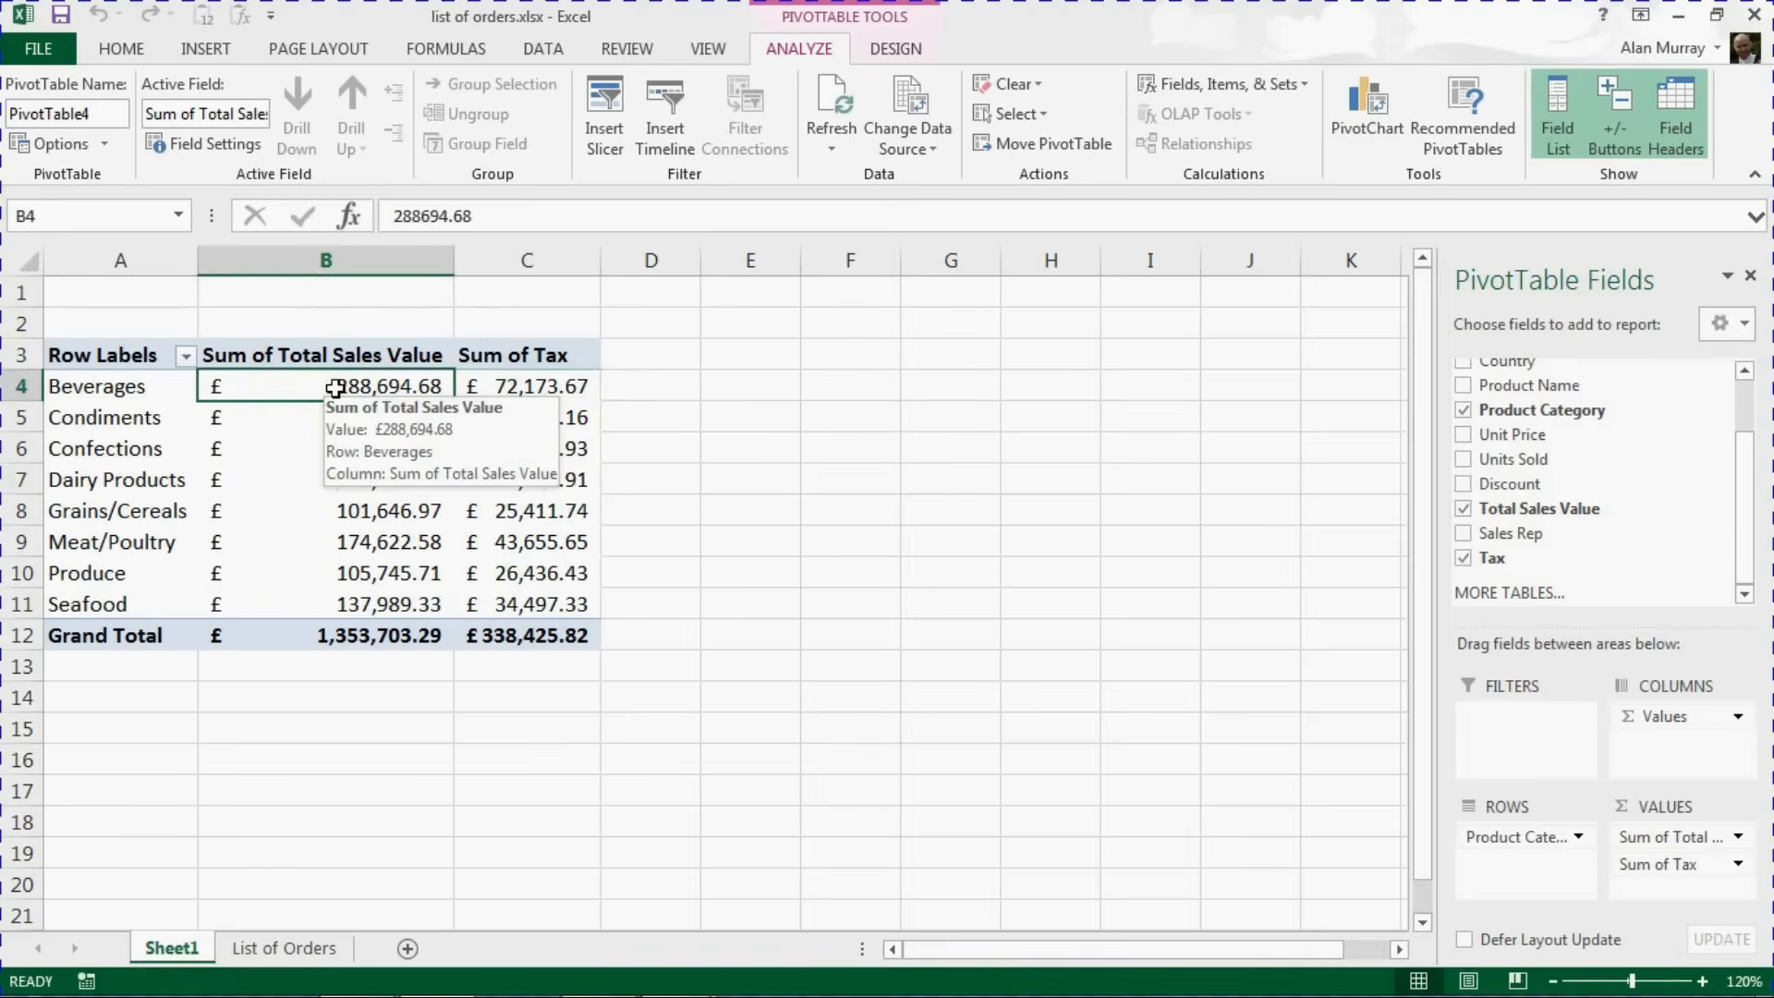
pyautogui.moveTo(331, 608)
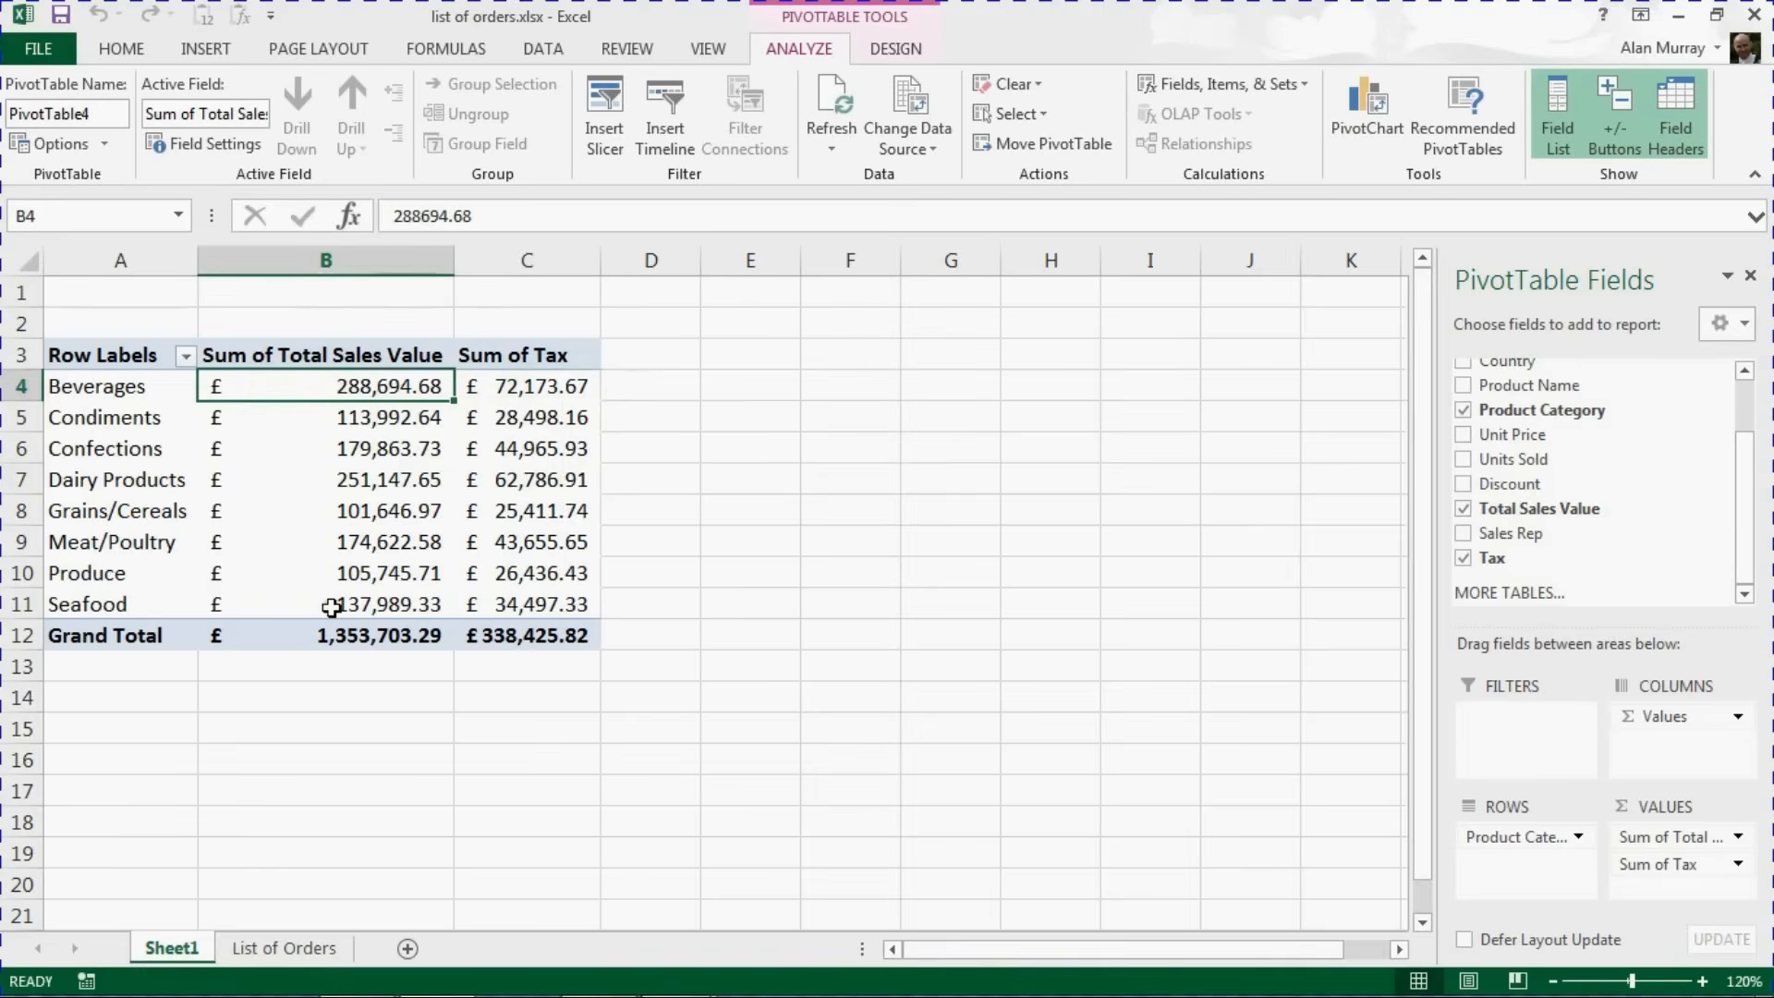
pyautogui.moveTo(316, 468)
pyautogui.write('PivotTable')
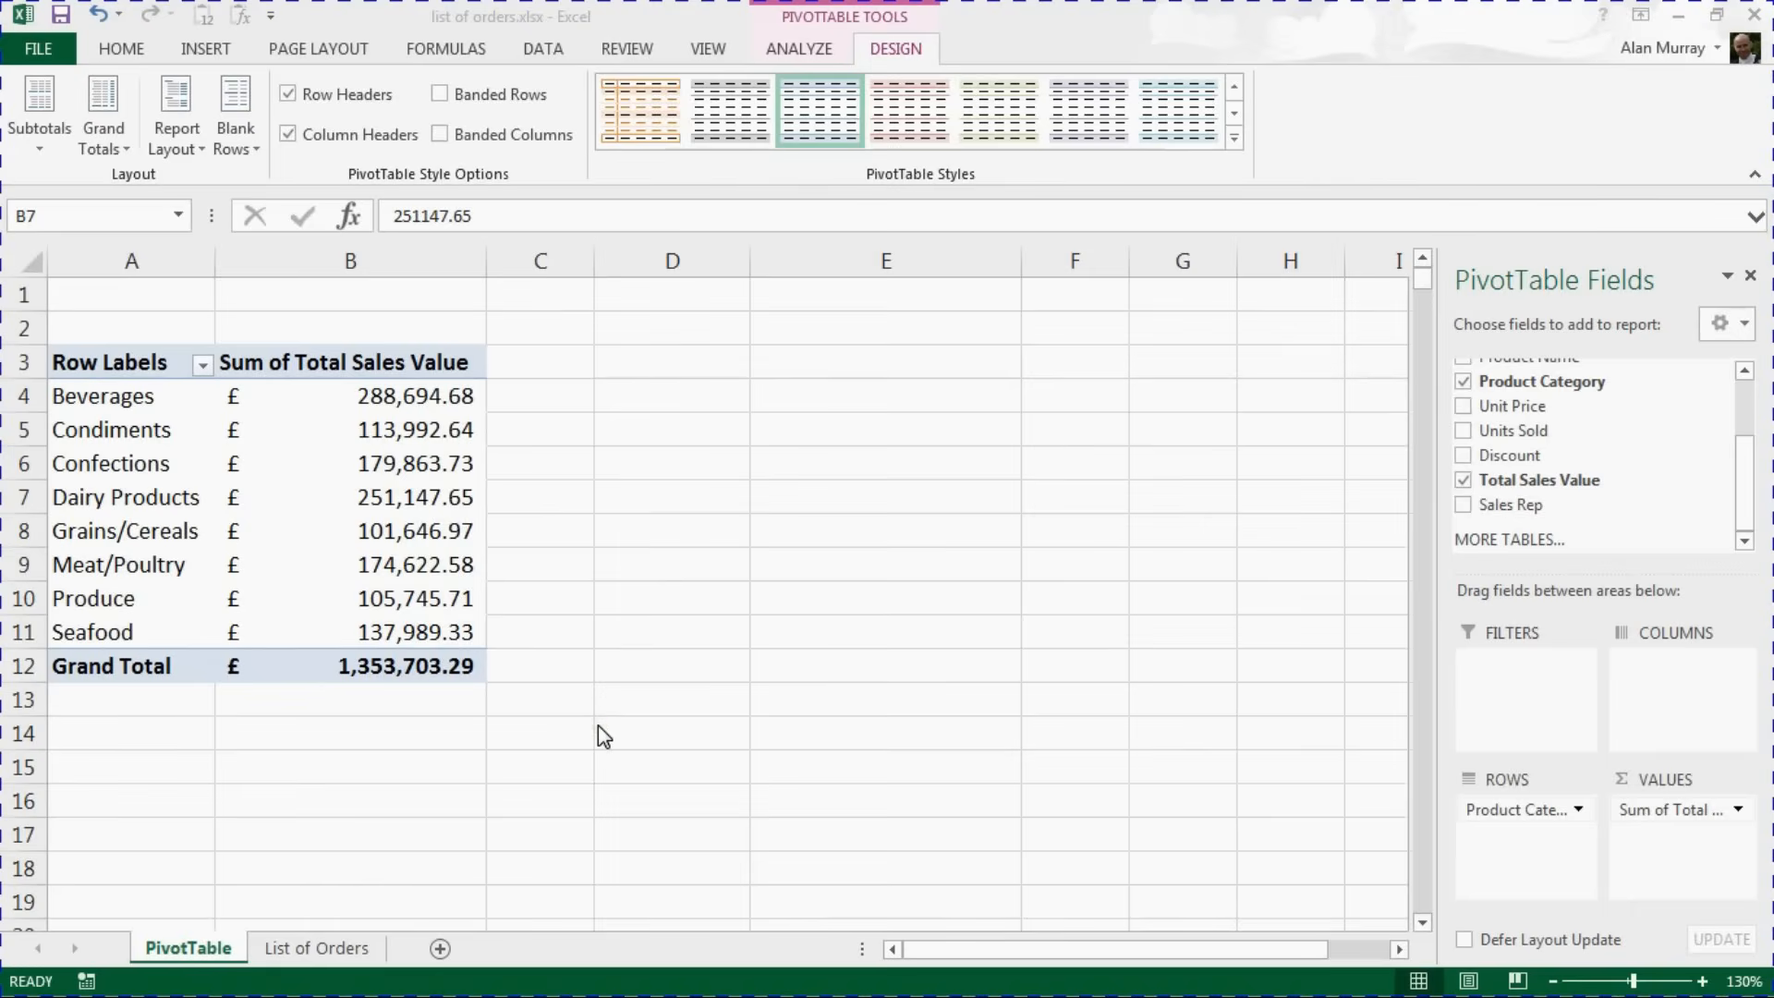
# Select the eight category sales values B4:B11 ready for Home formatting
pyautogui.click(350, 497)
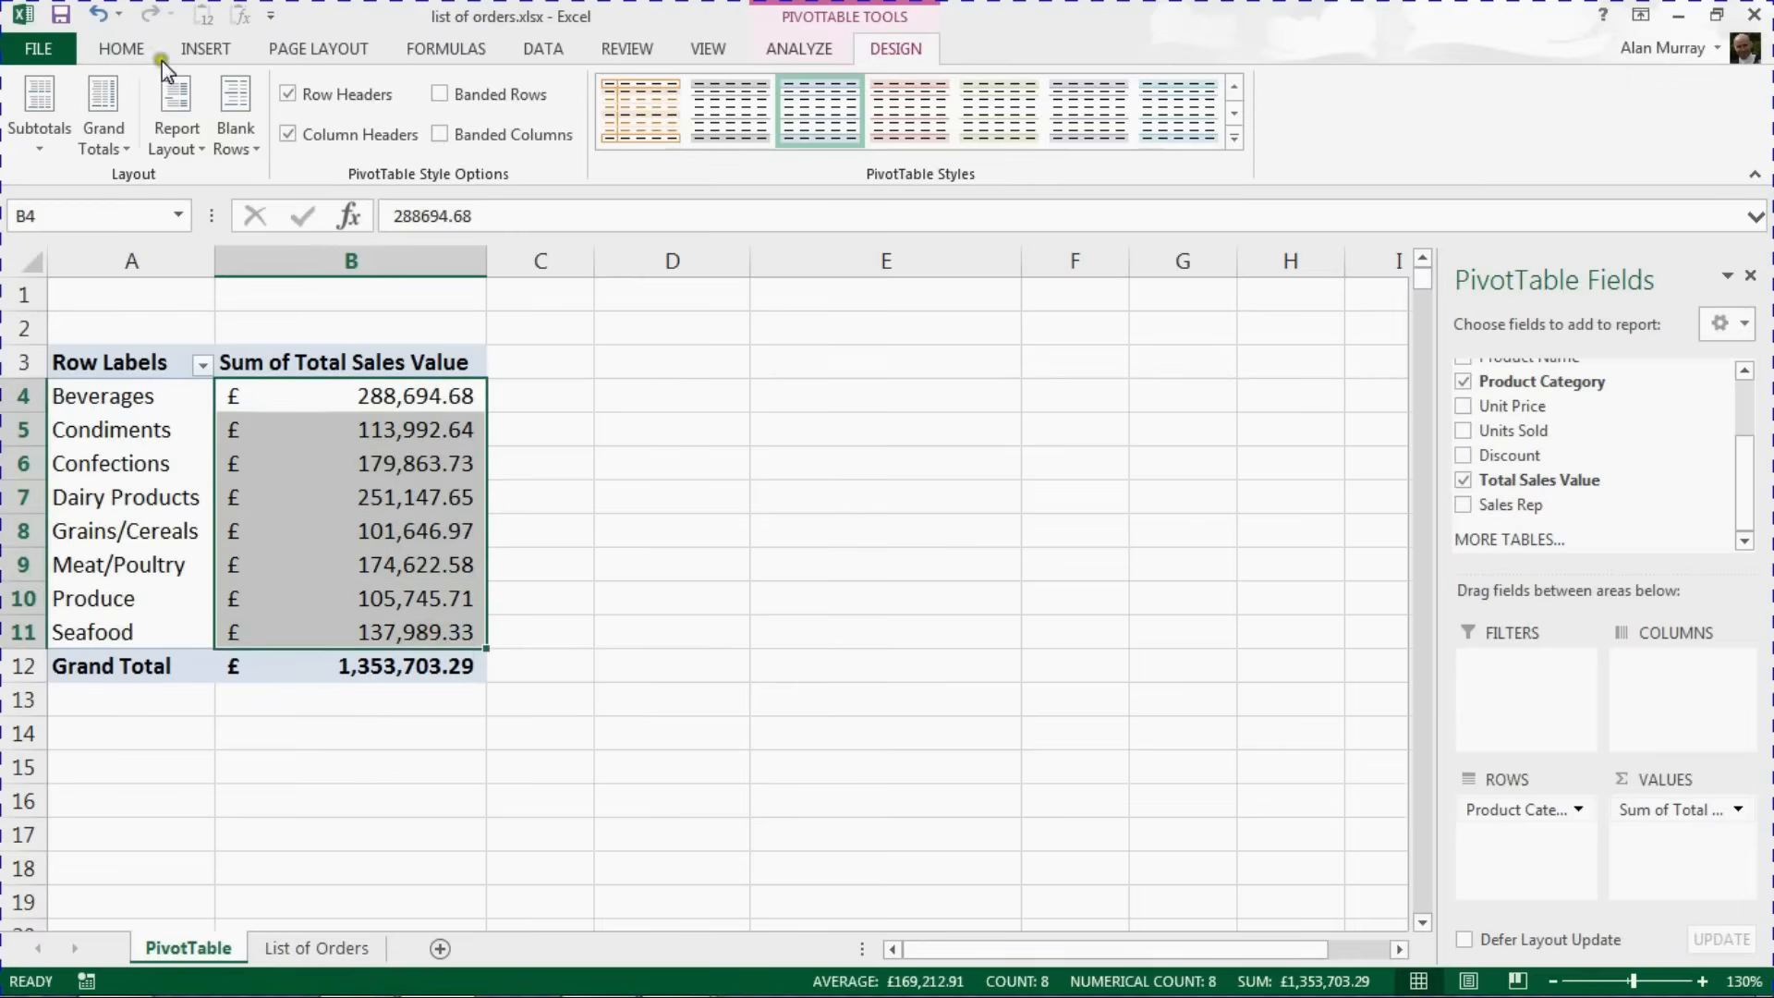
pyautogui.click(122, 48)
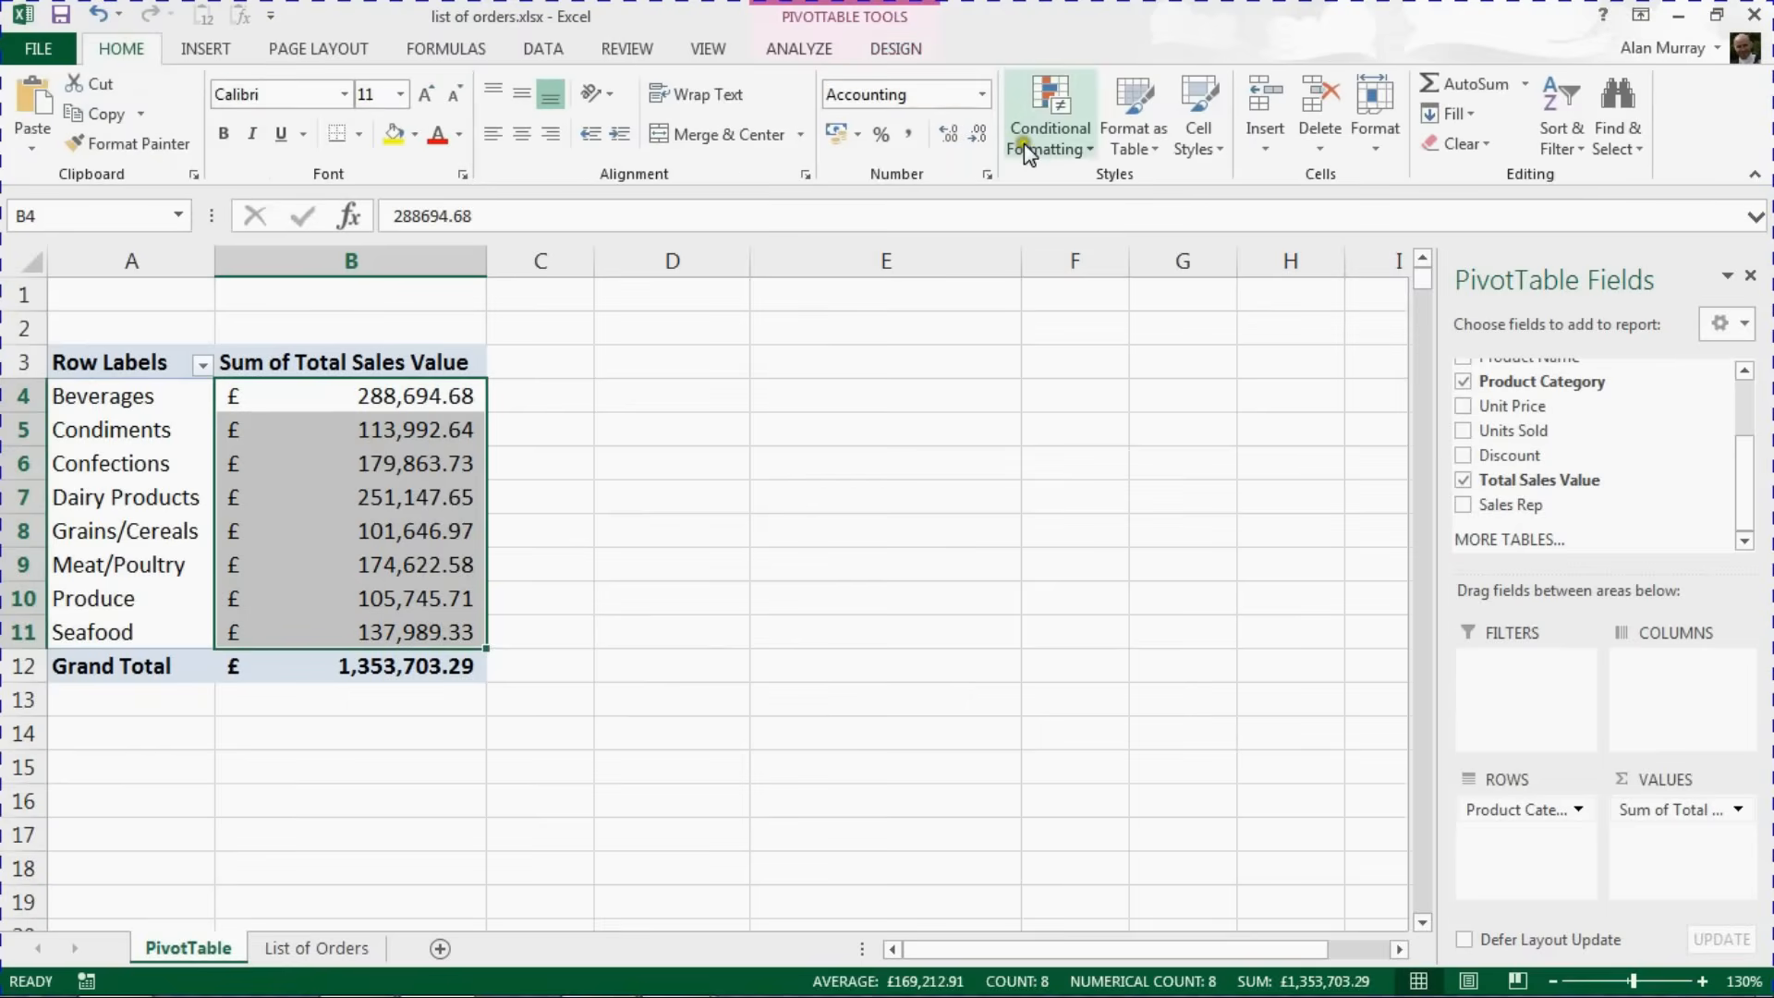
# Apply green Solid Fill data bars to the category sales values via Conditional Formatting
pyautogui.click(1046, 113)
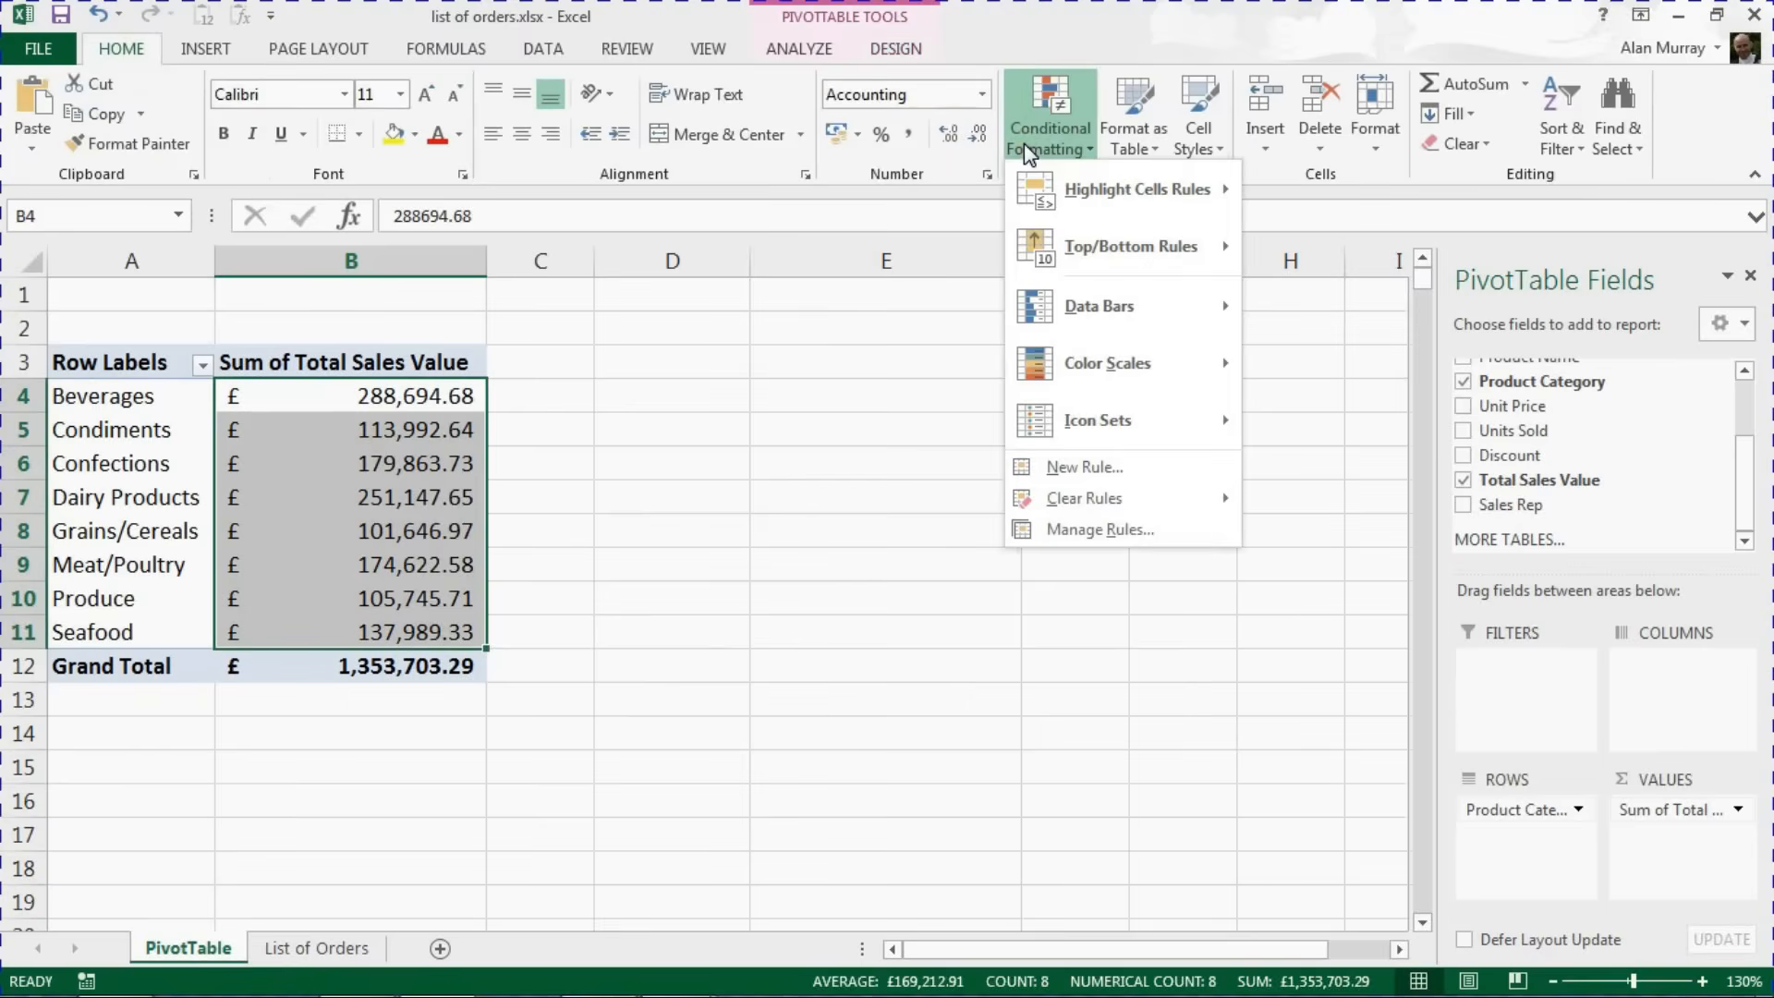
pyautogui.moveTo(1098, 305)
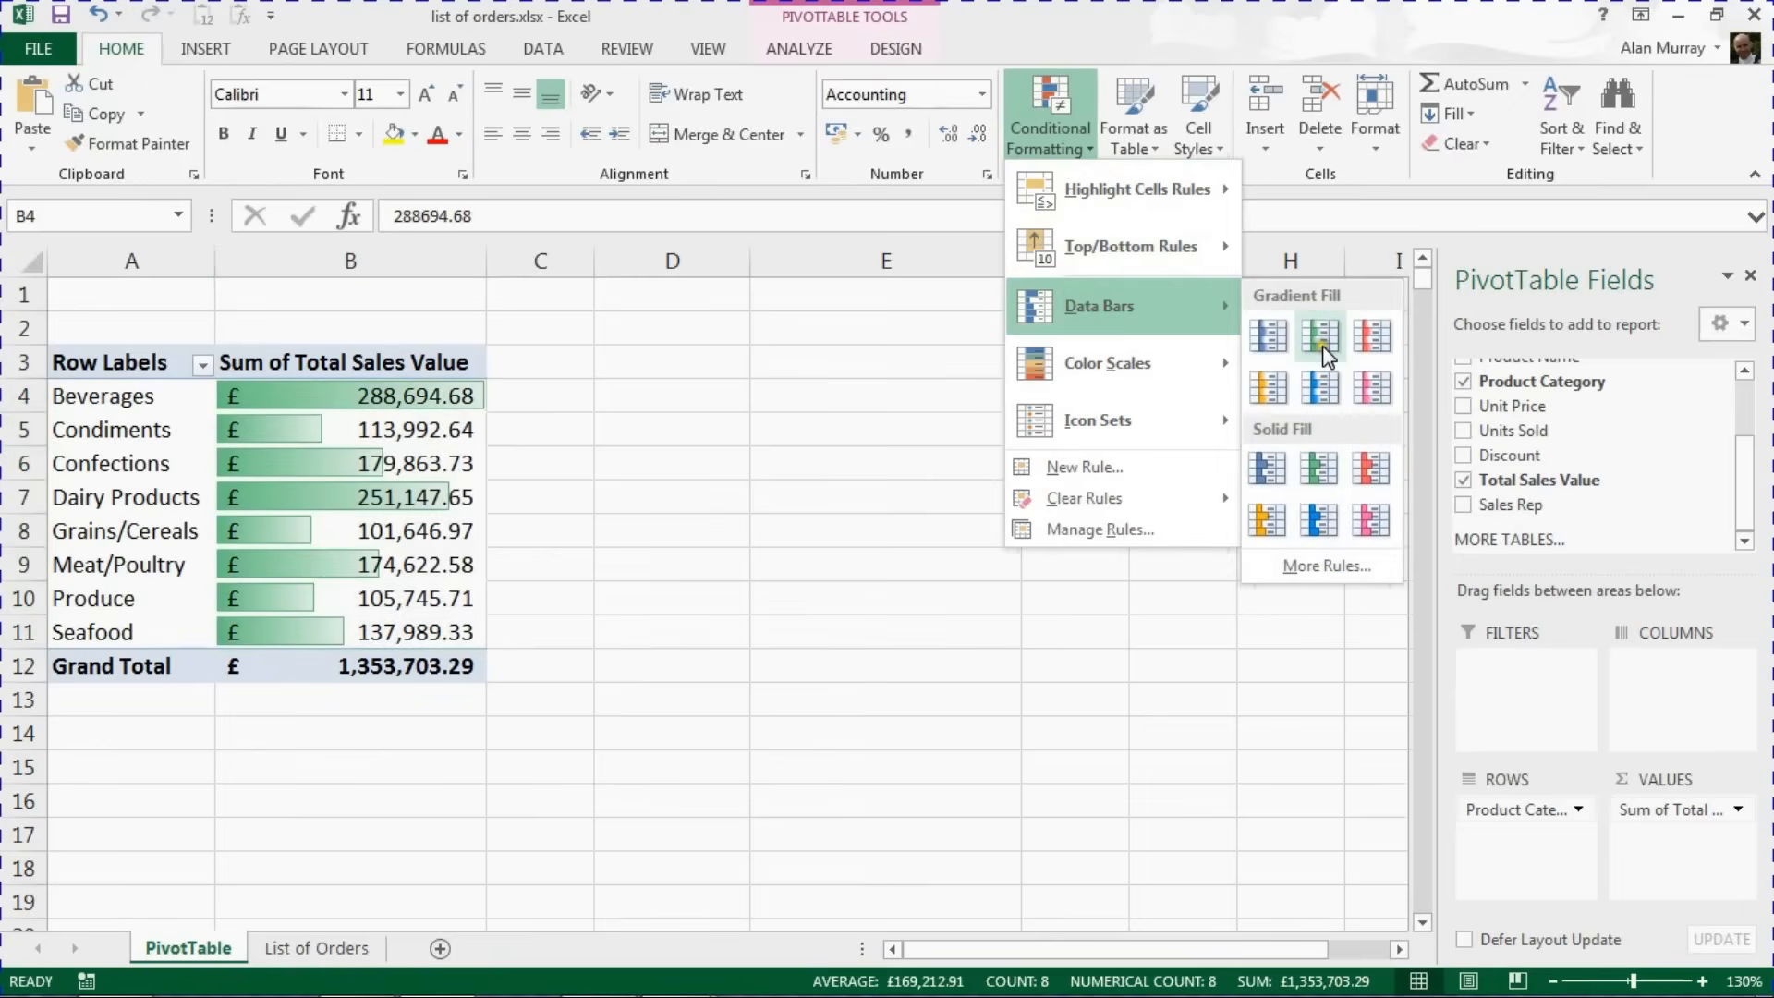
pyautogui.moveTo(1317, 336)
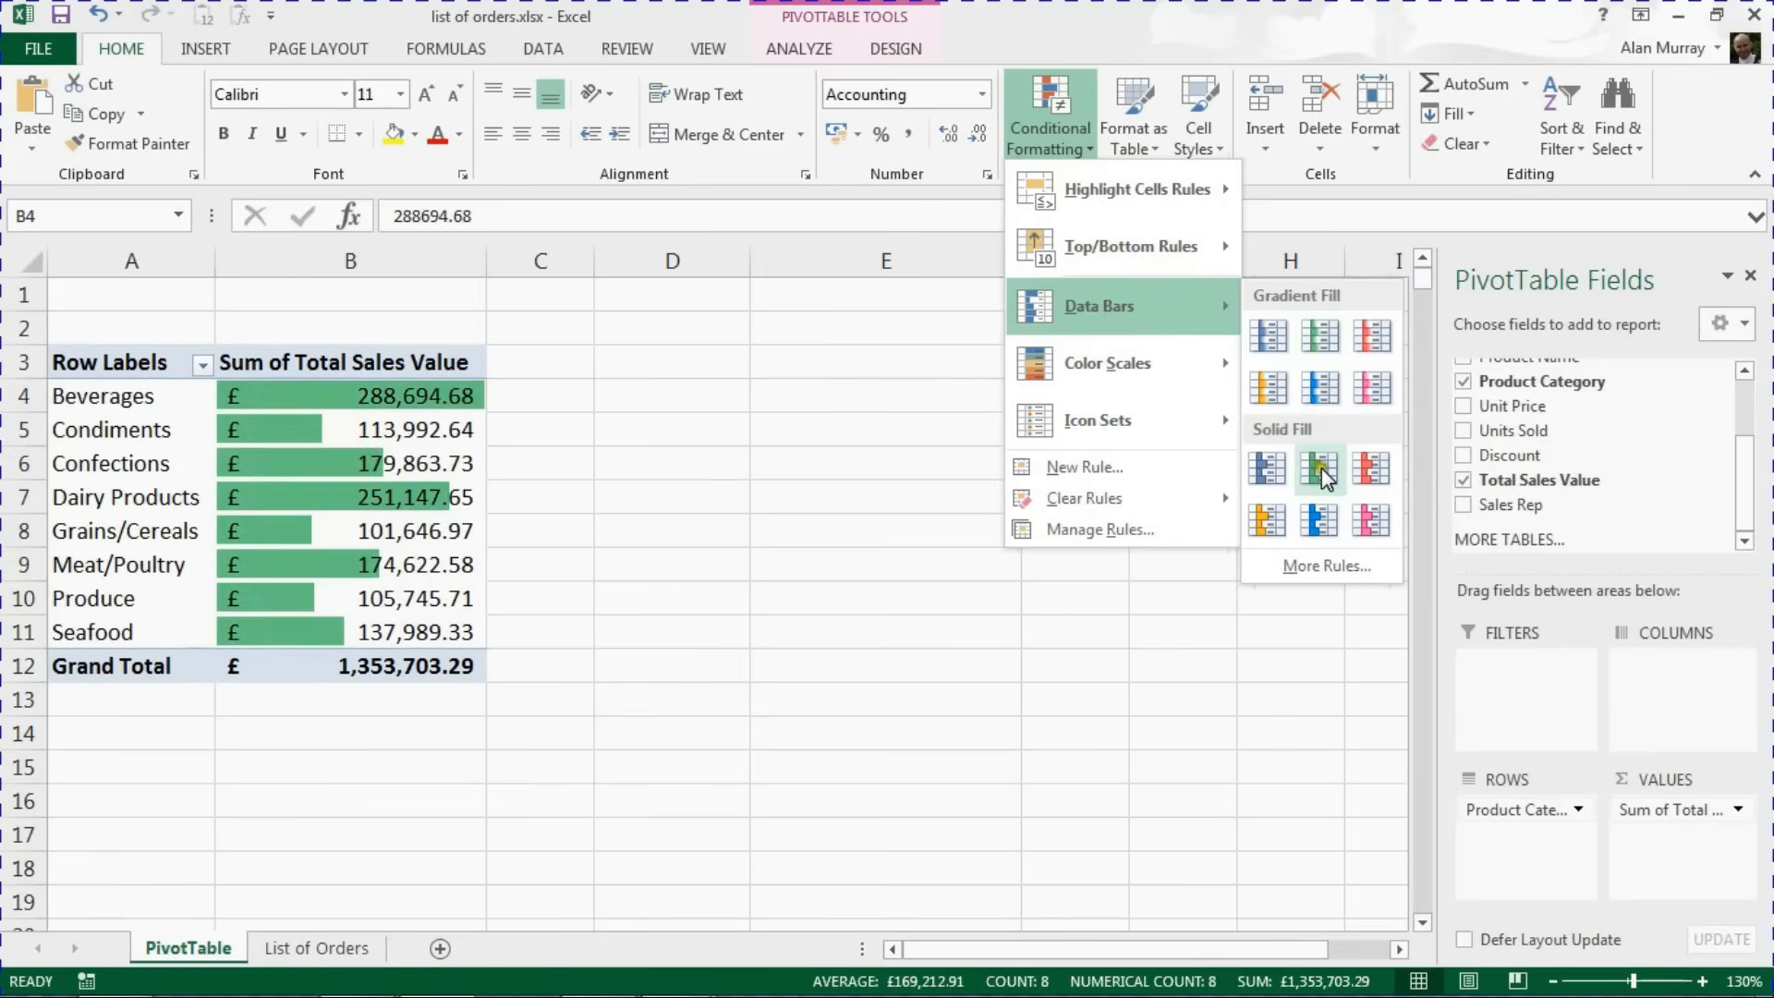
pyautogui.moveTo(1323, 473)
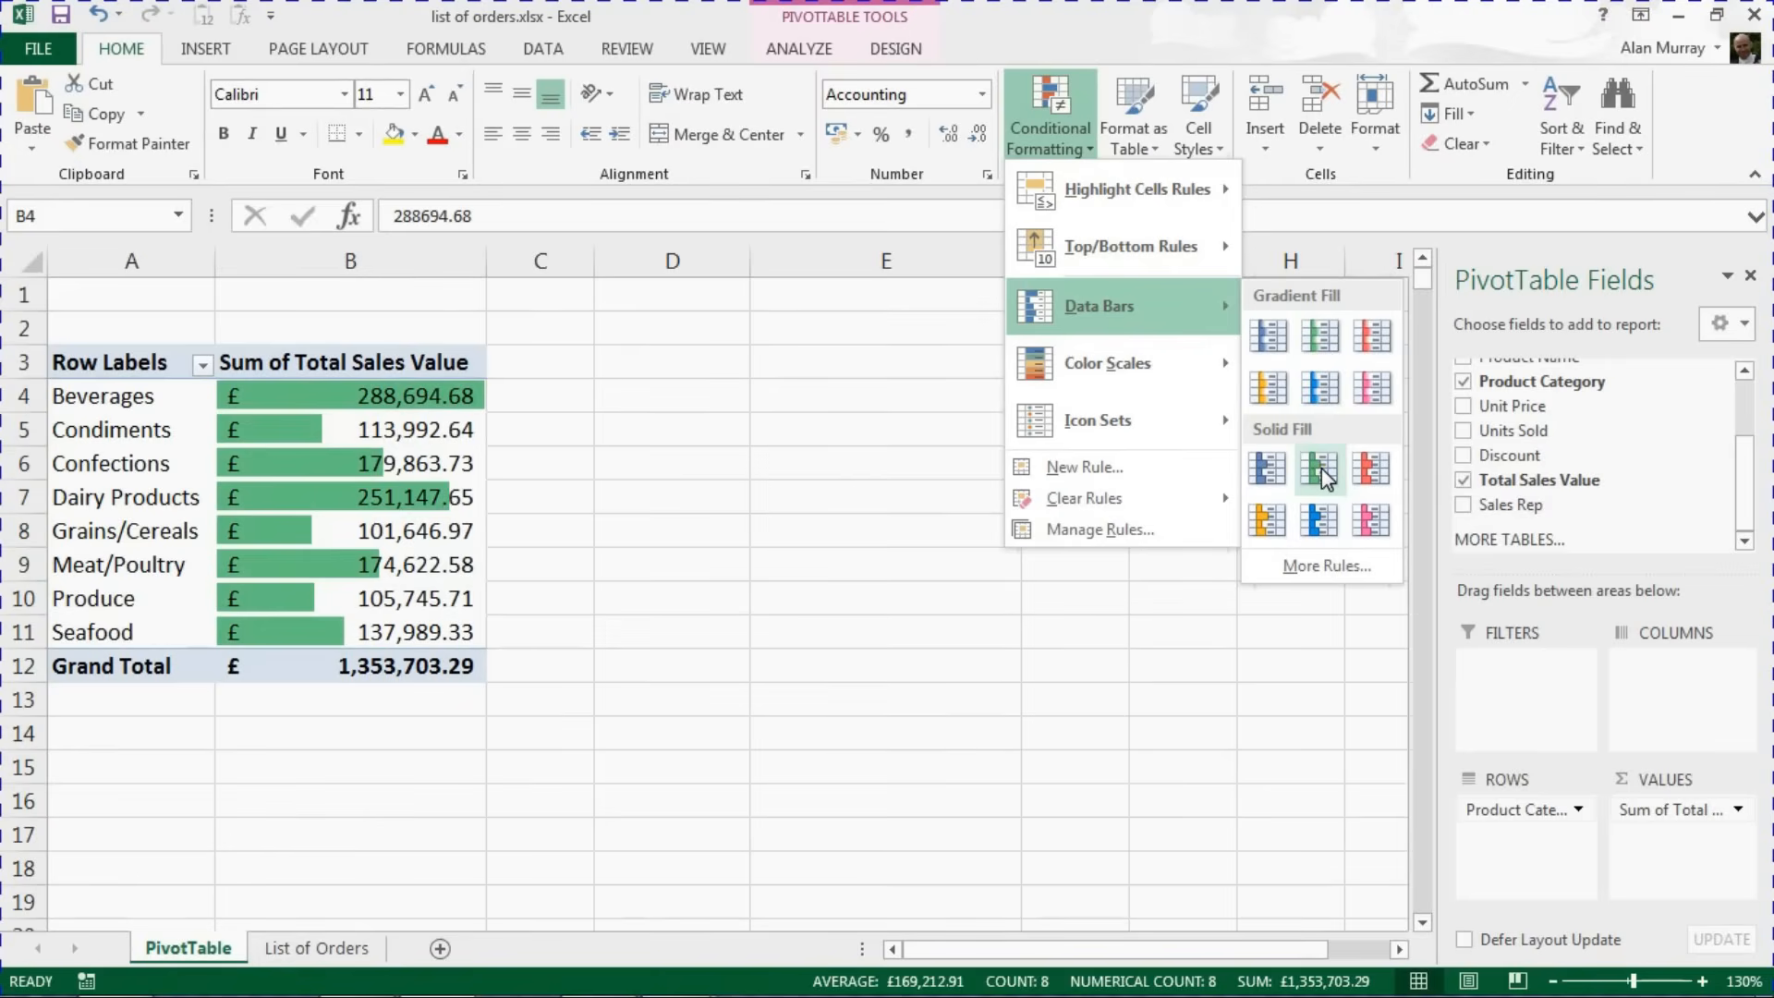
pyautogui.click(1319, 468)
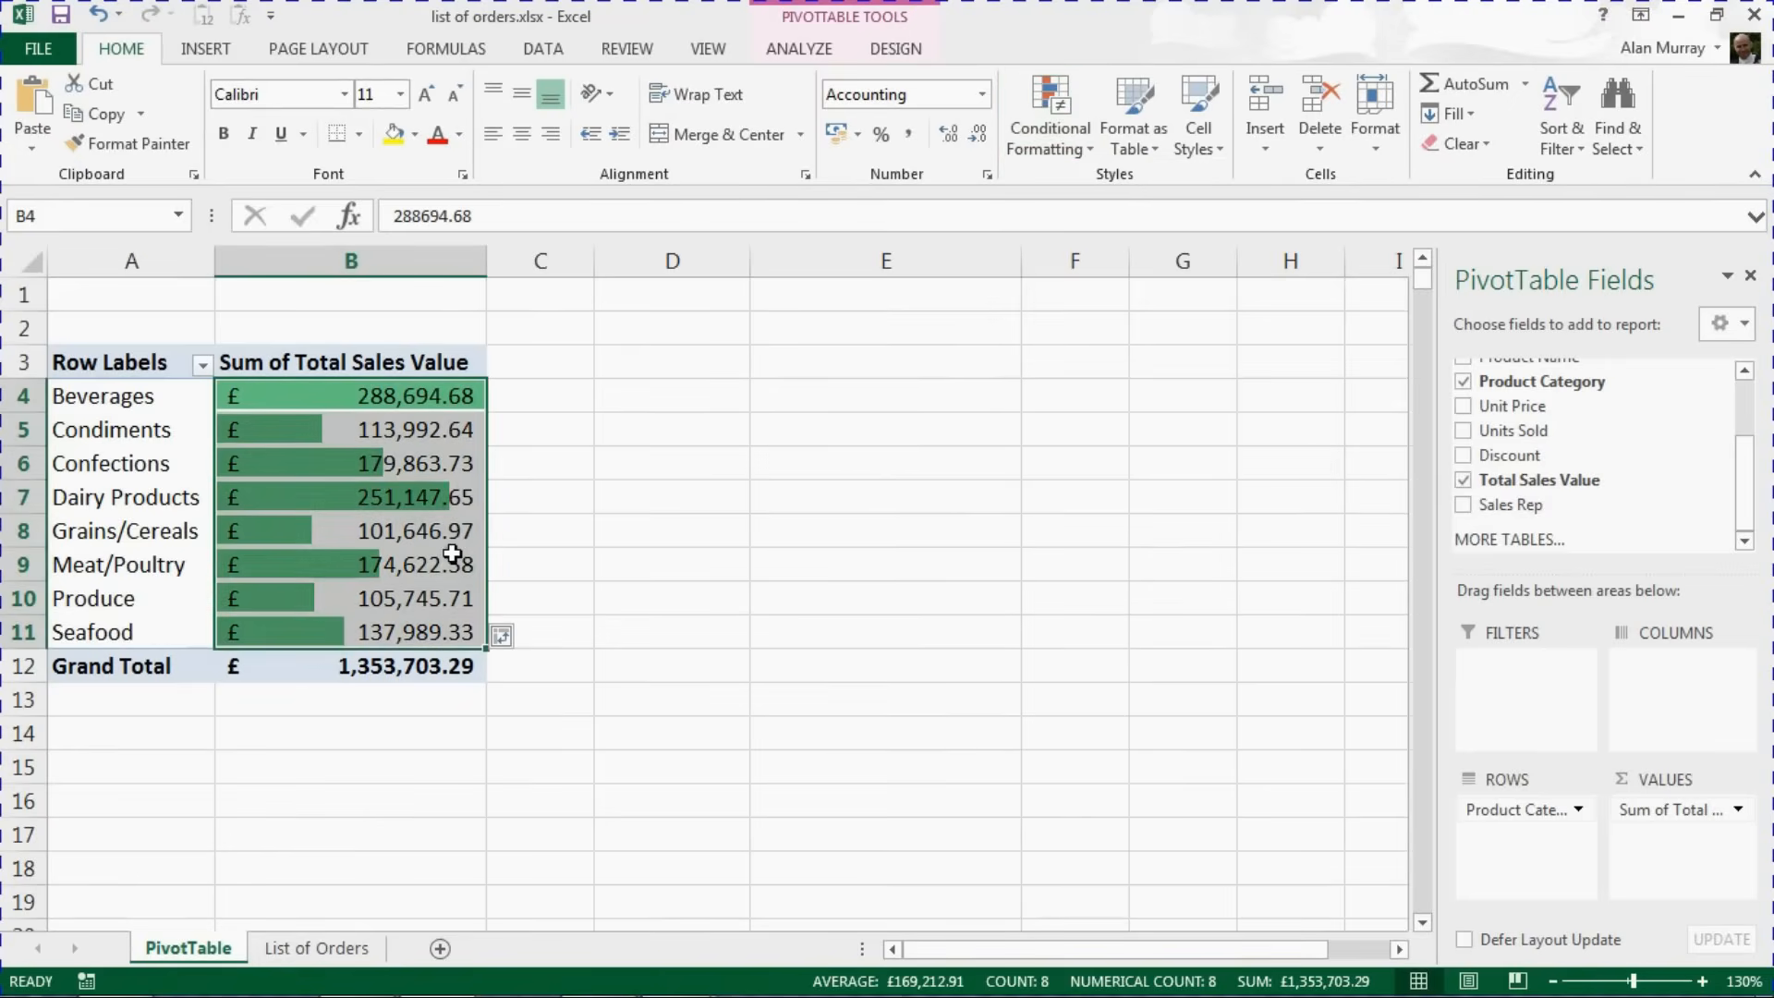
pyautogui.click(132, 396)
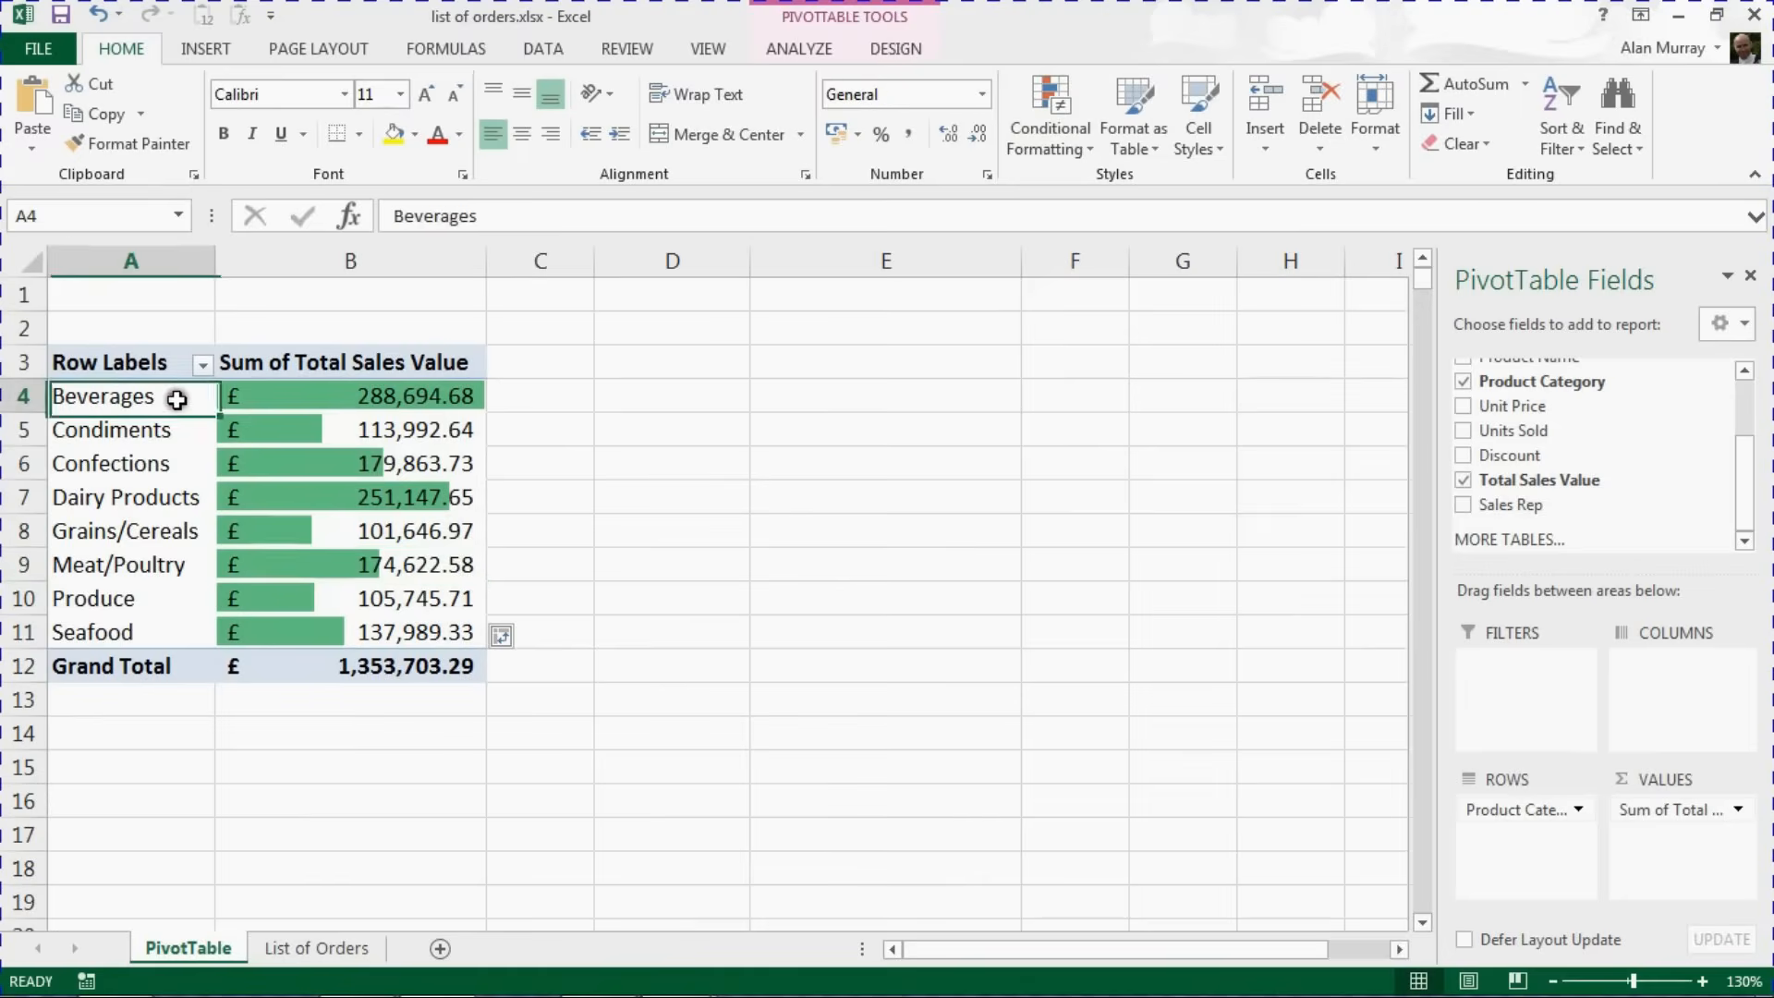